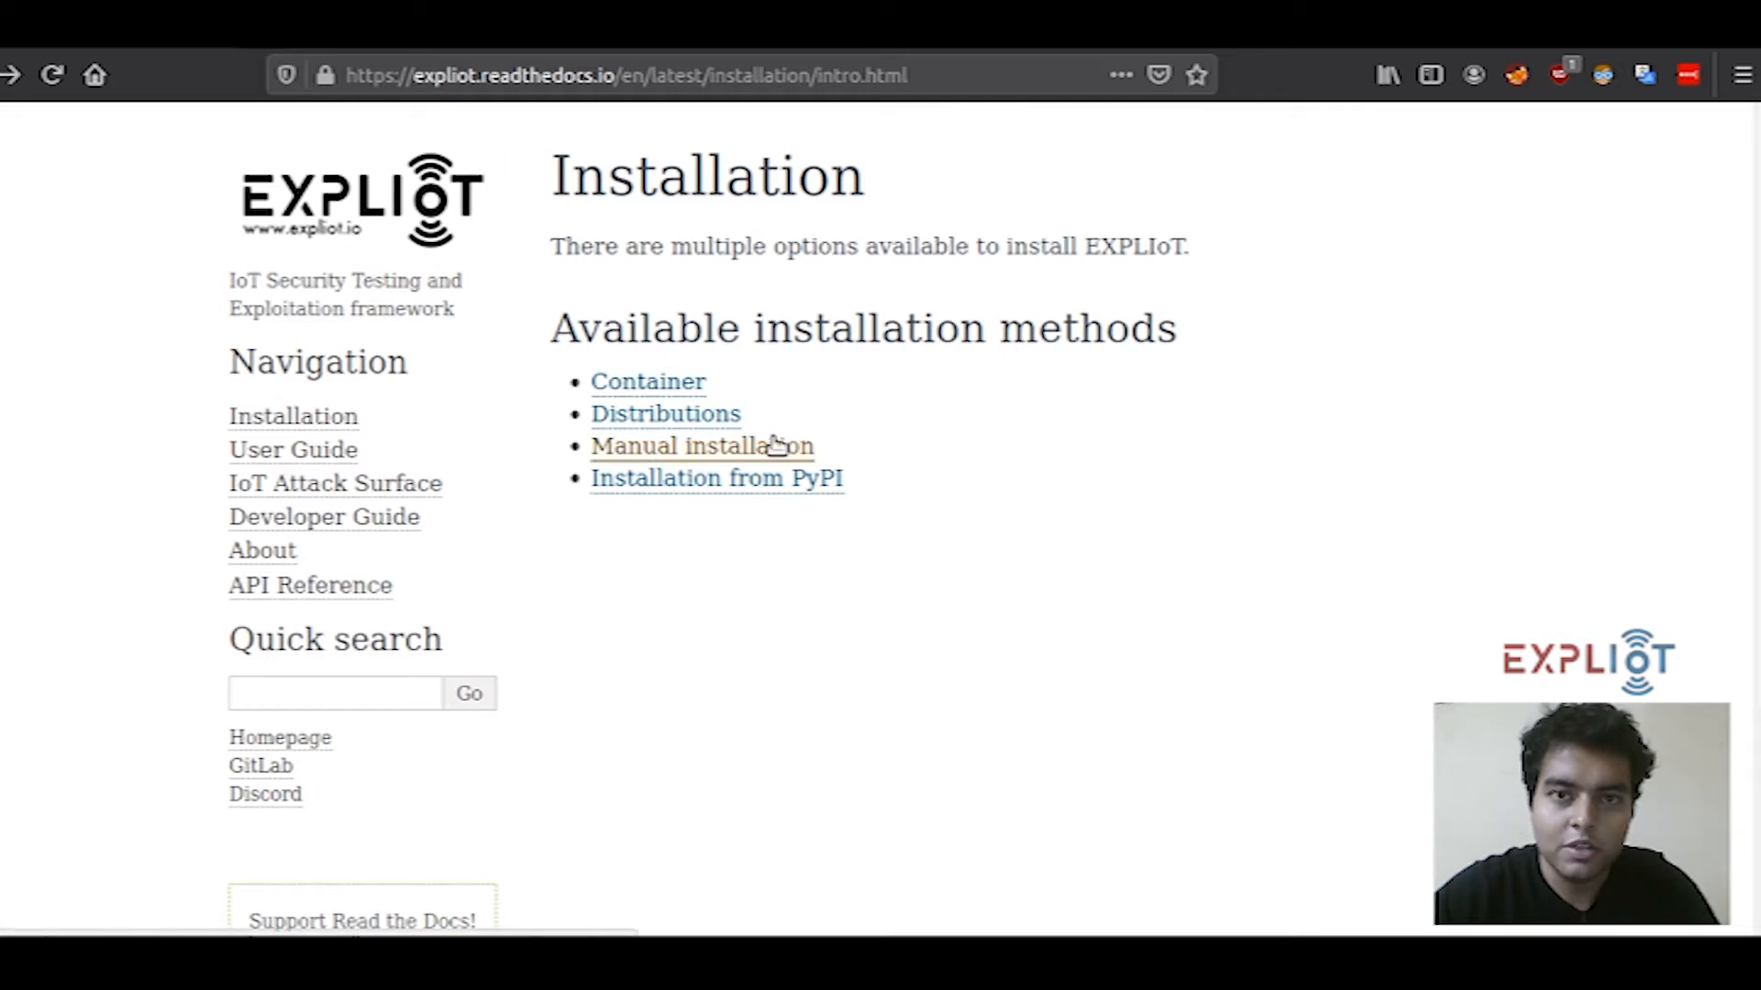
- Open the Manual installation page and run the Ubuntu apt-get requirements command in the terminal
left_click(702, 446)
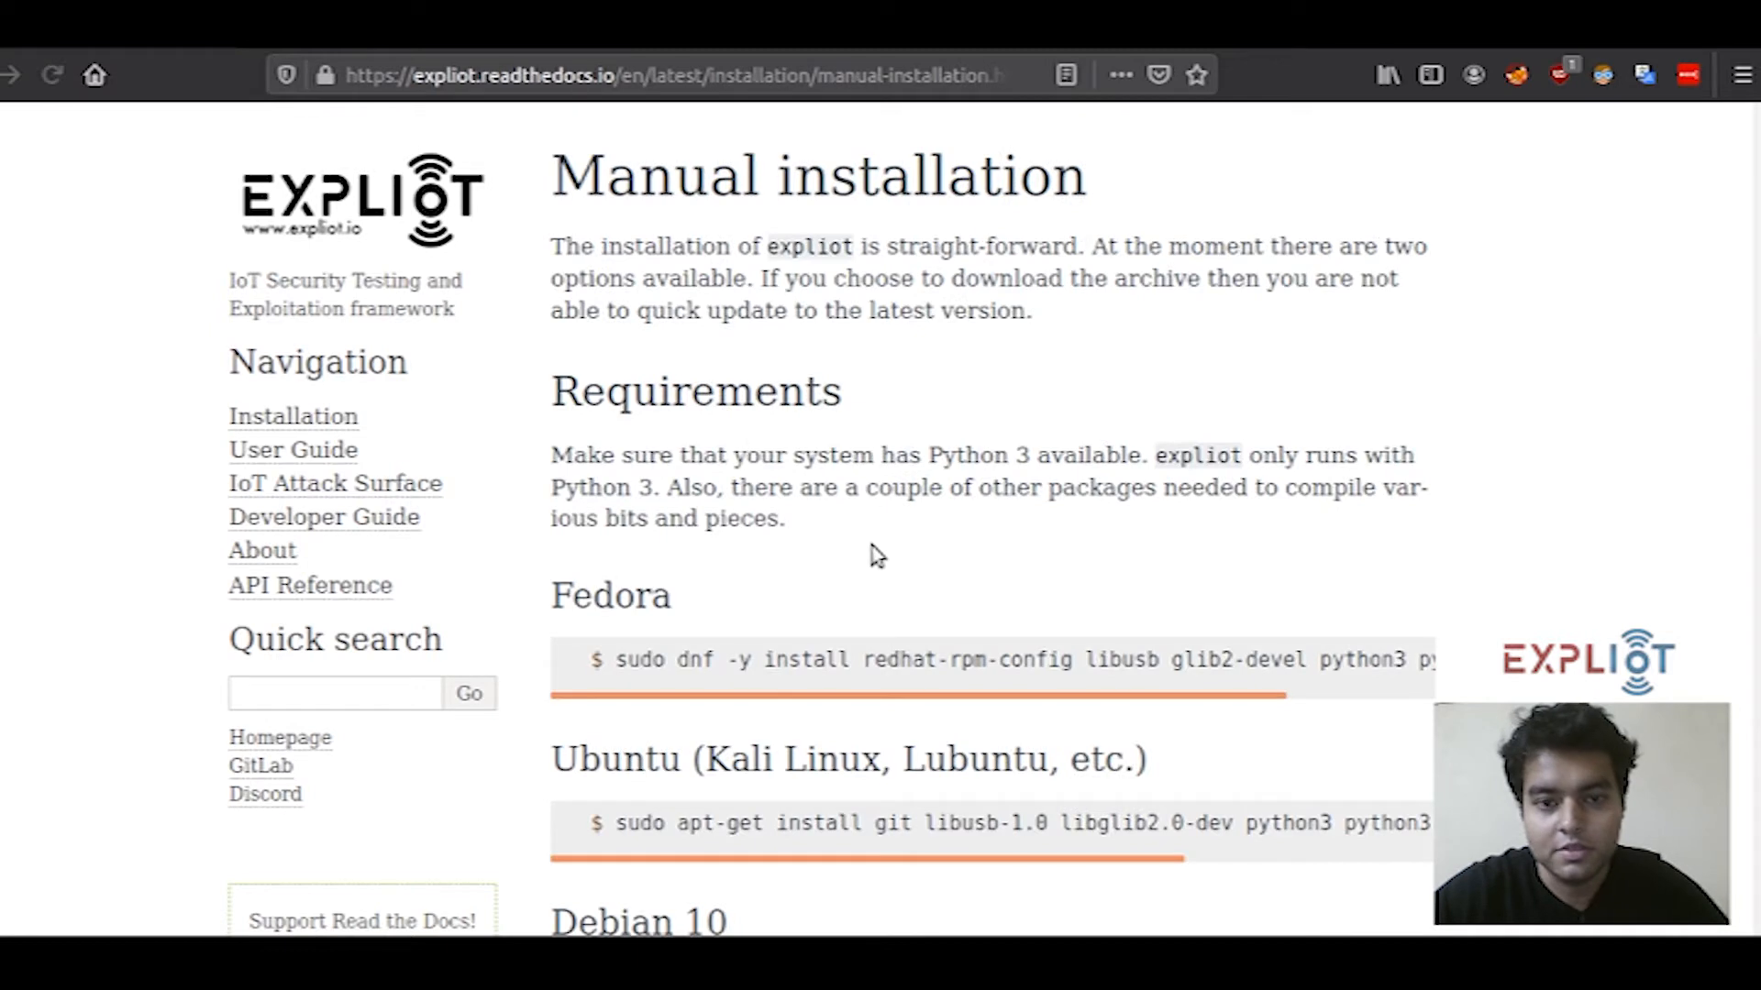
scroll("down", 3)
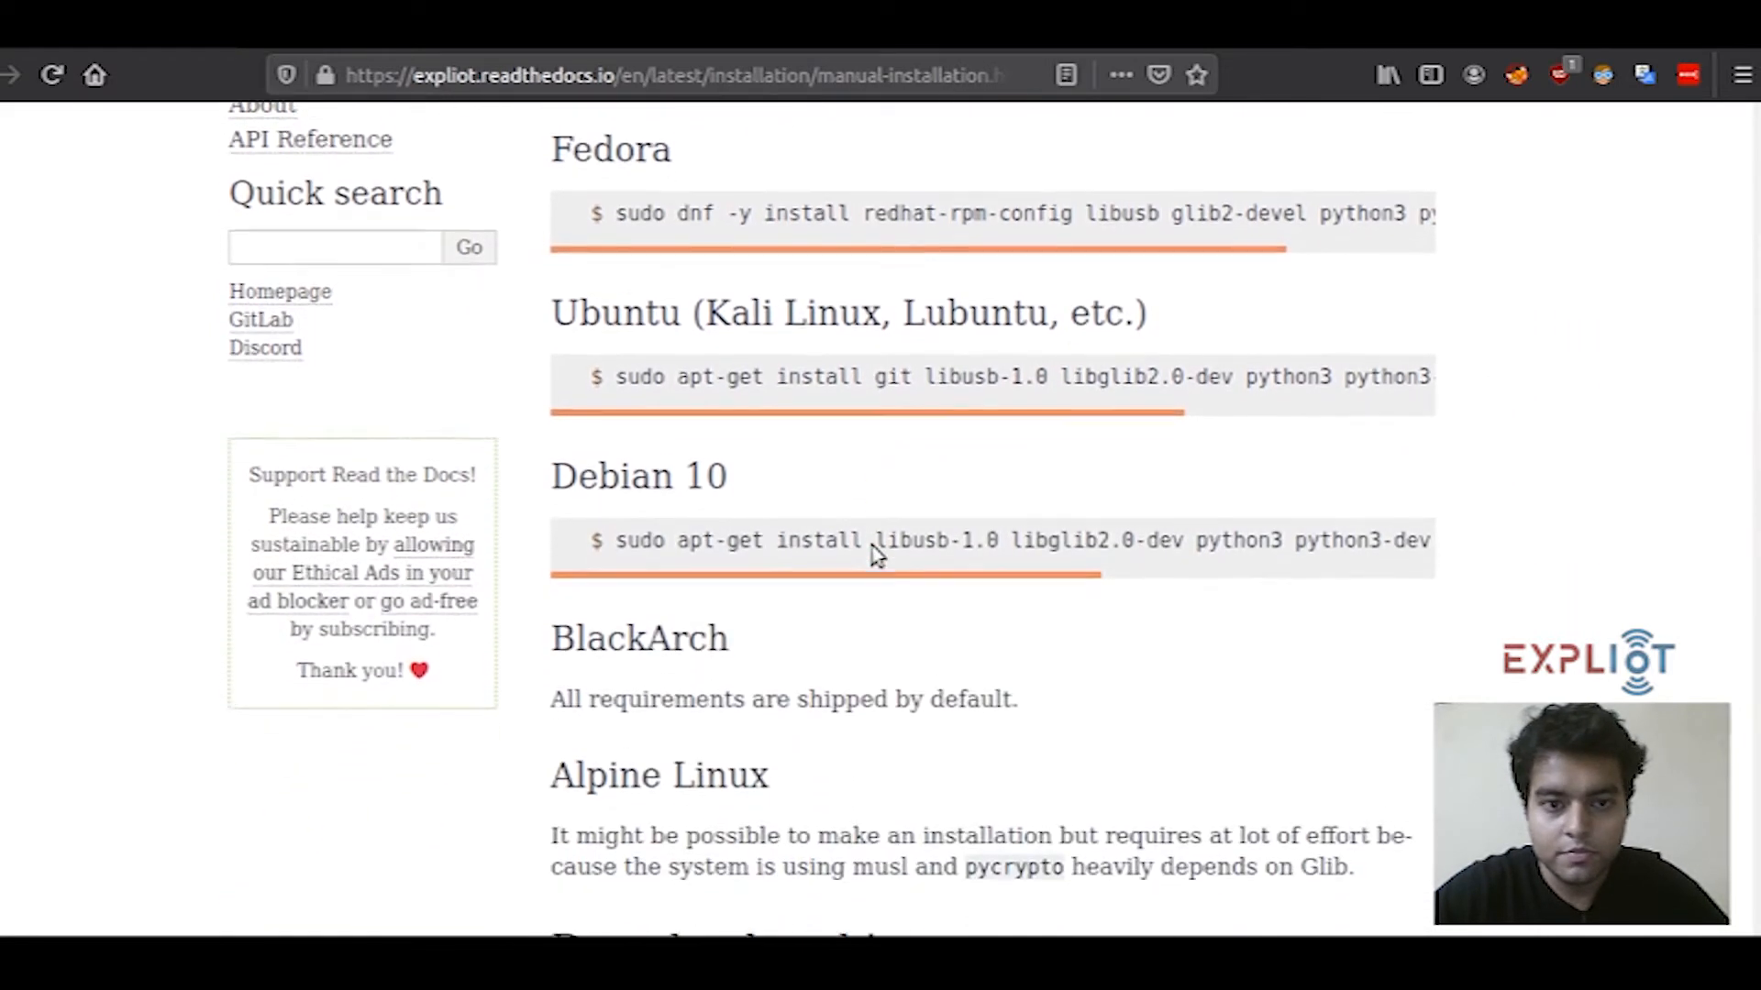
scroll("up", 3)
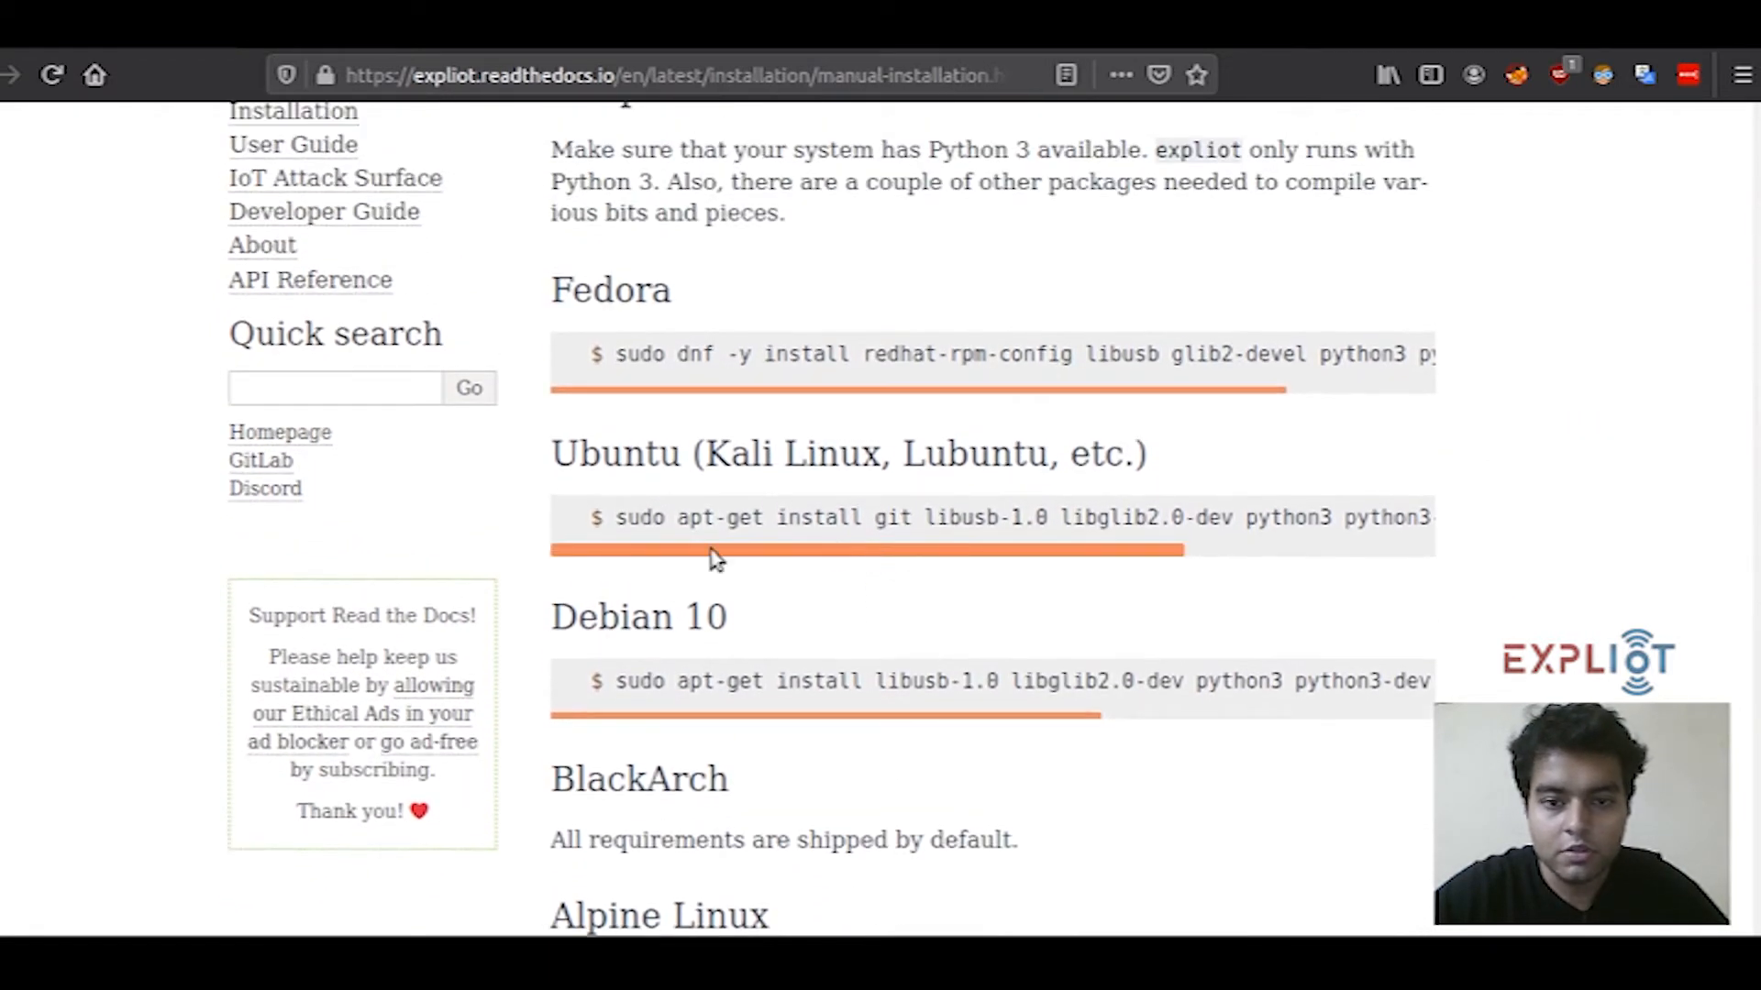
mouse_move(584, 552)
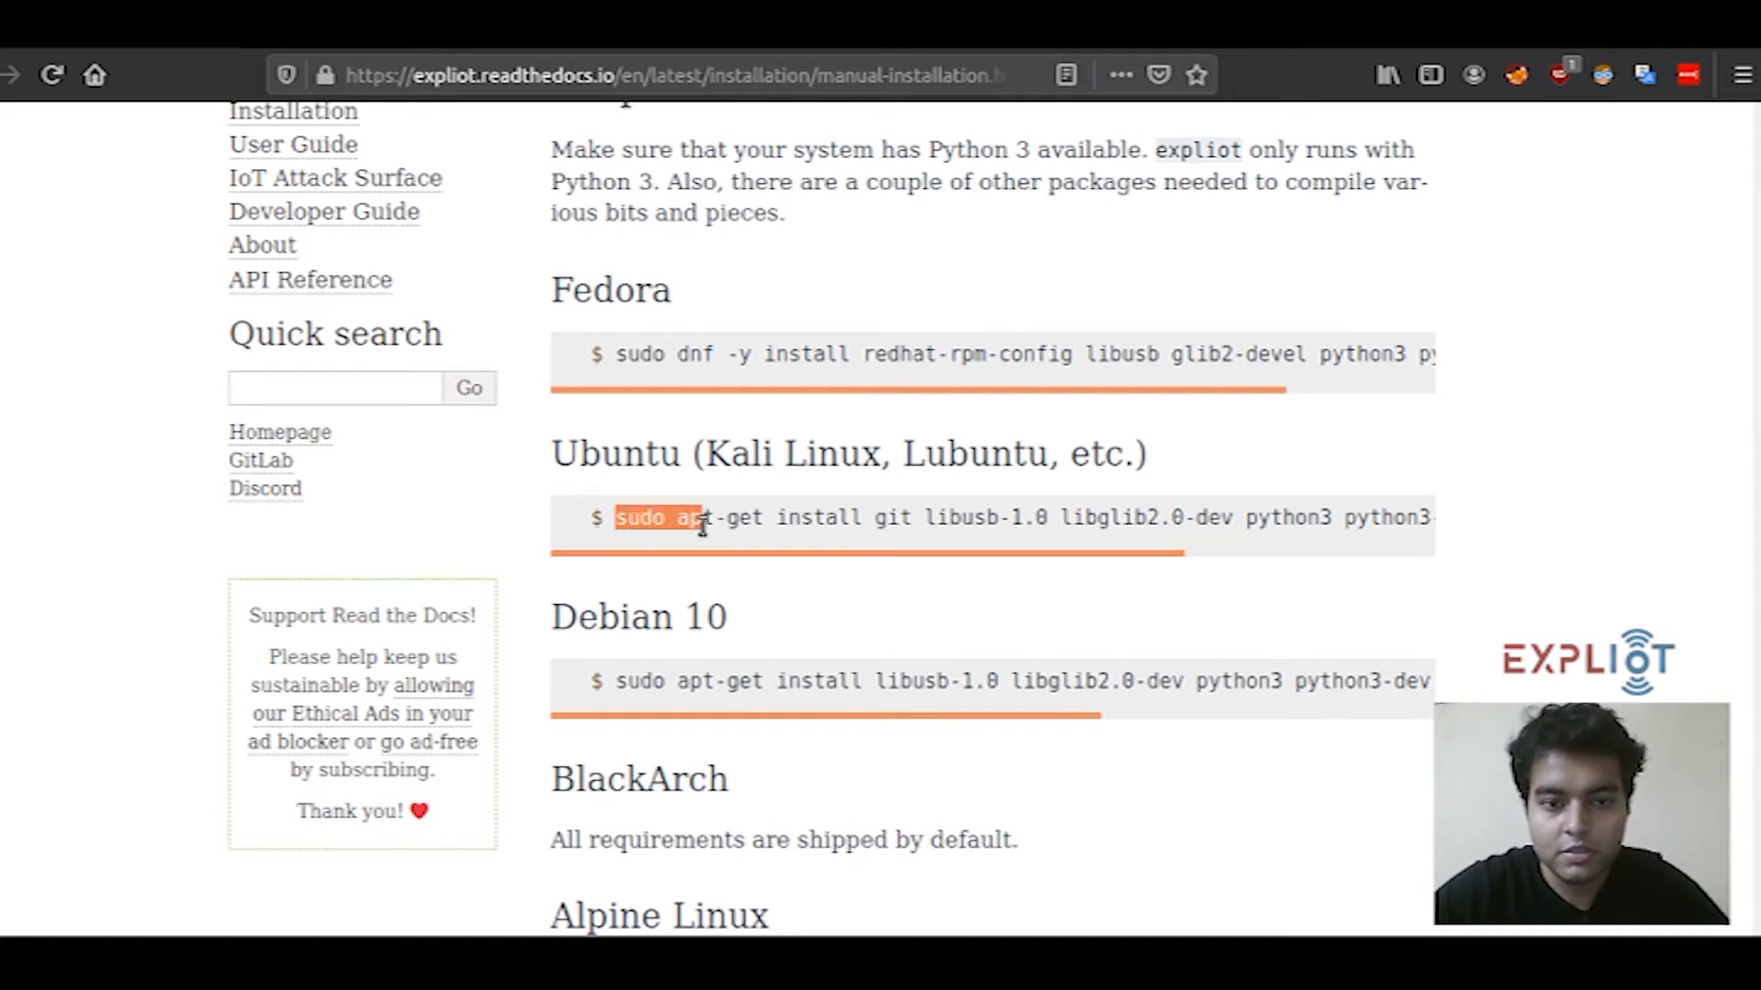
triple_click(989, 517)
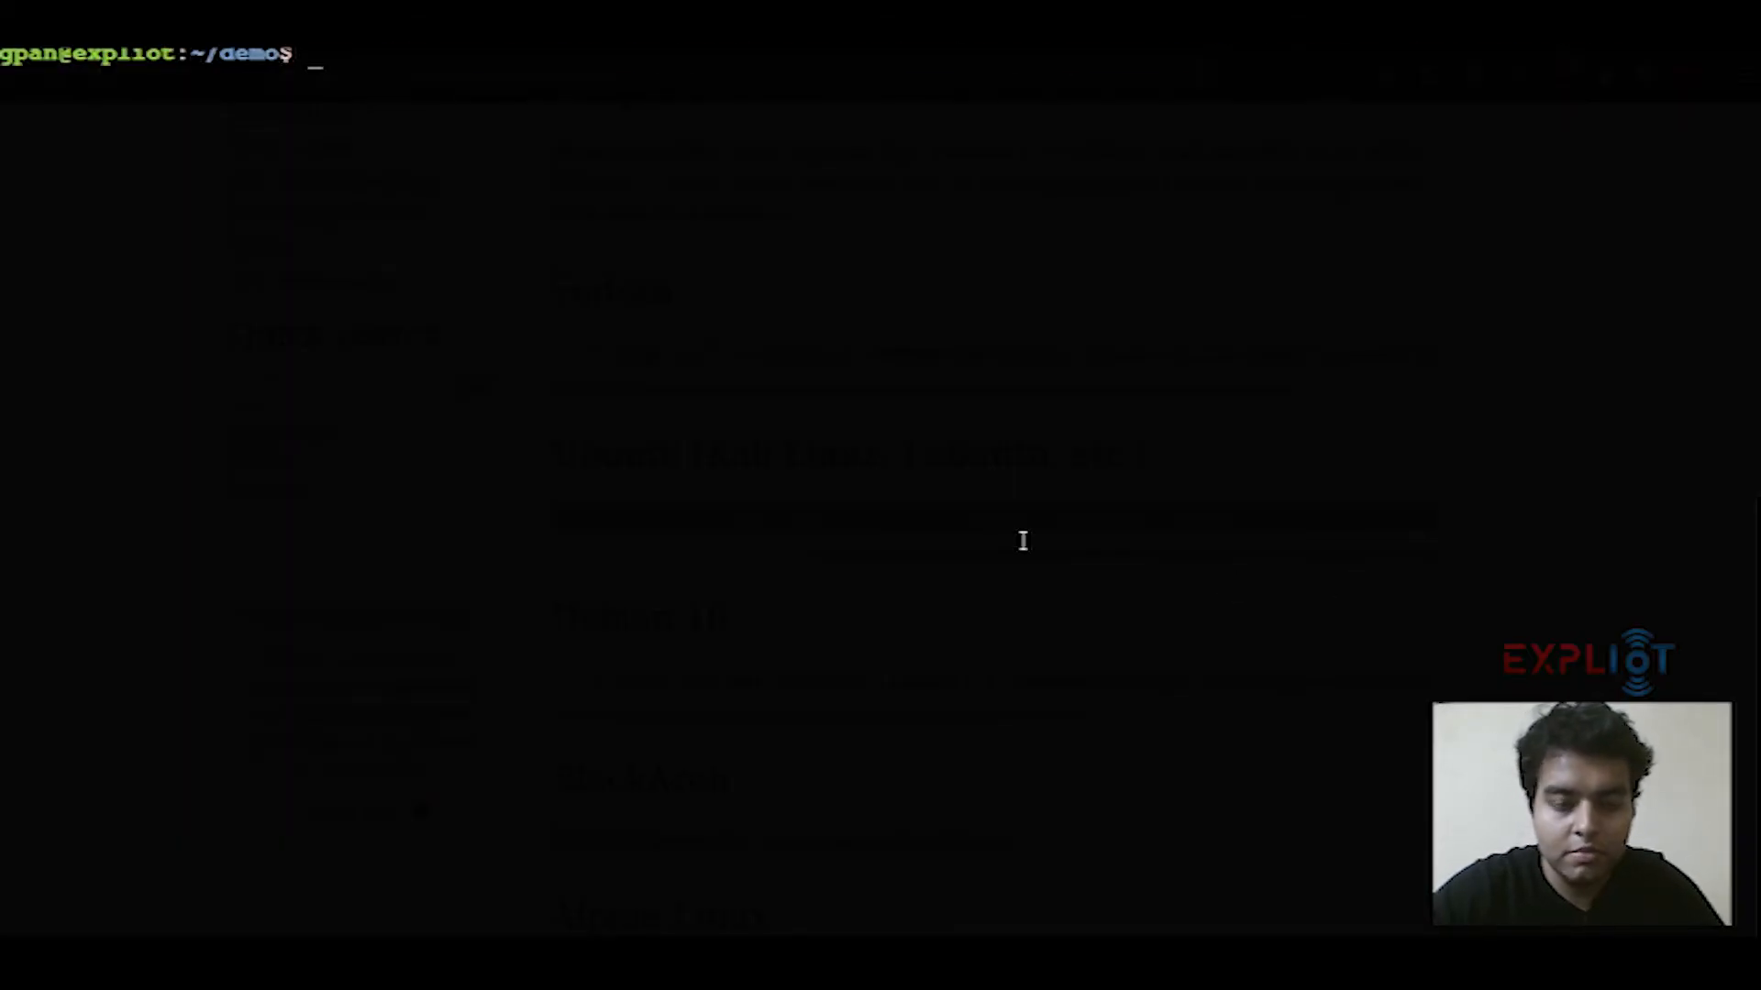
type("sudo apt-get install git libusb-1.0 libglib2.0-dev python3 python3-dev python3-setuptools")
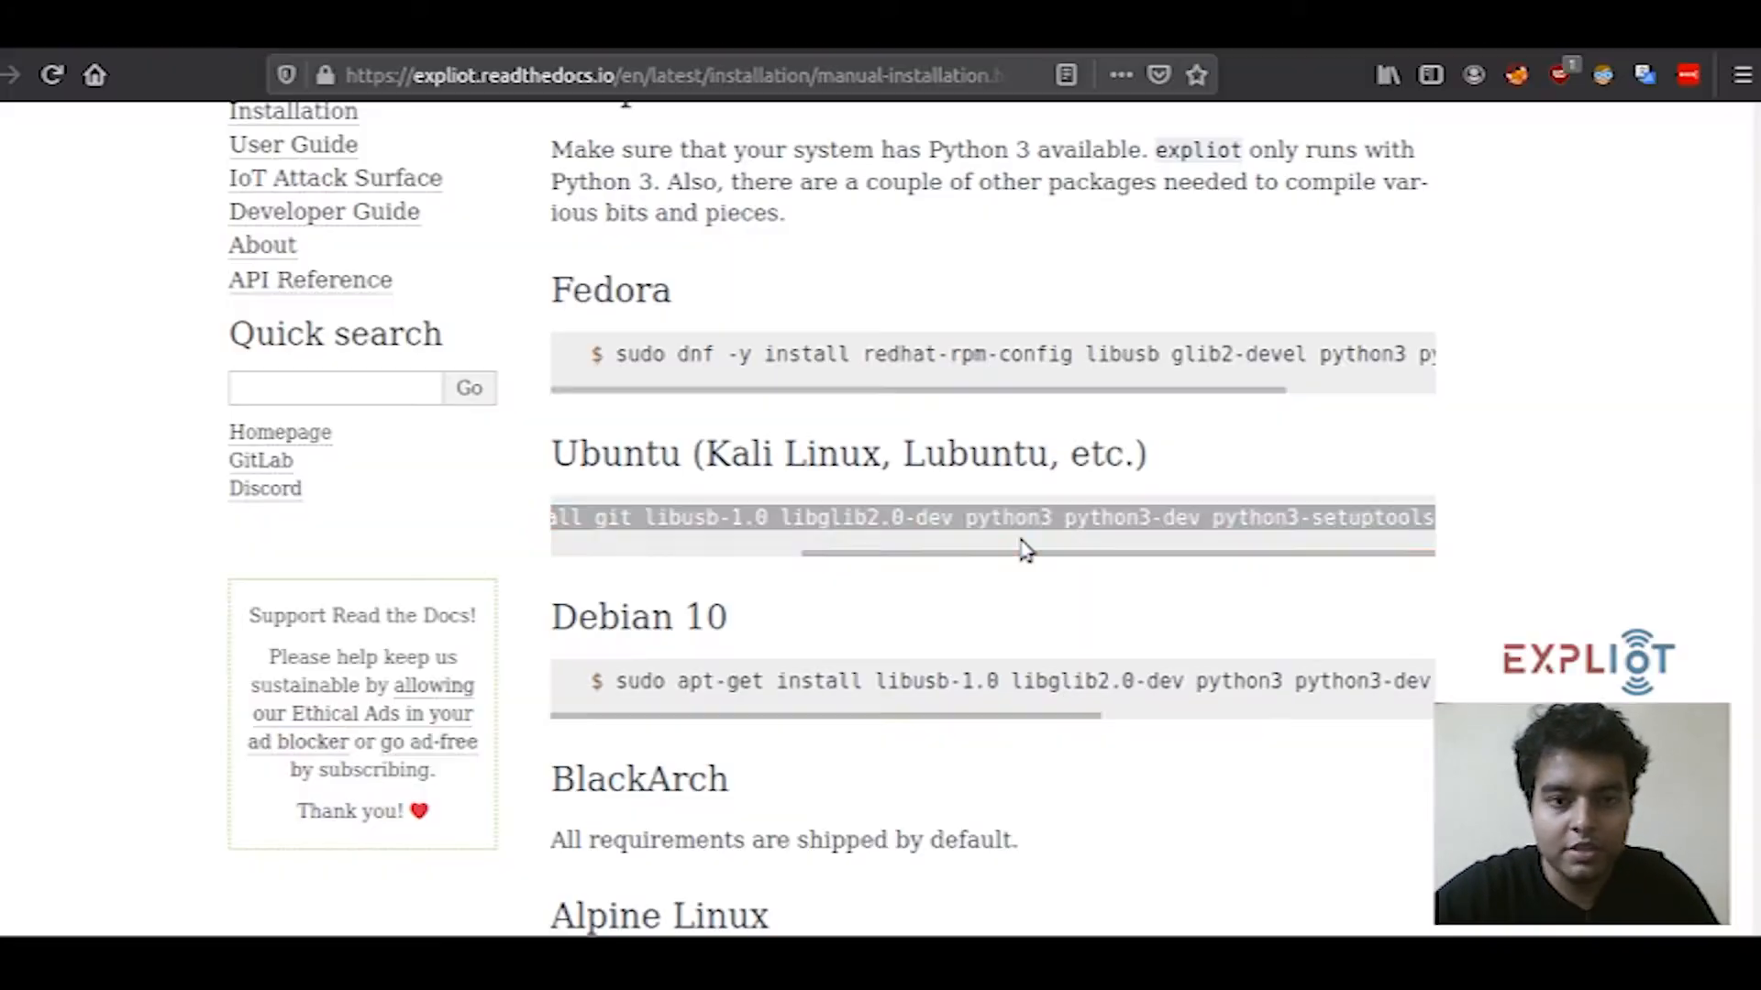
- Scroll to Download archive and select the curl -O command for the master archive
scroll("down", 3)
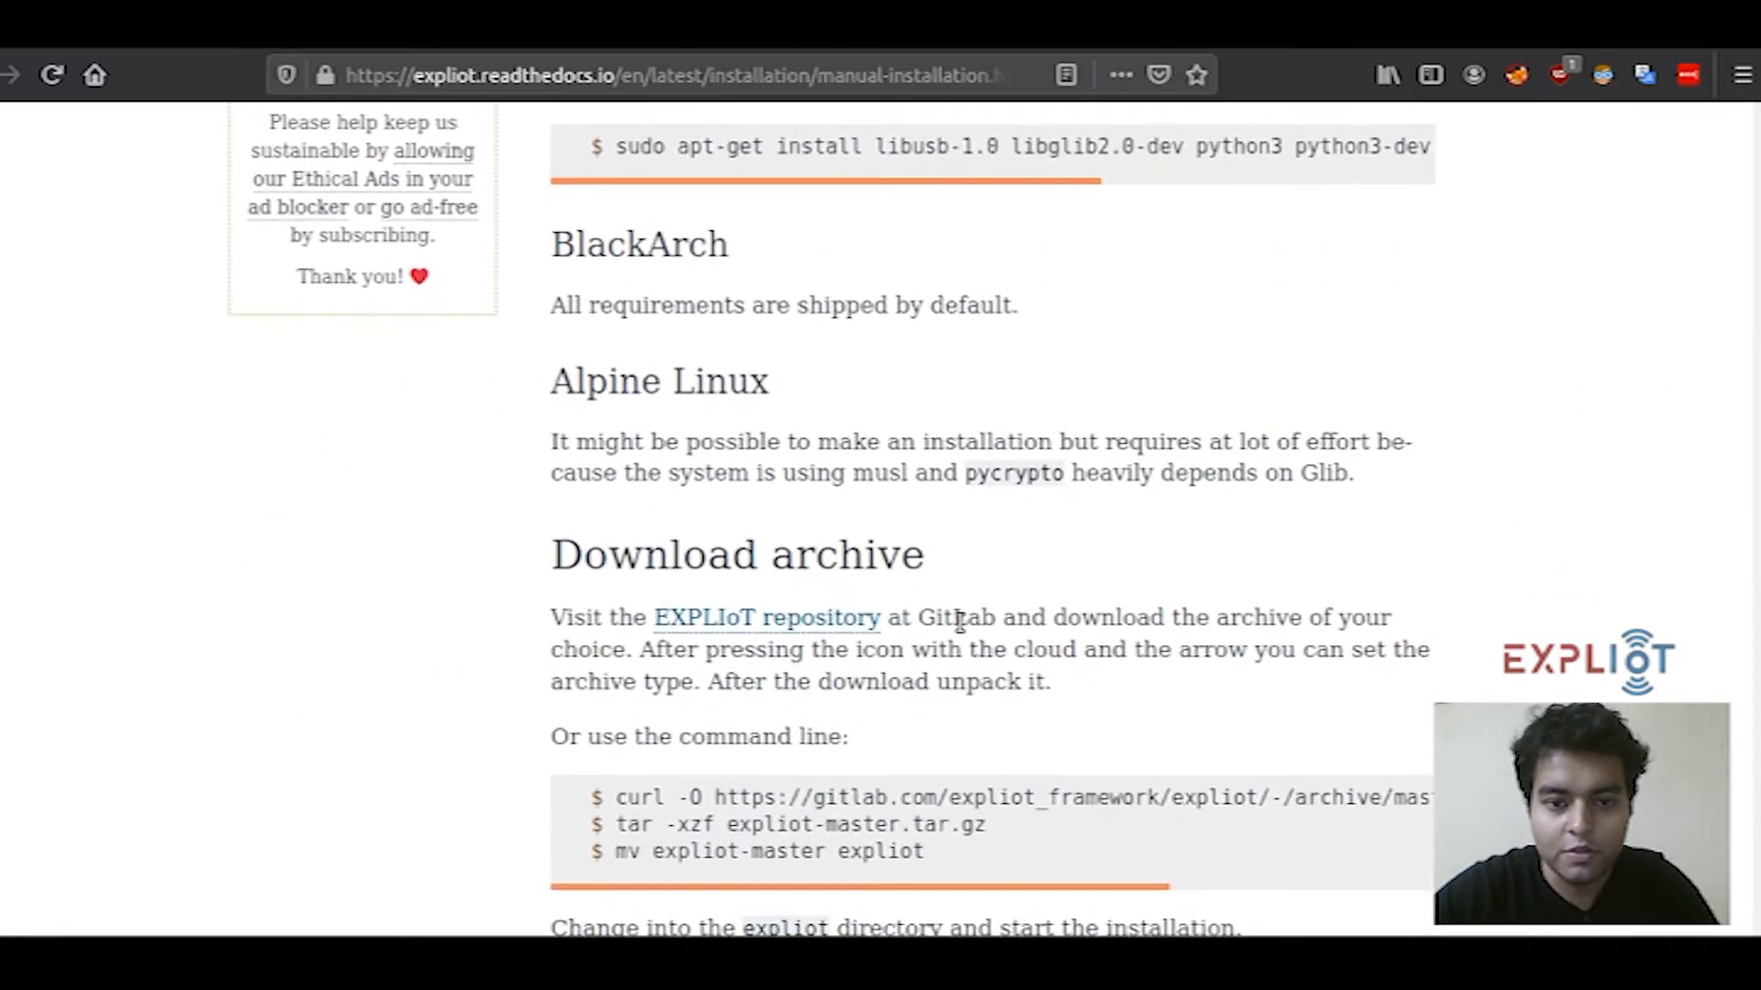
scroll("down", 3)
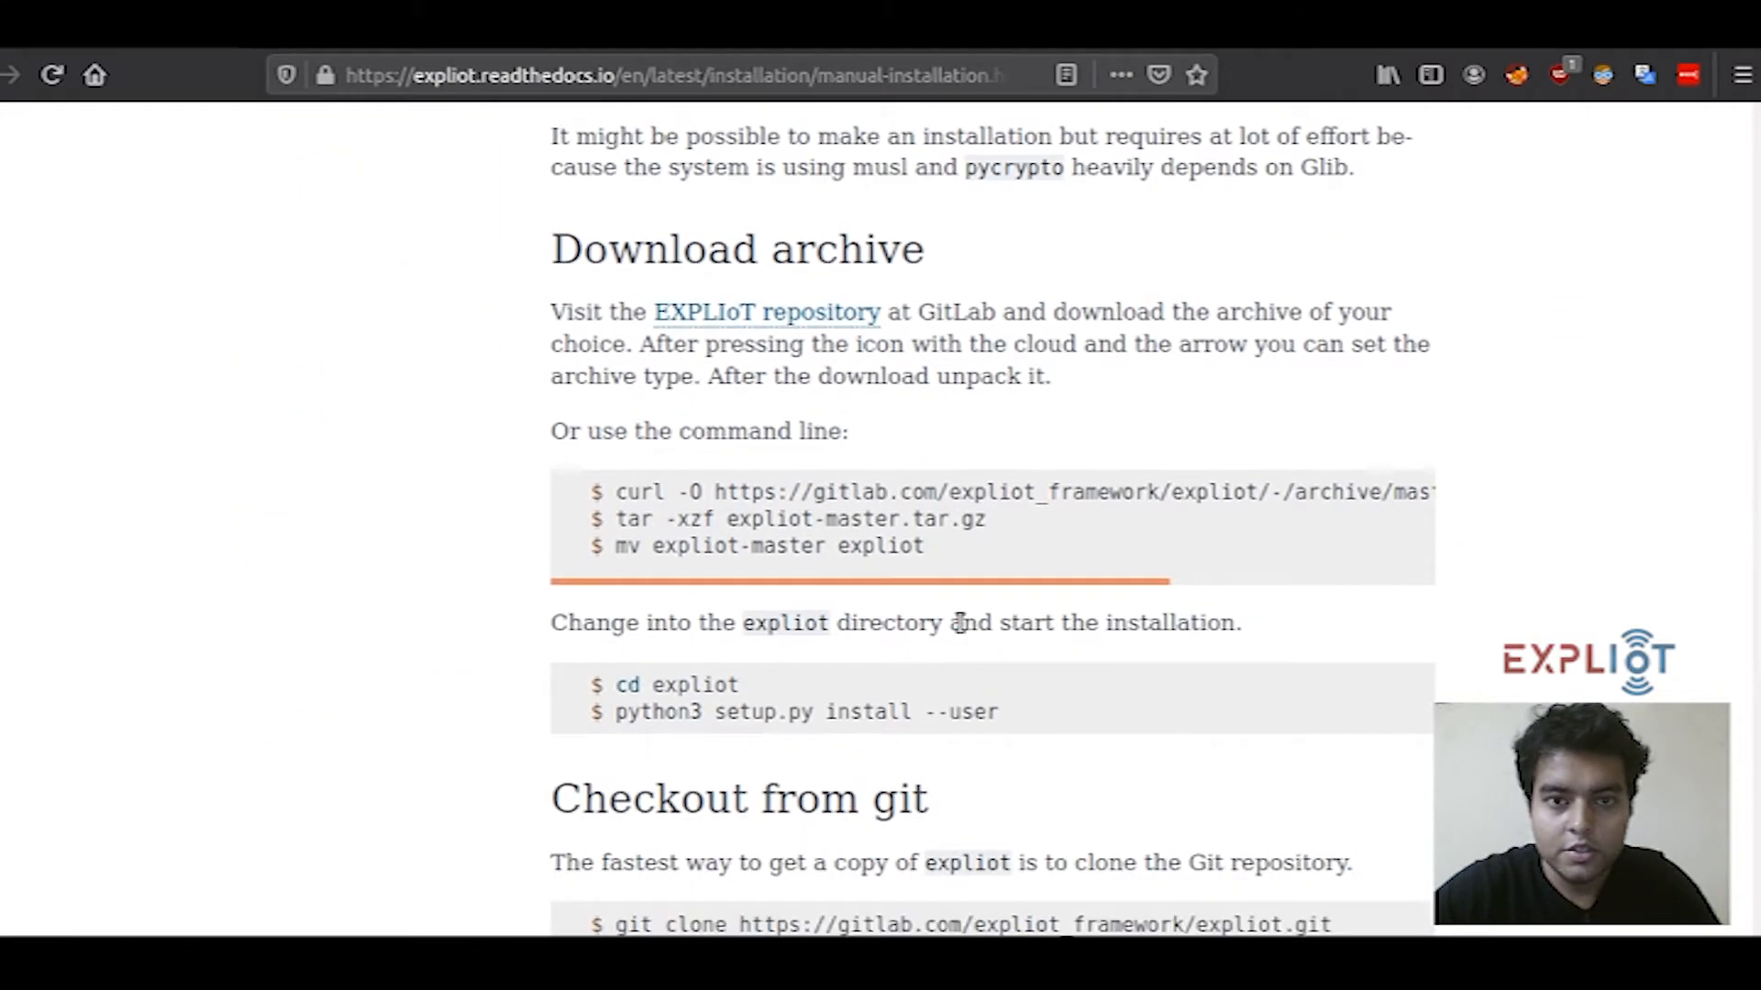
scroll("down", 3)
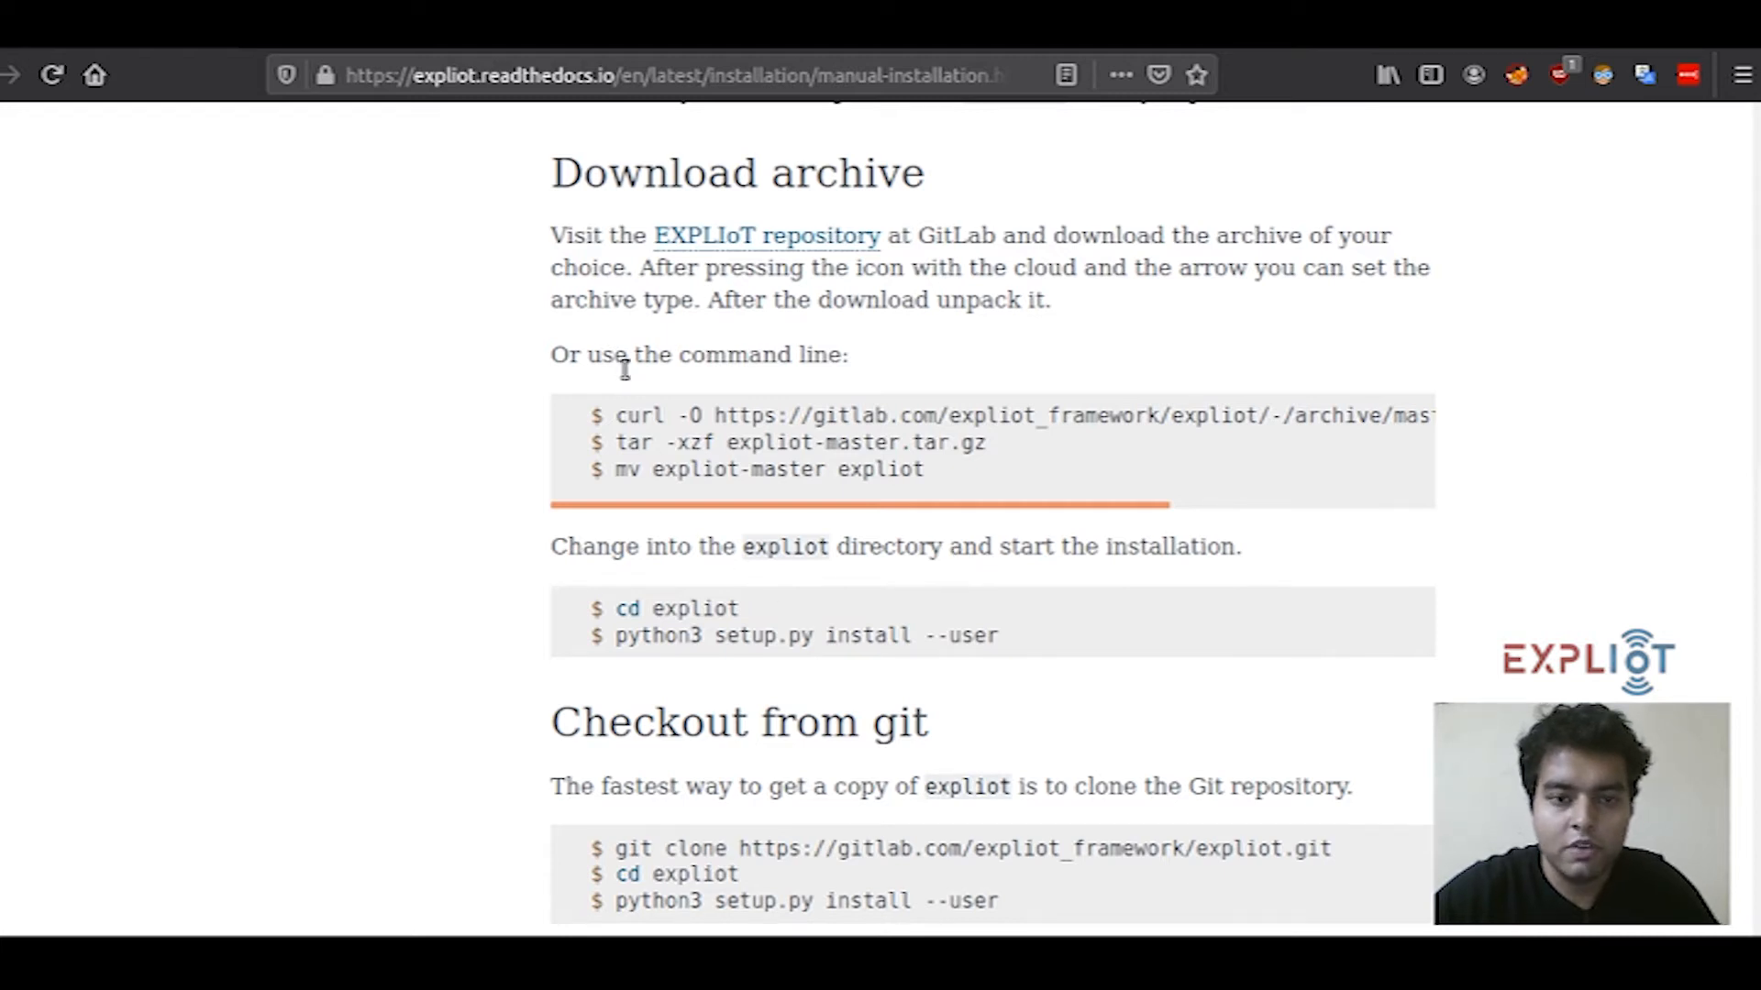
left_click_drag(616, 415, 941, 415)
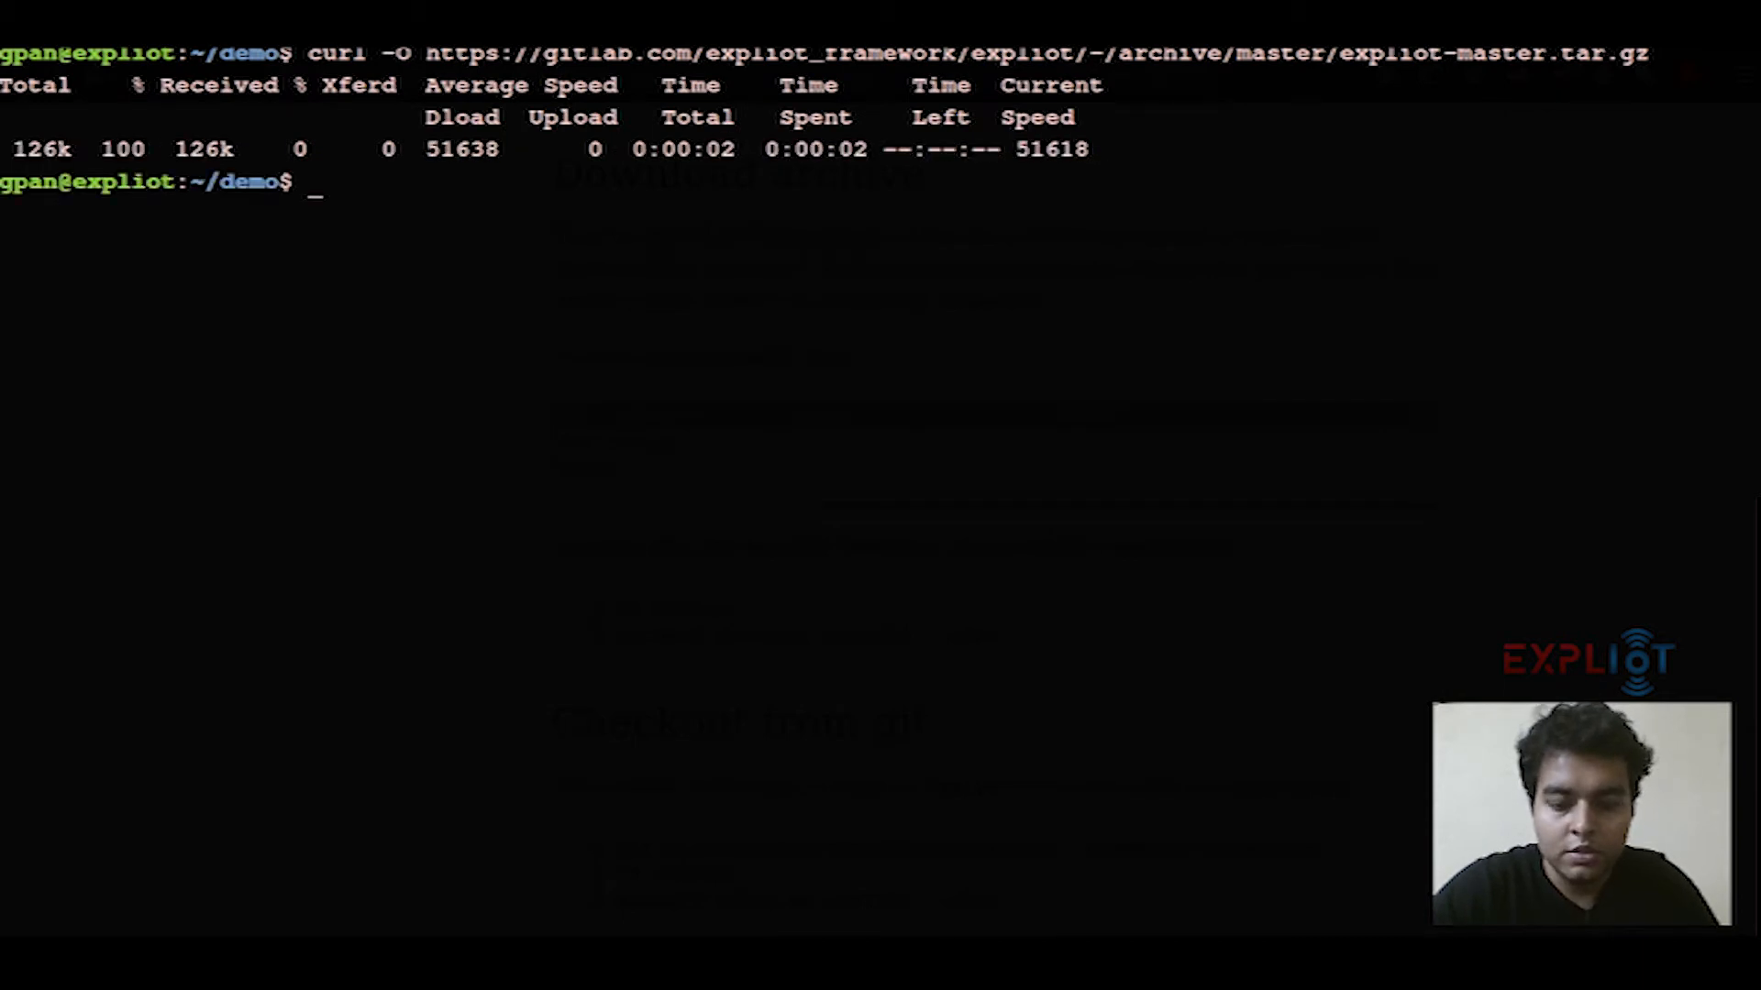
- Extract expliot-master.tar.gz with tar -xzf, list the folder, and begin cd into expliot-master
type("ls")
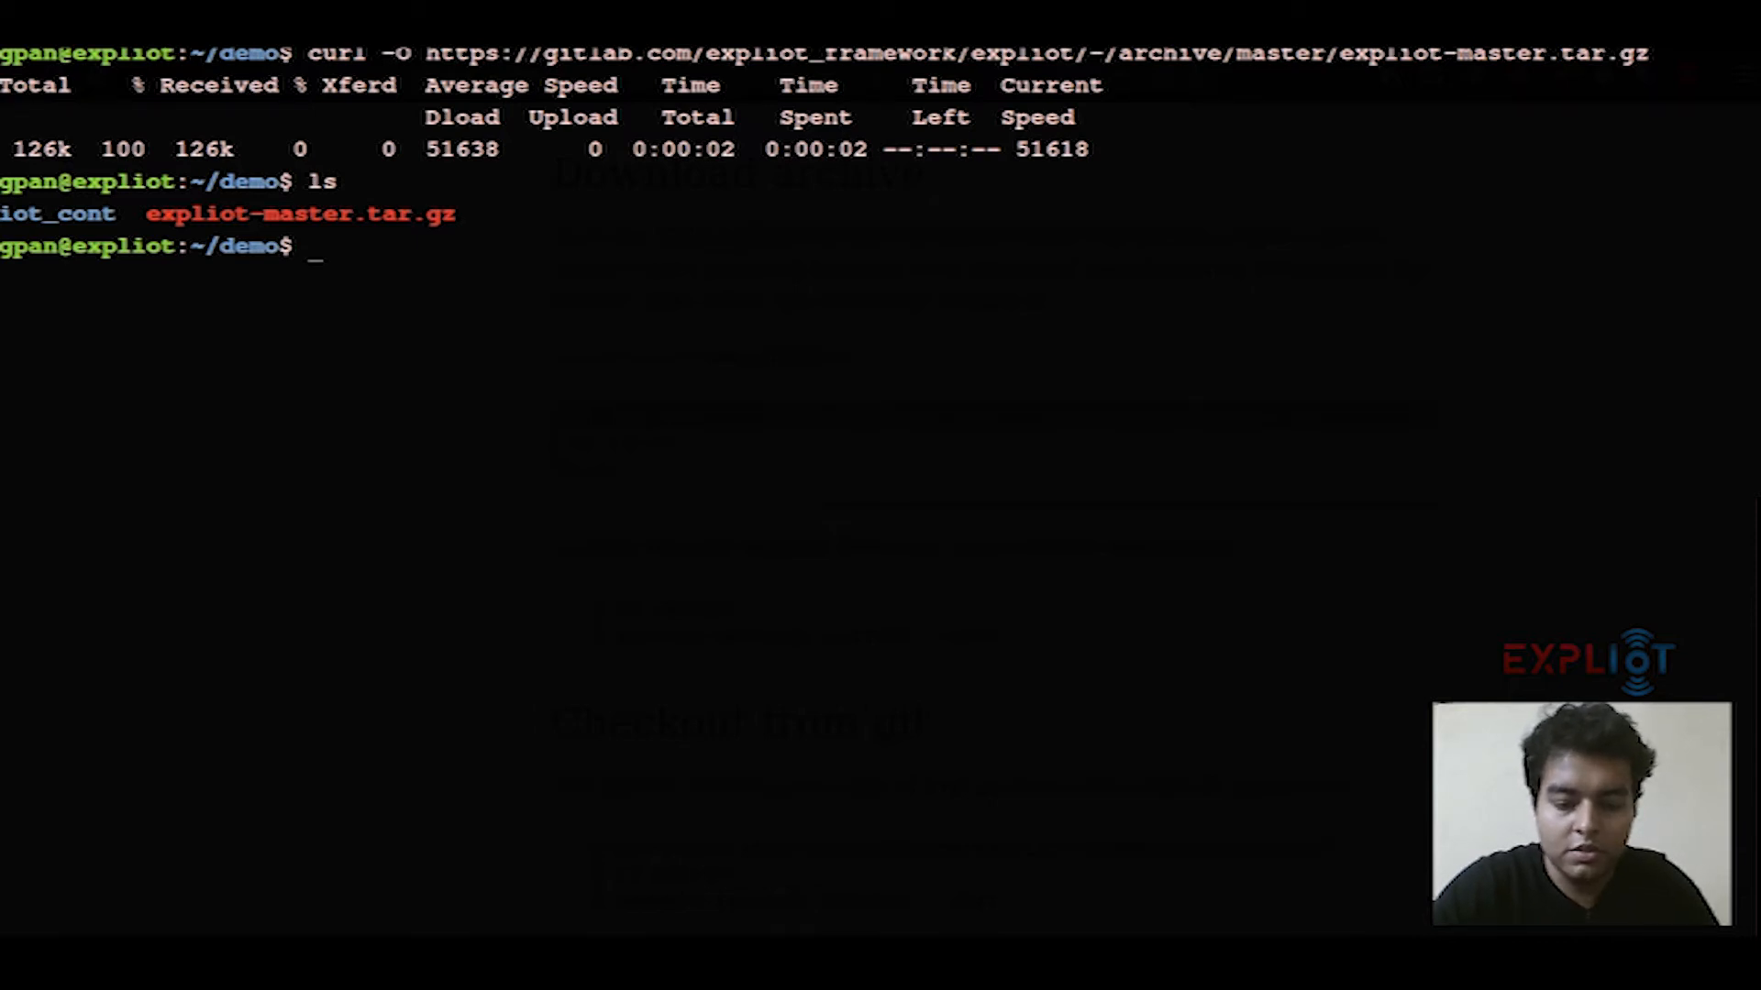
type("tar")
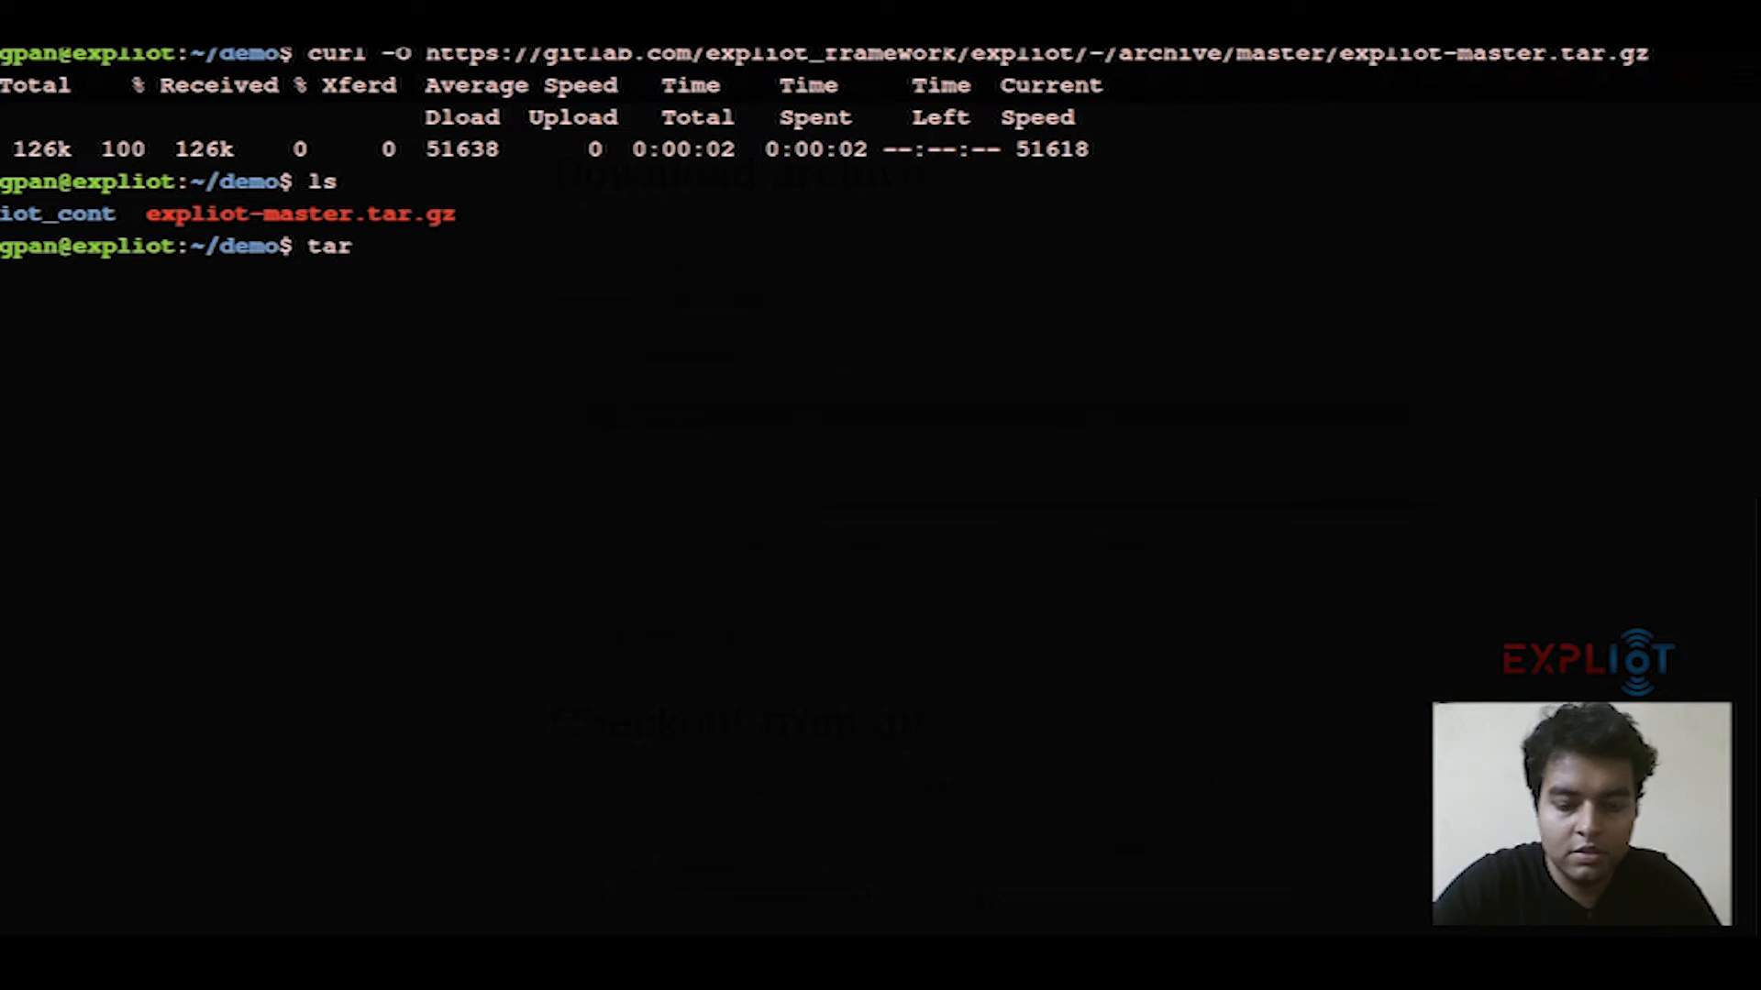
type("-xzf")
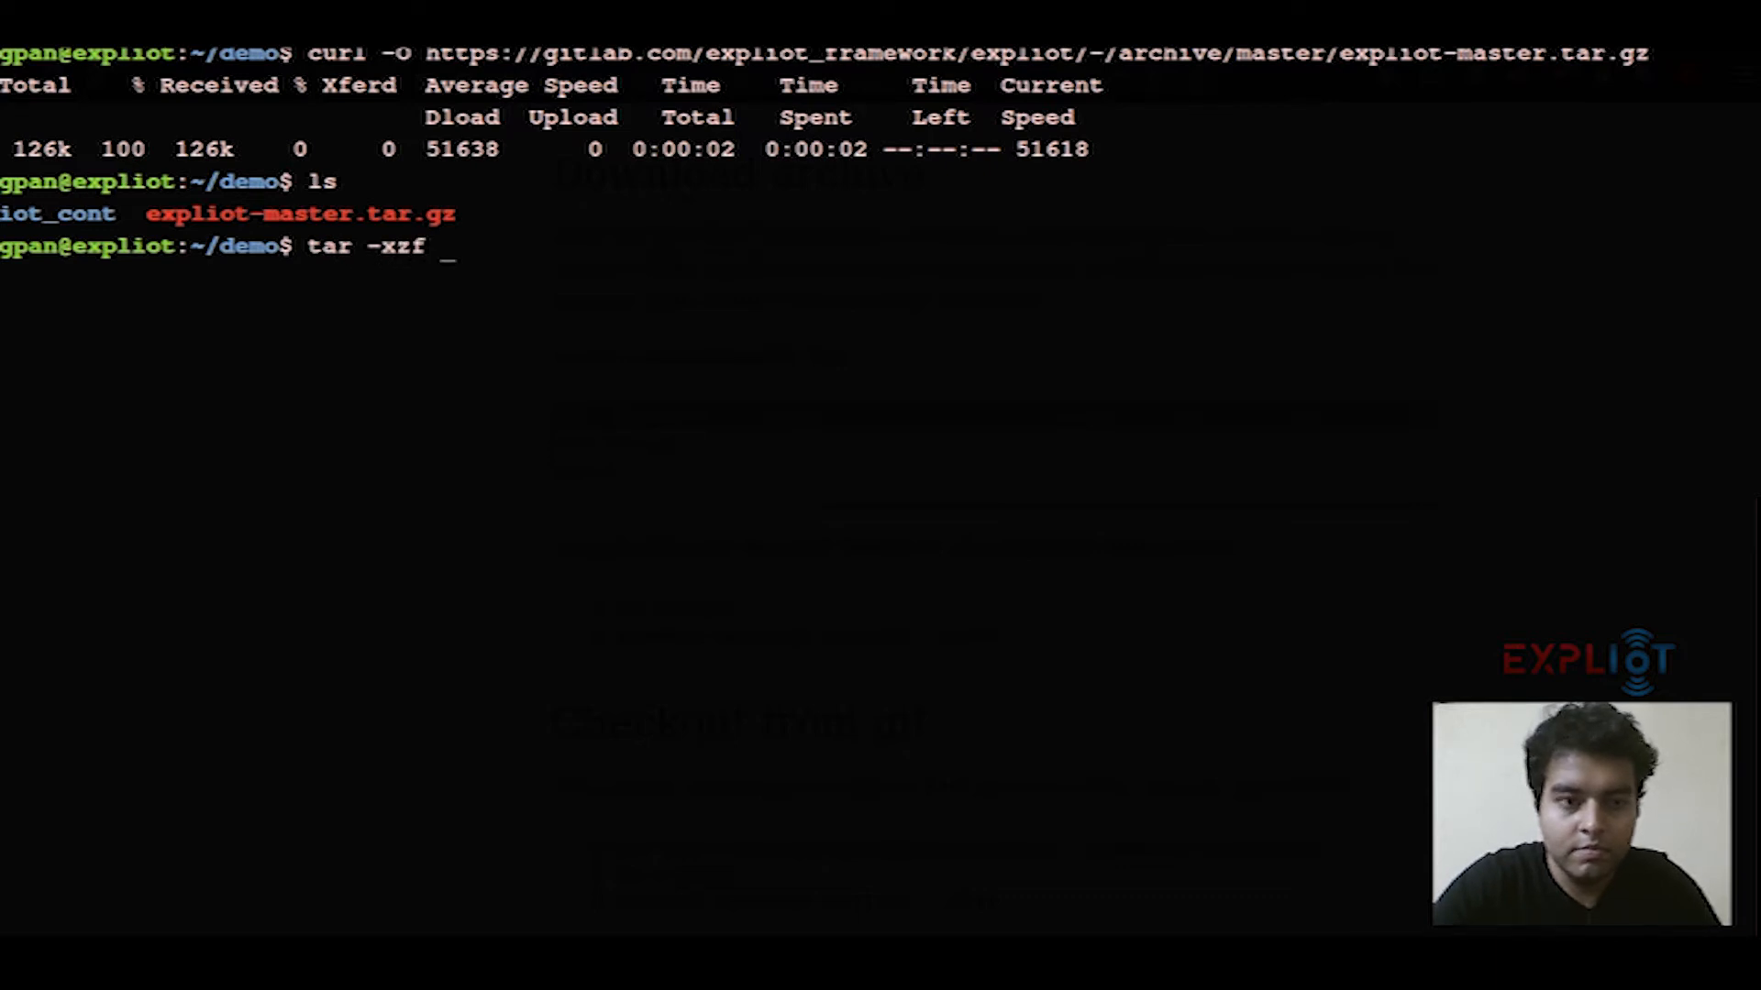
type("expliot")
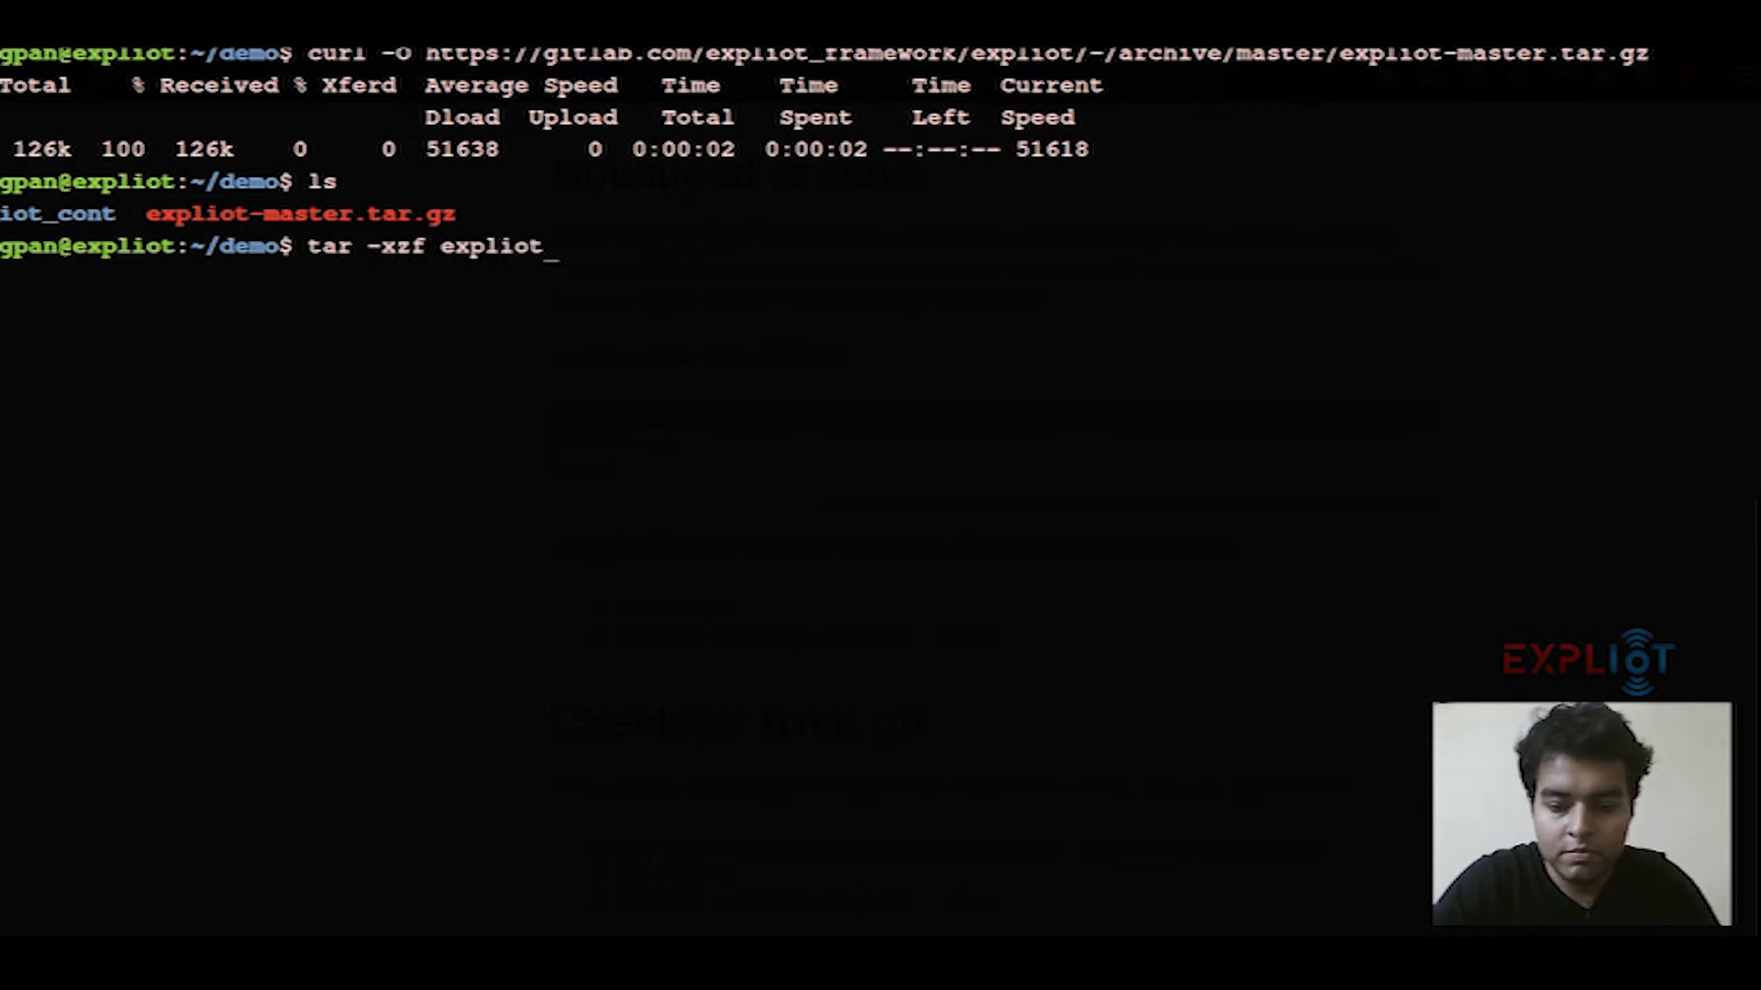
type("-master.tar.gz")
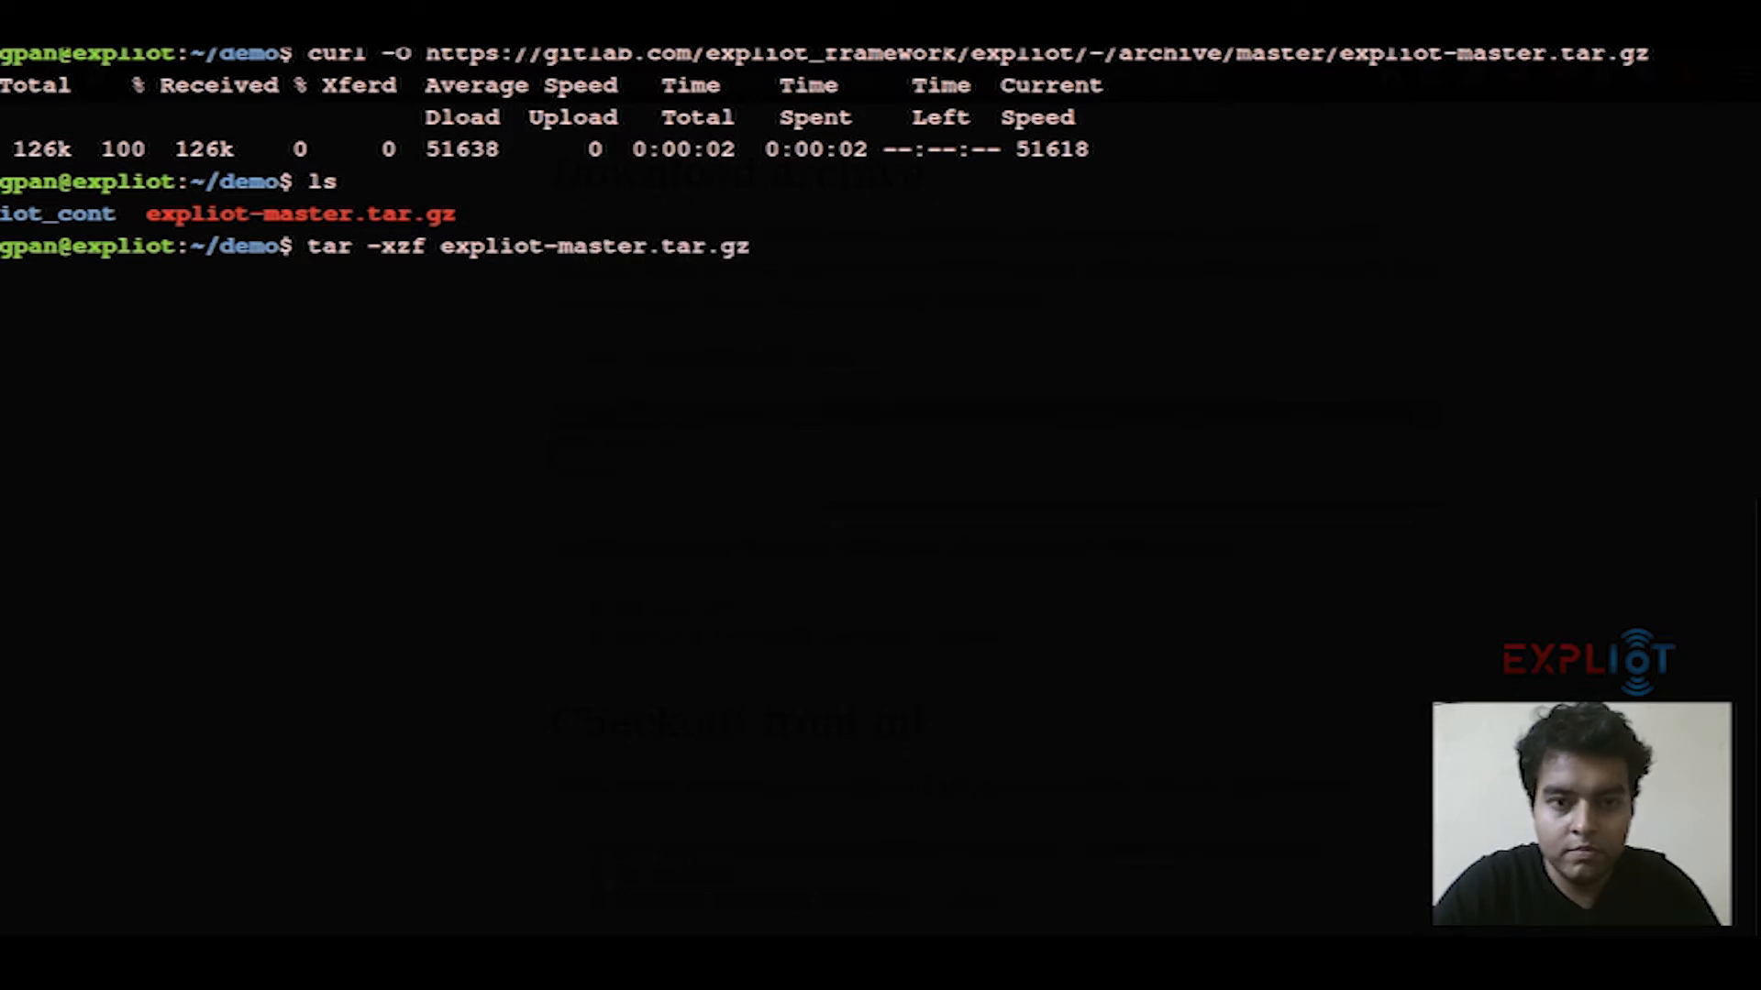
type("ls")
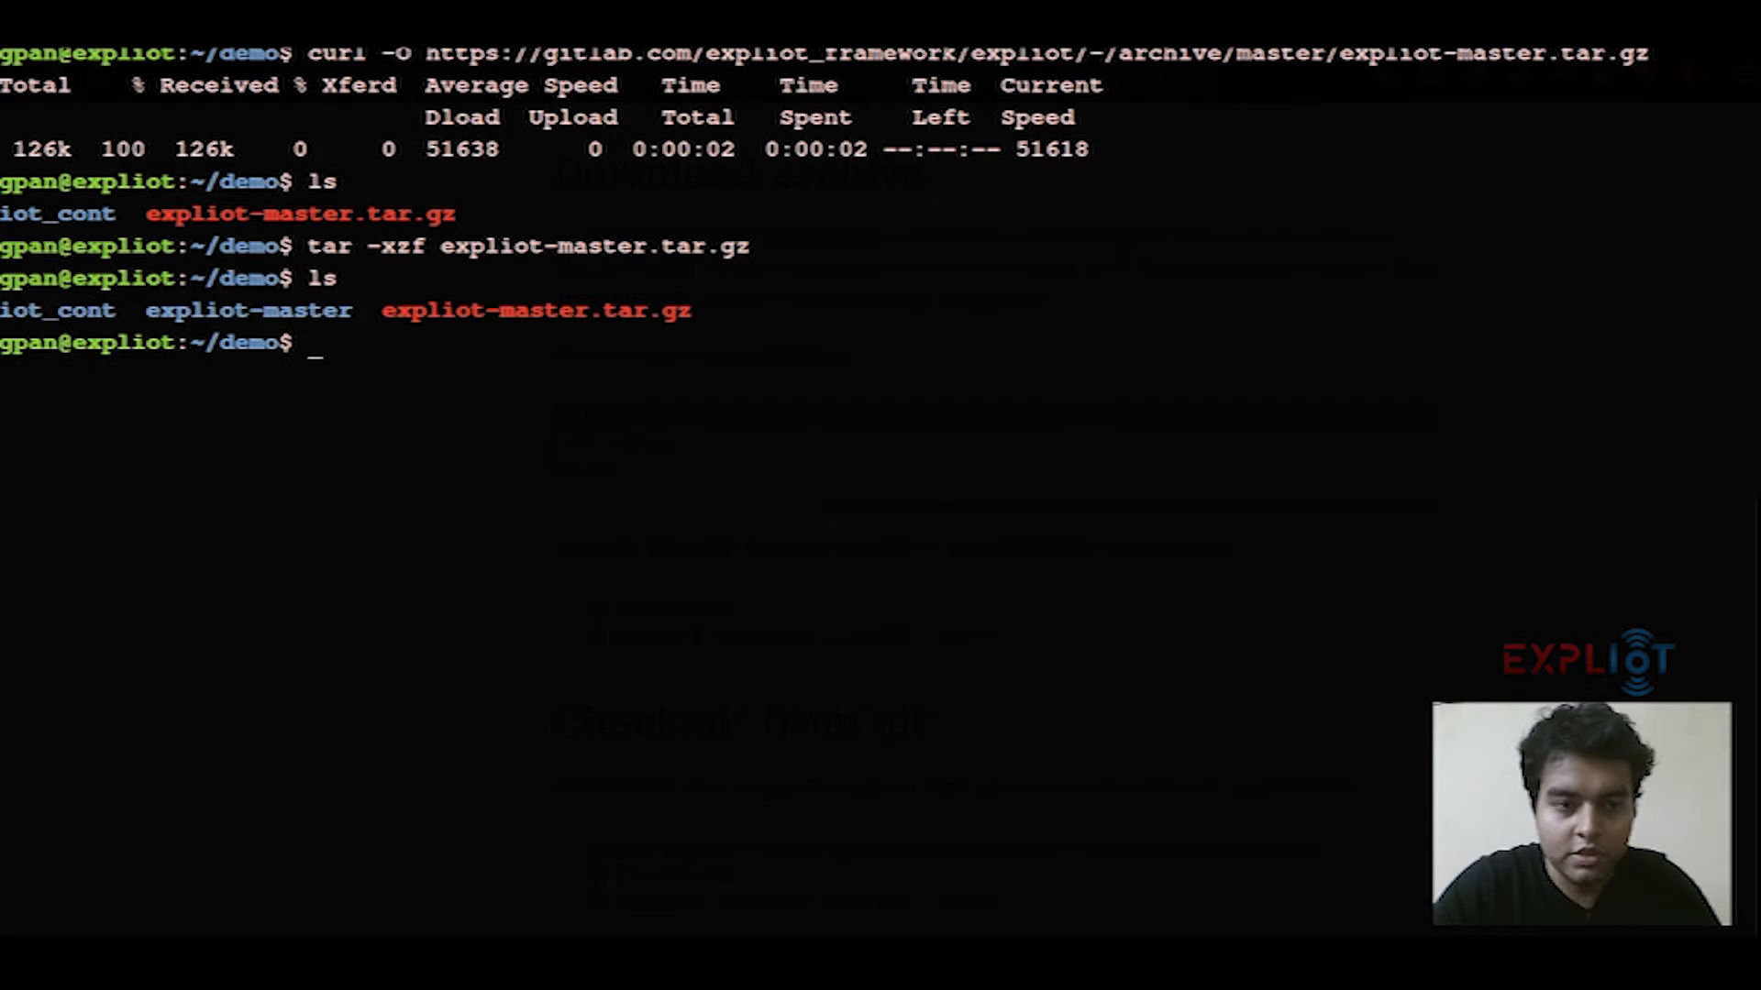
type("cd")
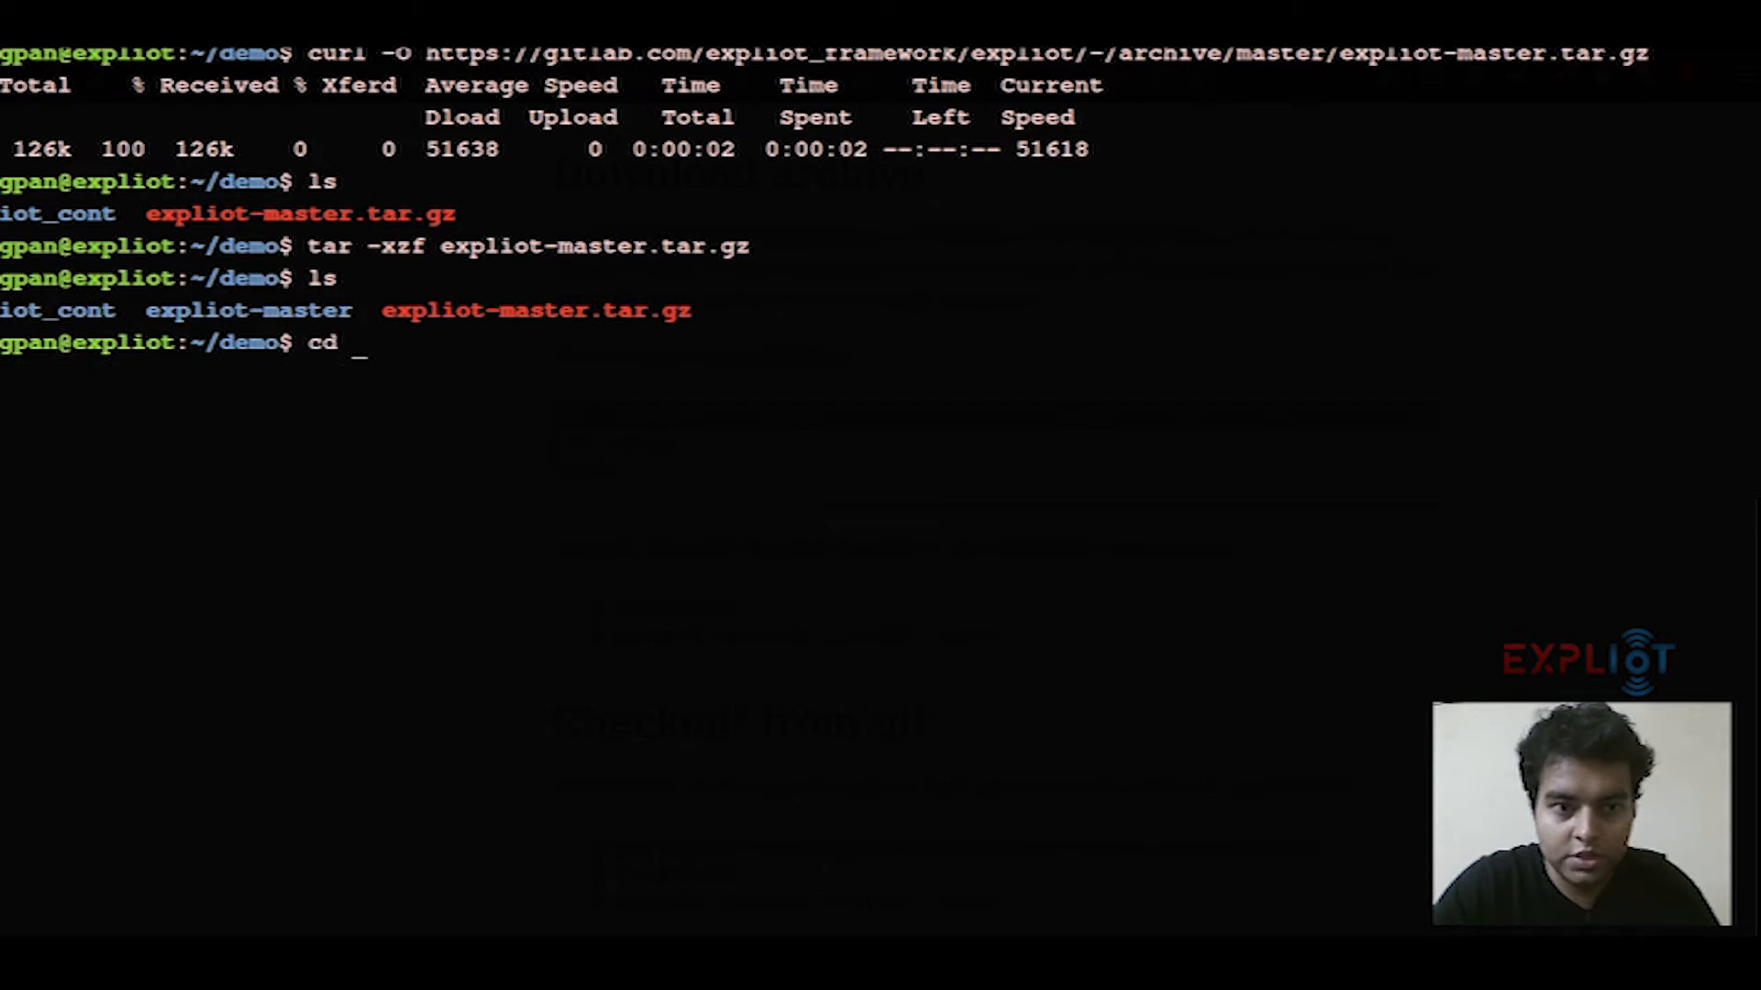
type("expliot")
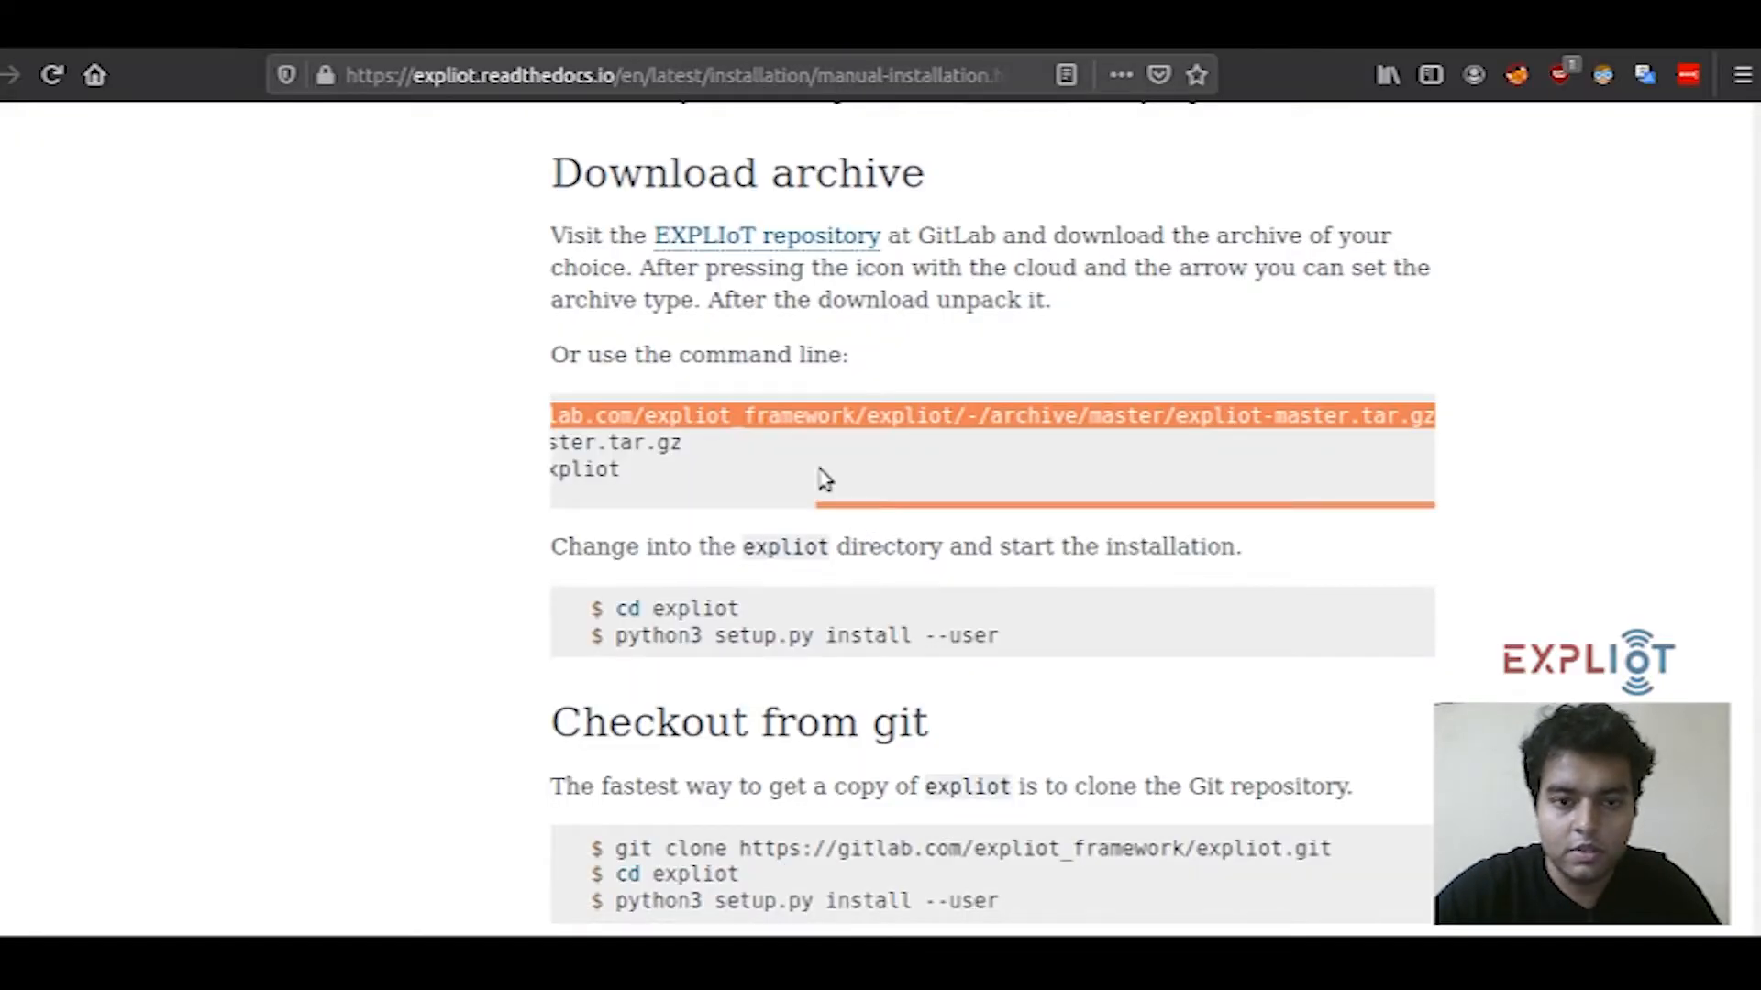
- Select the python3 setup.py install --user command in the Download archive section
scroll("down", 3)
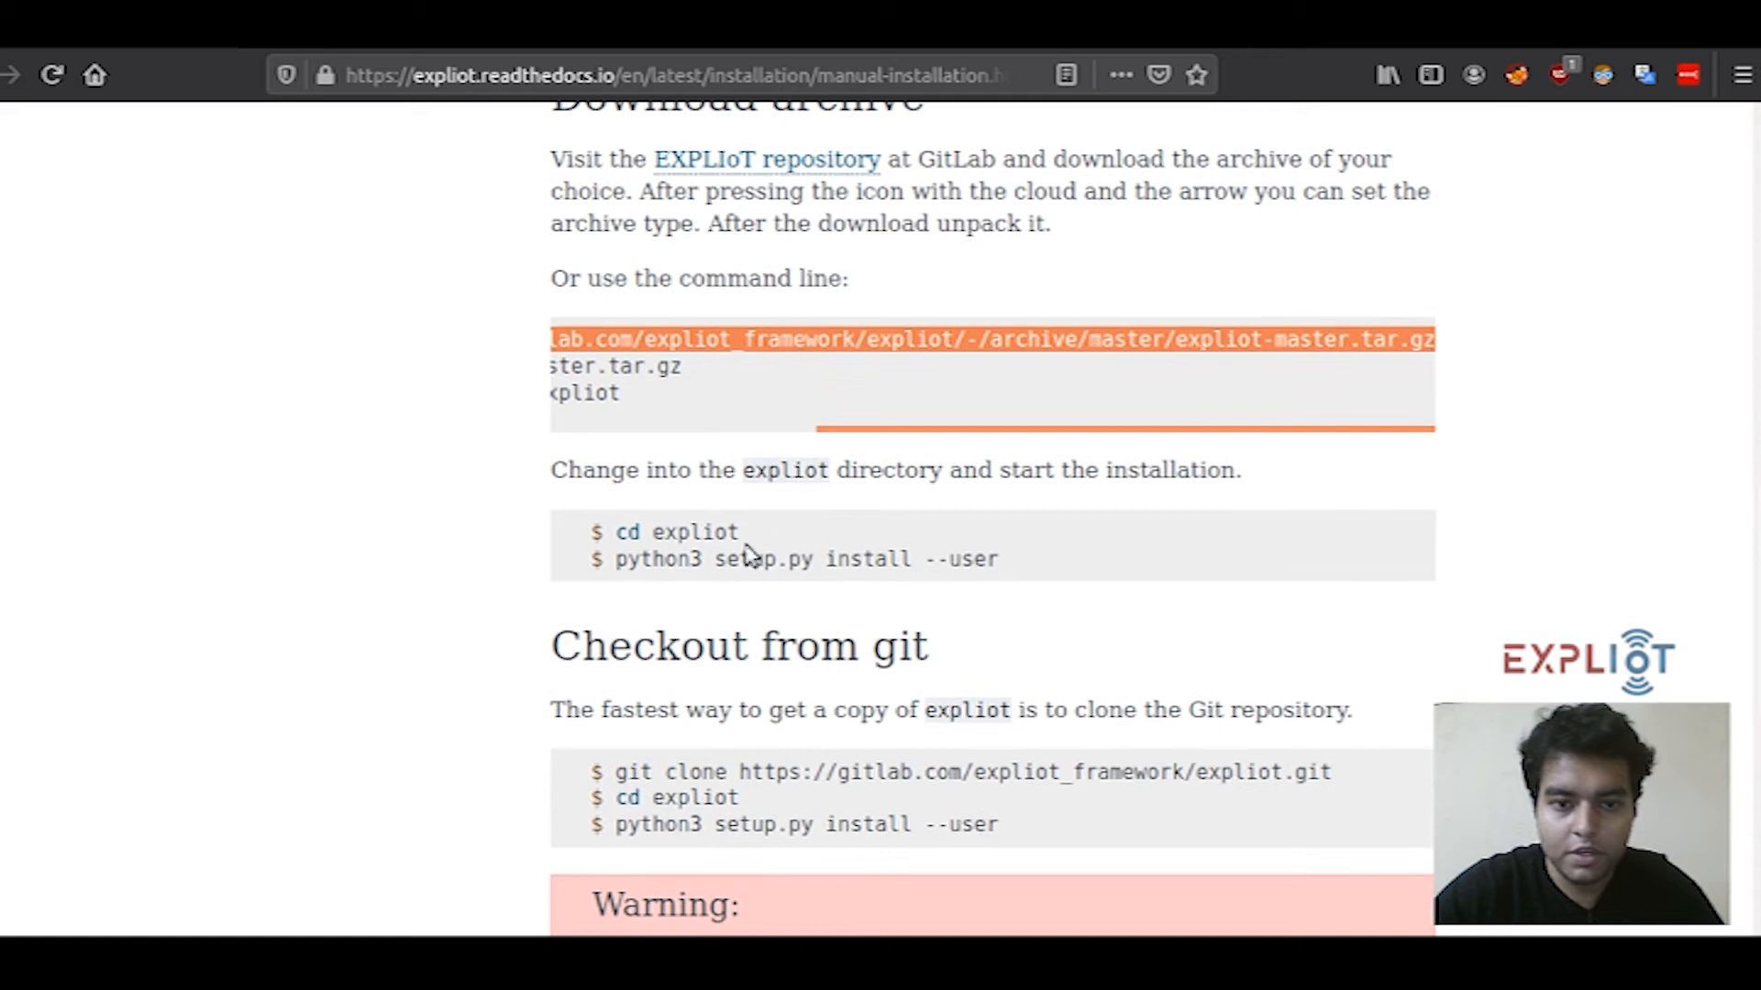
mouse_move(590, 566)
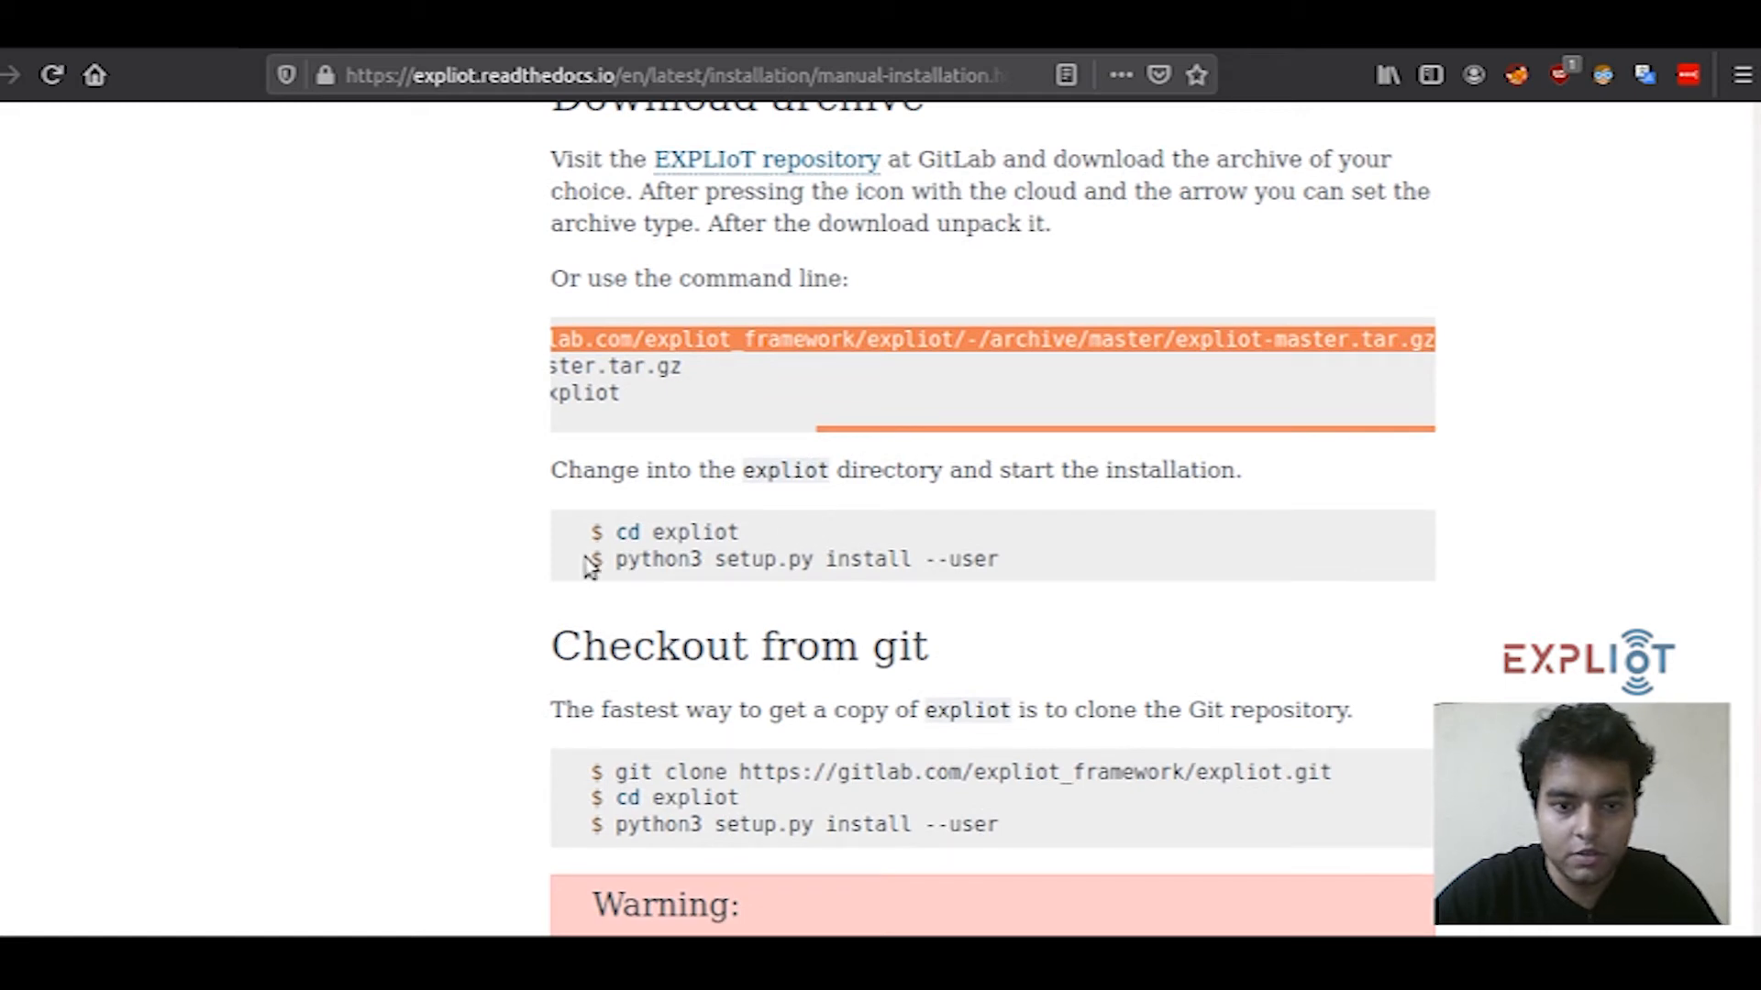
left_click_drag(591, 559, 892, 560)
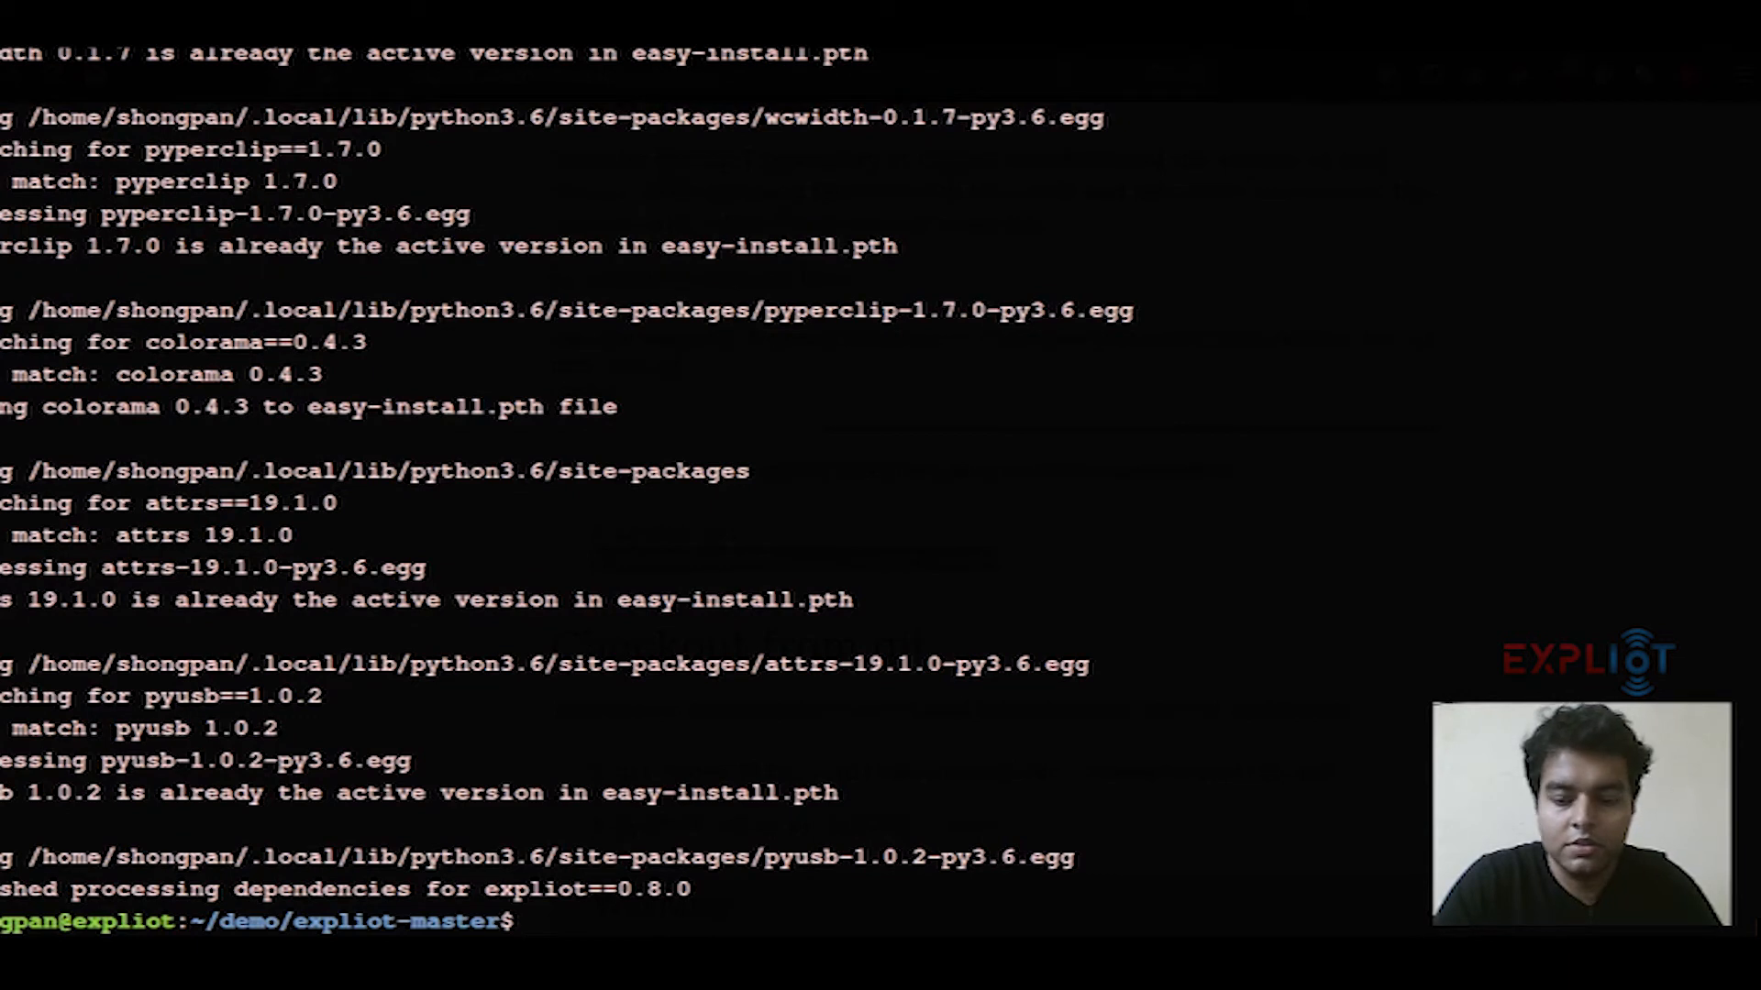
- Run expliot to show the EXPLIoT 0.8.0 banner, then exit the console
type("expl")
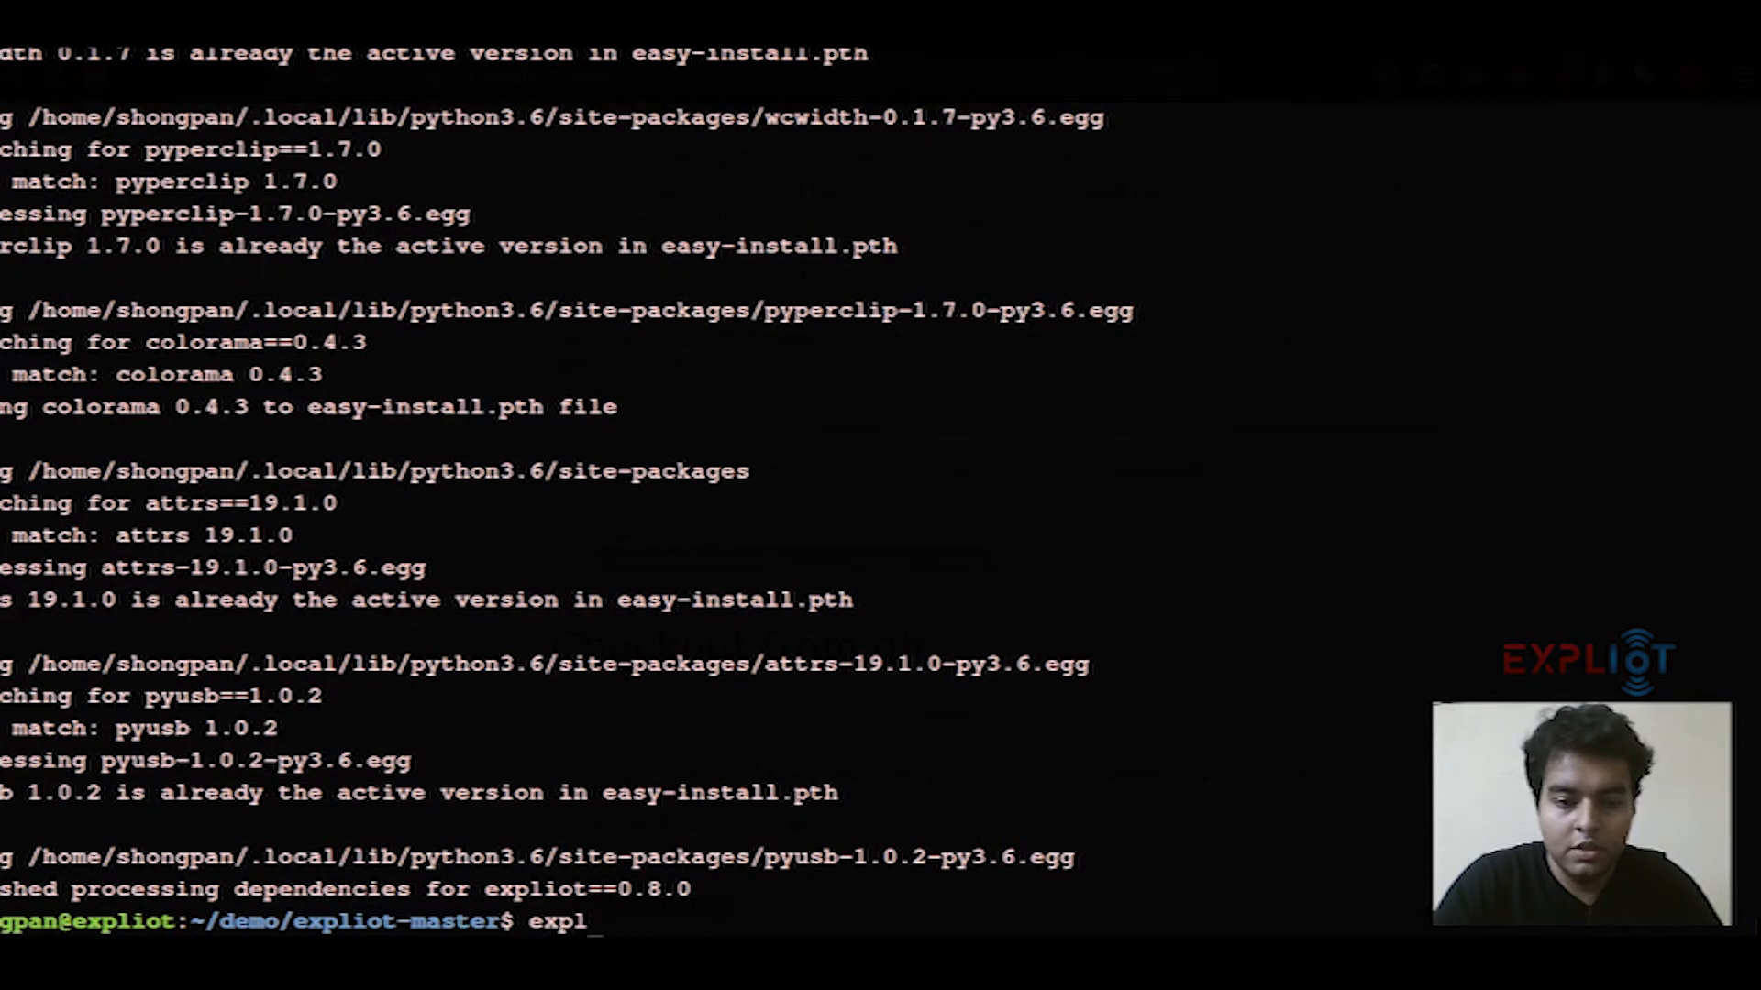
type("iot")
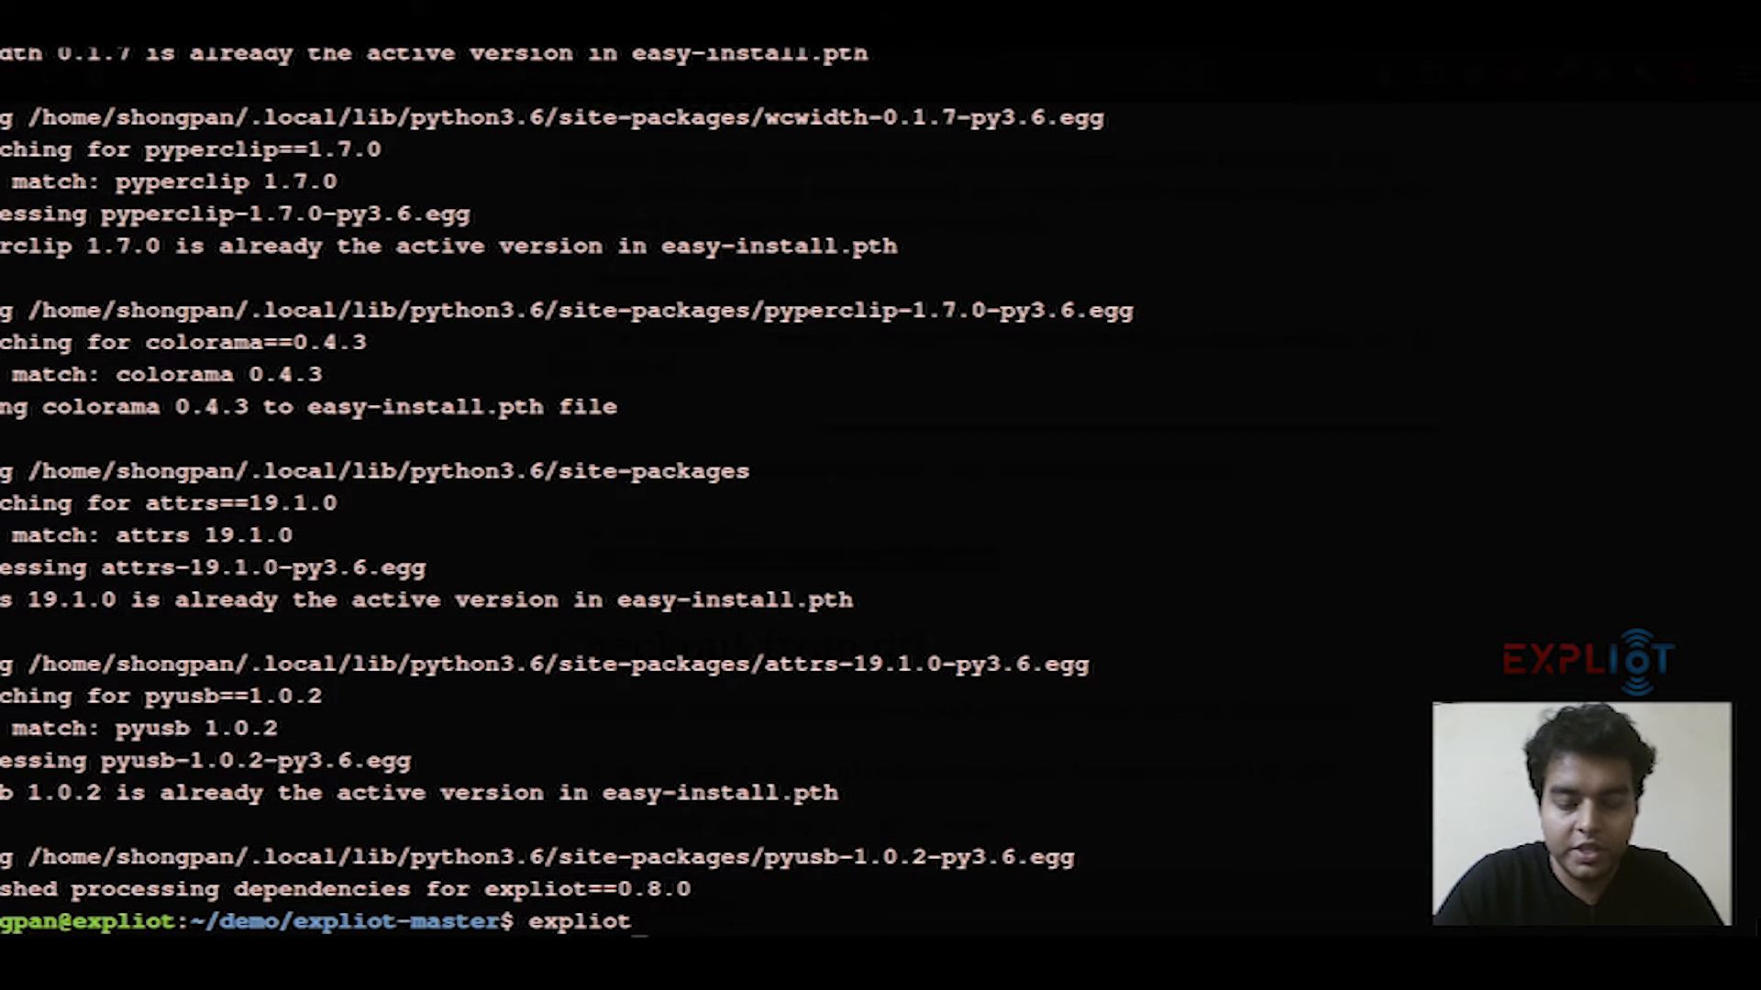
scroll("down", 3)
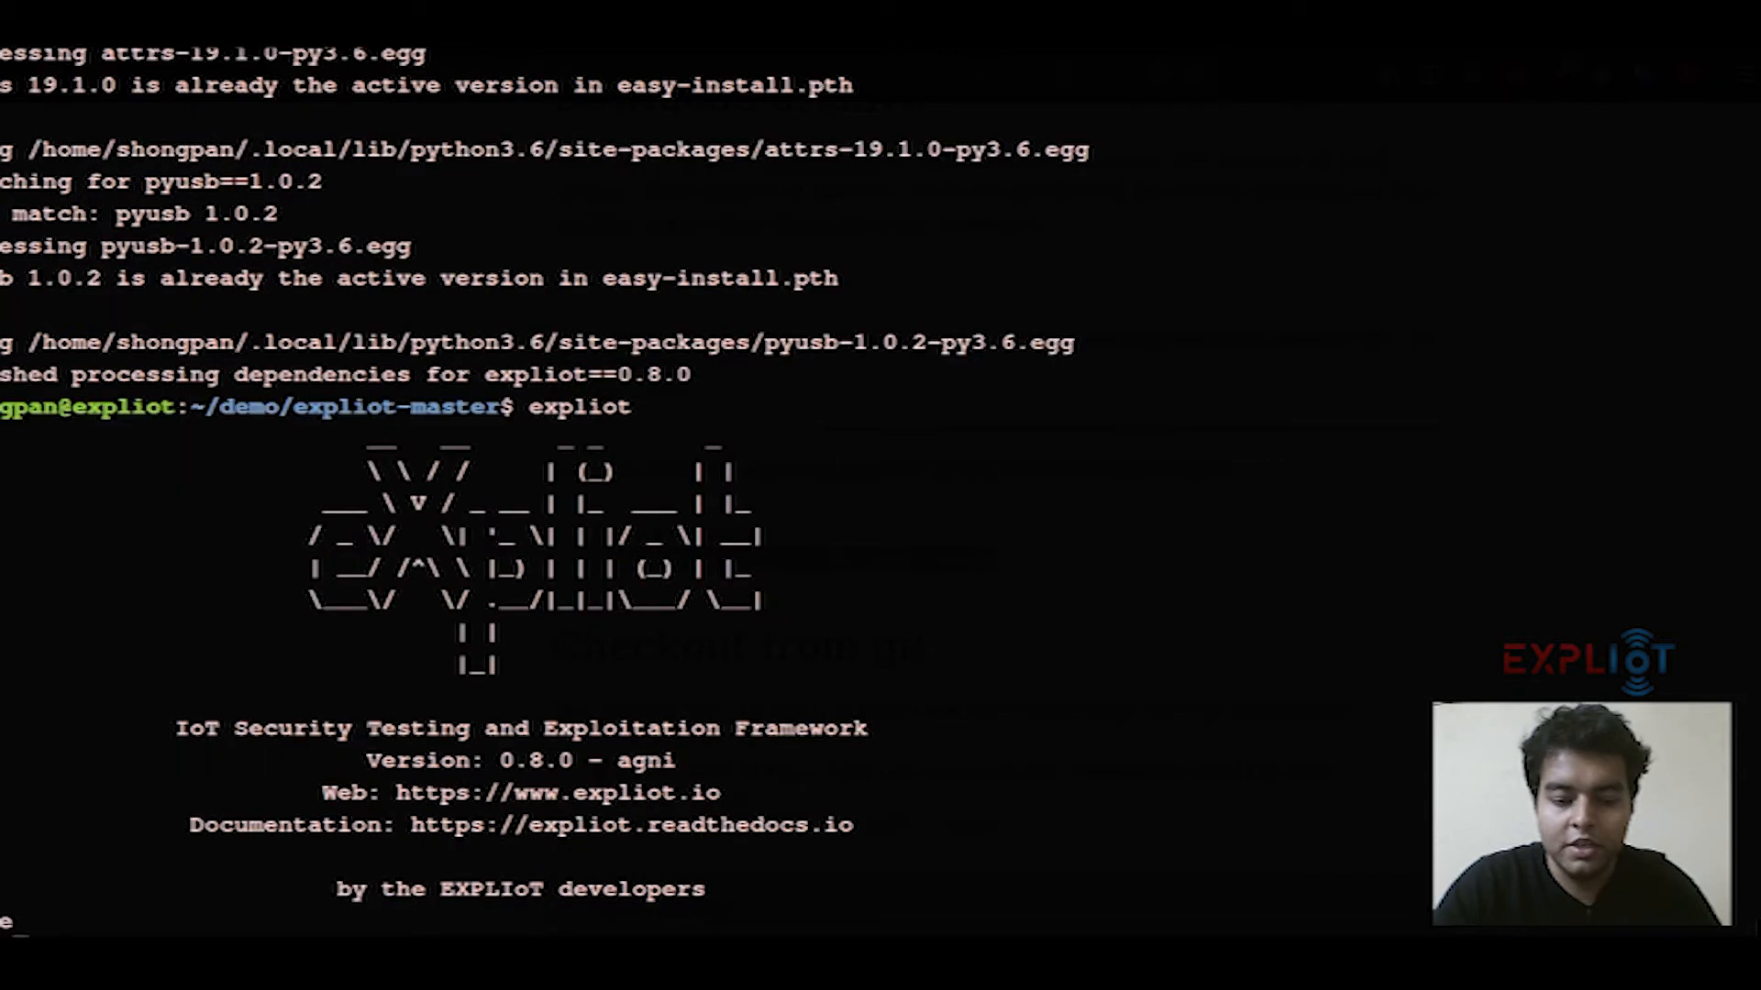
type("exit")
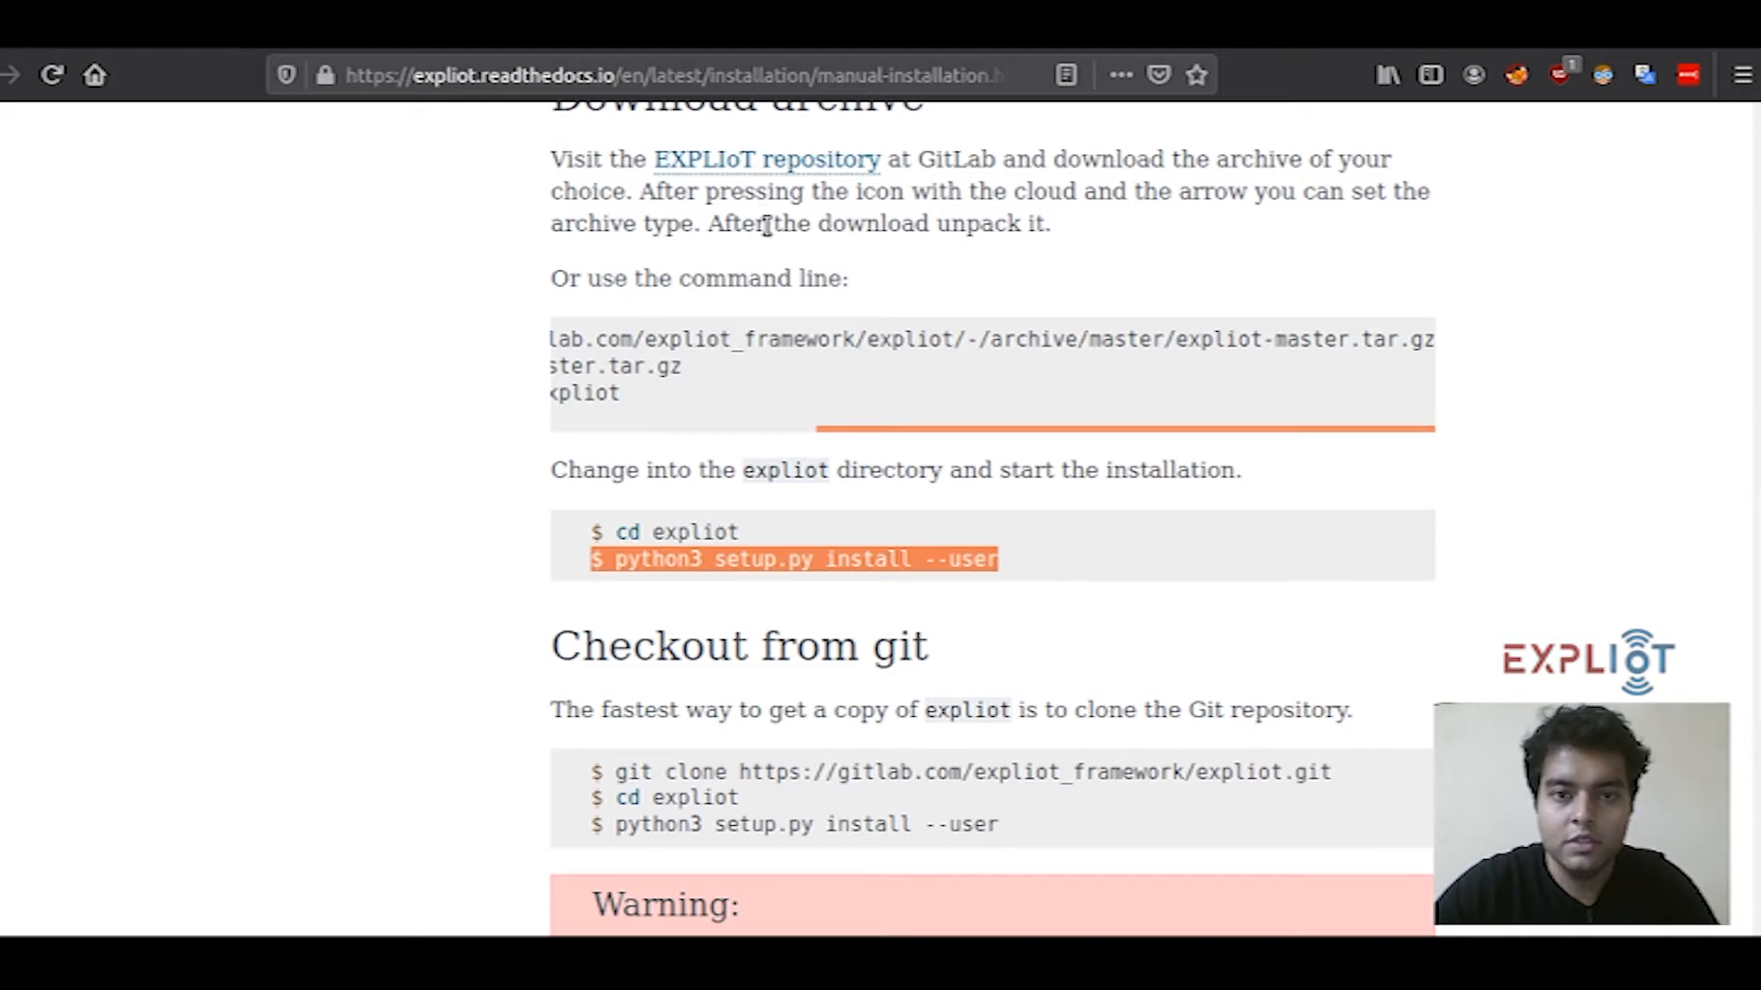
- Open the EXPLIoT GitLab repository and reveal its zip, tar.gz, tar.bz2 and tar download formats
left_click(766, 158)
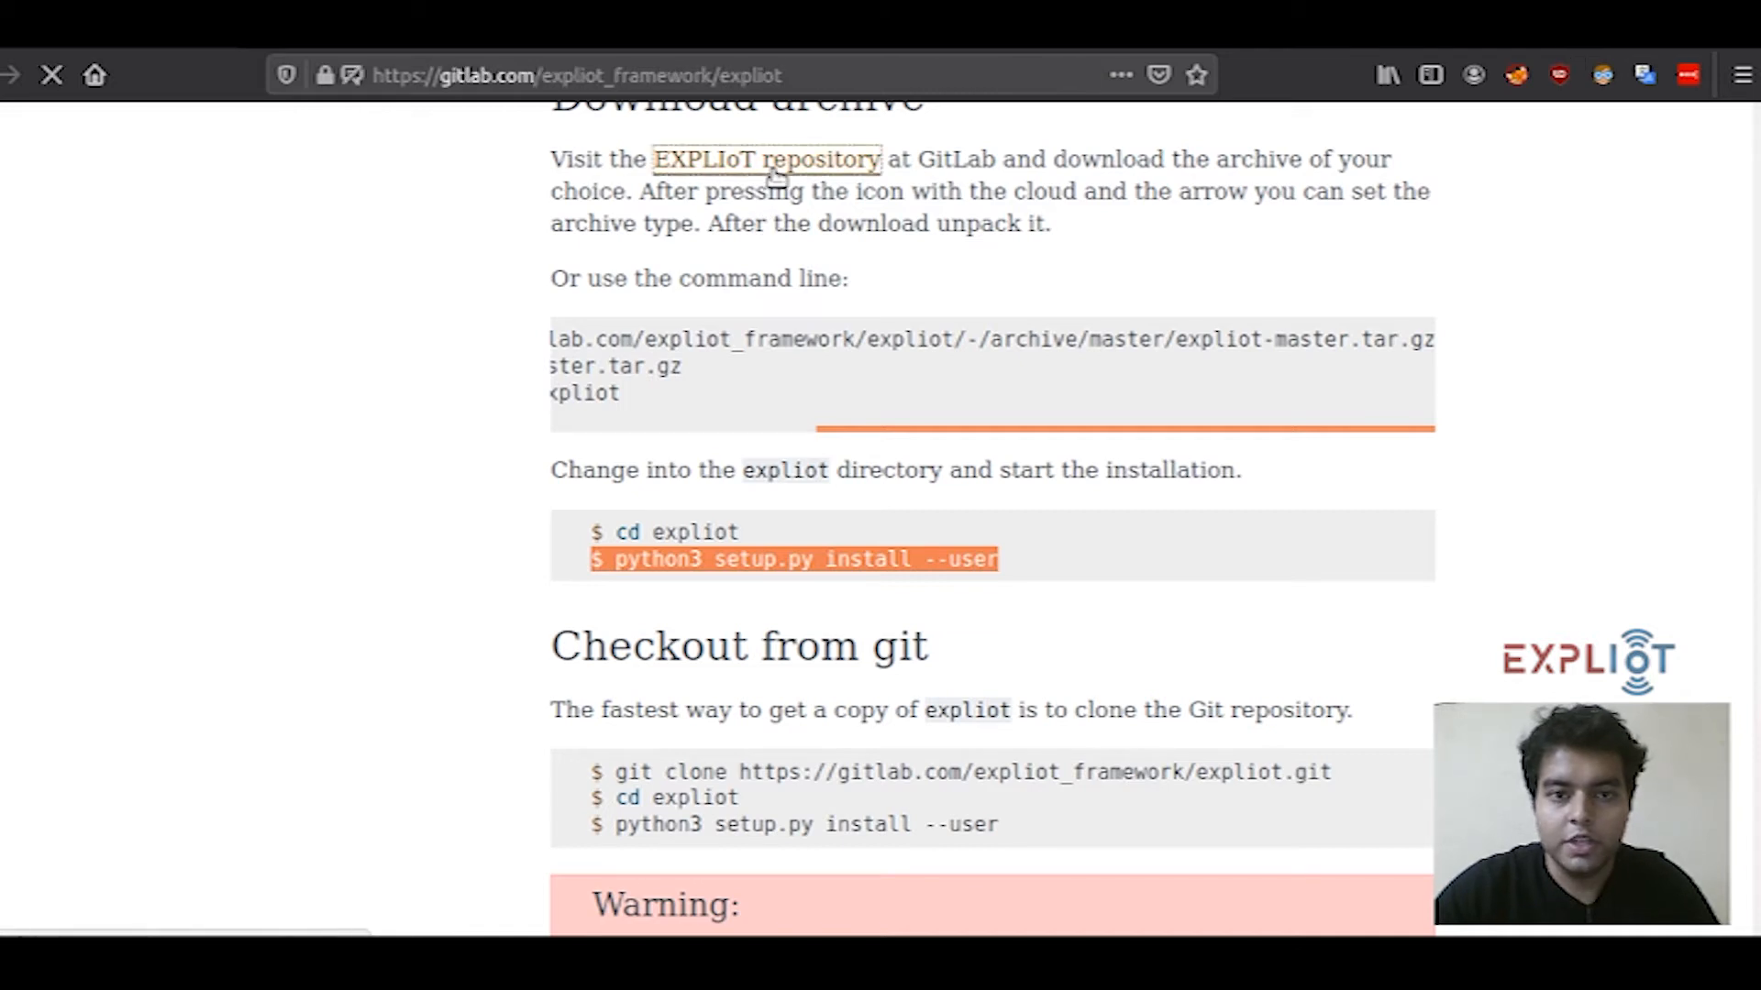
left_click(765, 159)
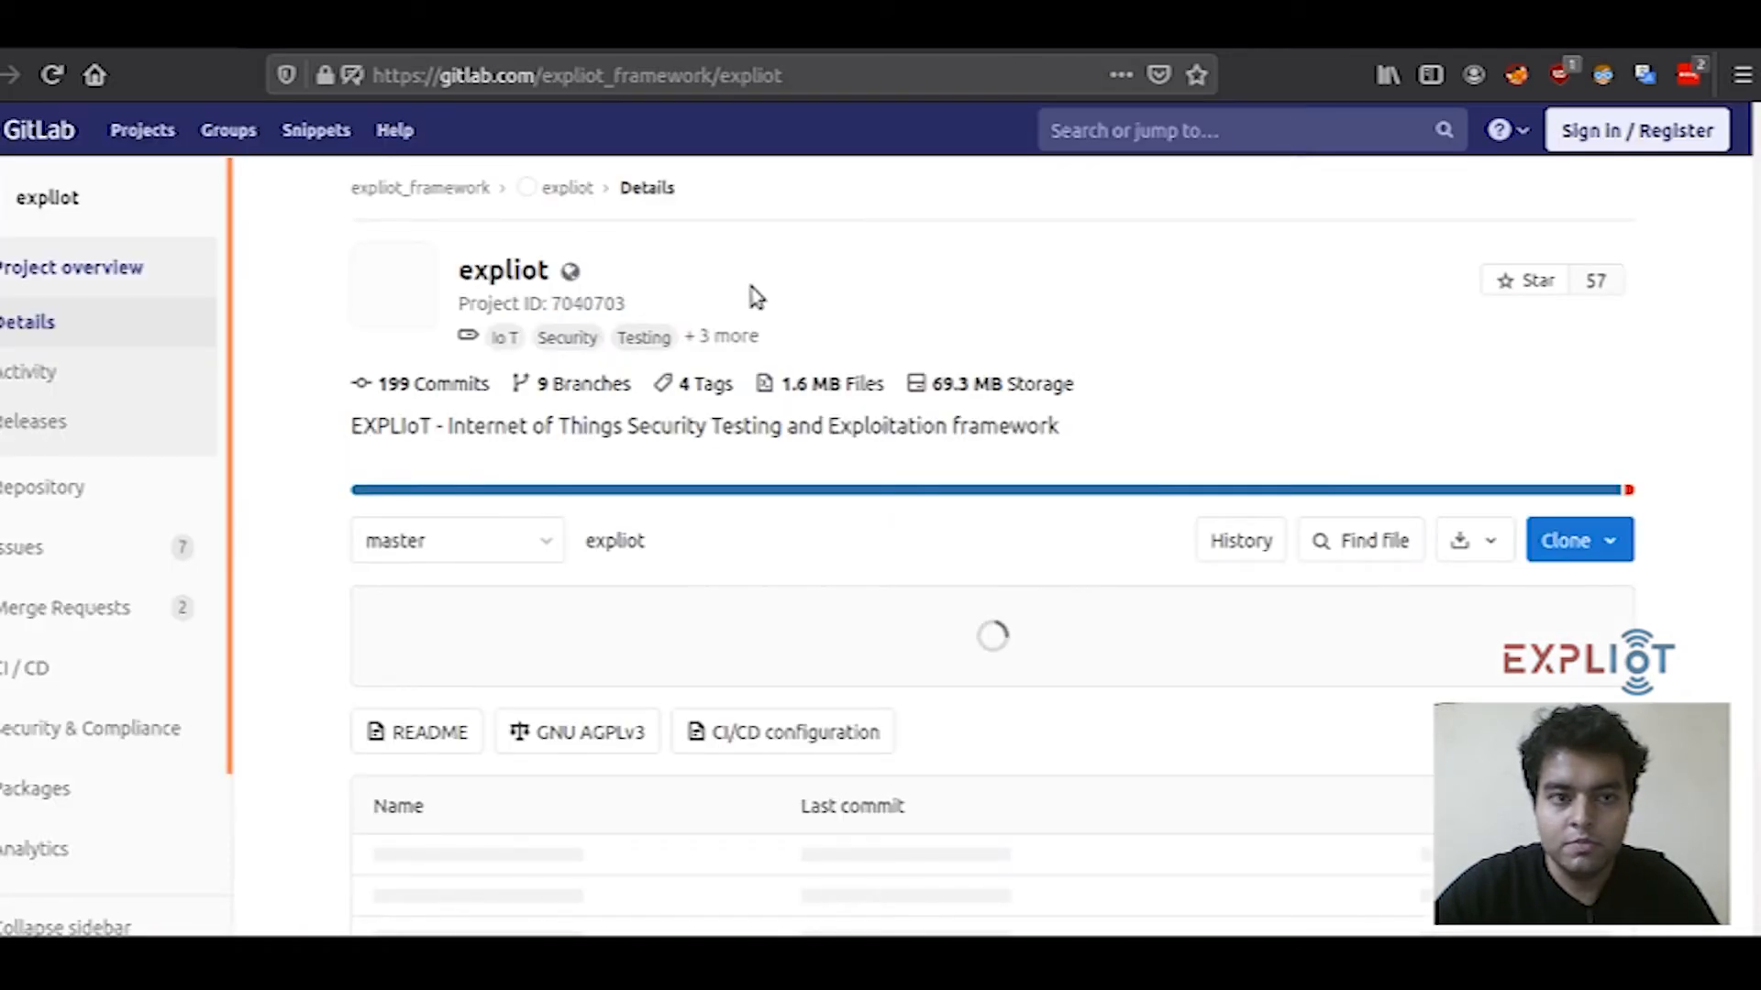
mouse_move(1460, 540)
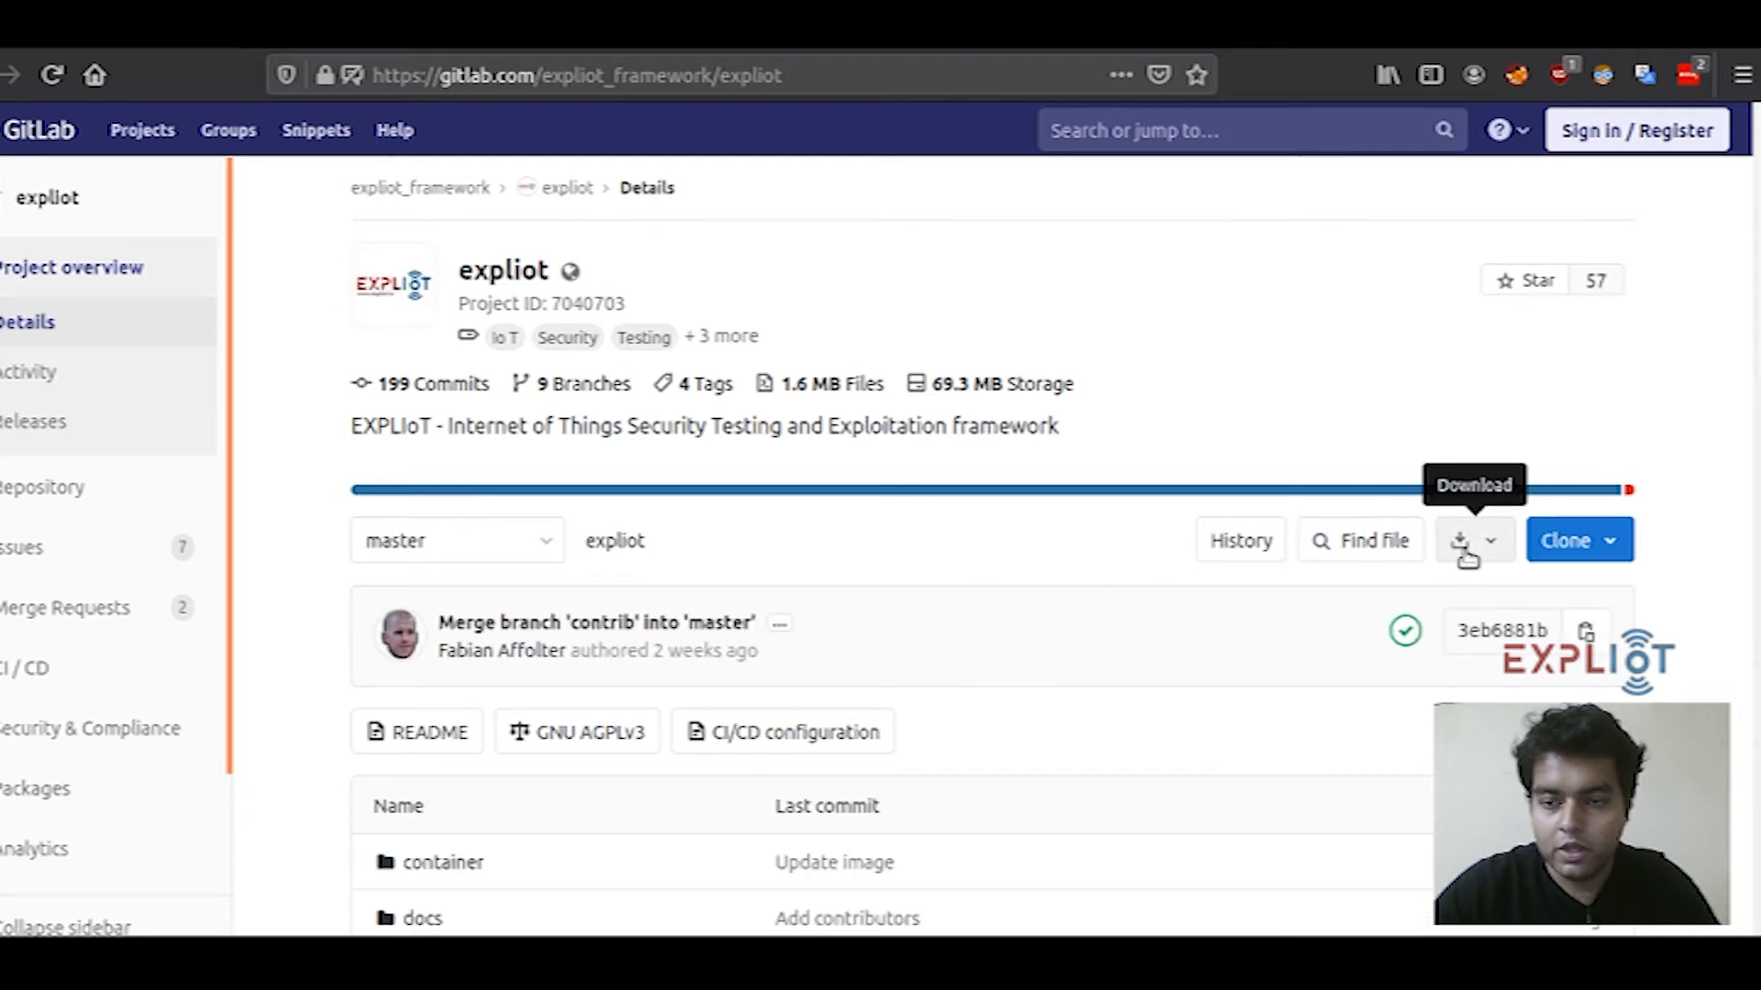
left_click(1460, 541)
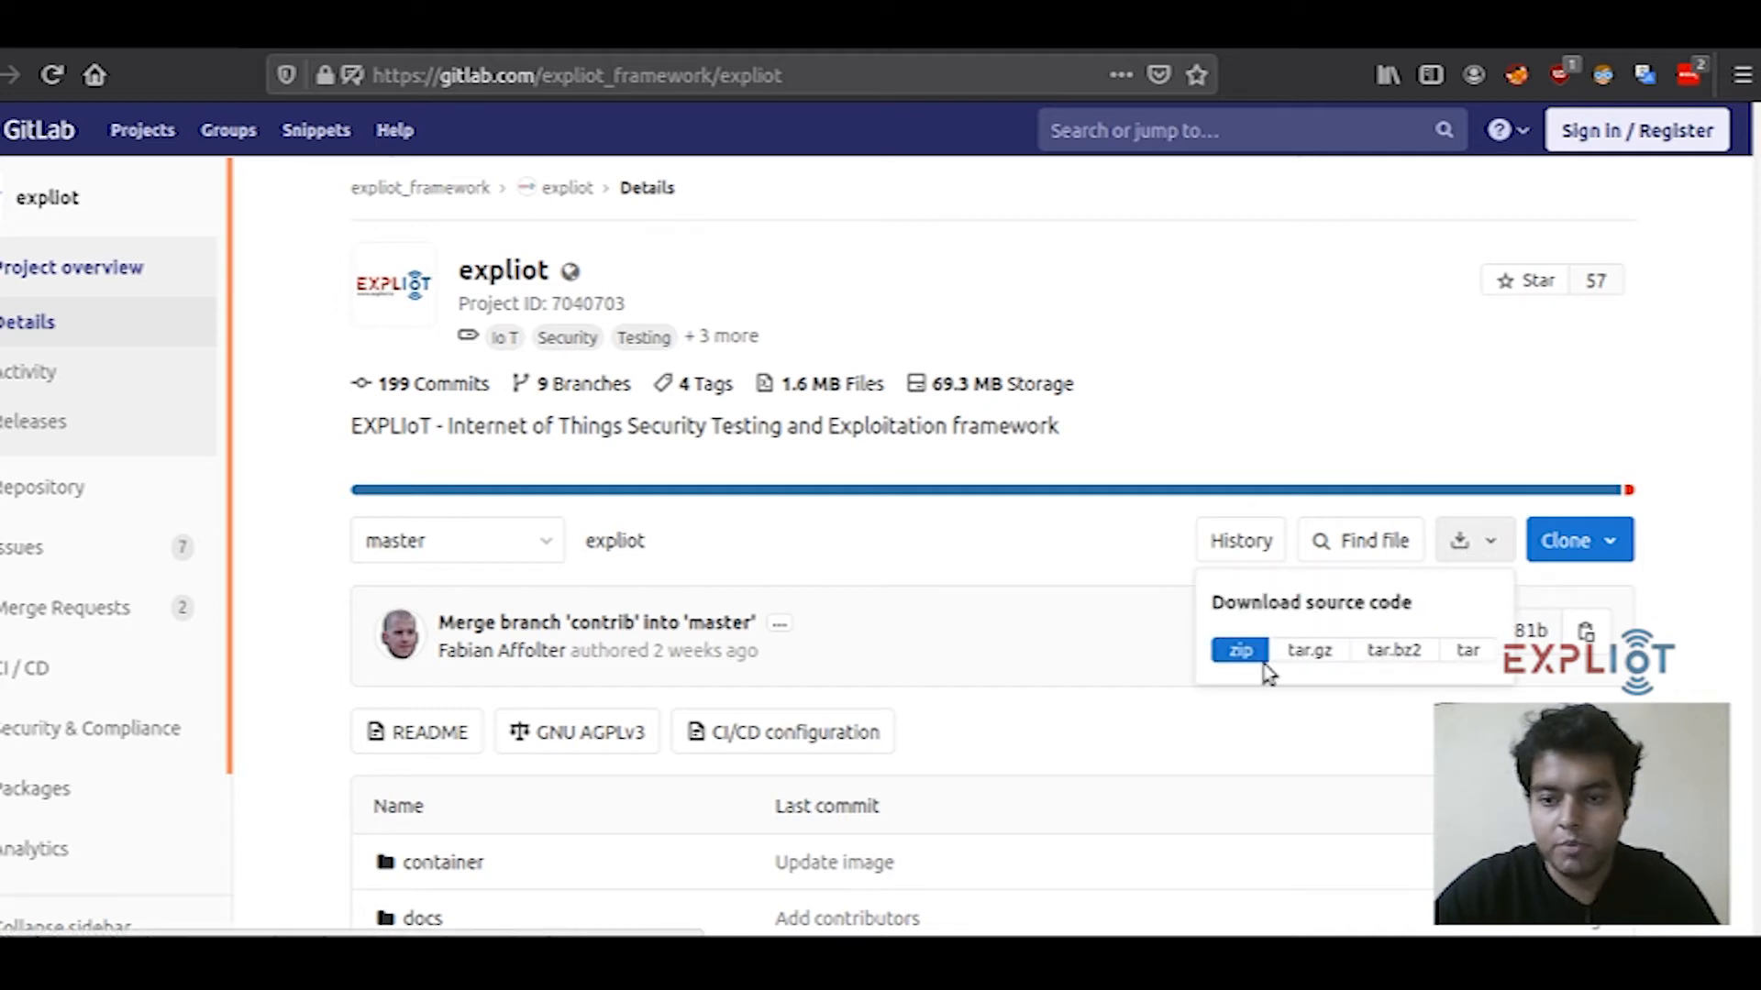
mouse_move(480, 181)
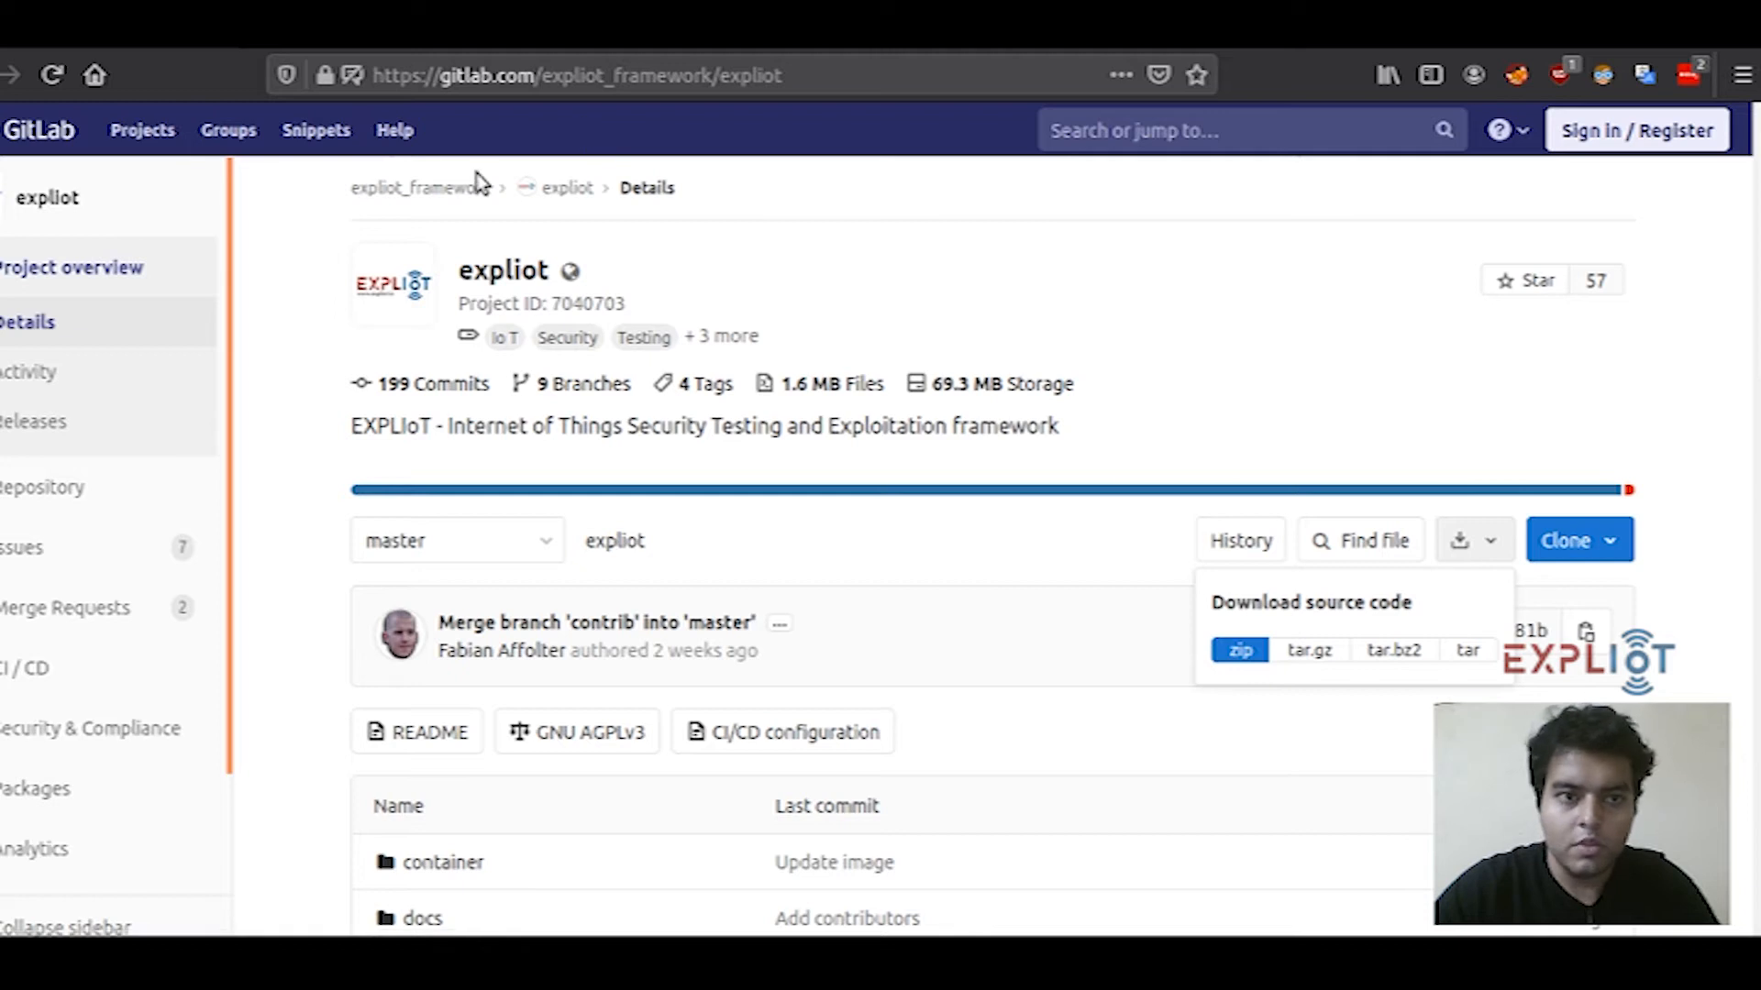
mouse_move(316, 130)
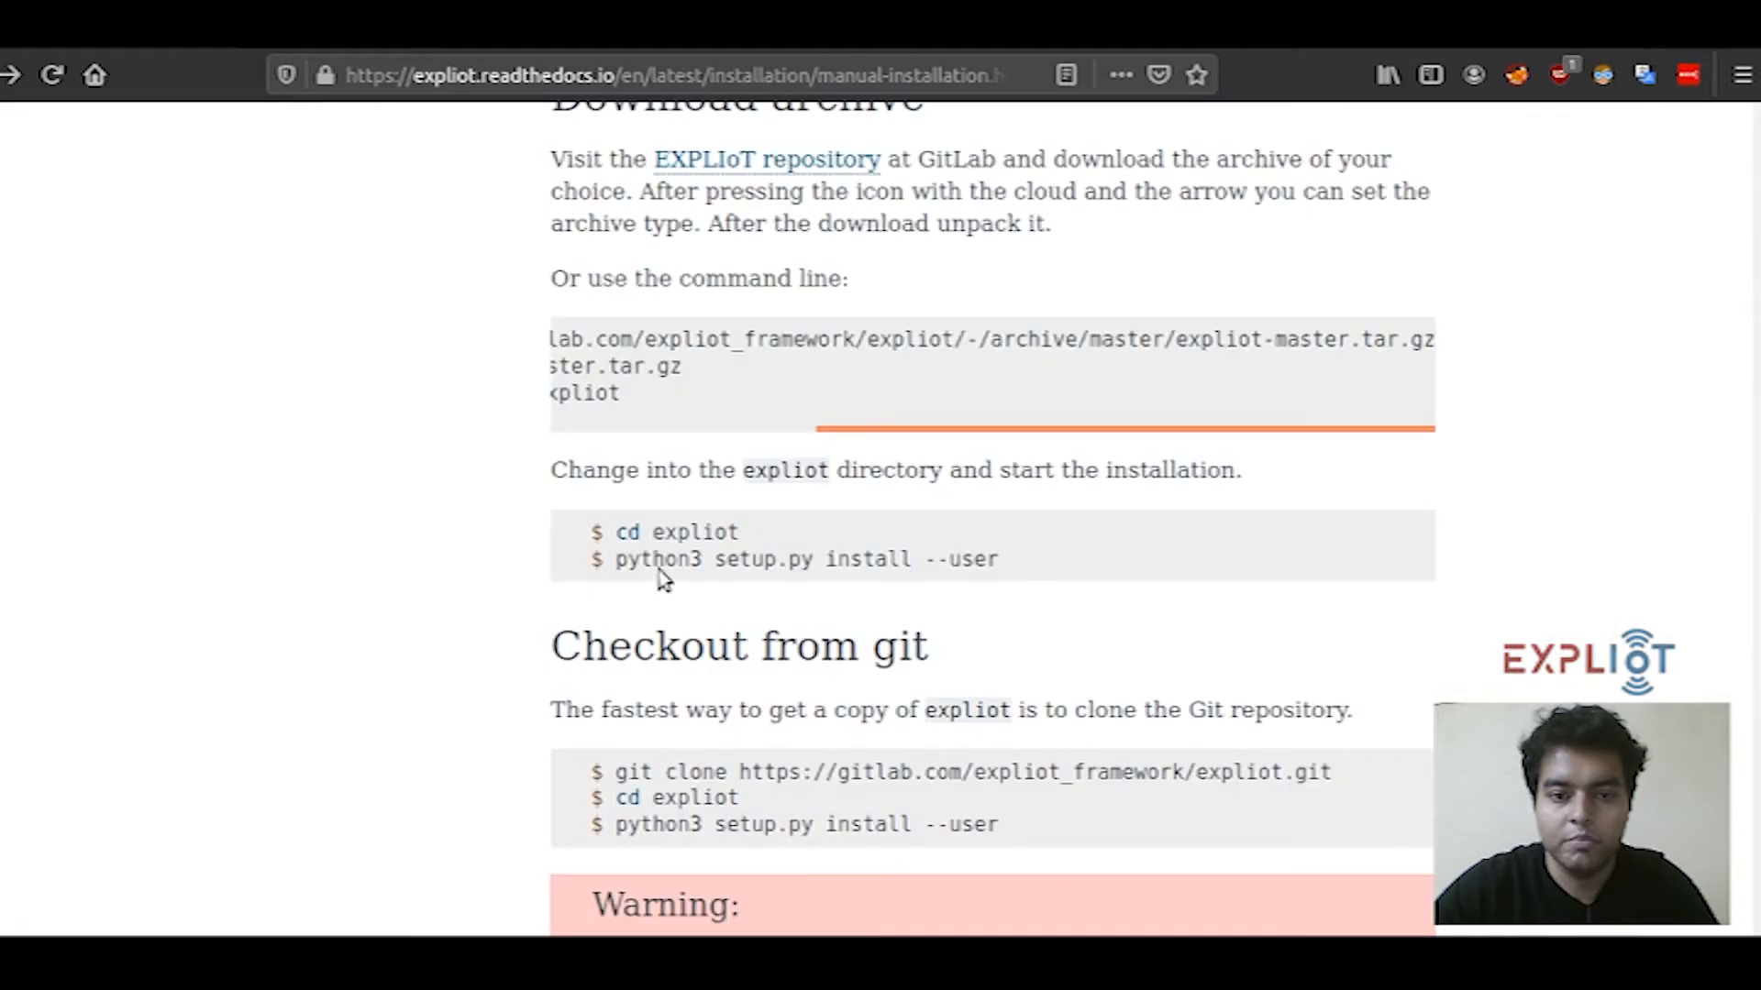
- Scroll to Checkout from git and select the git clone command
left_click_drag(615, 531, 997, 560)
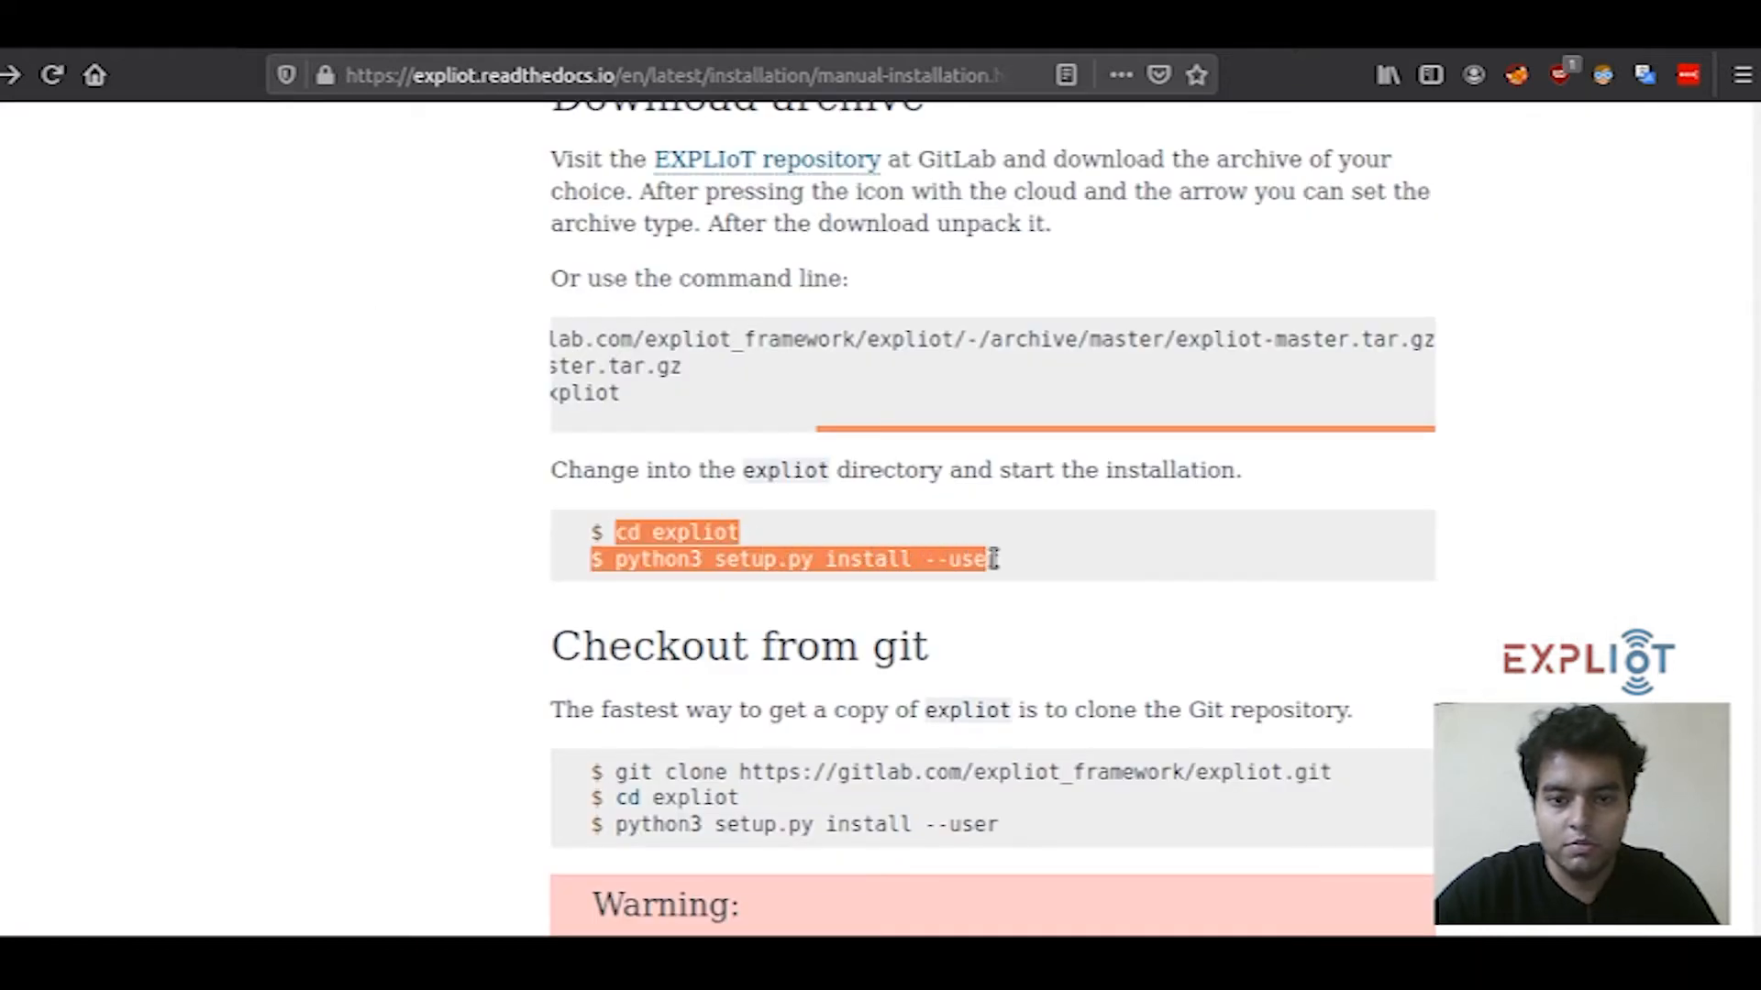
scroll("down", 3)
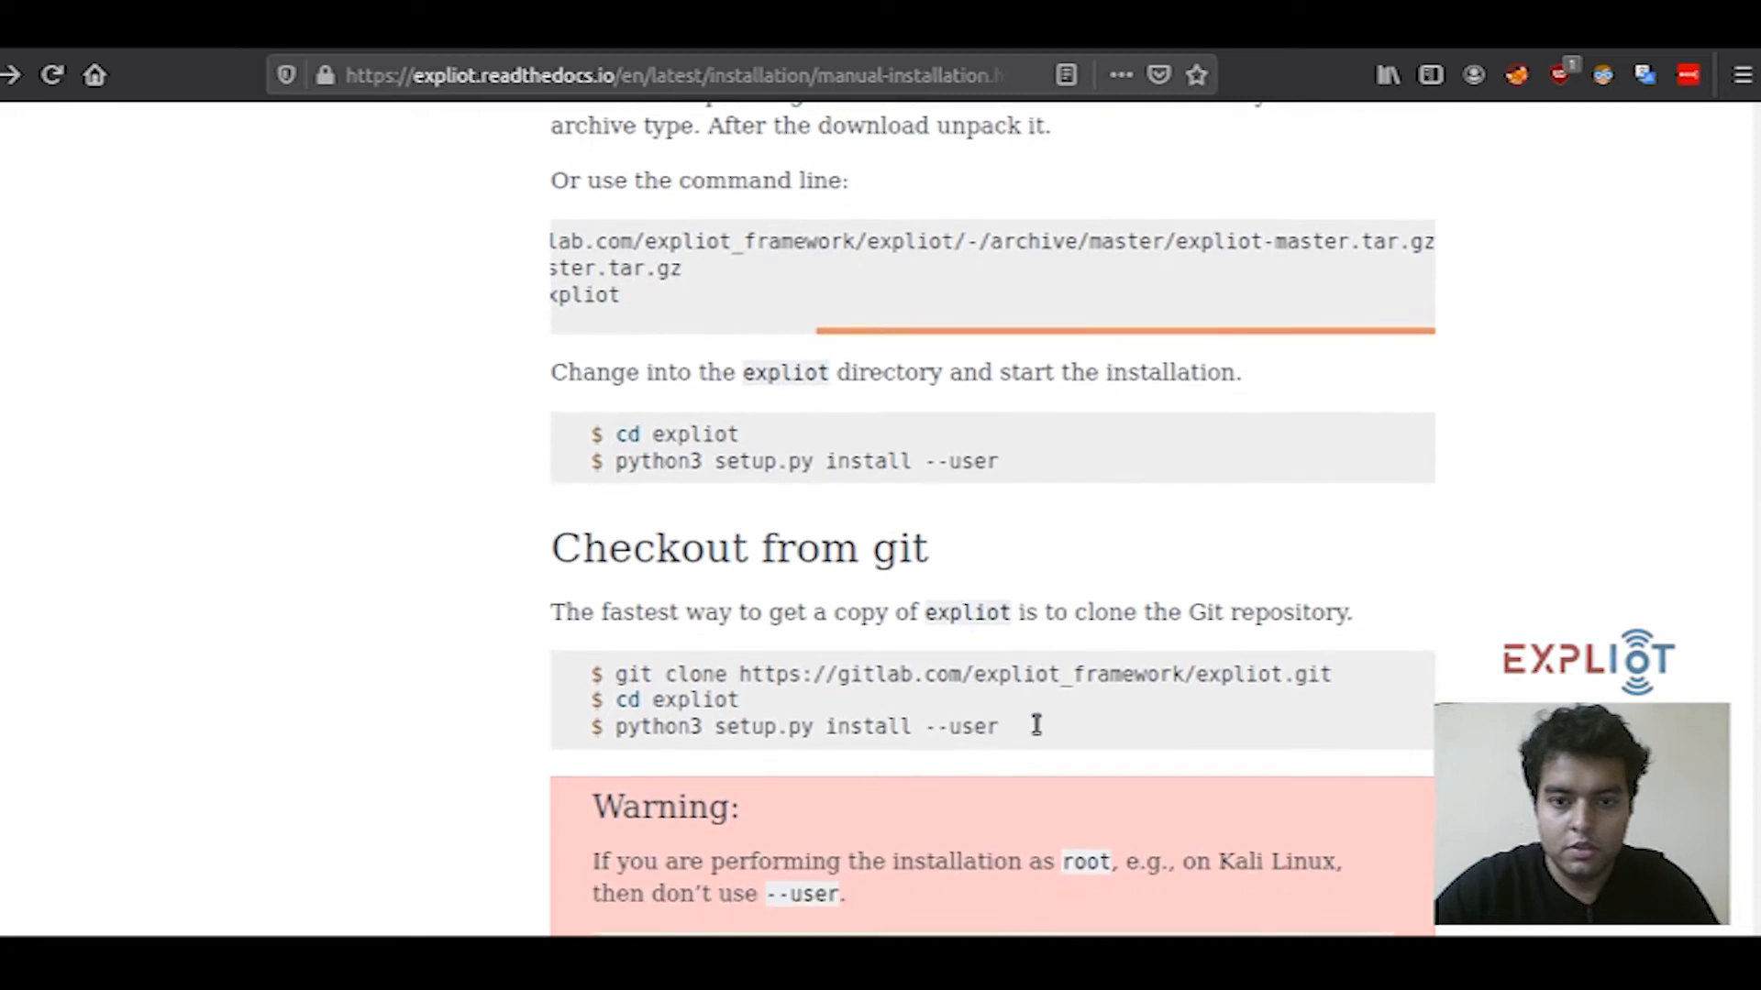
scroll("down", 3)
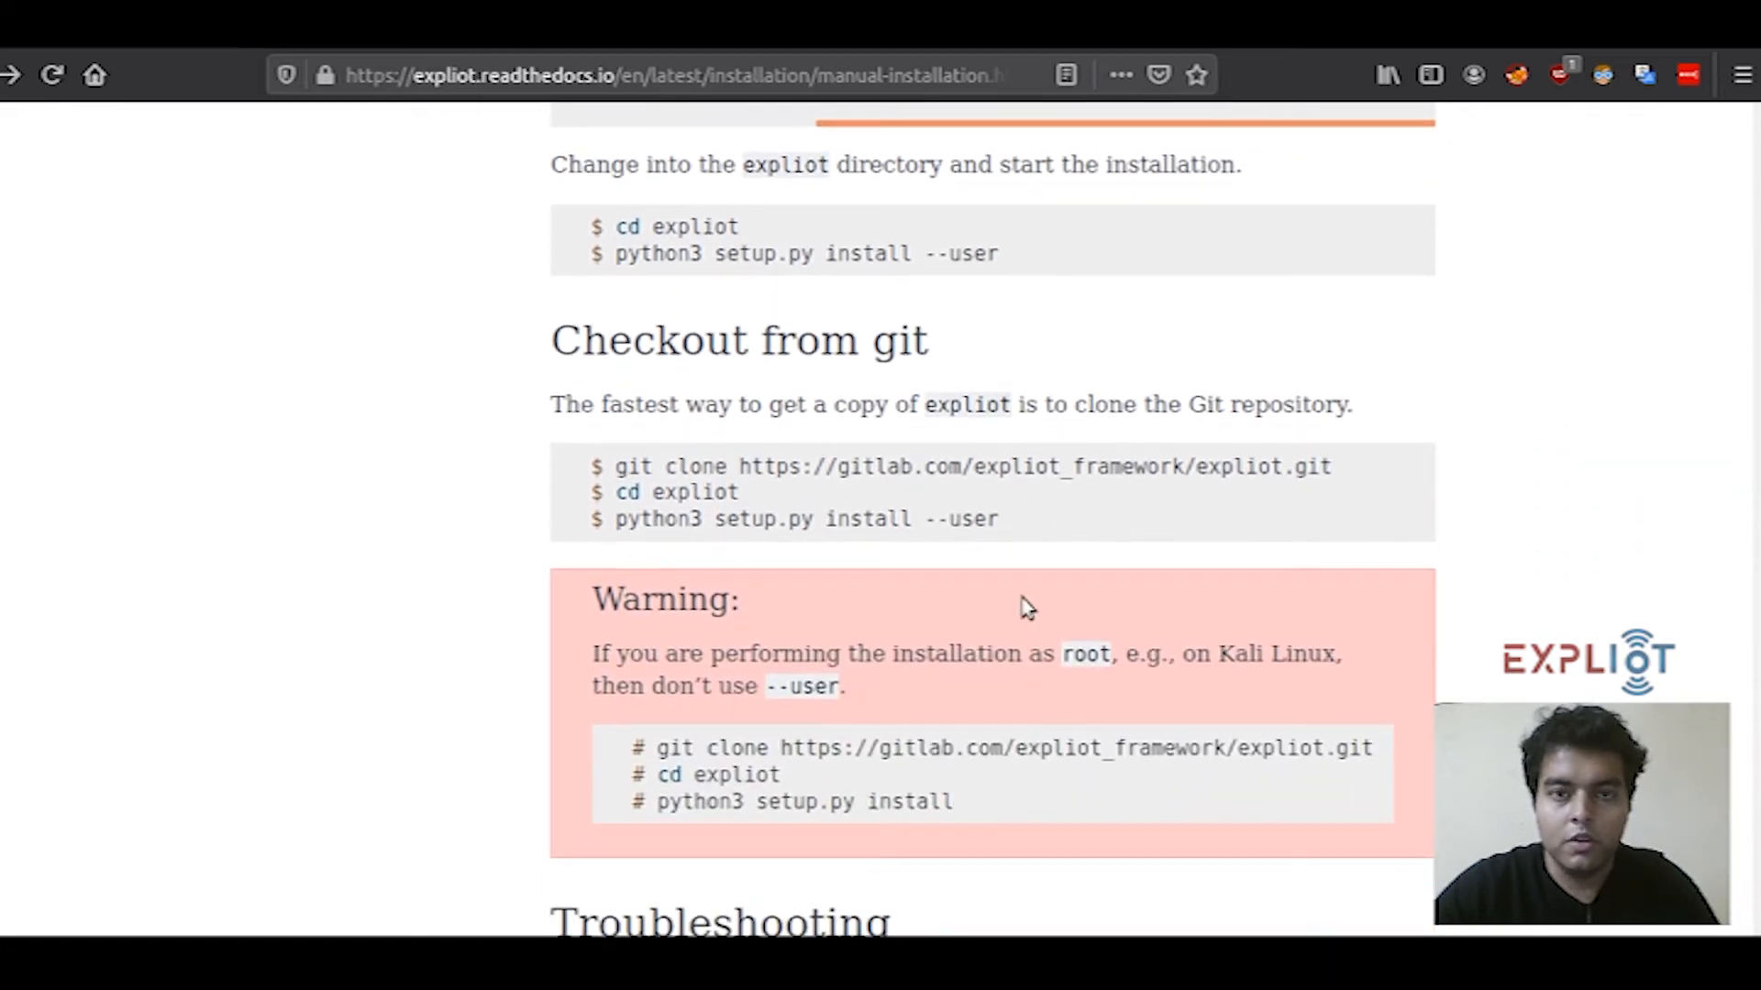
scroll("down", 3)
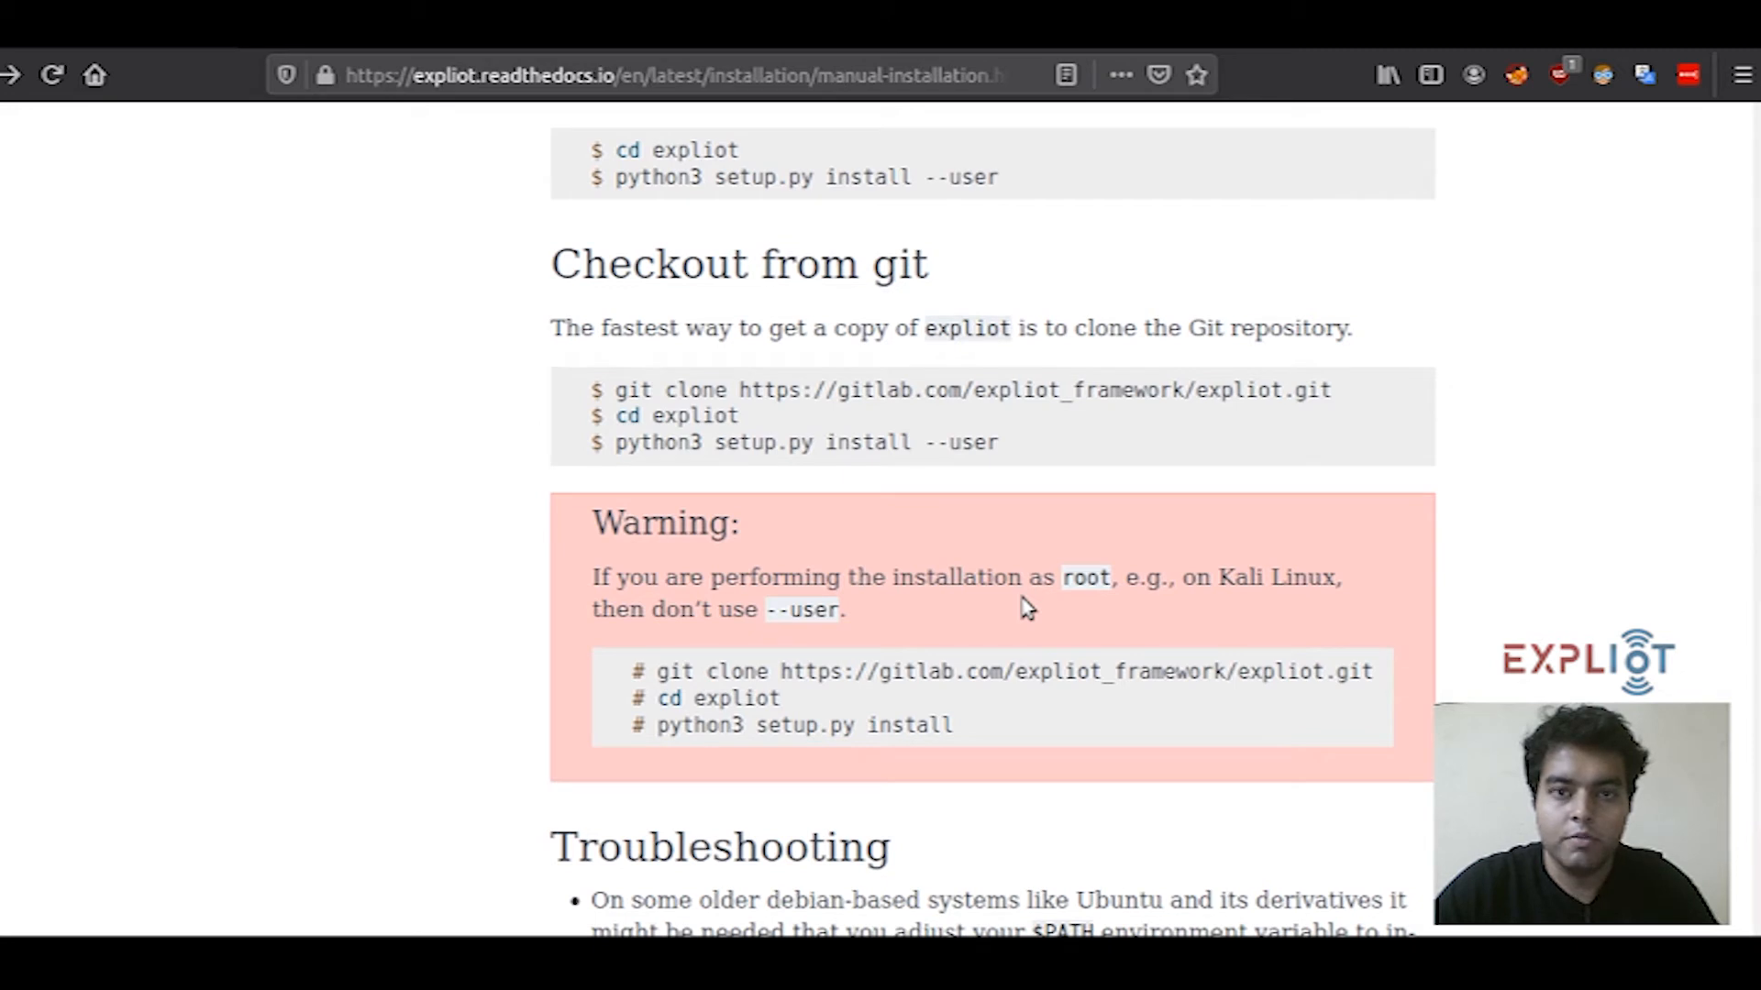
mouse_move(797, 399)
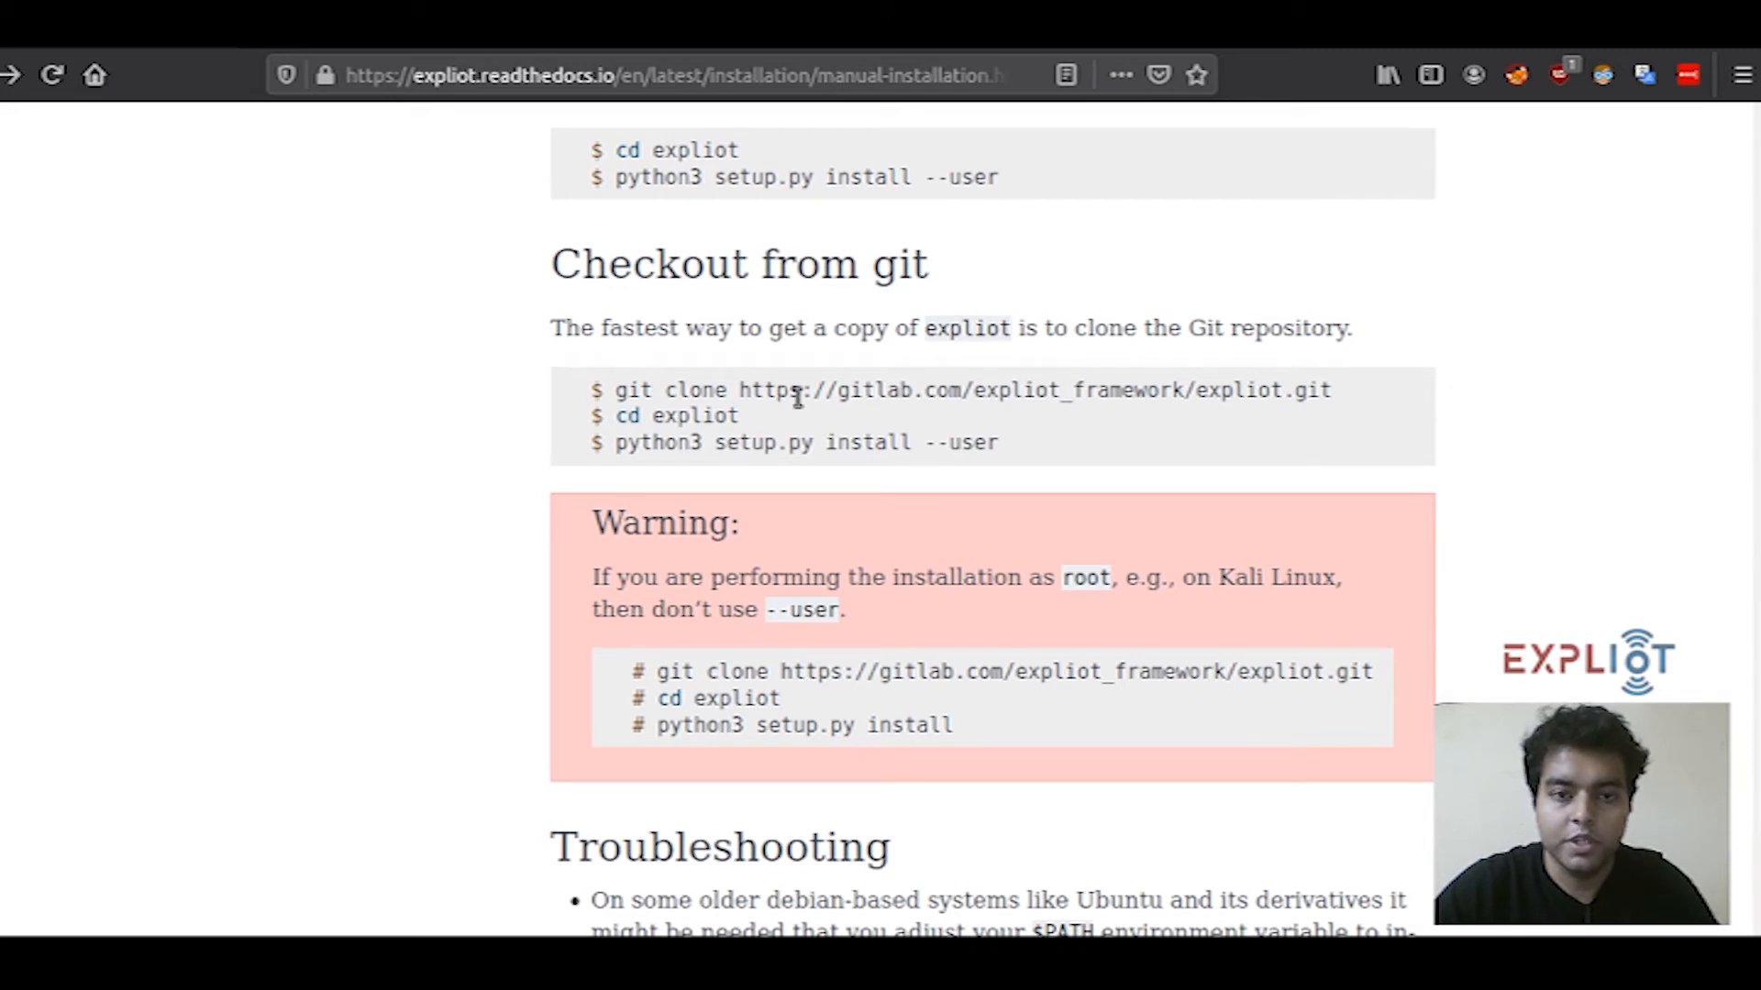
left_click_drag(614, 390, 746, 390)
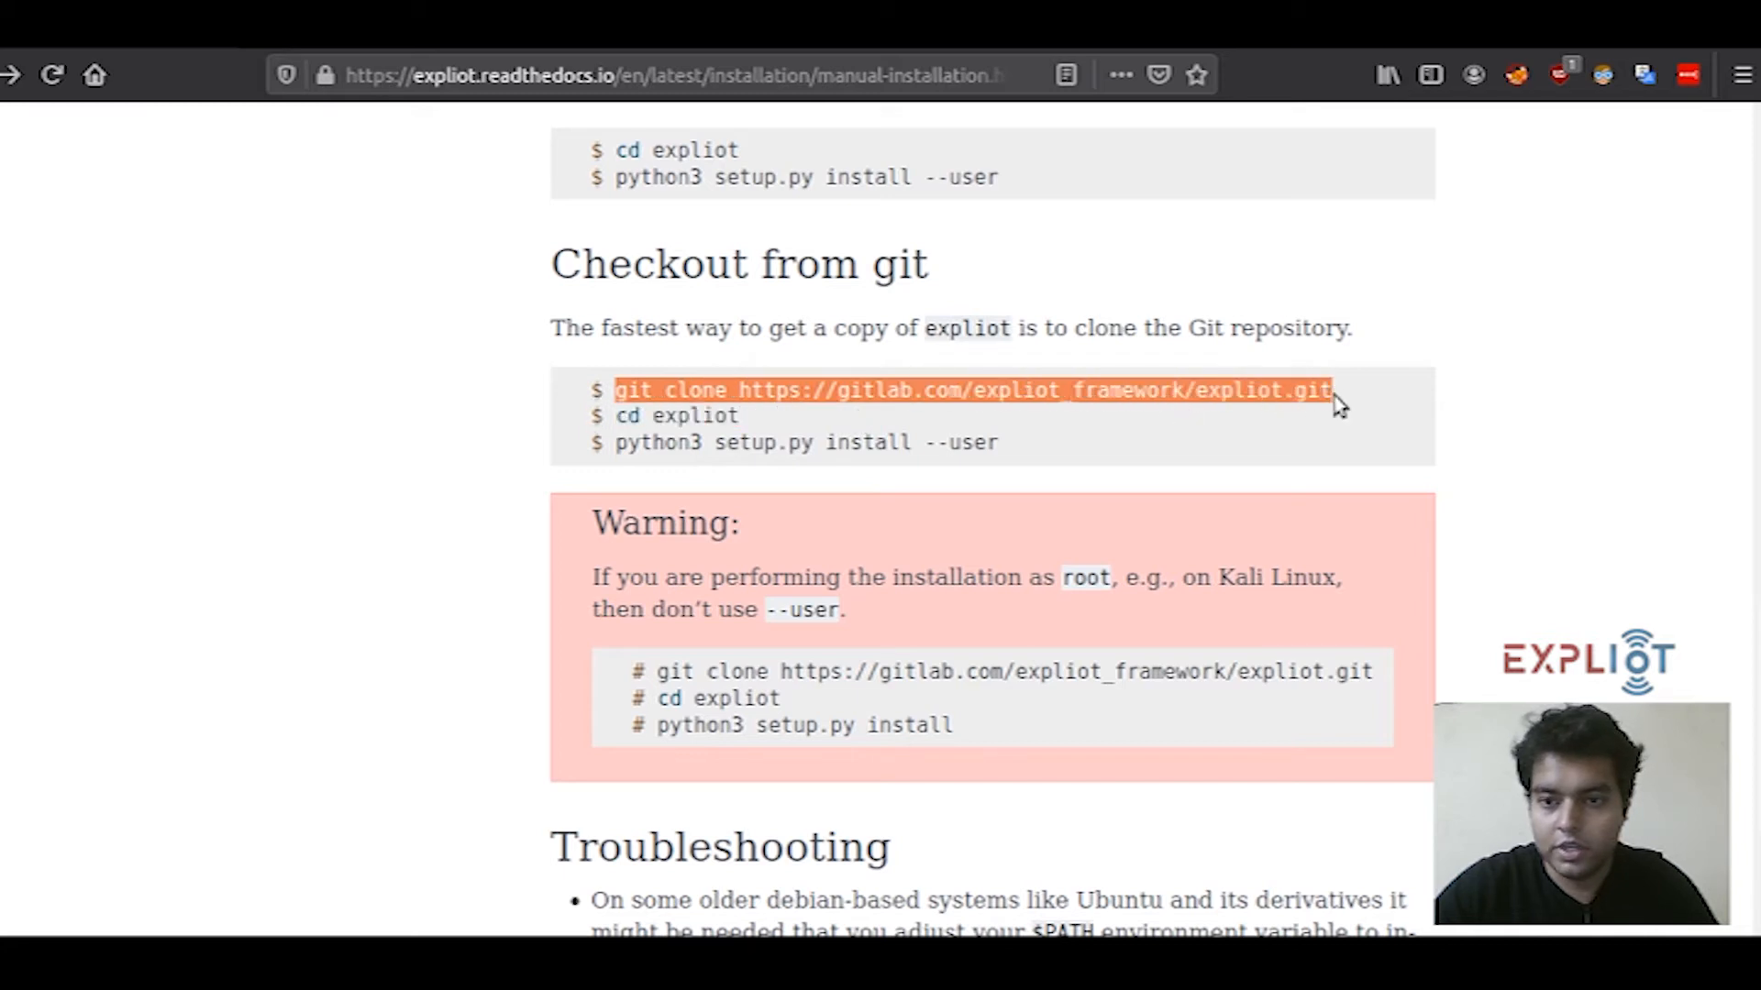
mouse_move(1284, 497)
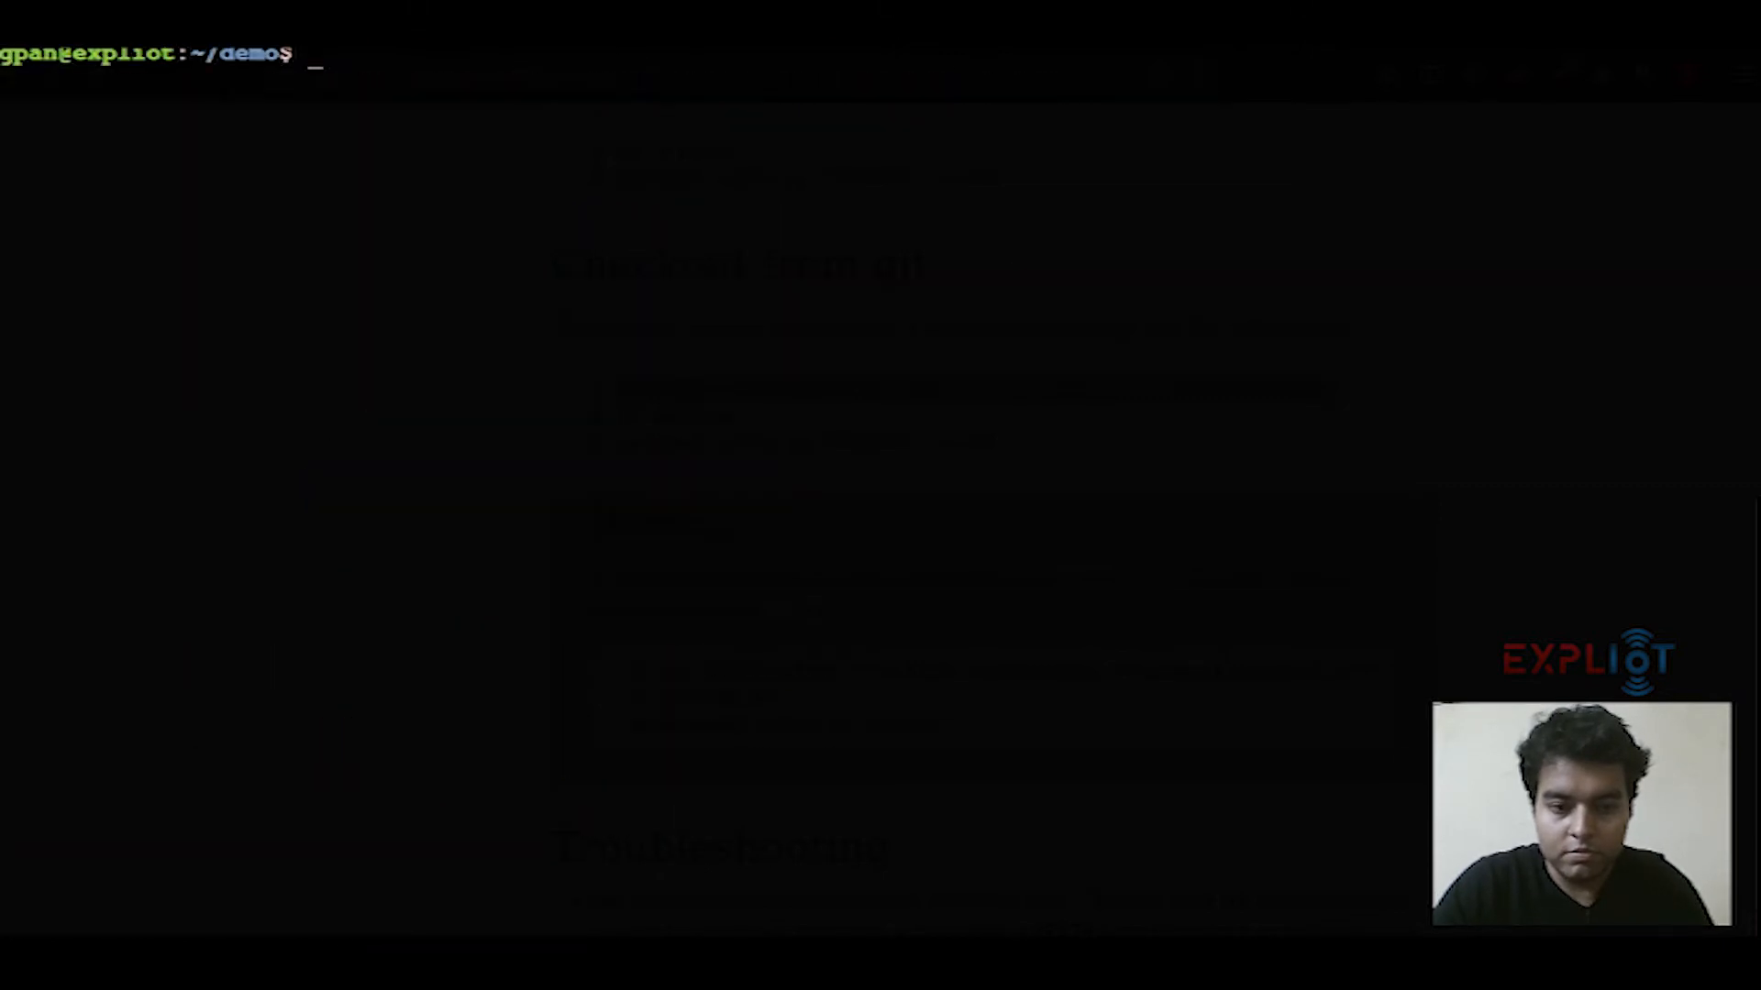
- Clone expliot.git from GitLab, cd into expliot, run sudo python3 setup.py install, then start expliot
type("git clone https://gitlab.com/expliot_framework/expliot.git")
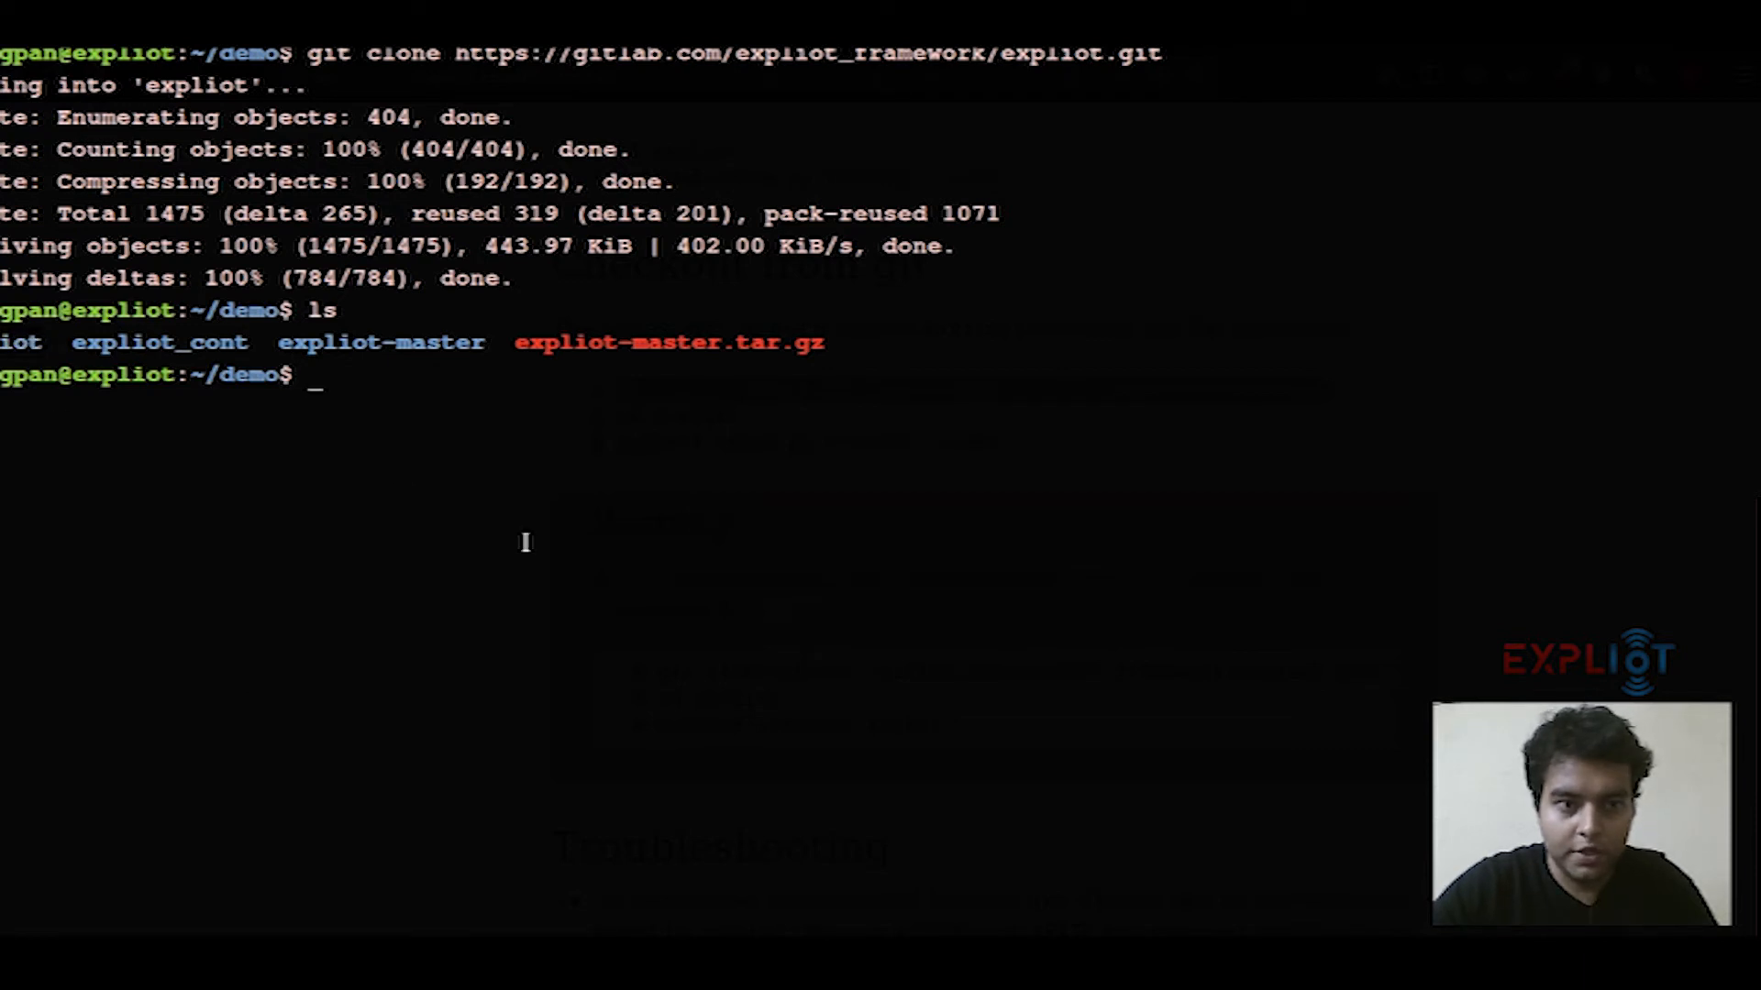
type("cd expliot")
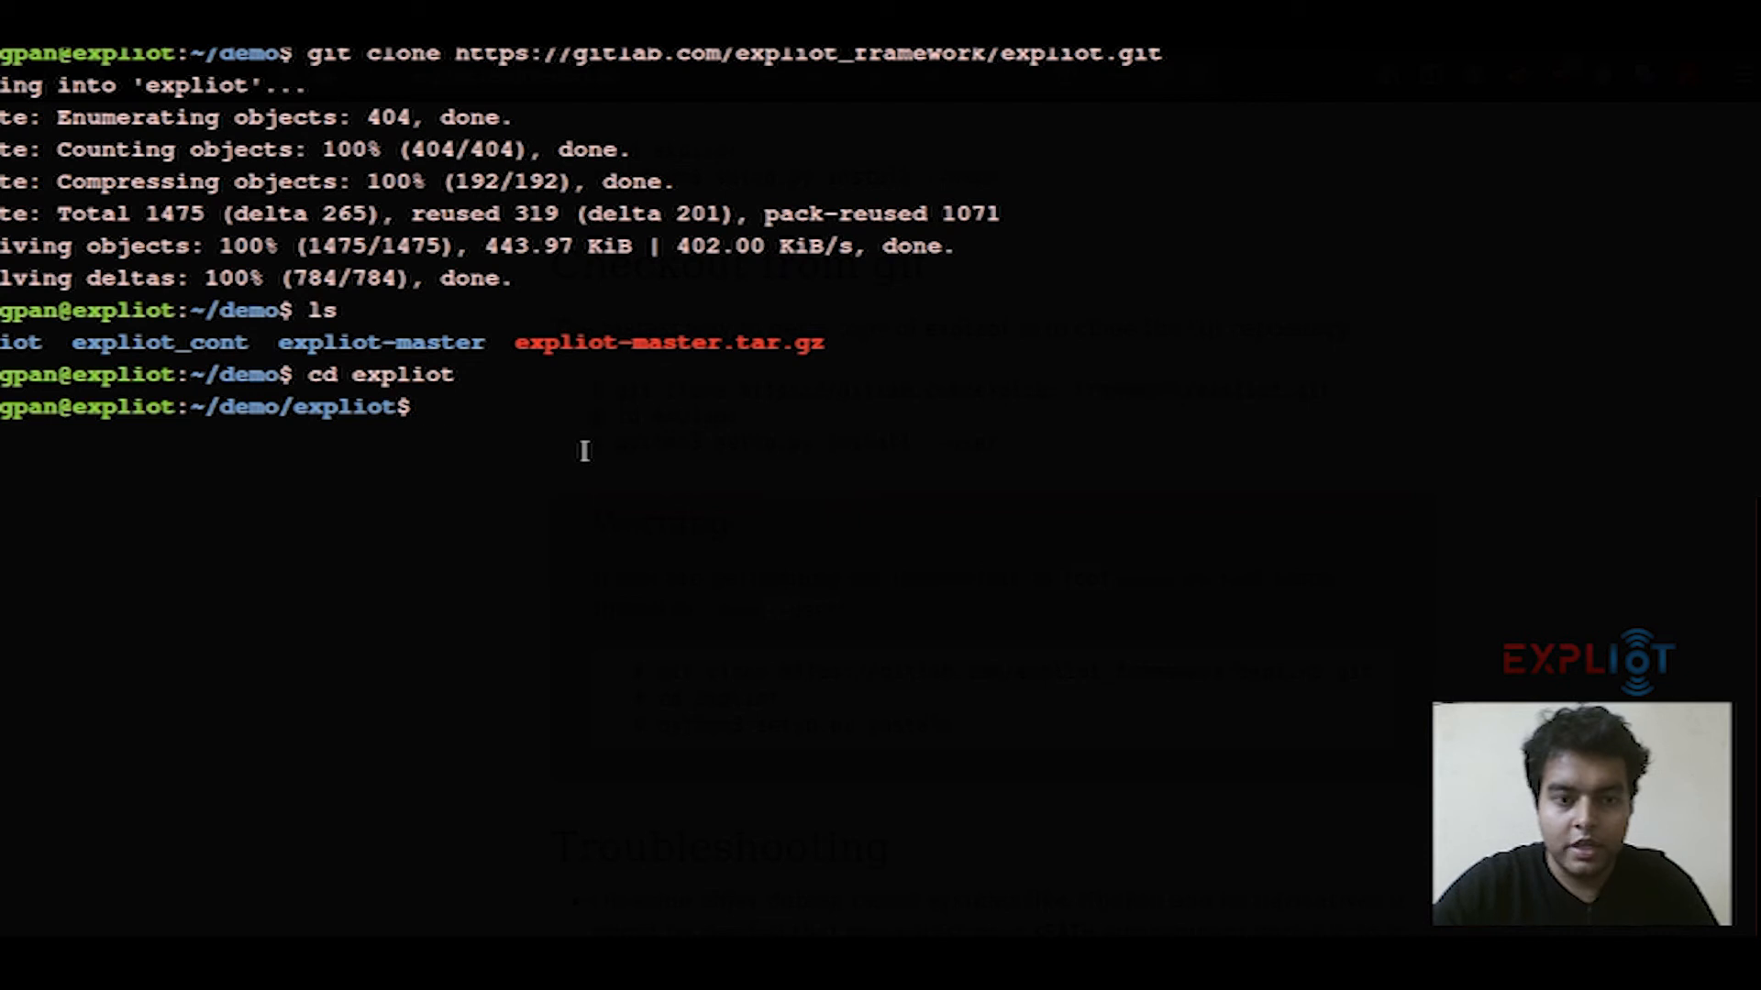
type("sudo p")
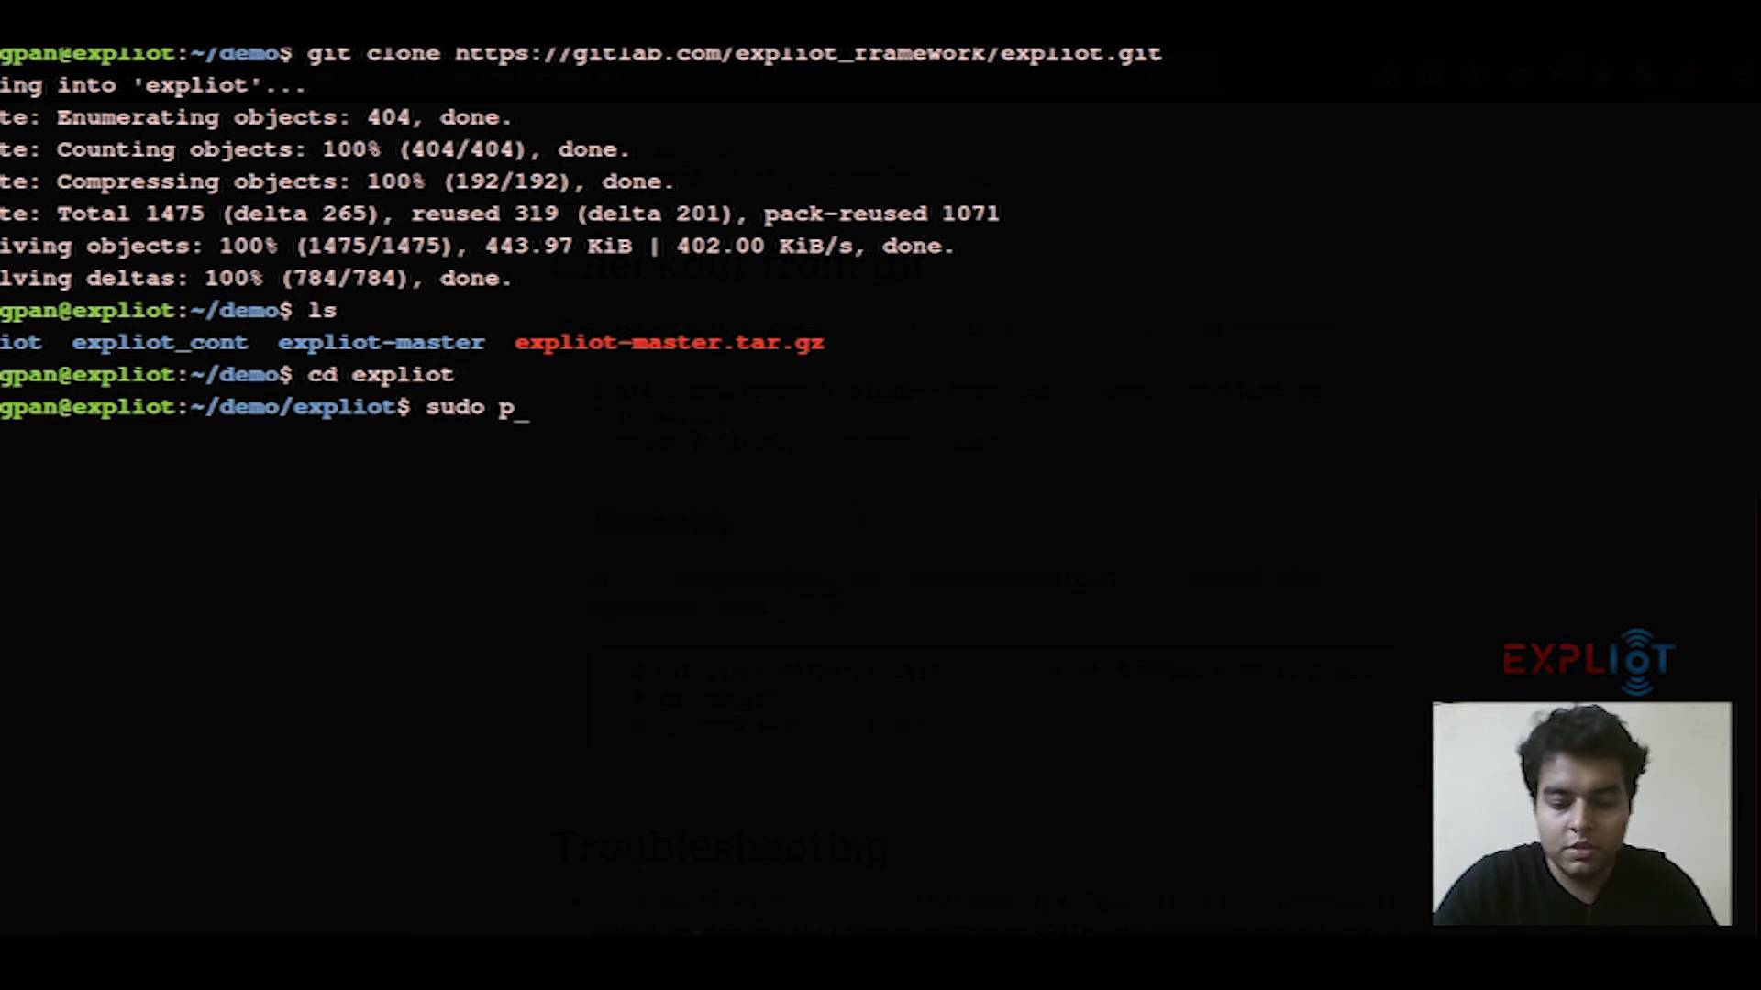
type("ython3")
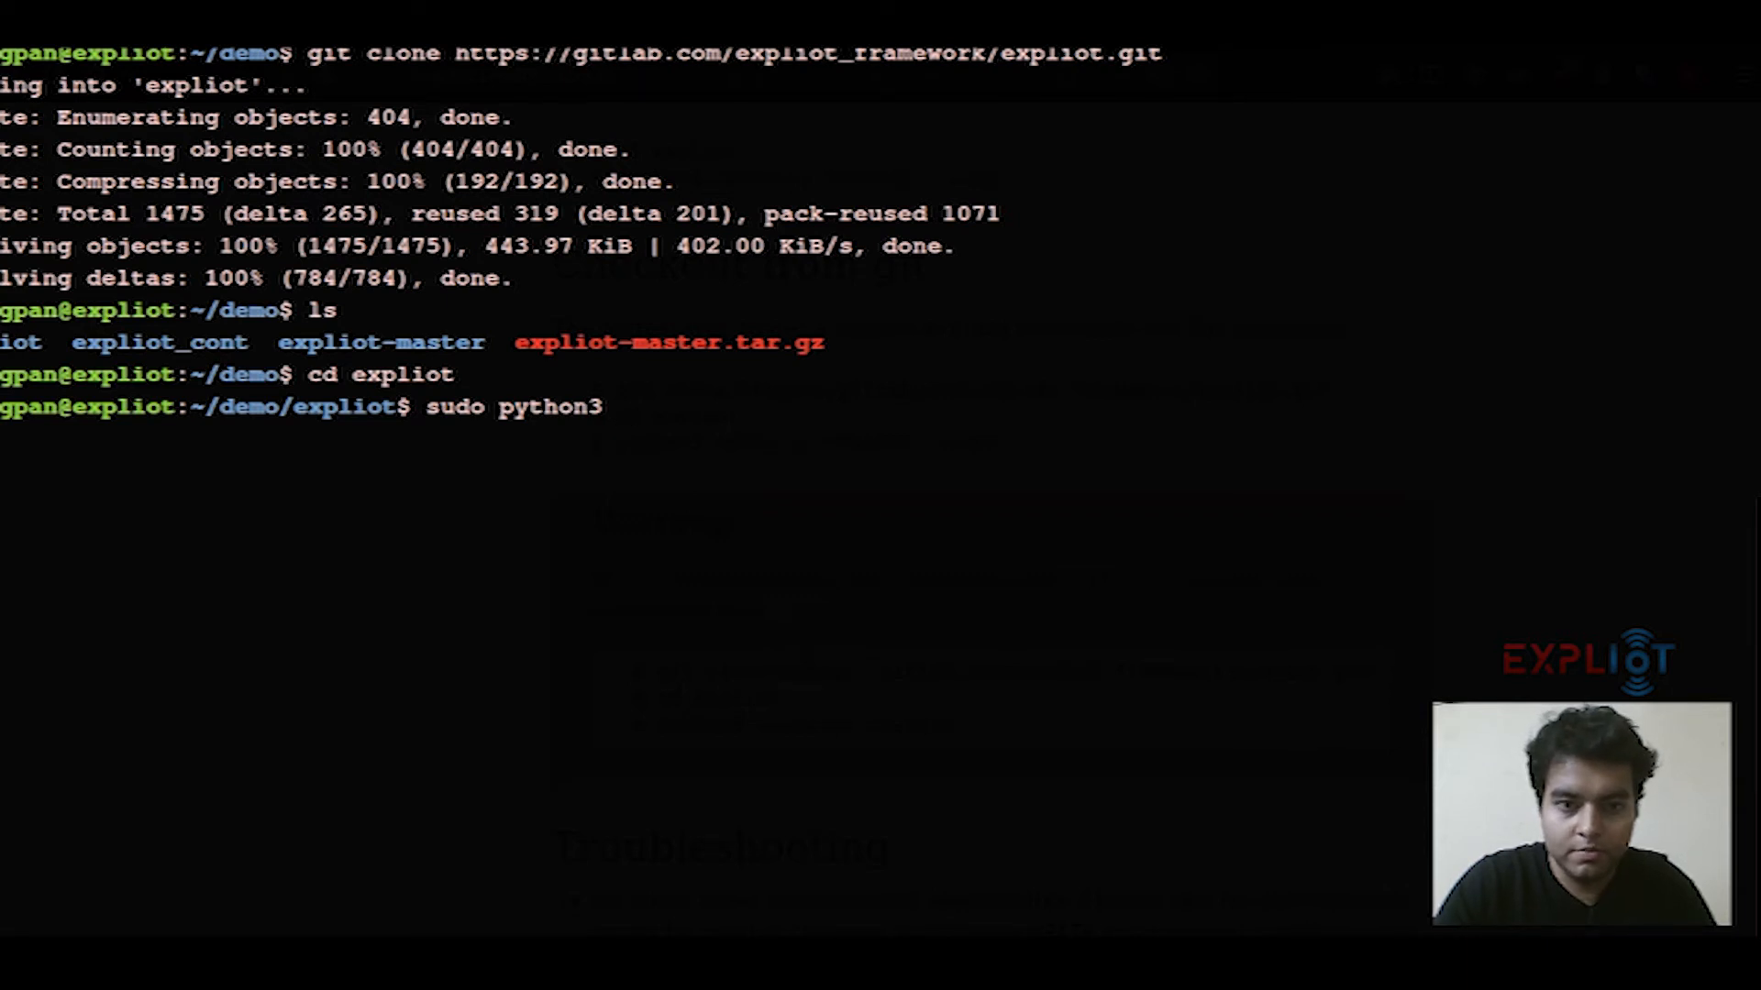
type("setup.py ins")
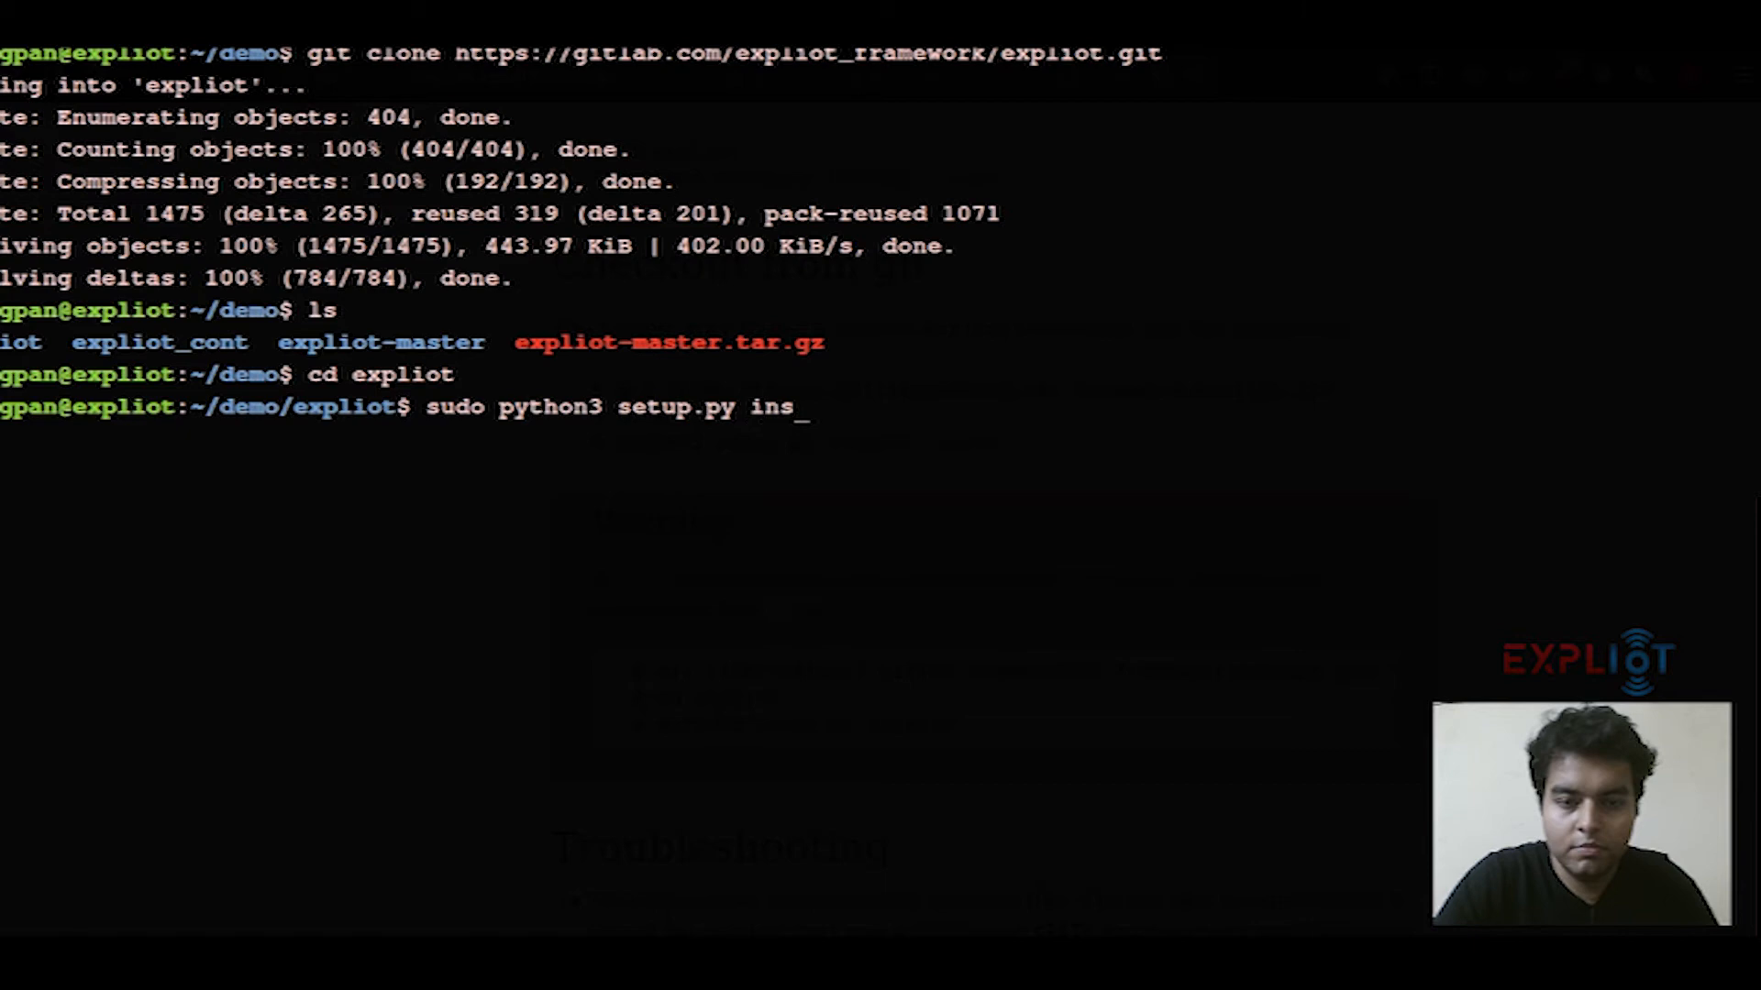
type("tall")
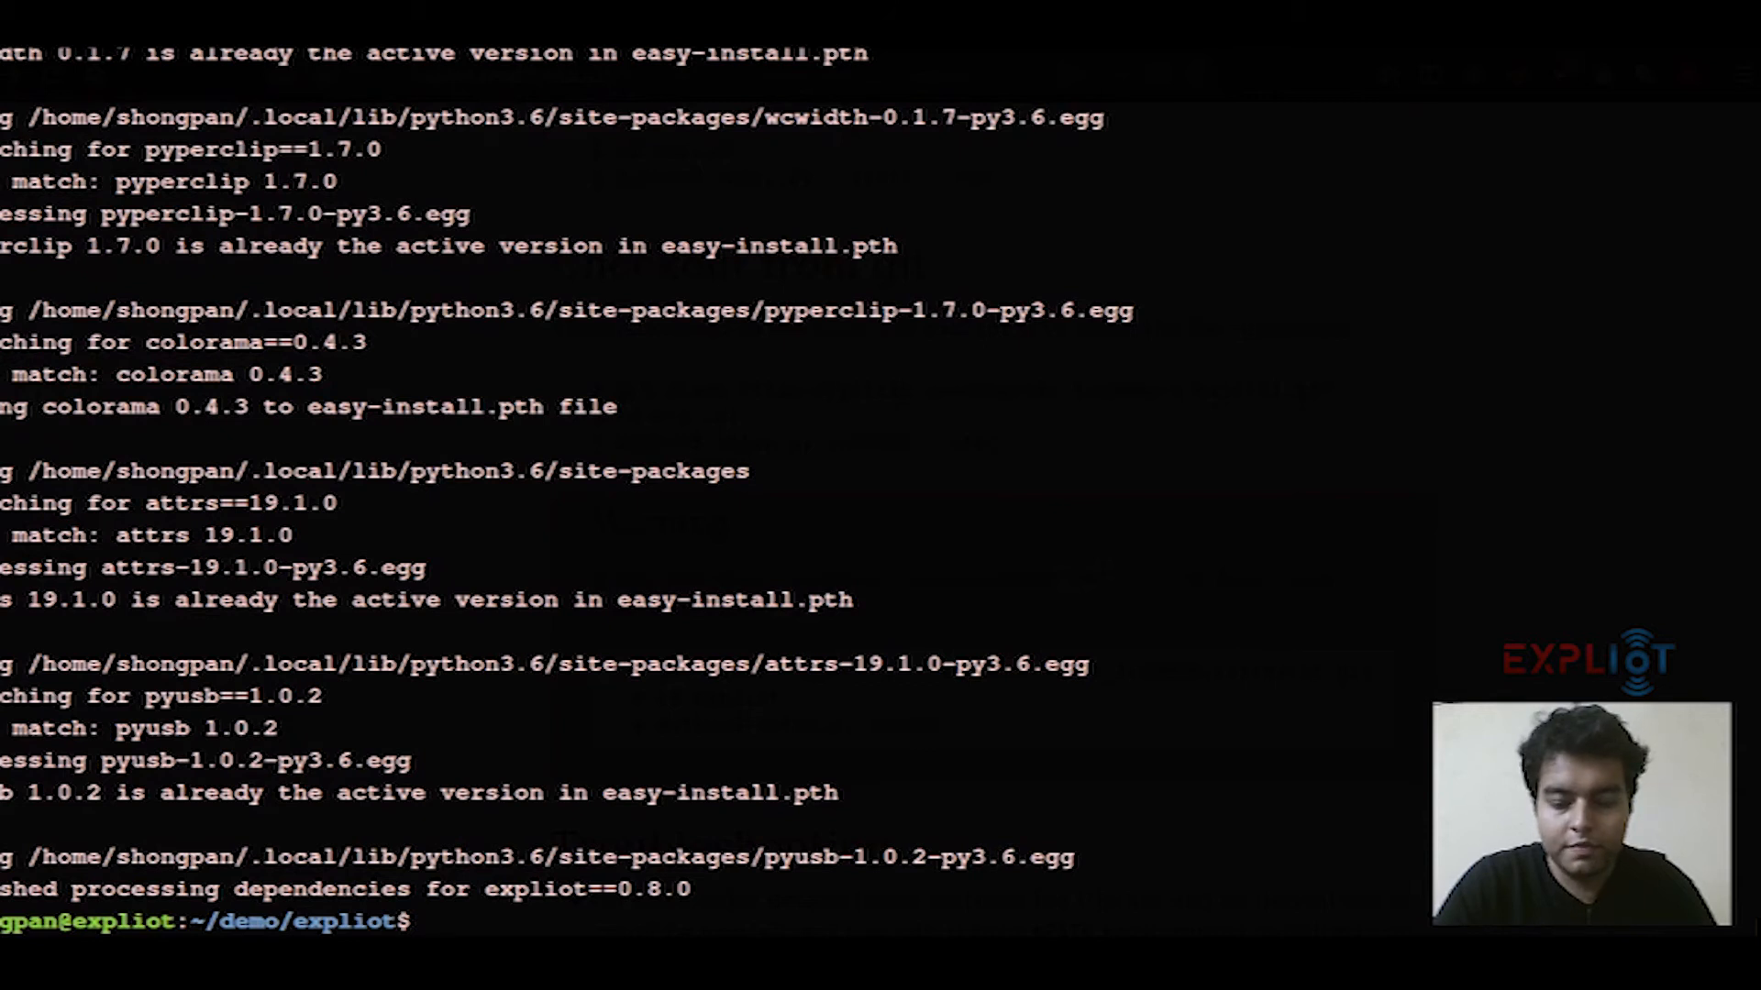
type("expliot")
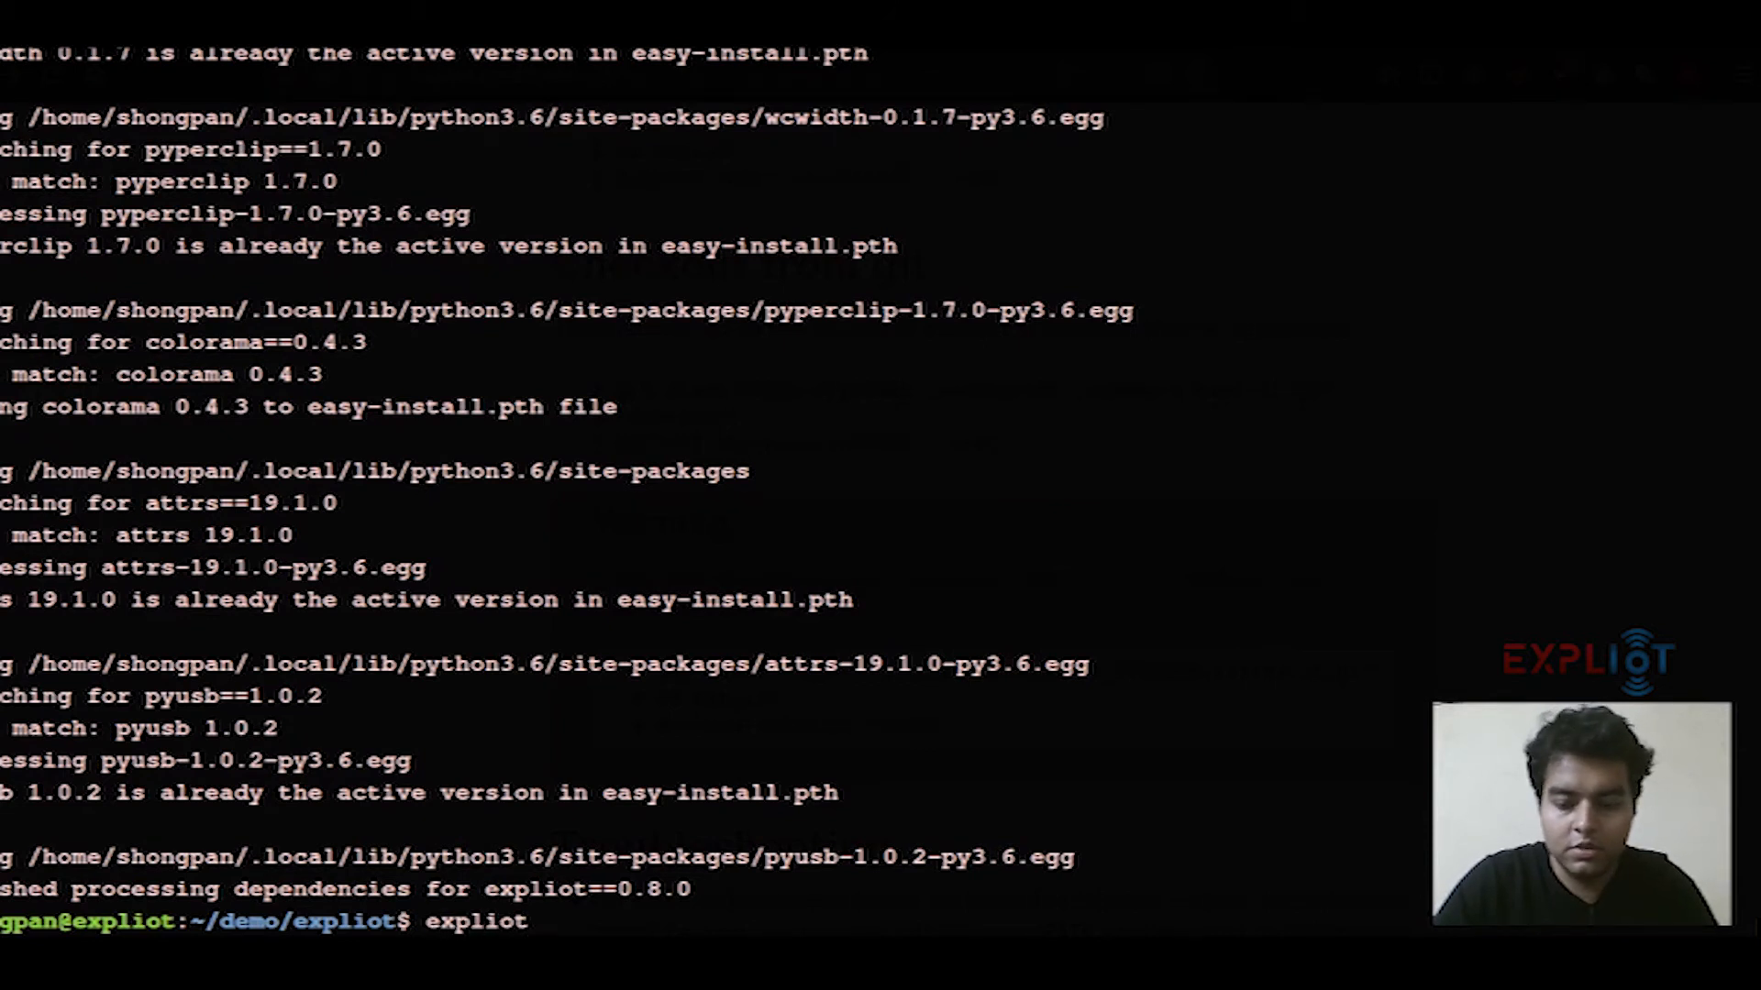
scroll("down", 3)
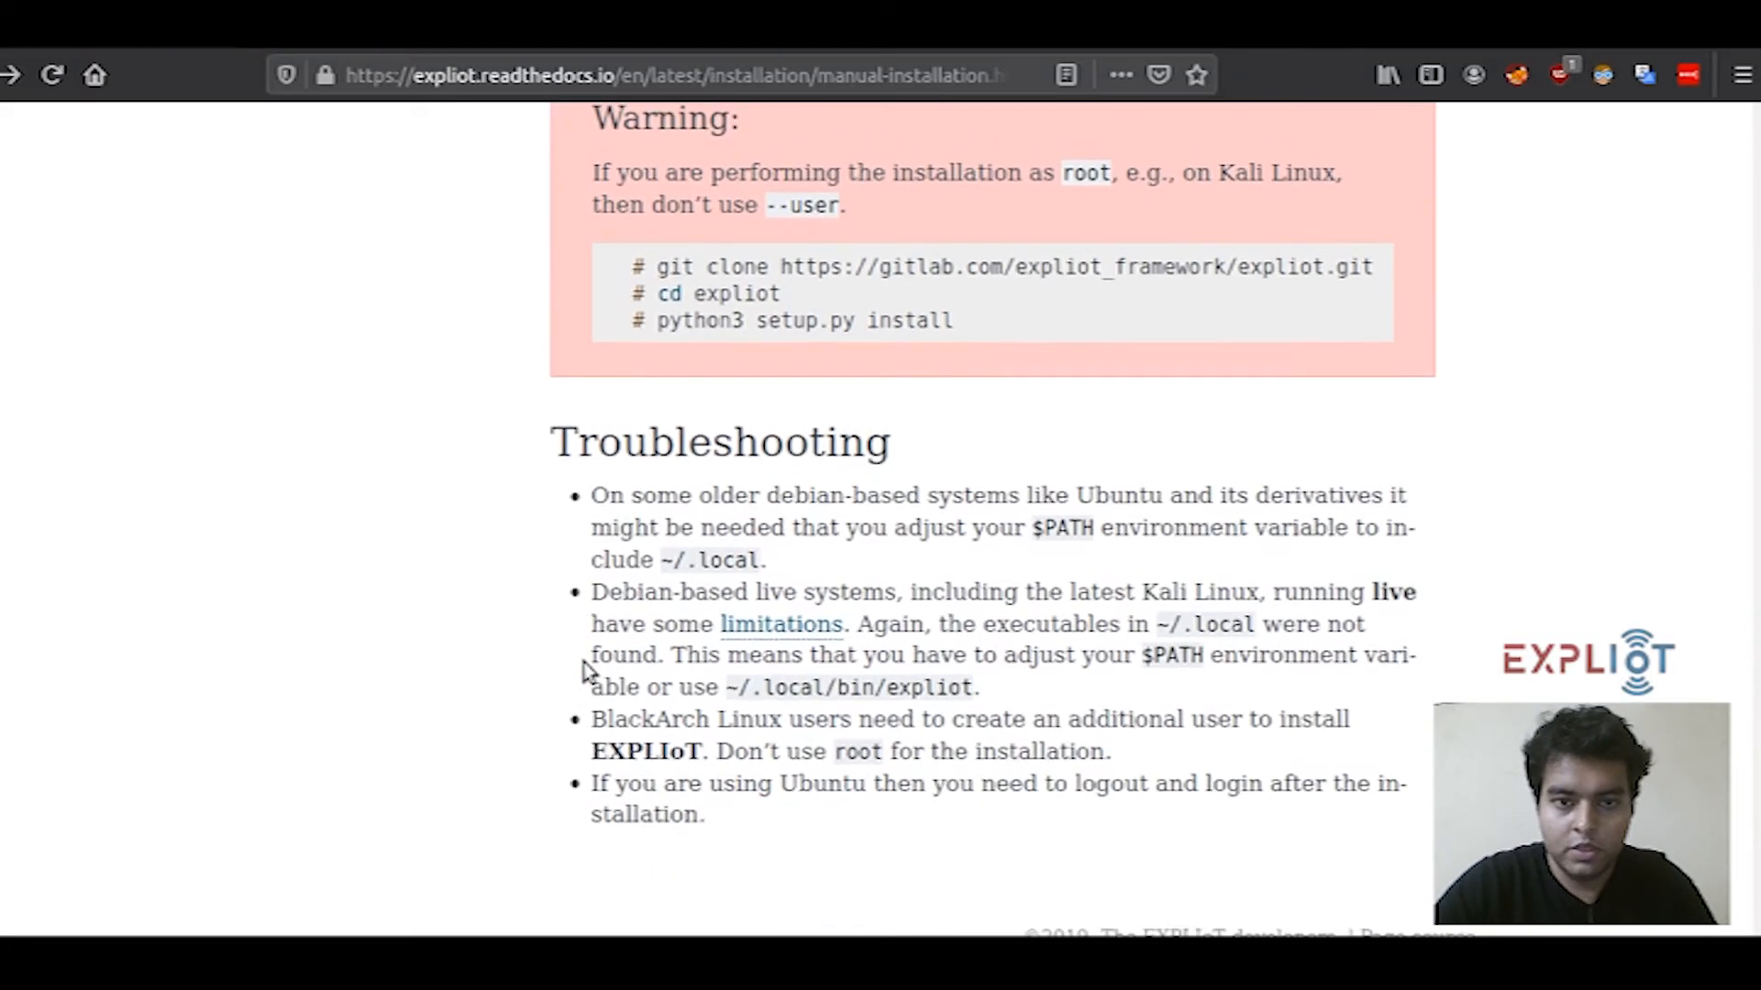
scroll("up", 3)
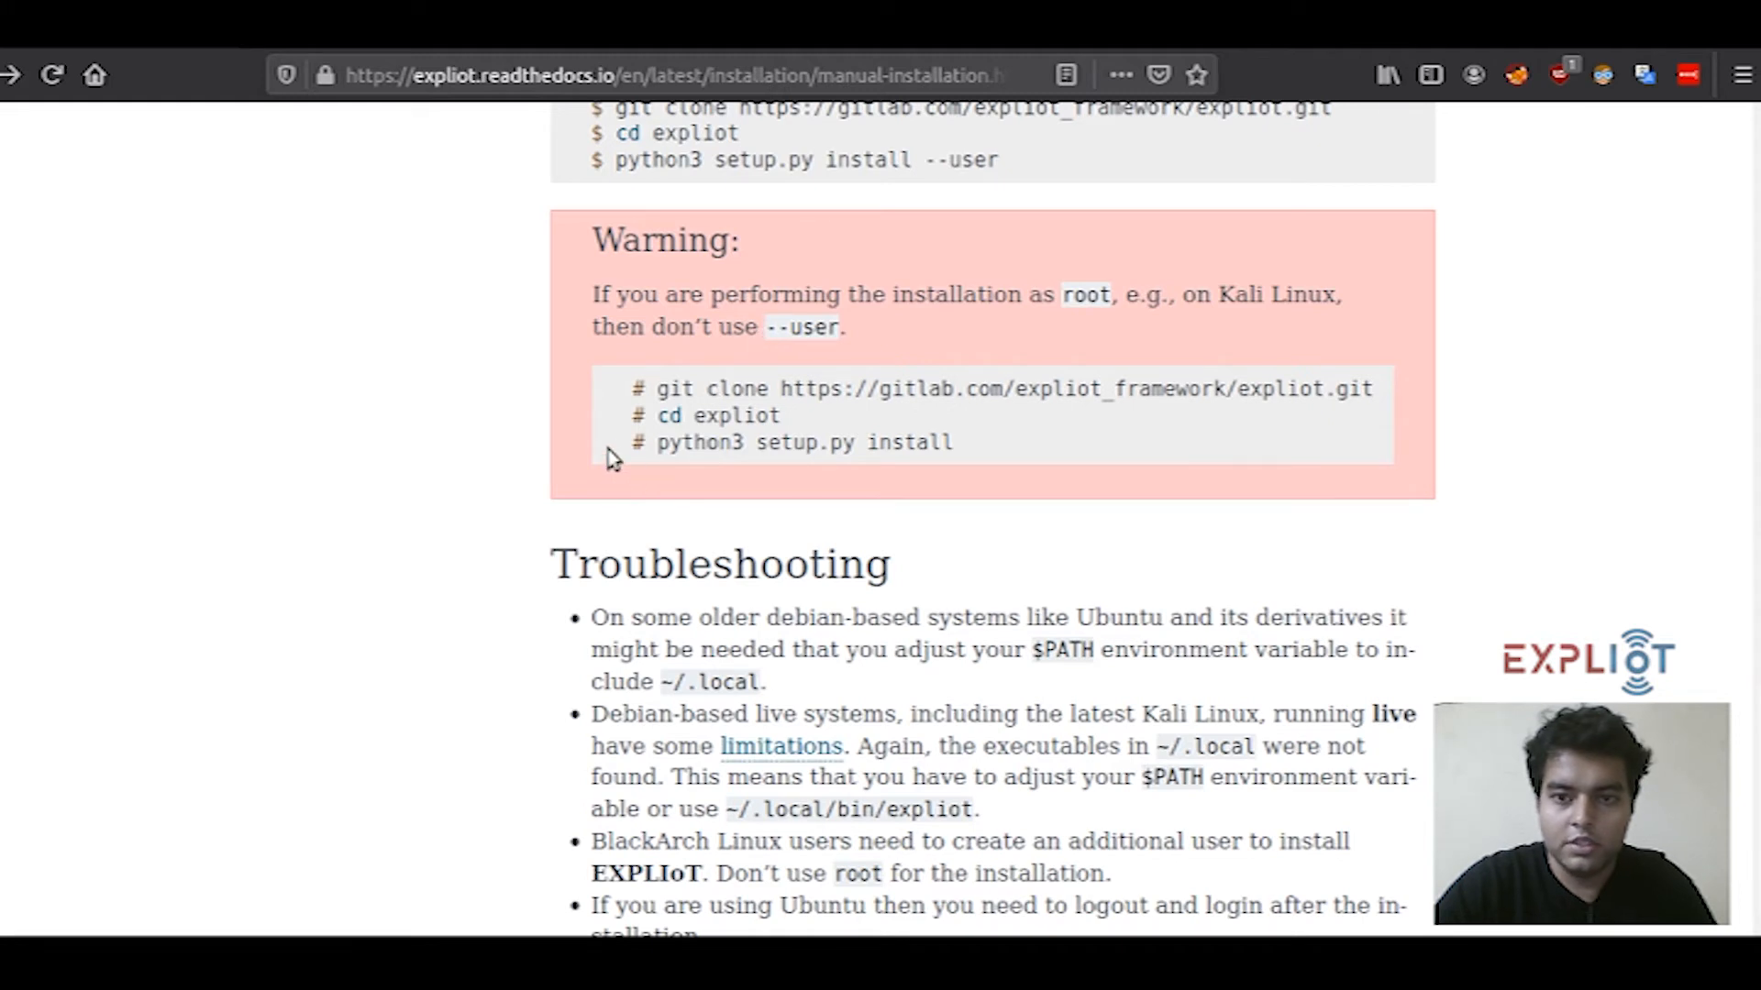
scroll("down", 3)
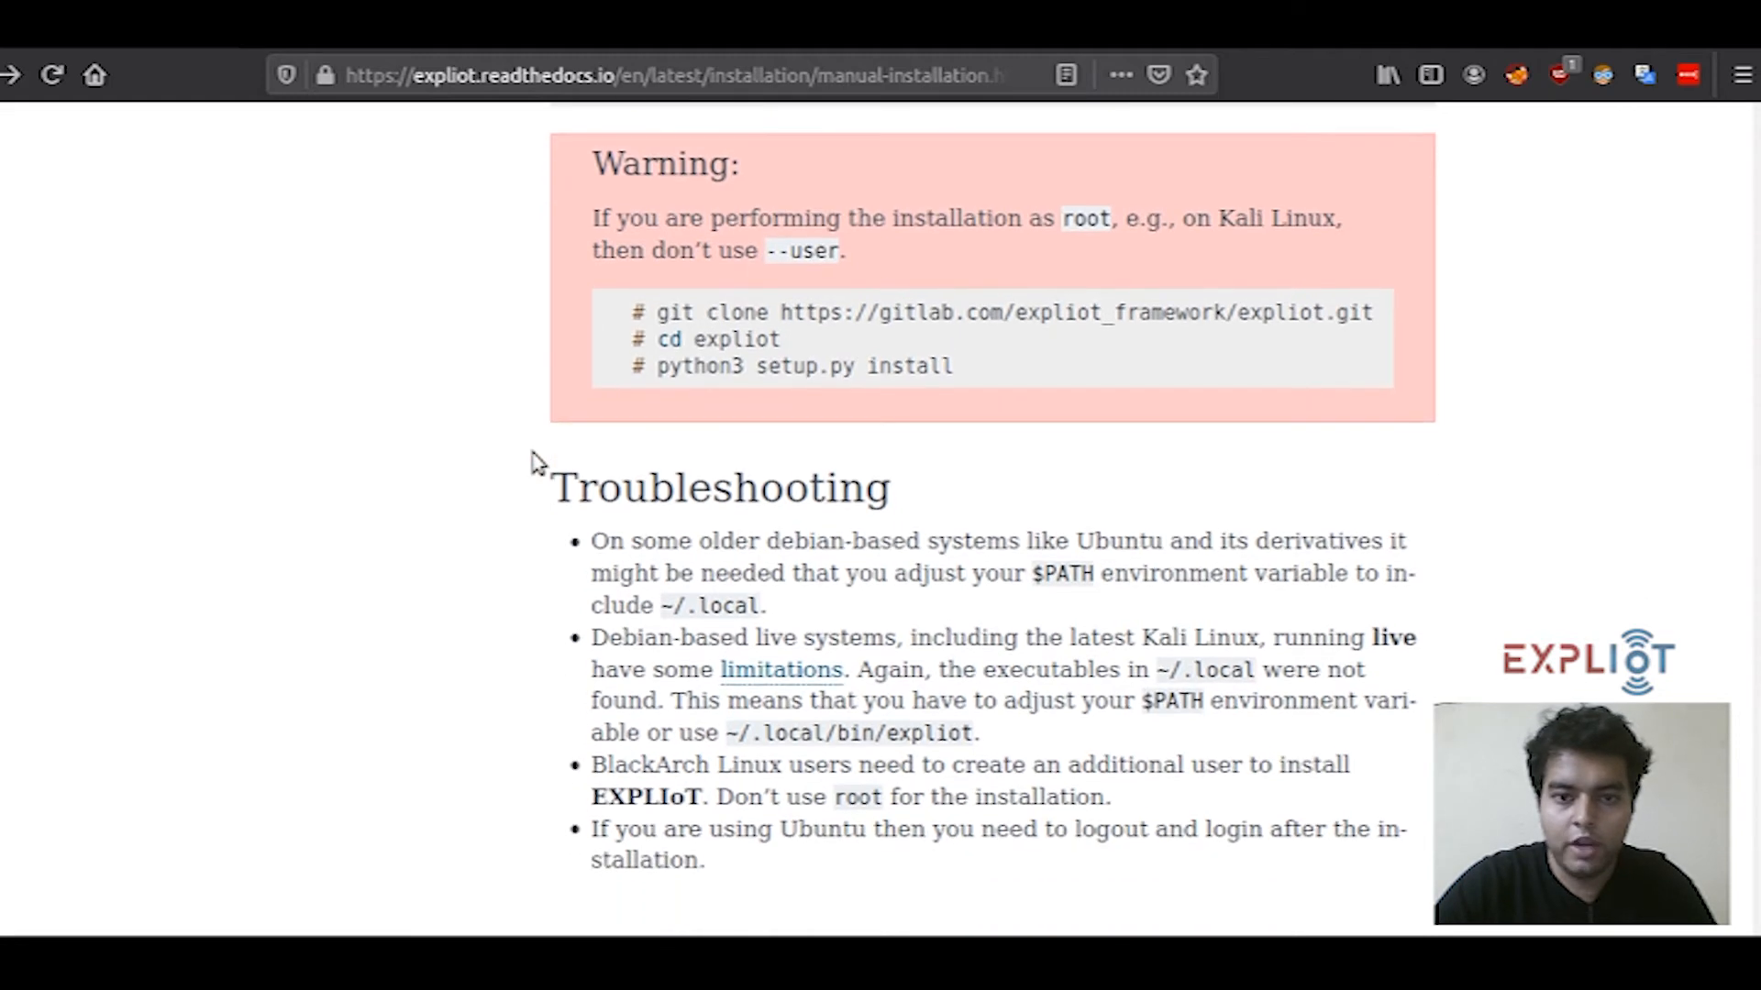
scroll("down", 3)
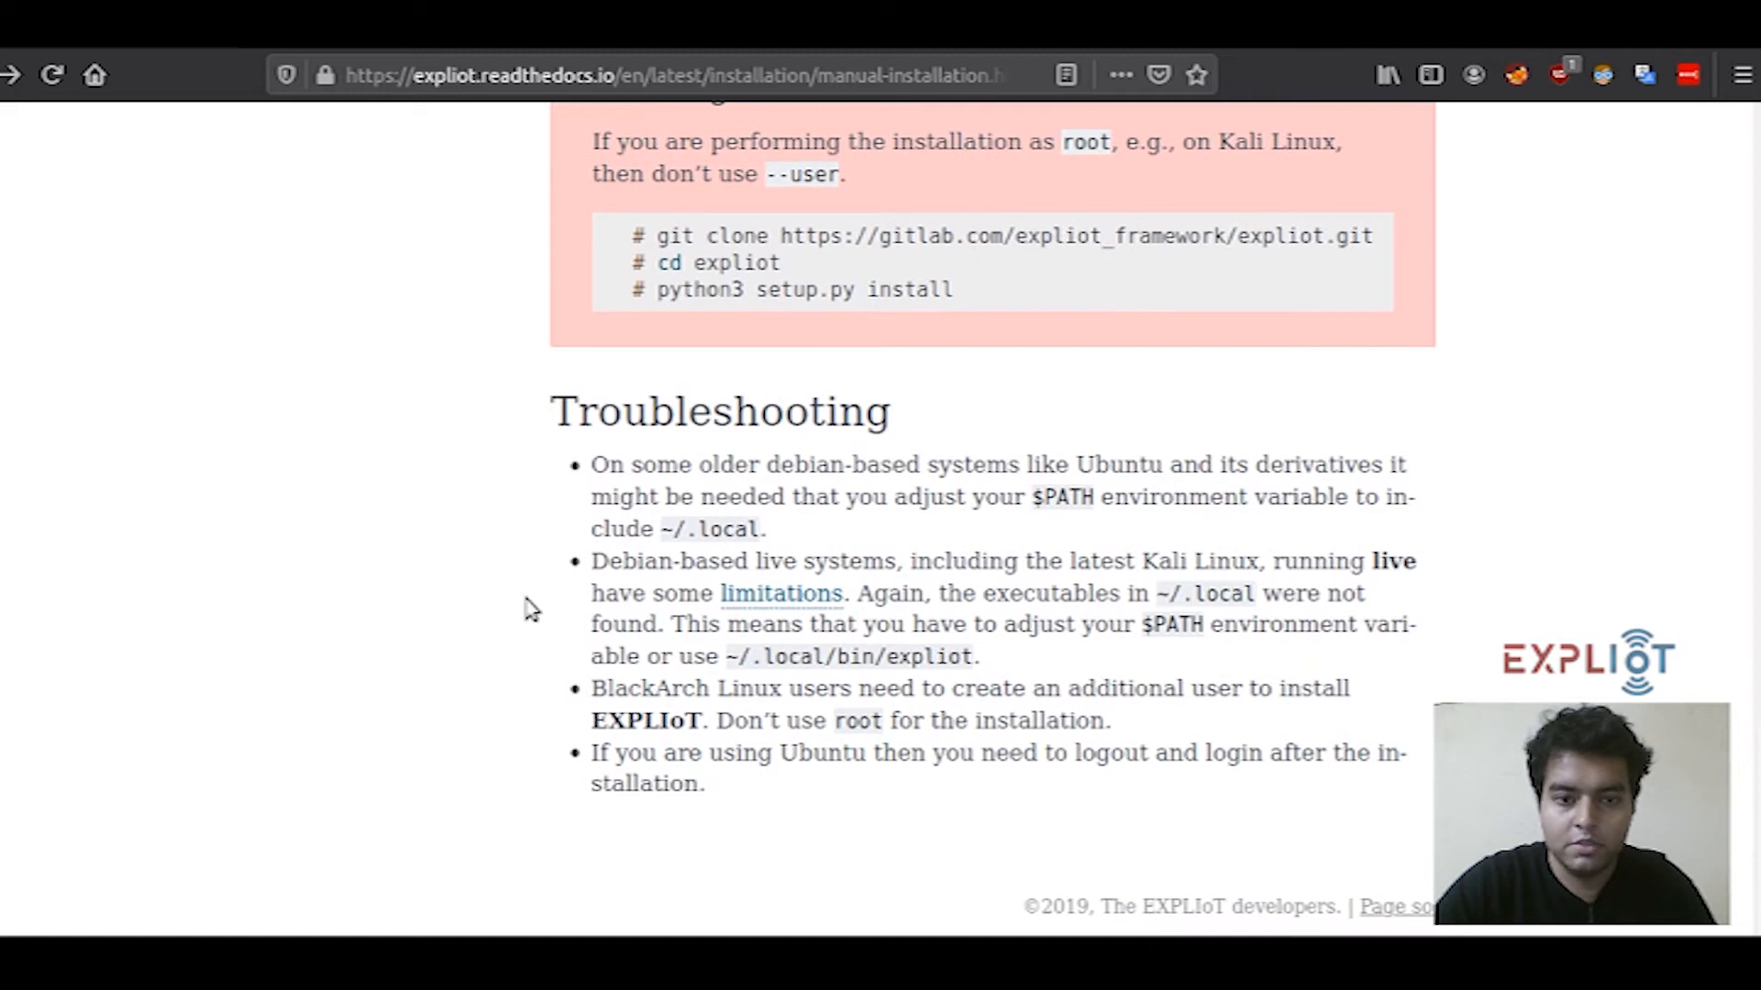
scroll("up", 3)
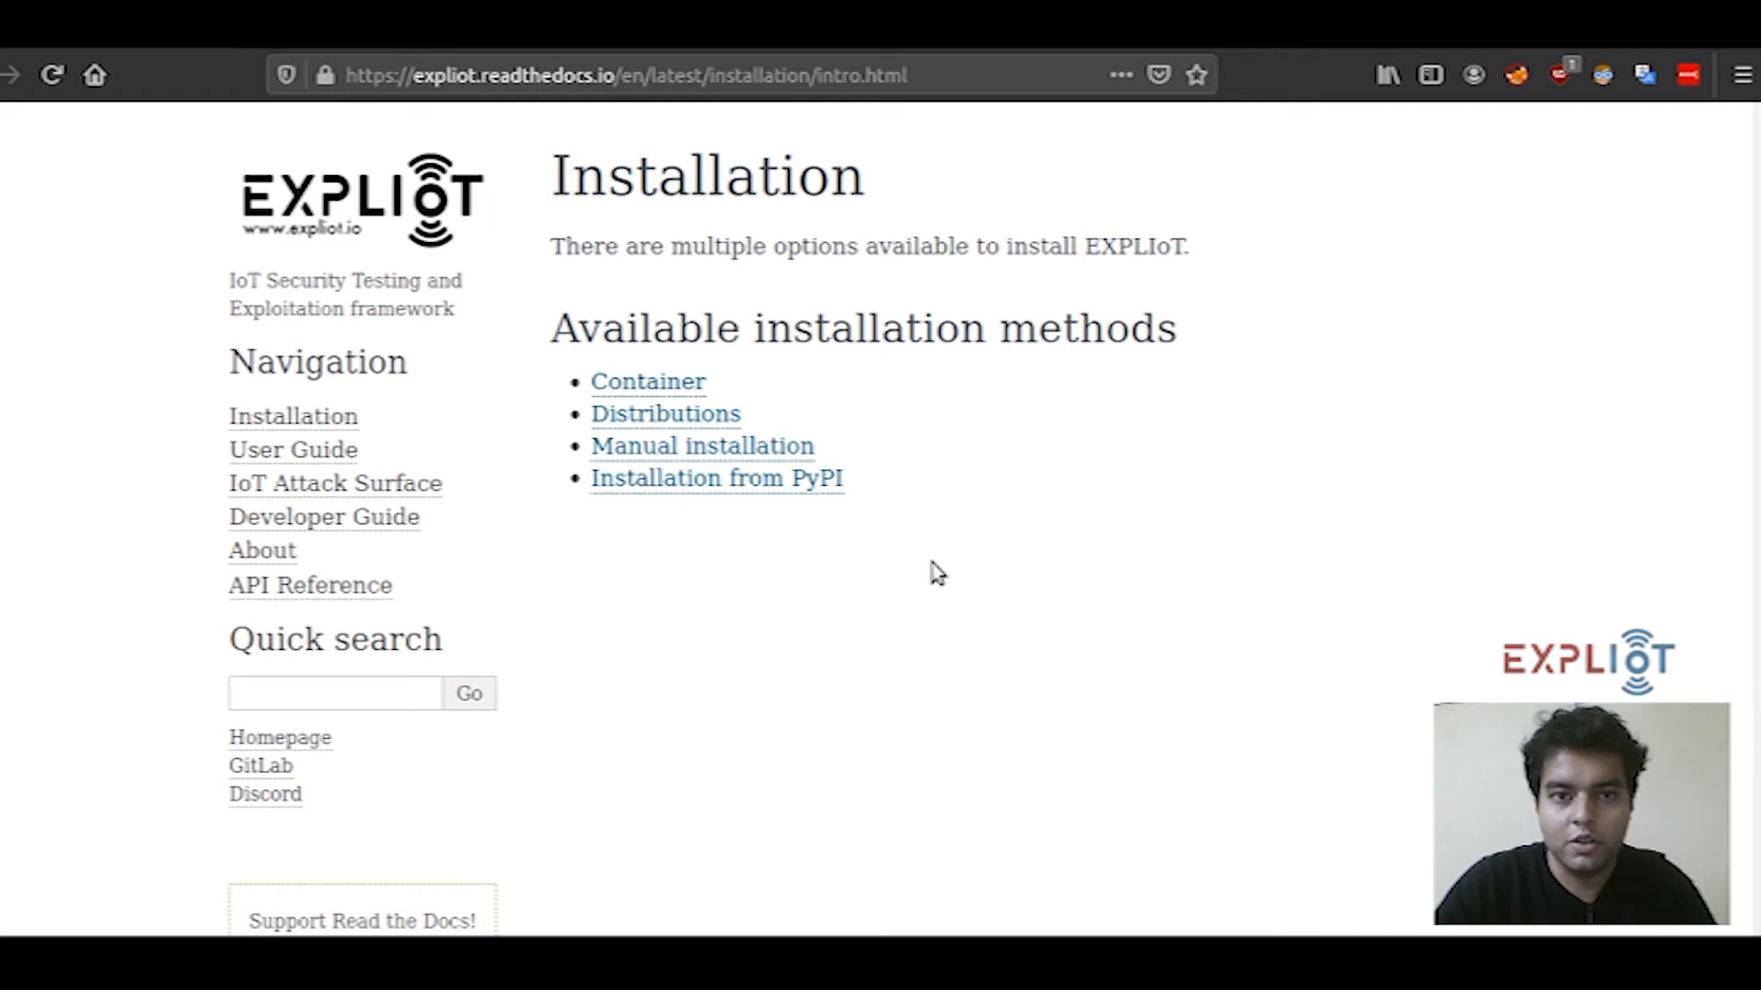
mouse_move(870, 387)
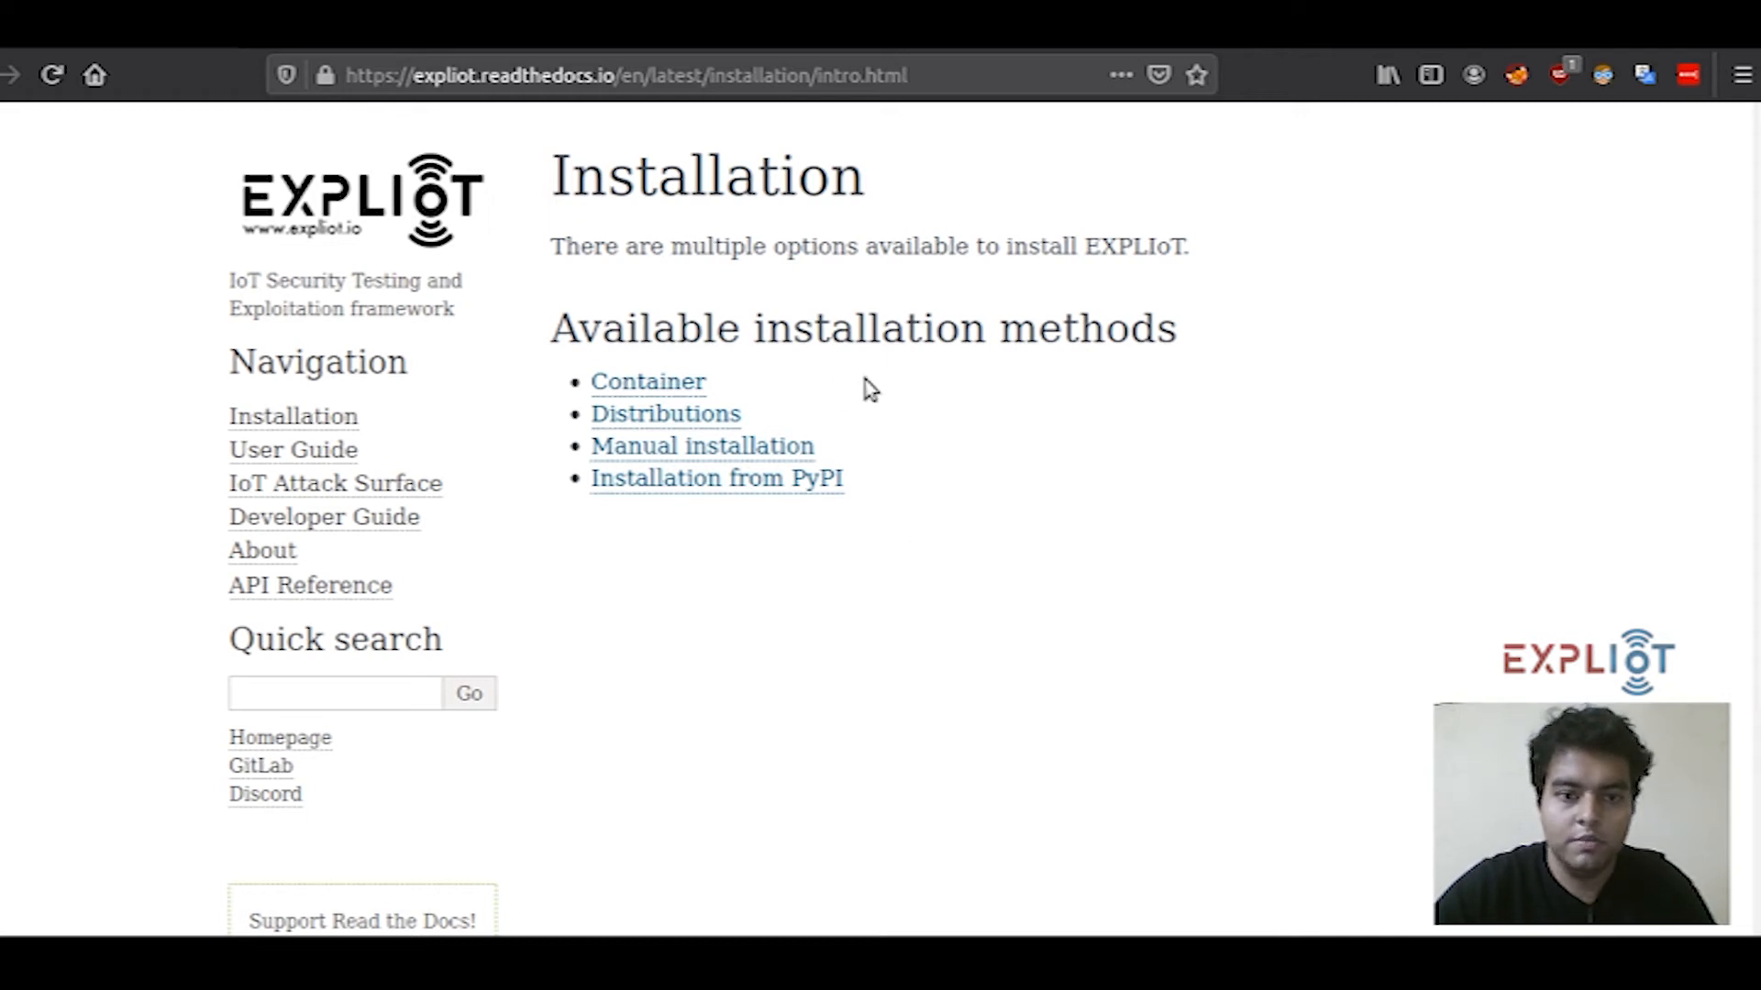
mouse_move(715, 477)
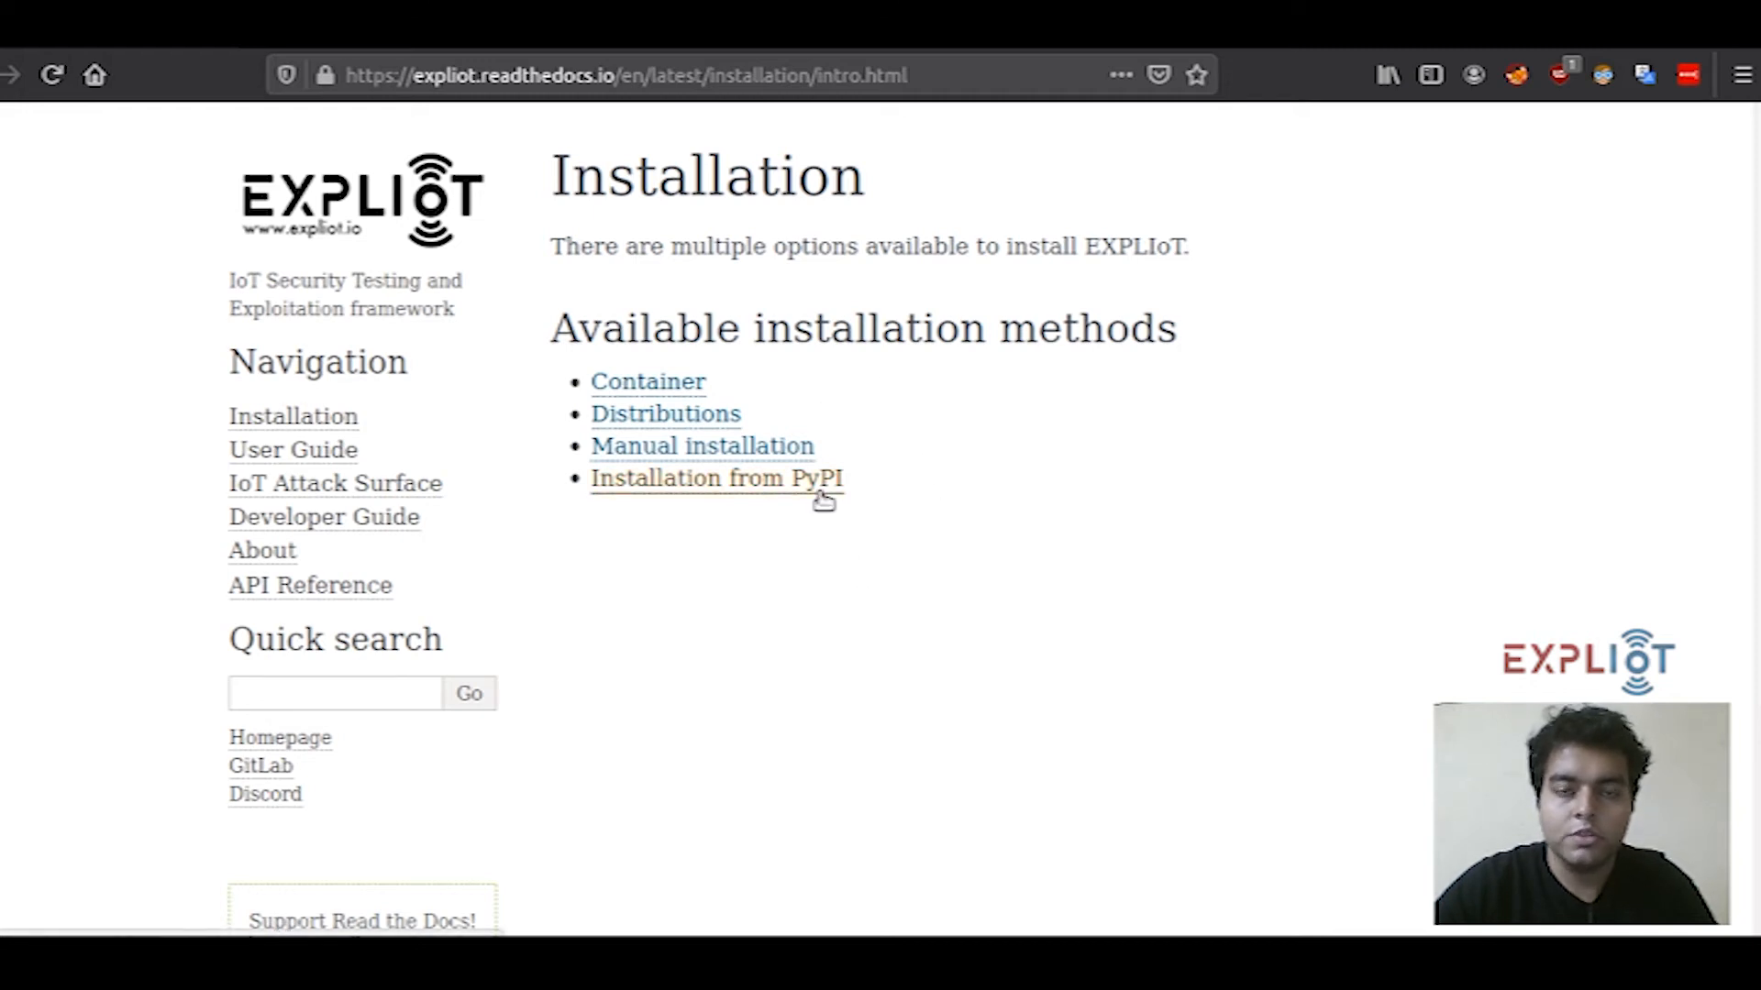
- Open Installation from PyPI and select the pip3 install command
left_click(715, 477)
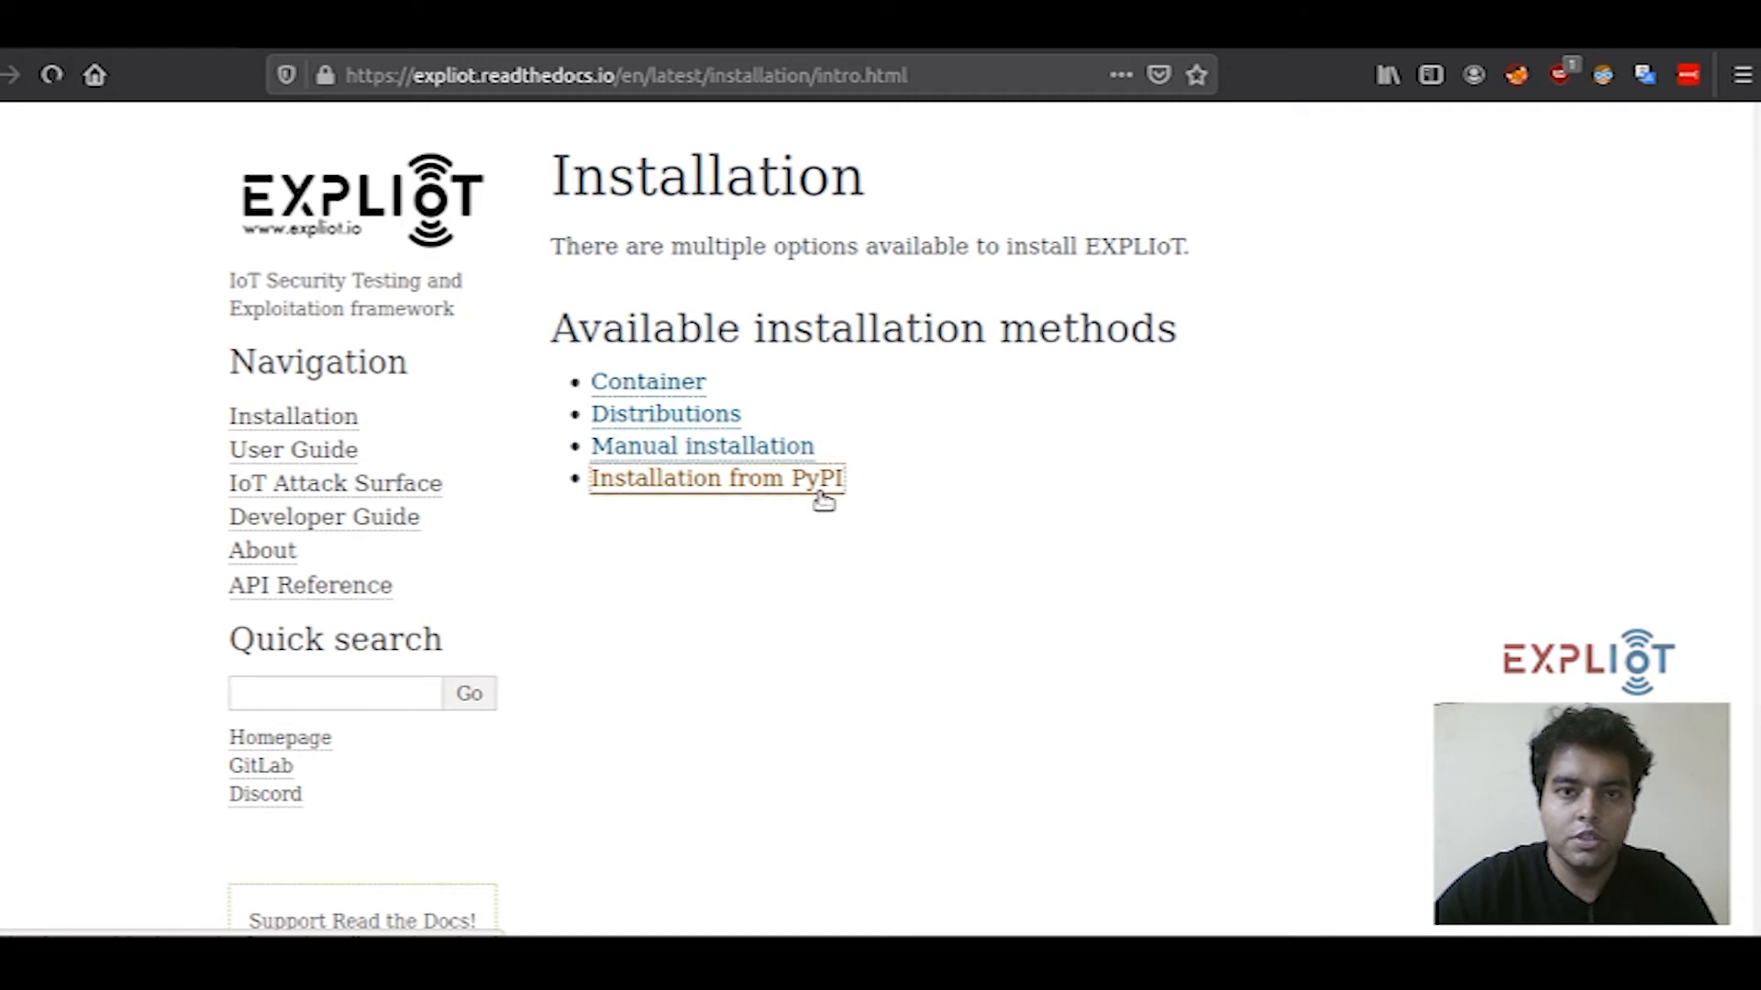
left_click(715, 476)
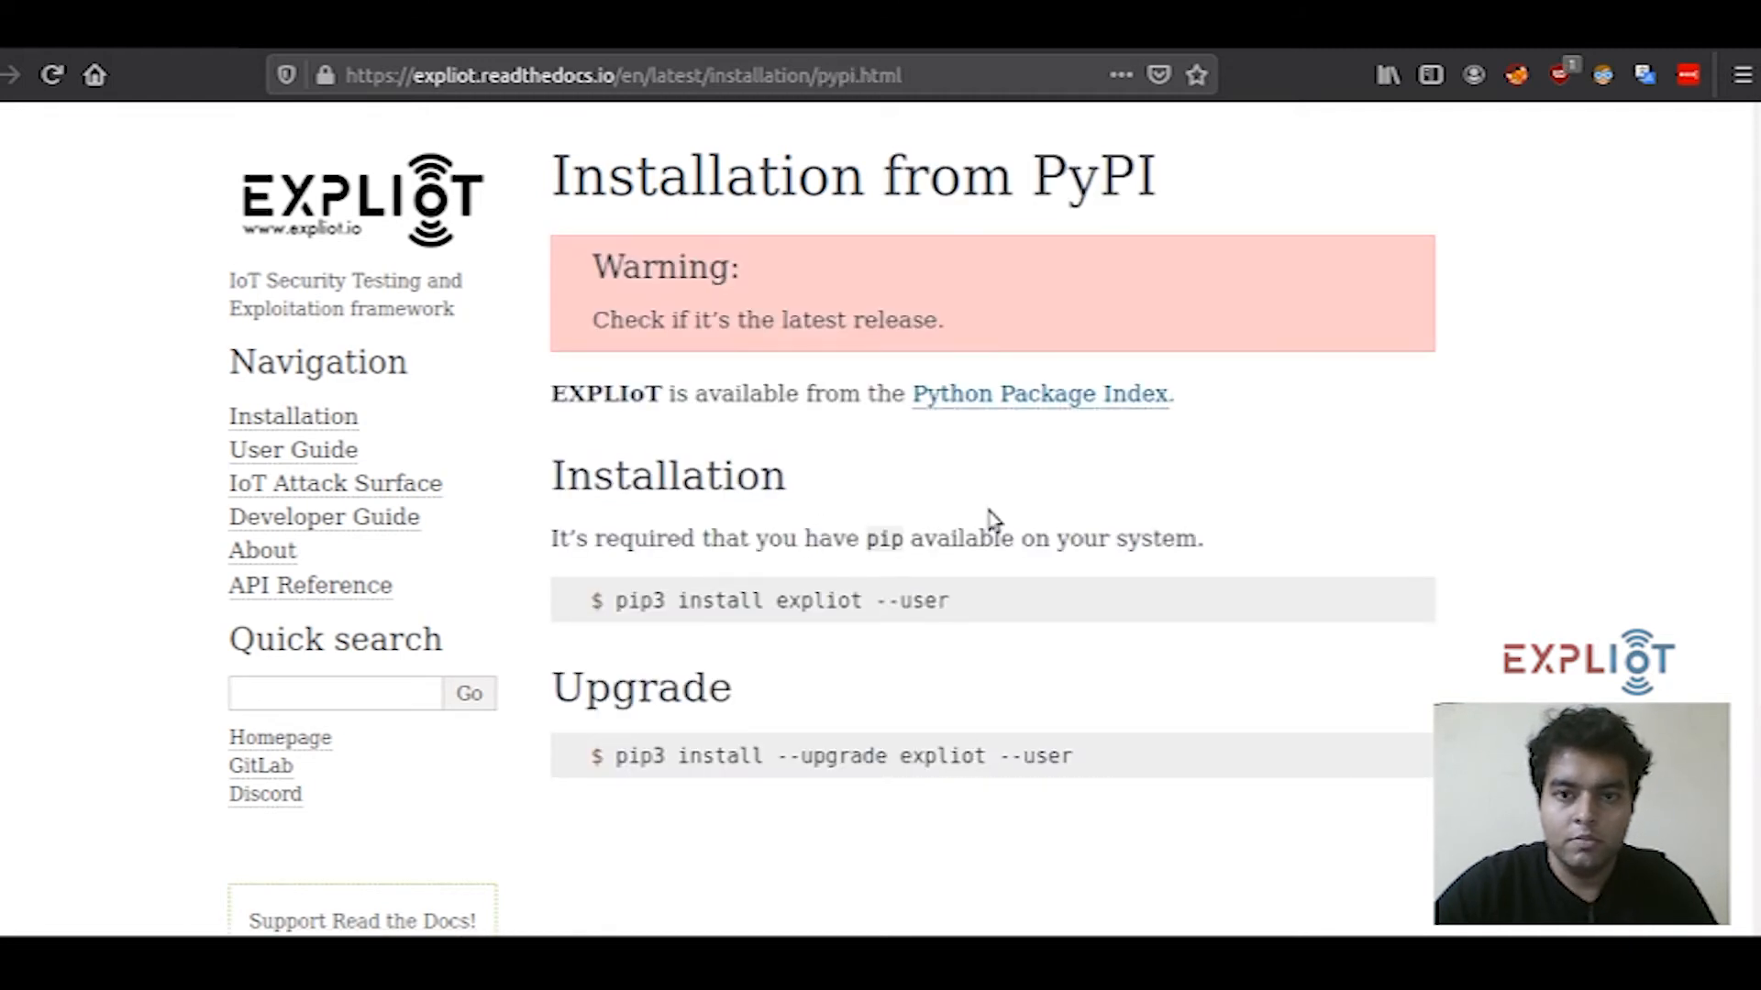
scroll("down", 3)
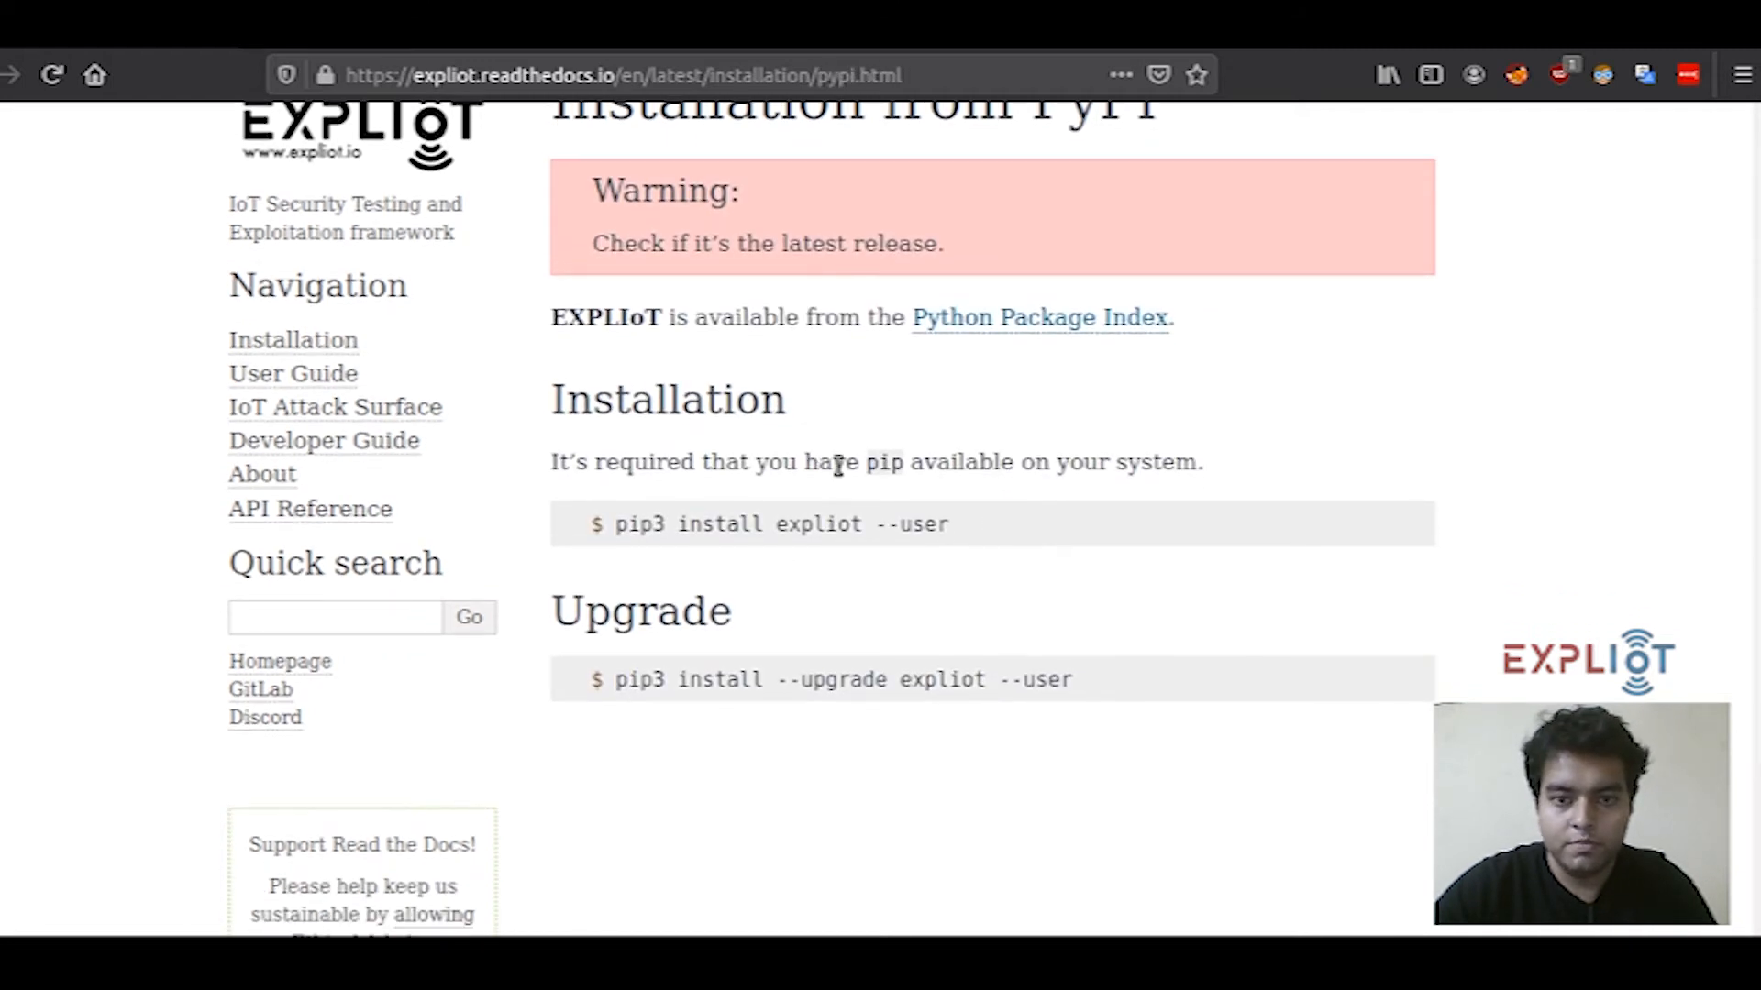
scroll("down", 3)
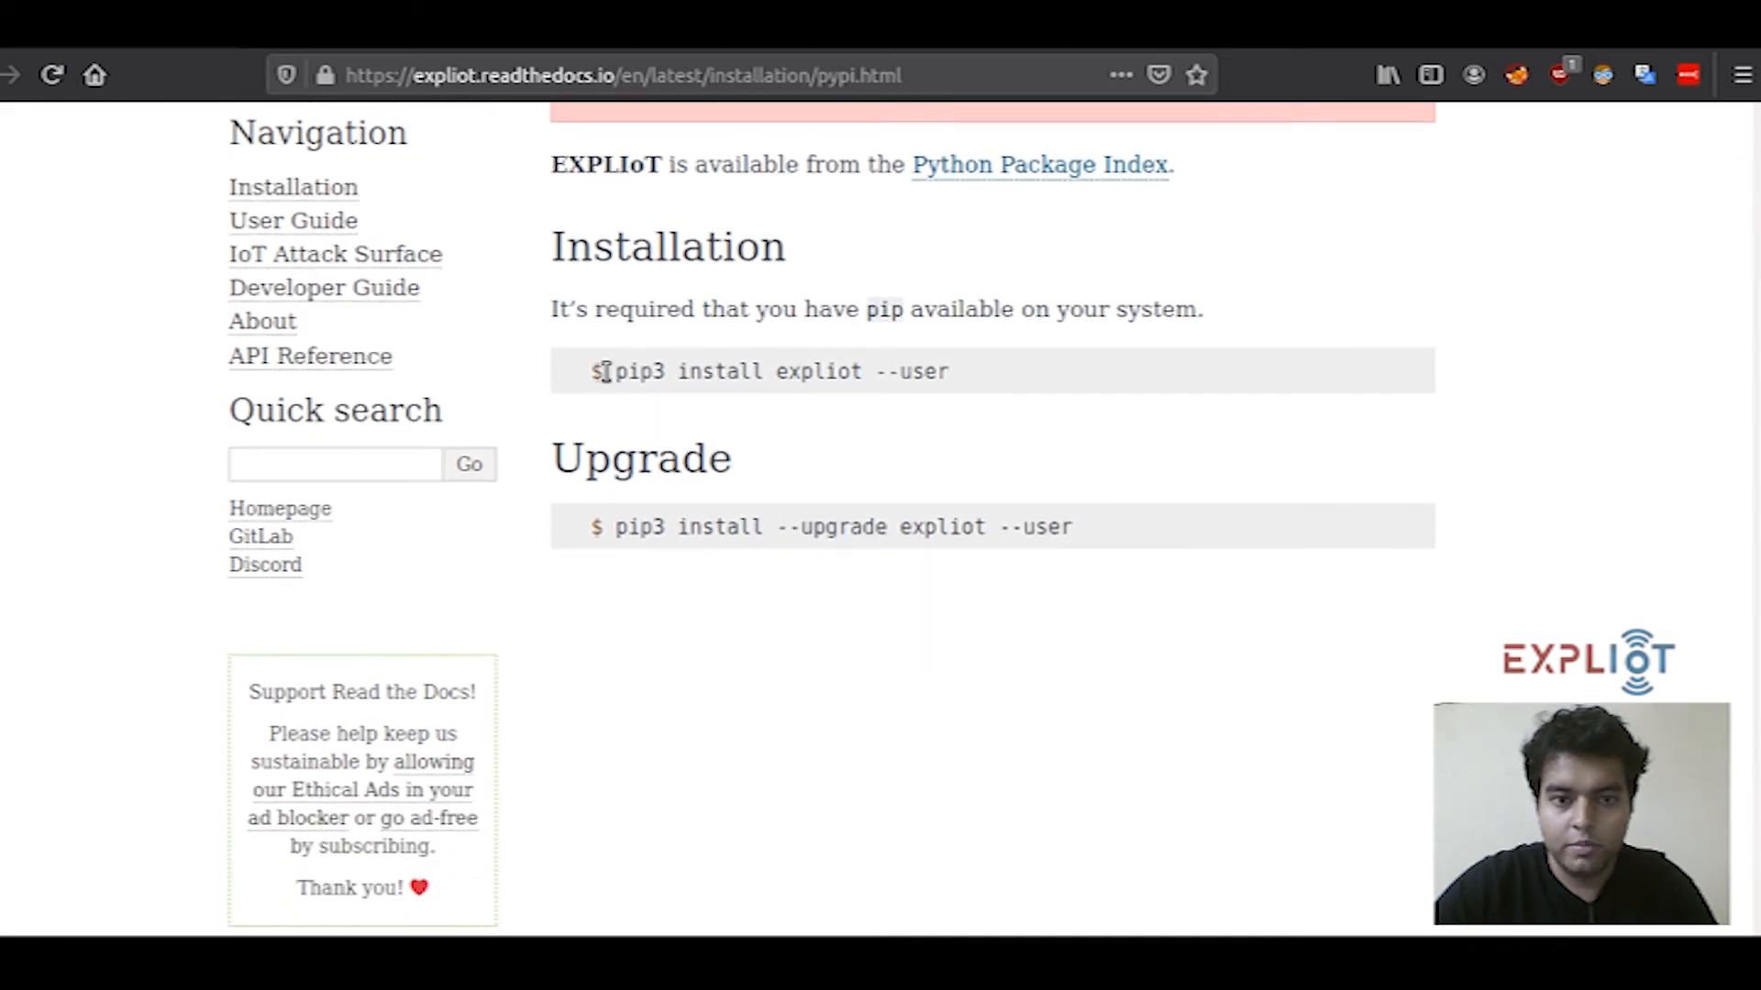
left_click_drag(595, 372, 694, 371)
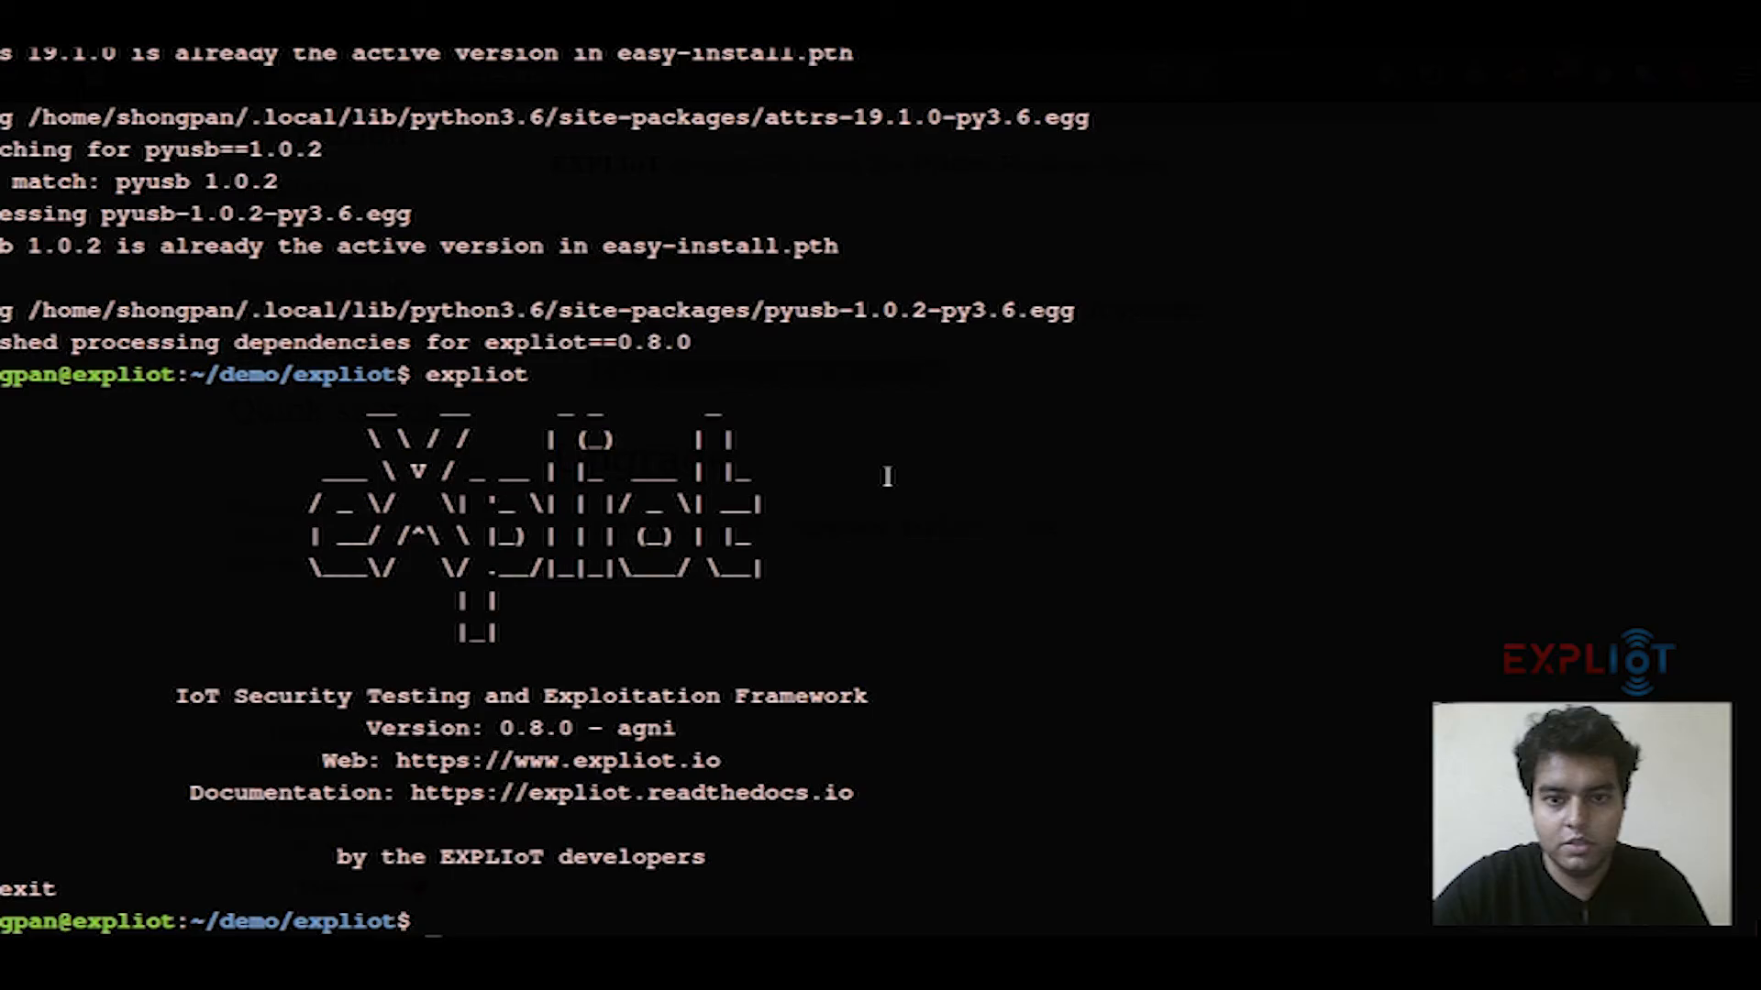
- Clear the terminal, install EXPLIoT with pip3 install expliot --user, and run expliot
type("clear")
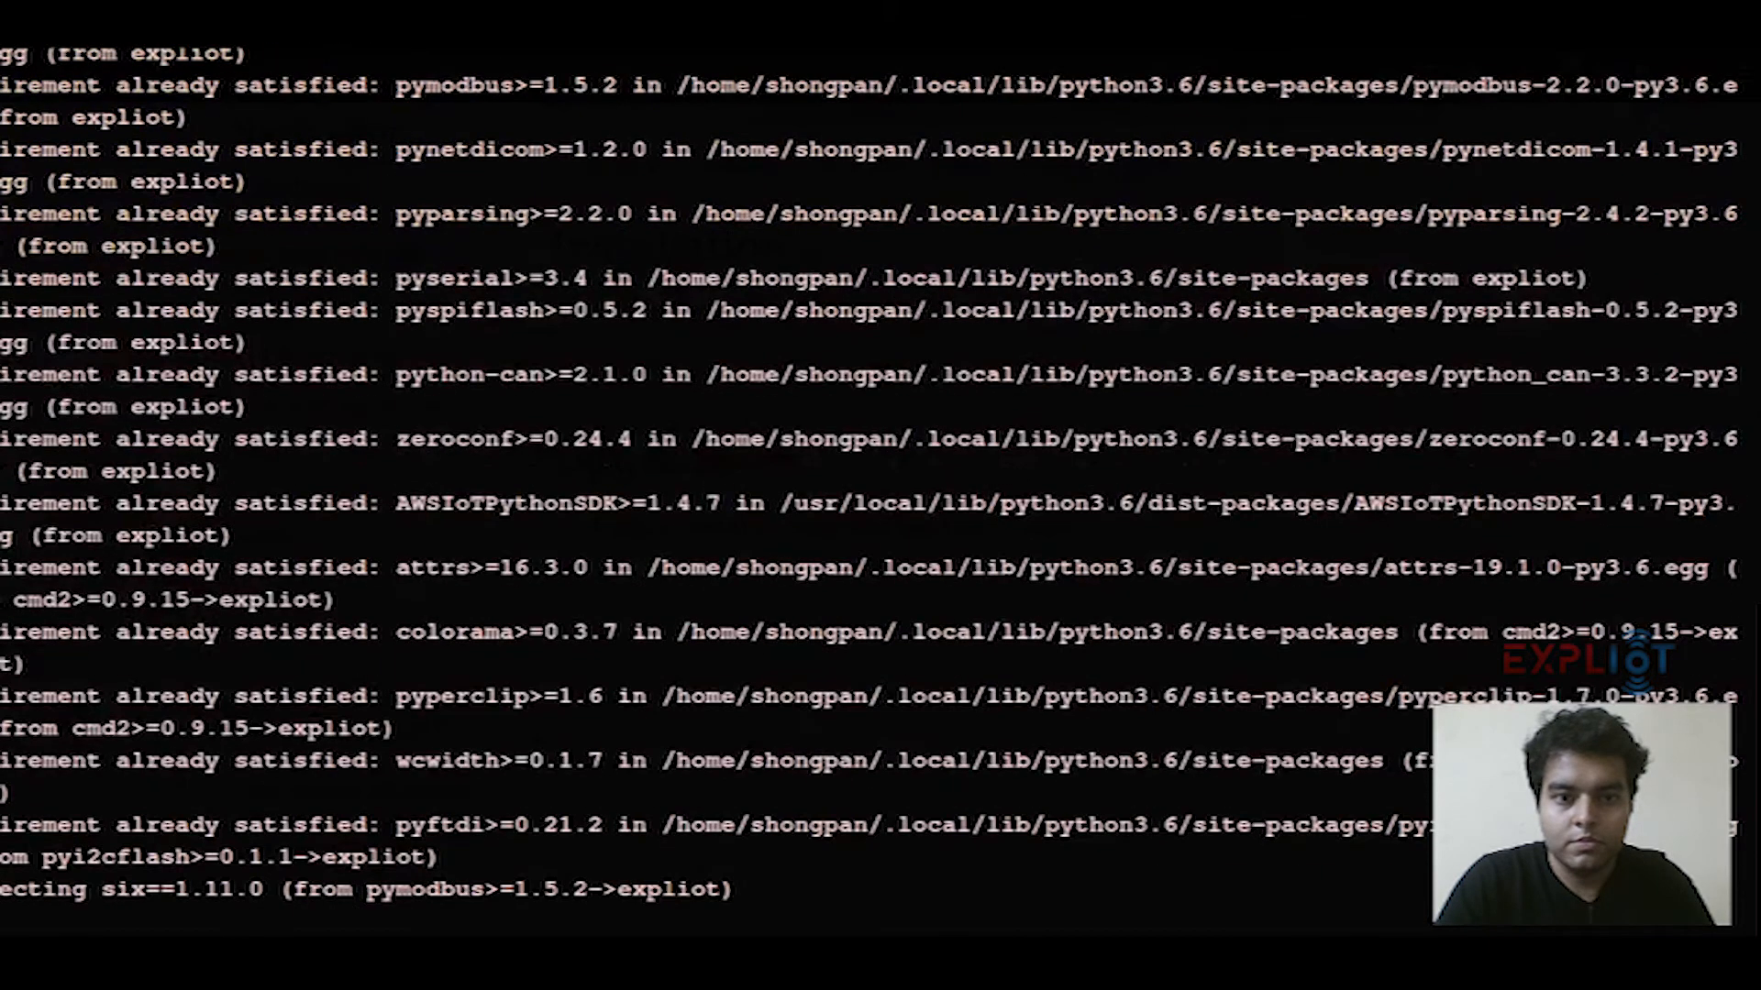
scroll("down", 3)
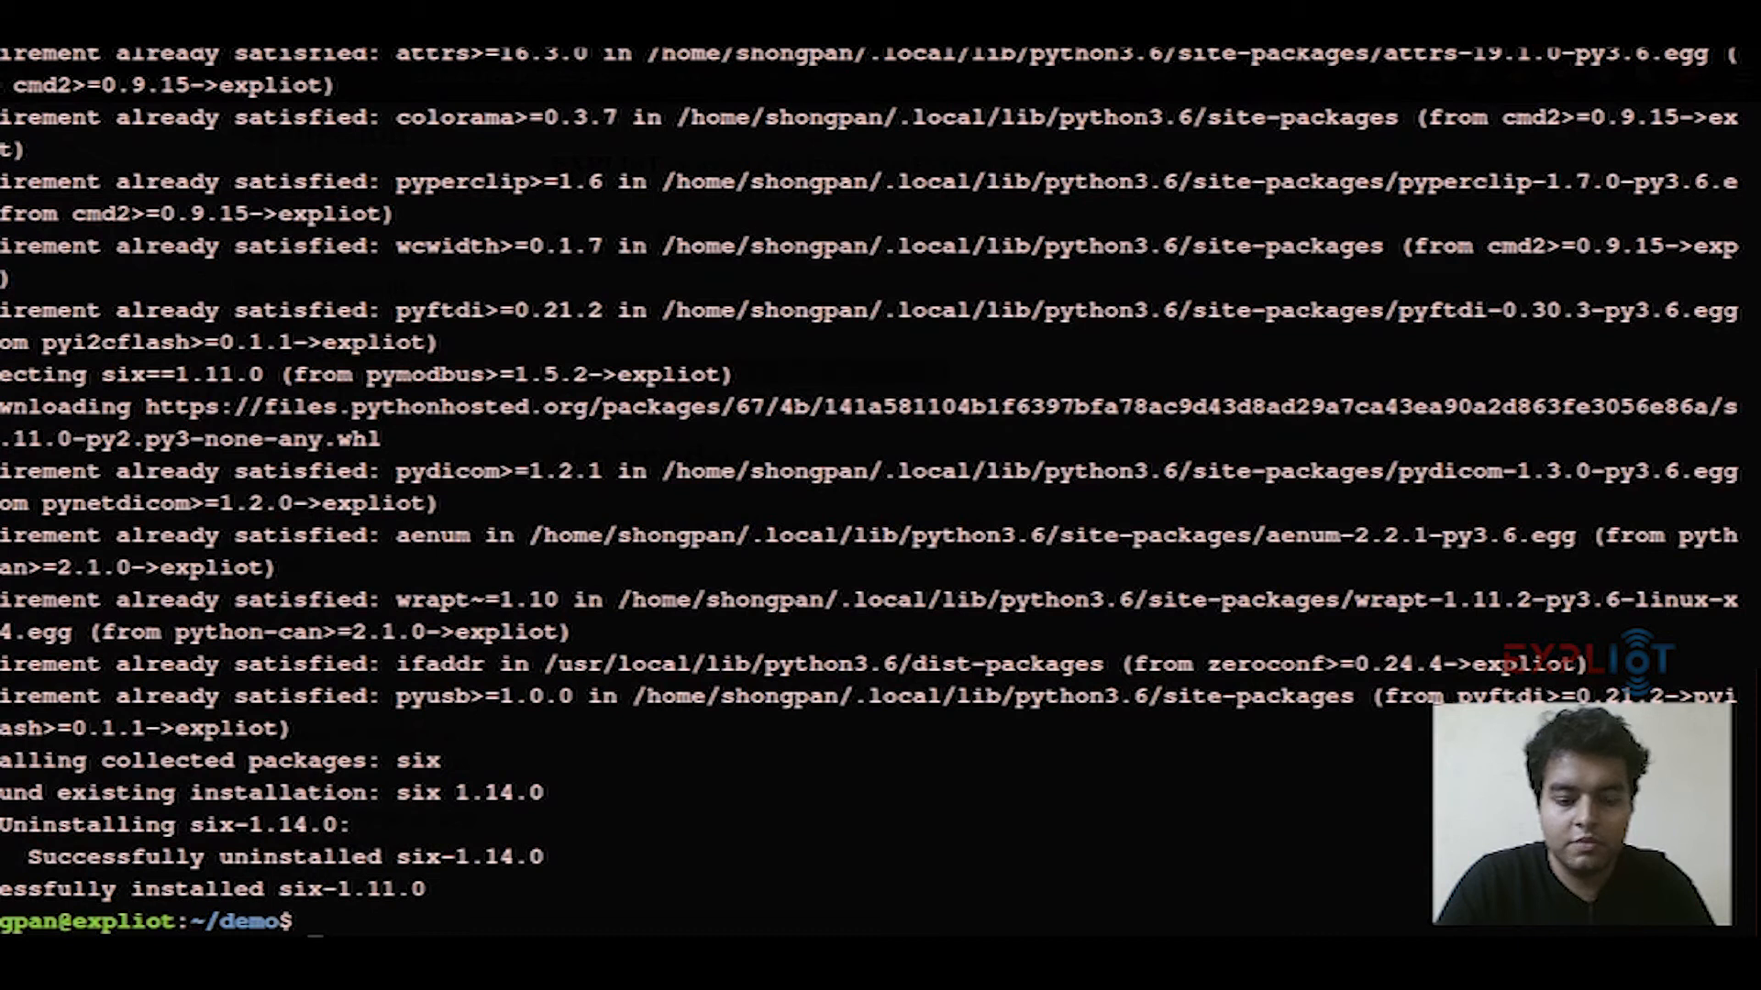
type("expliot.readthedocs.io/en/latest/installation/pypi.html")
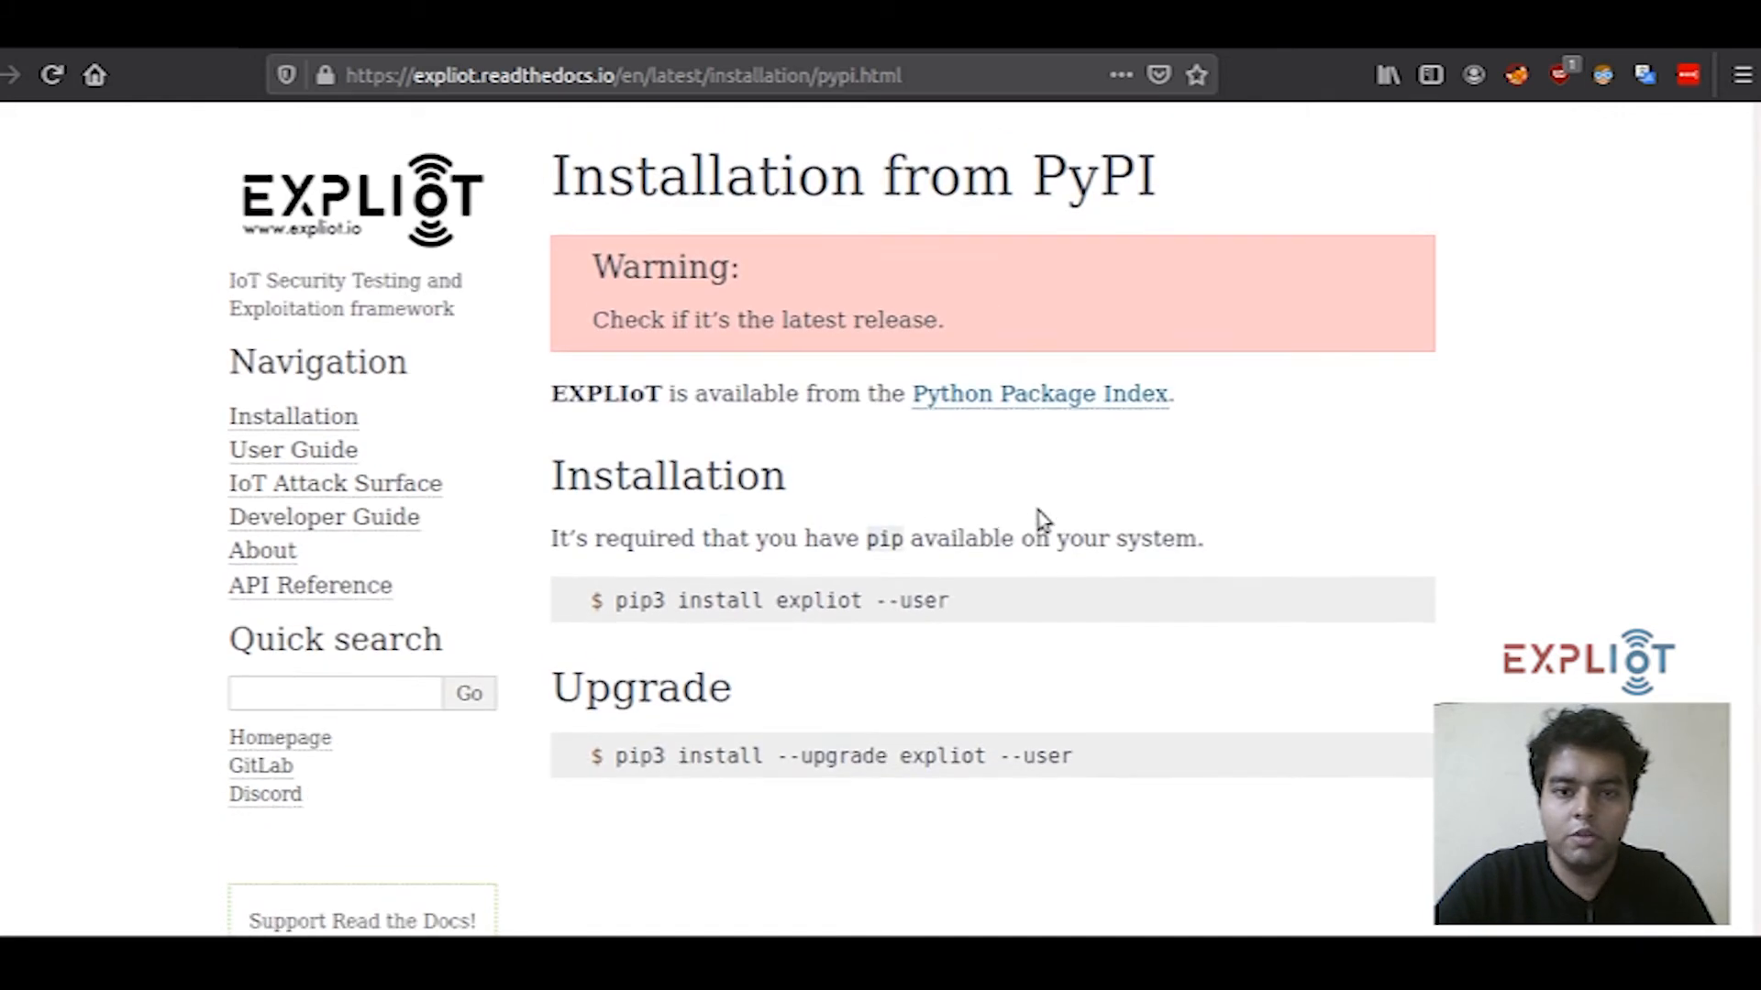
- Go to the Distributions installation page and select the 'sudo dnf -y install expliot' command
left_click(294, 416)
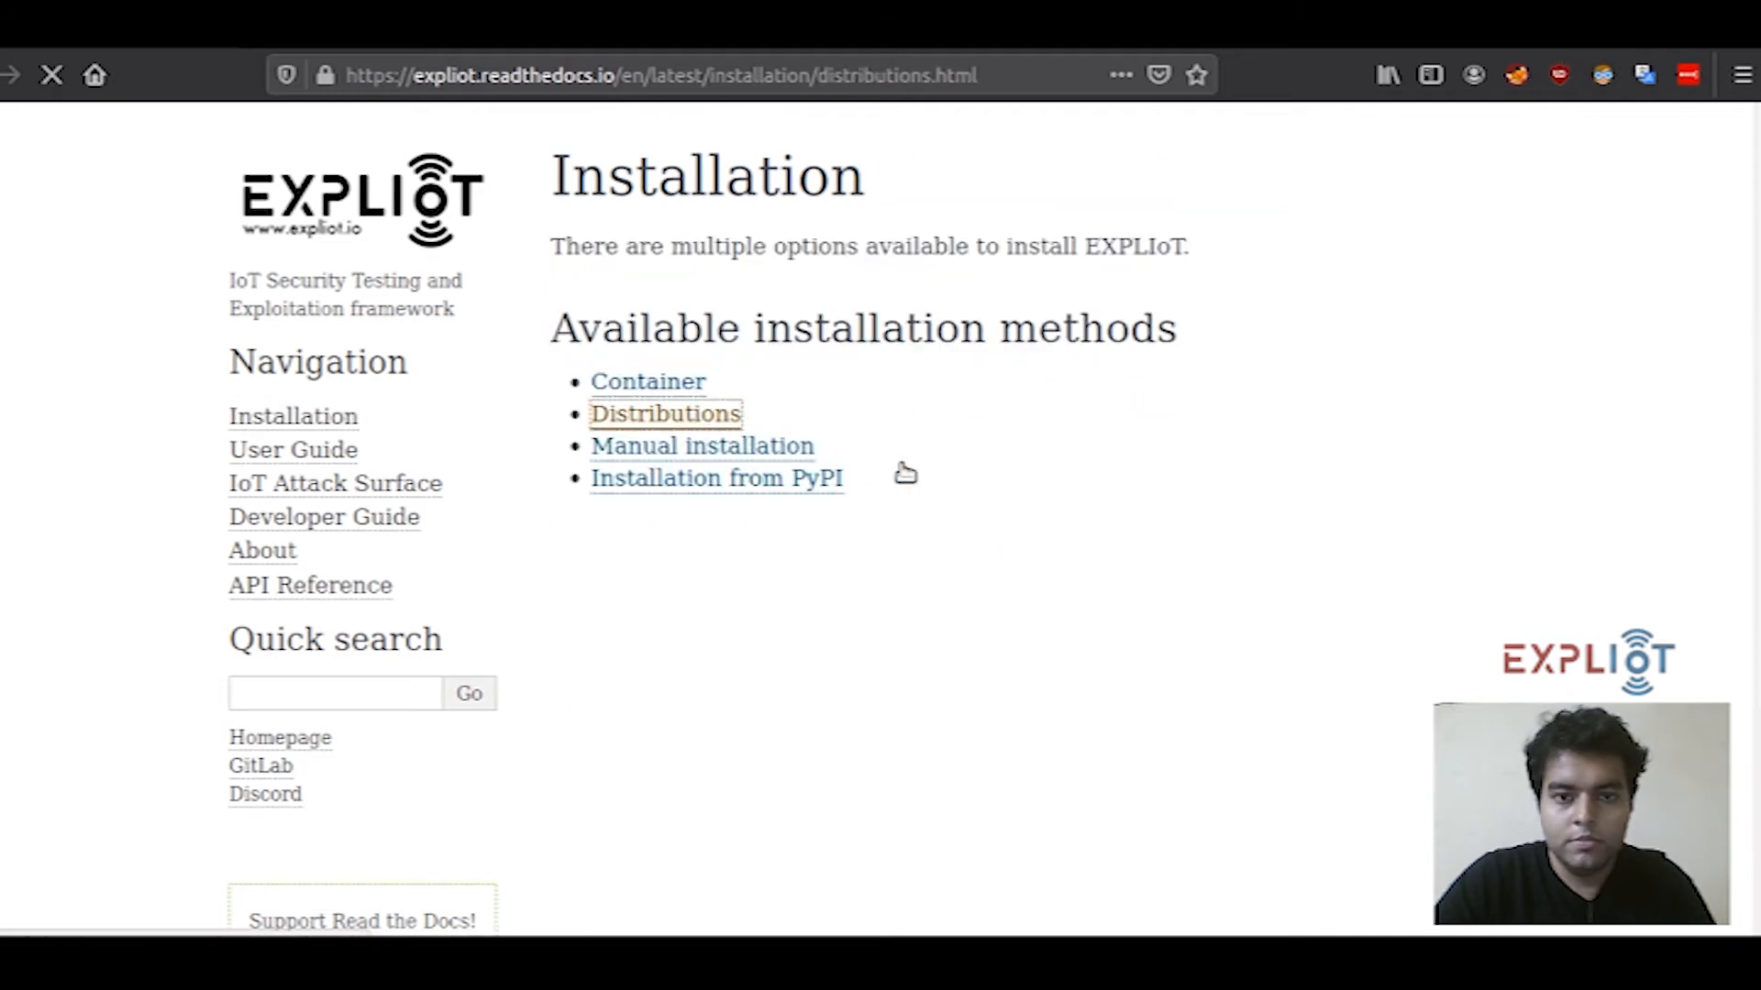
left_click(665, 413)
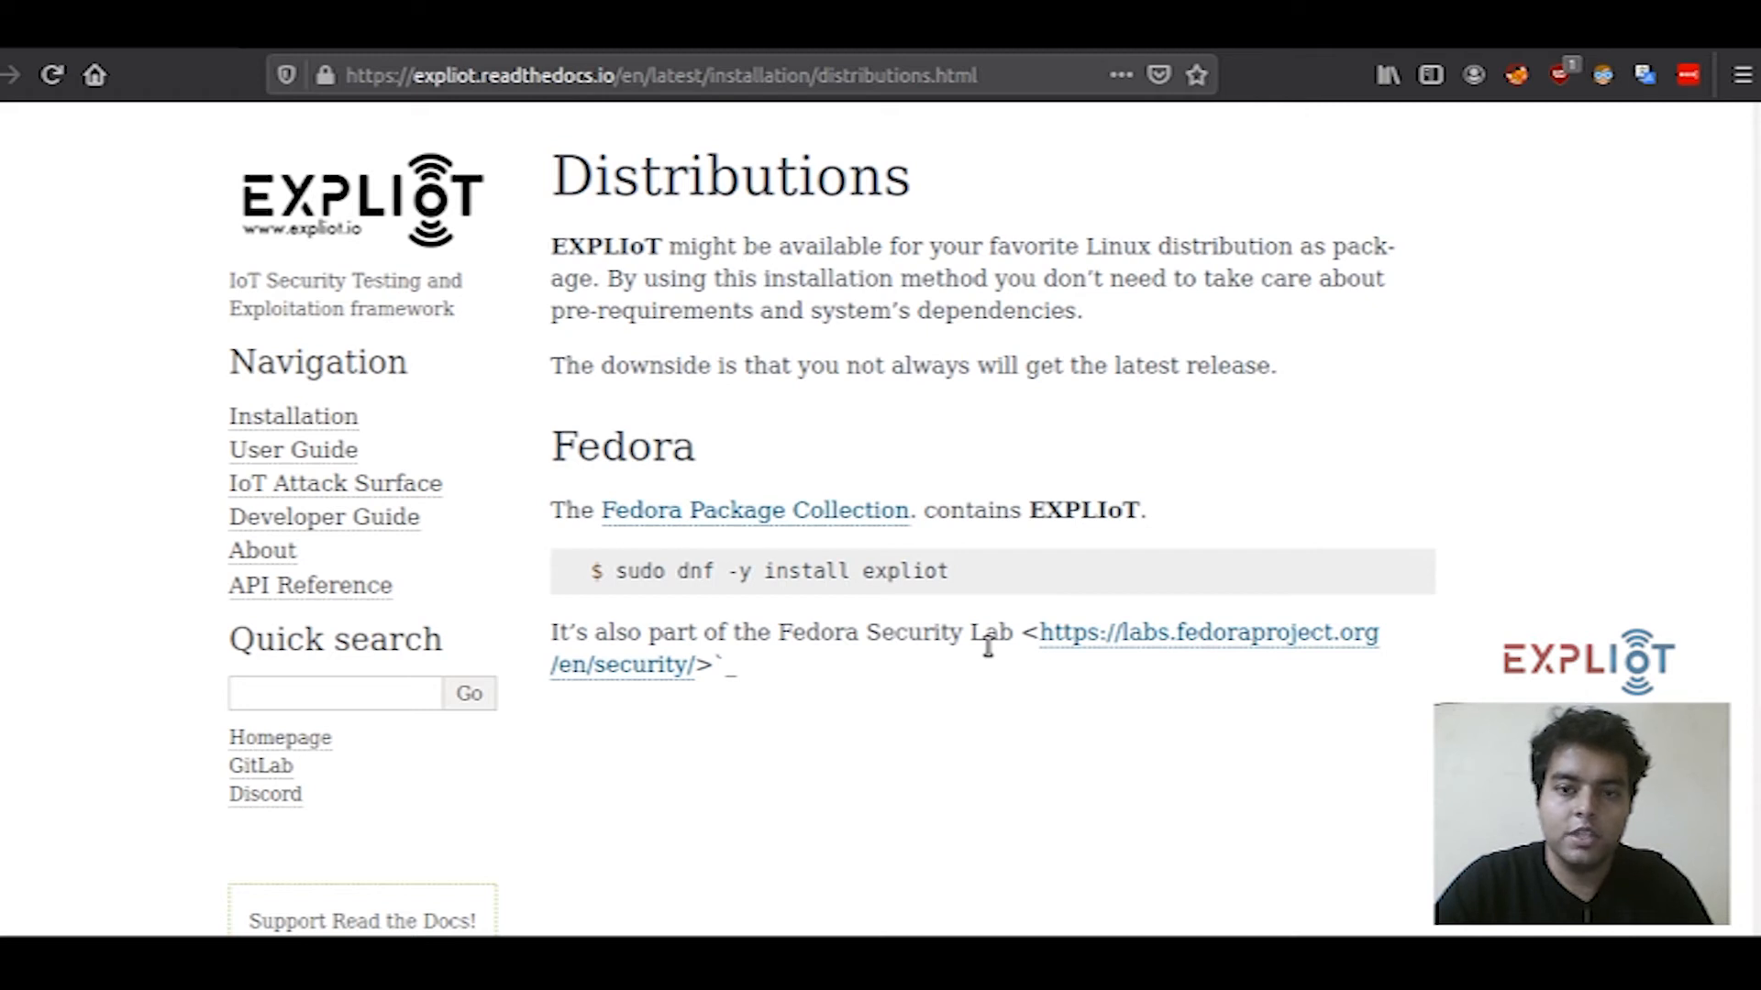
mouse_move(764, 662)
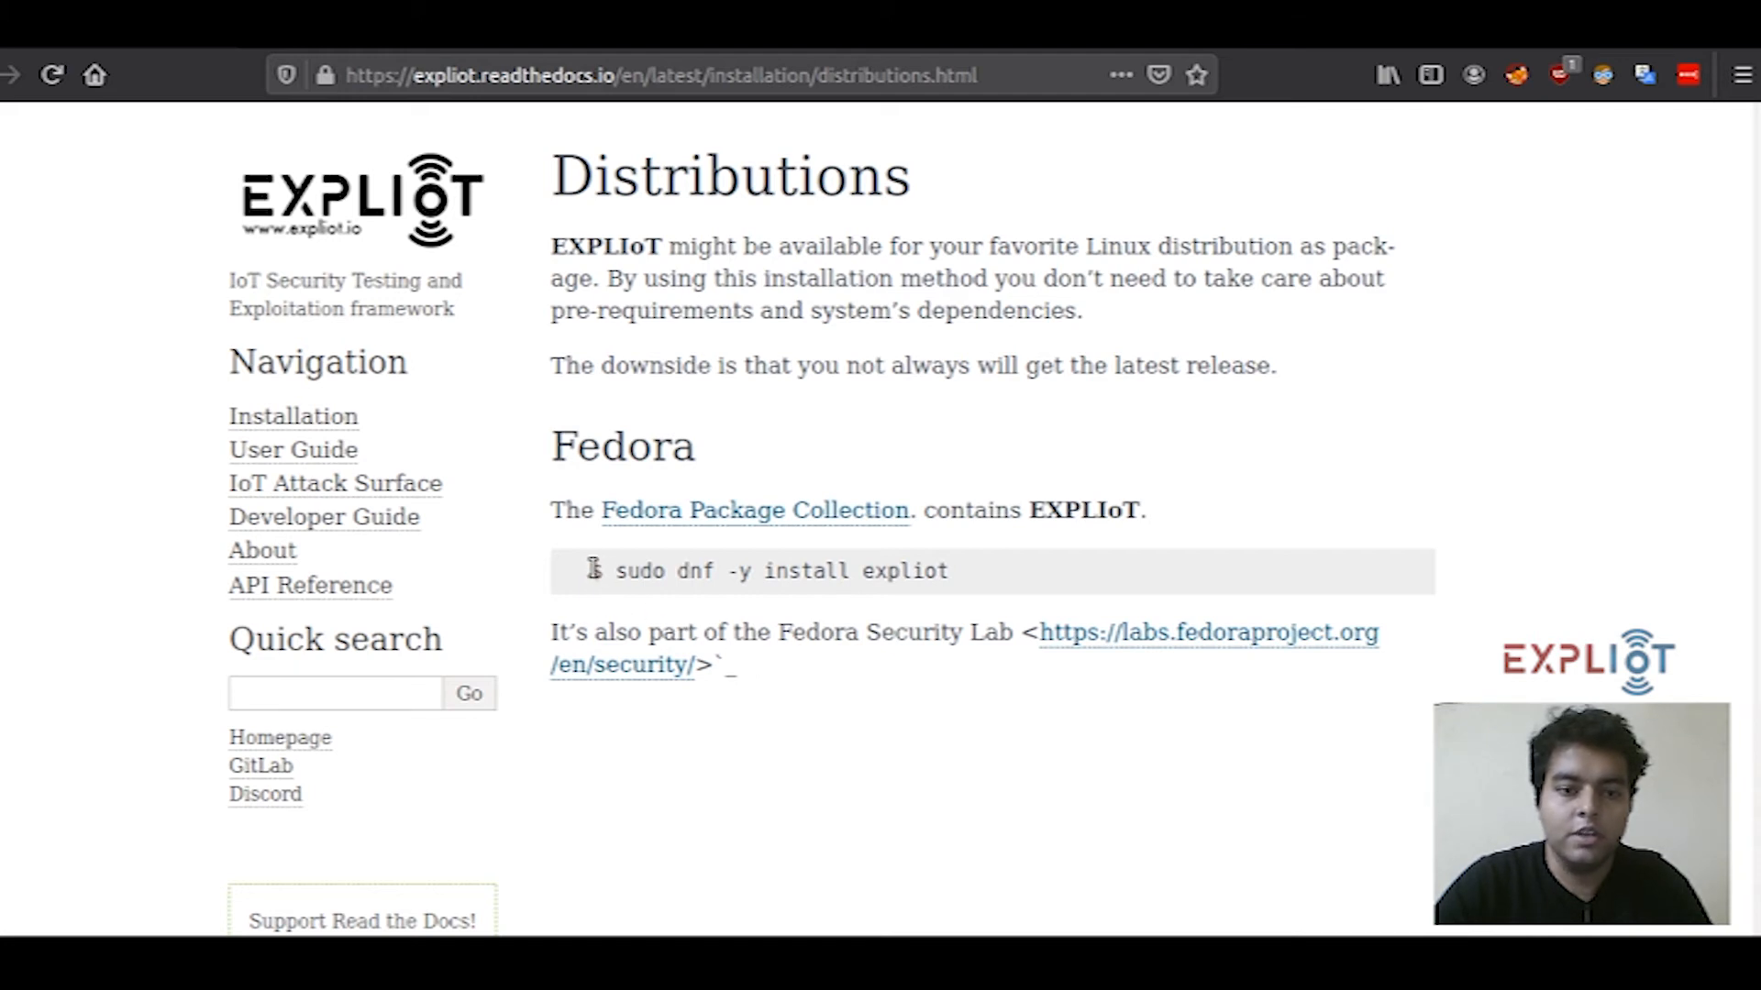
left_click_drag(593, 570, 801, 570)
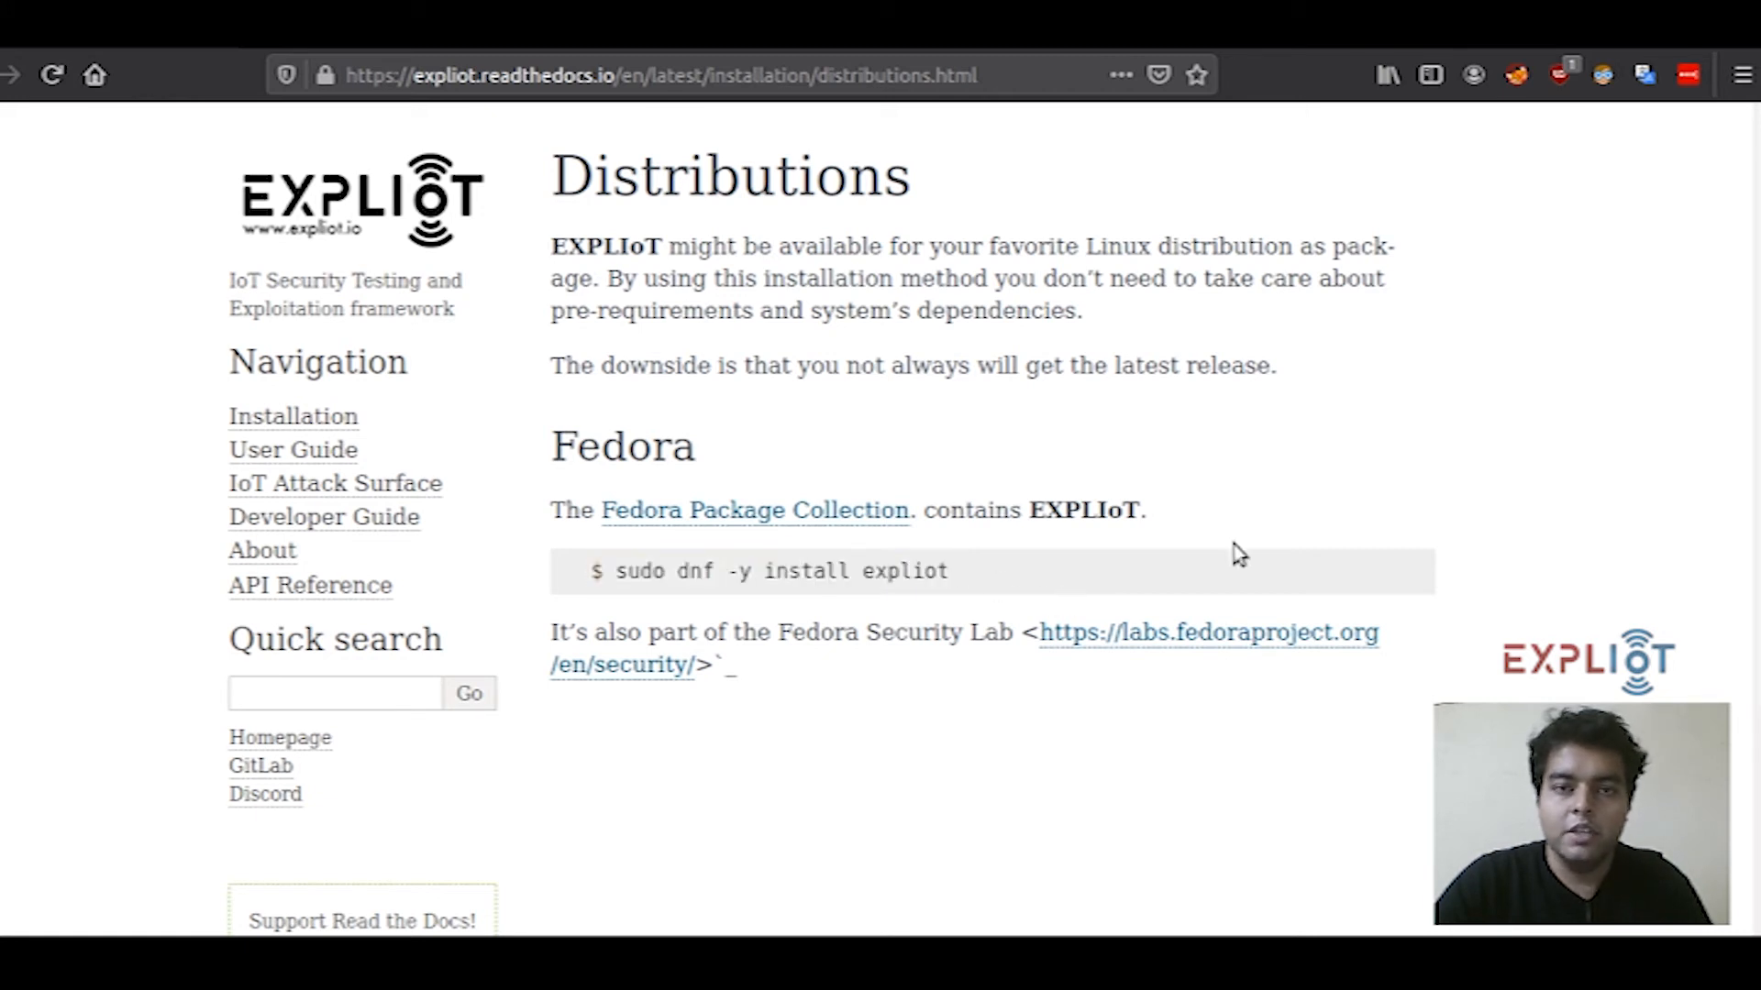
mouse_move(1684, 453)
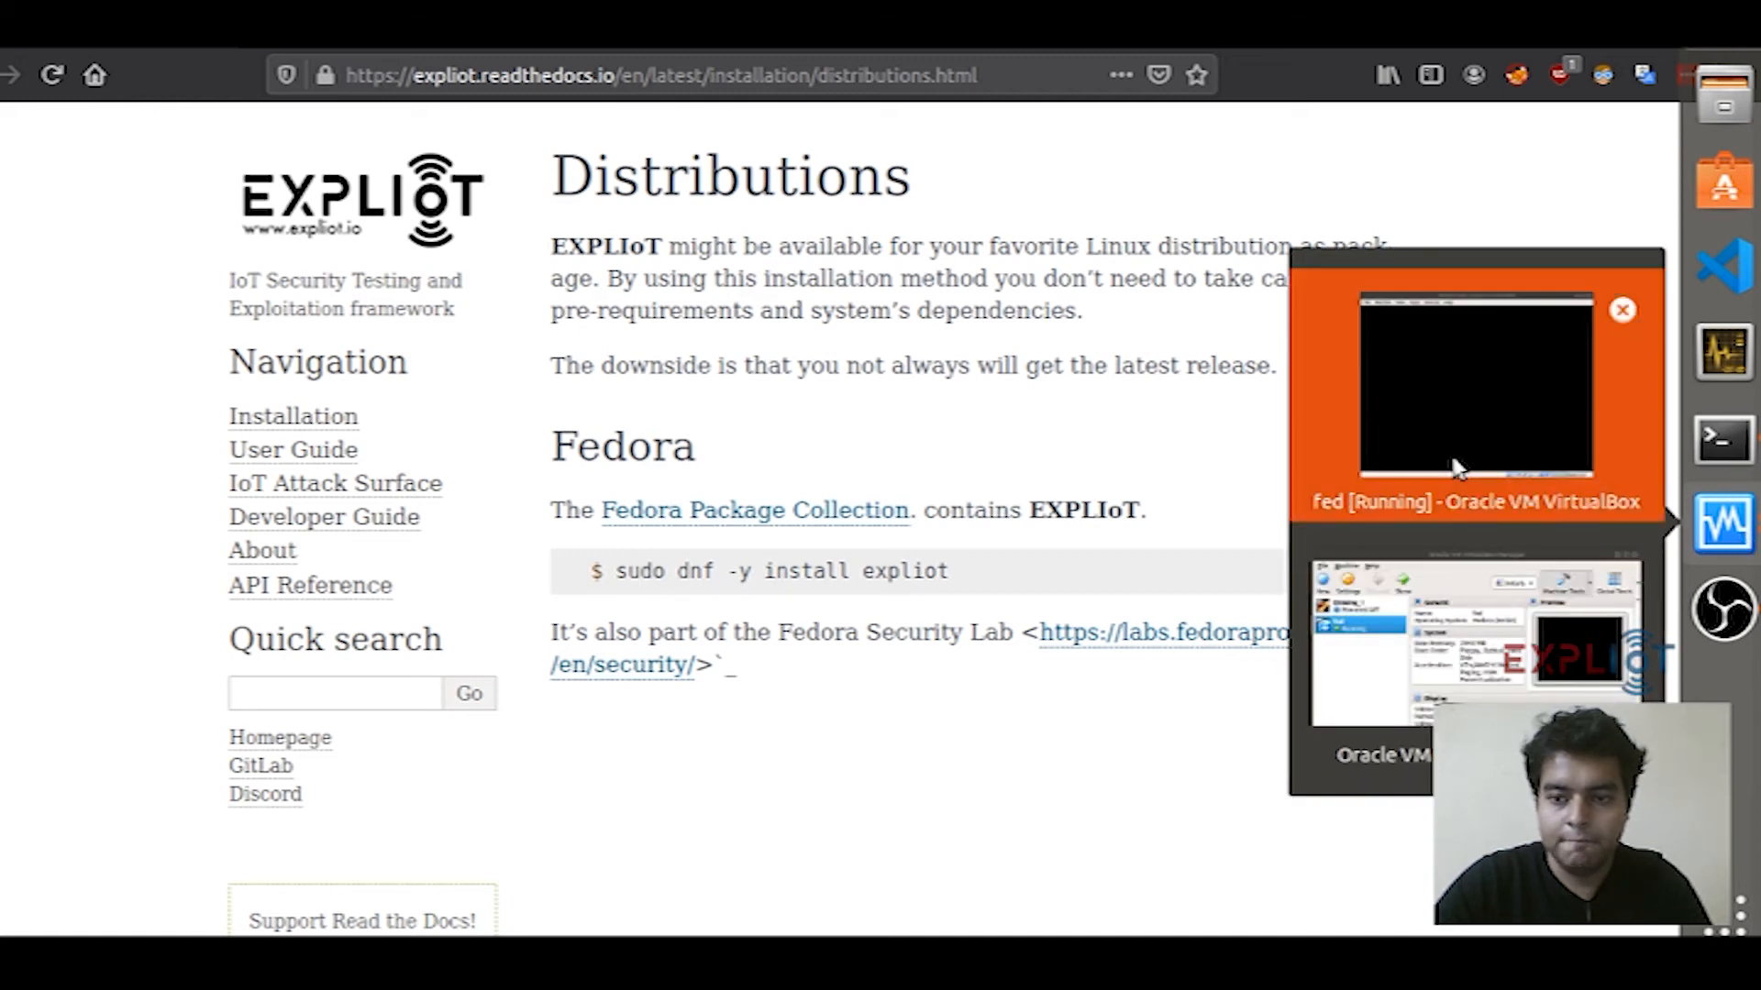
- Switch to the running Fedora VM and review the dnf install output
left_click(1475, 387)
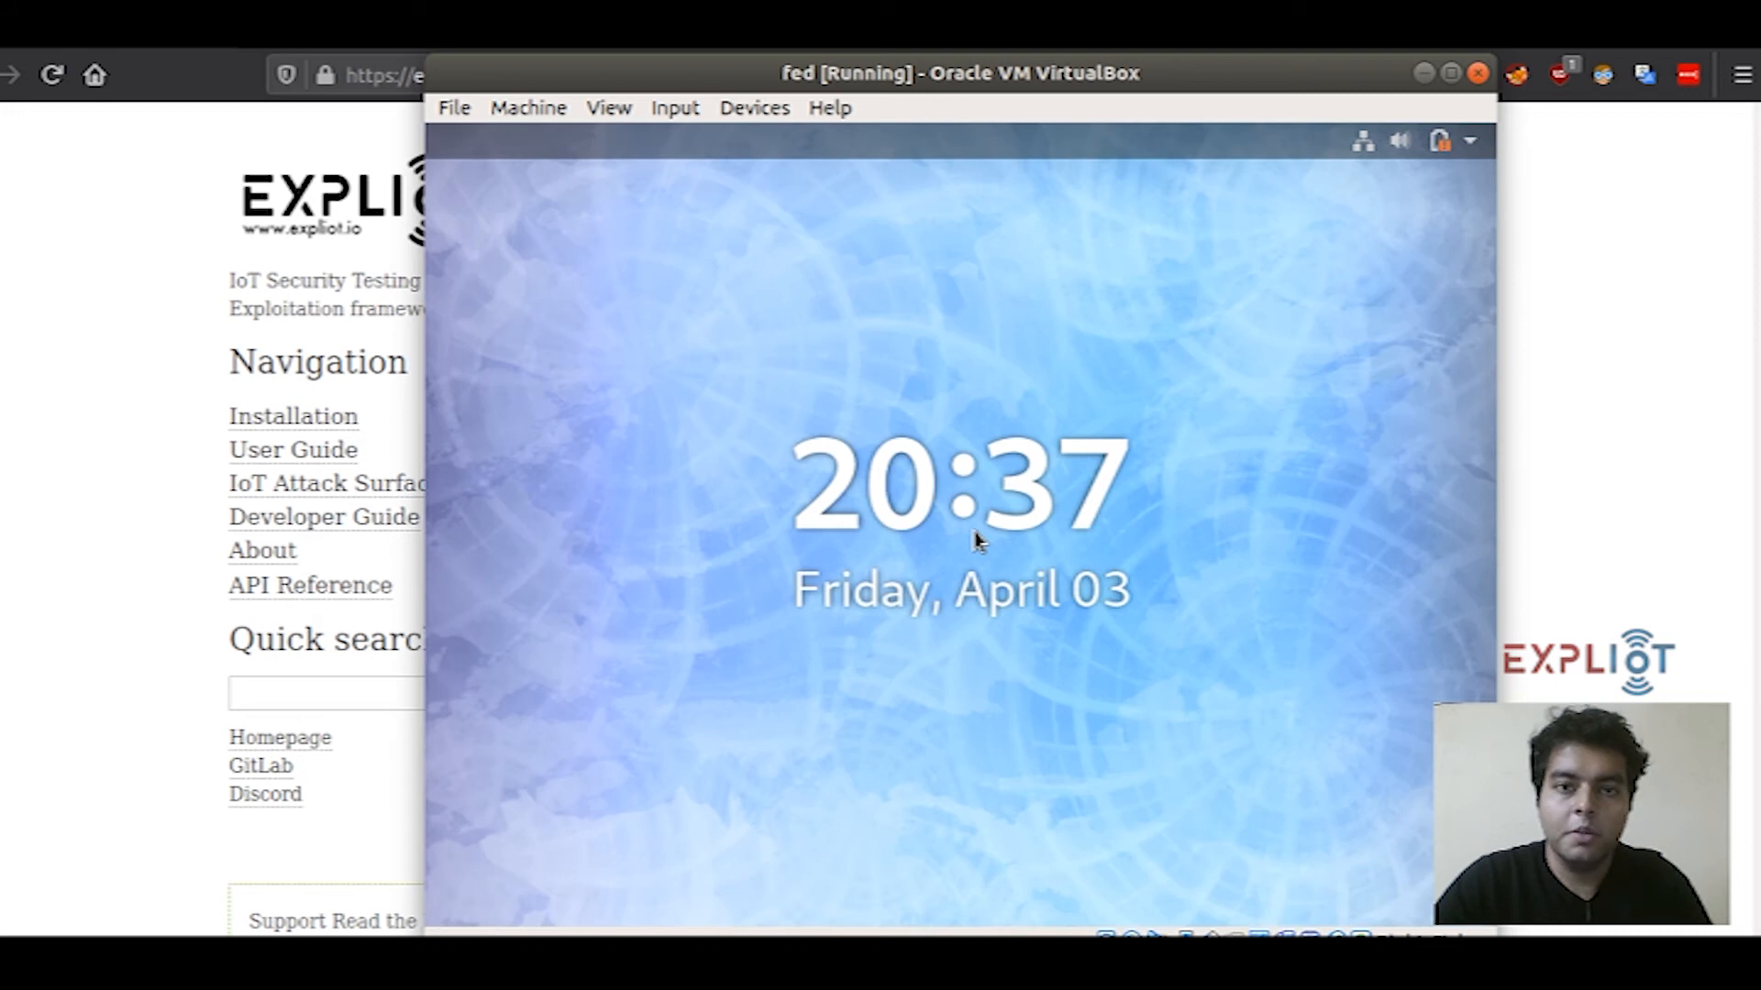
mouse_move(969, 696)
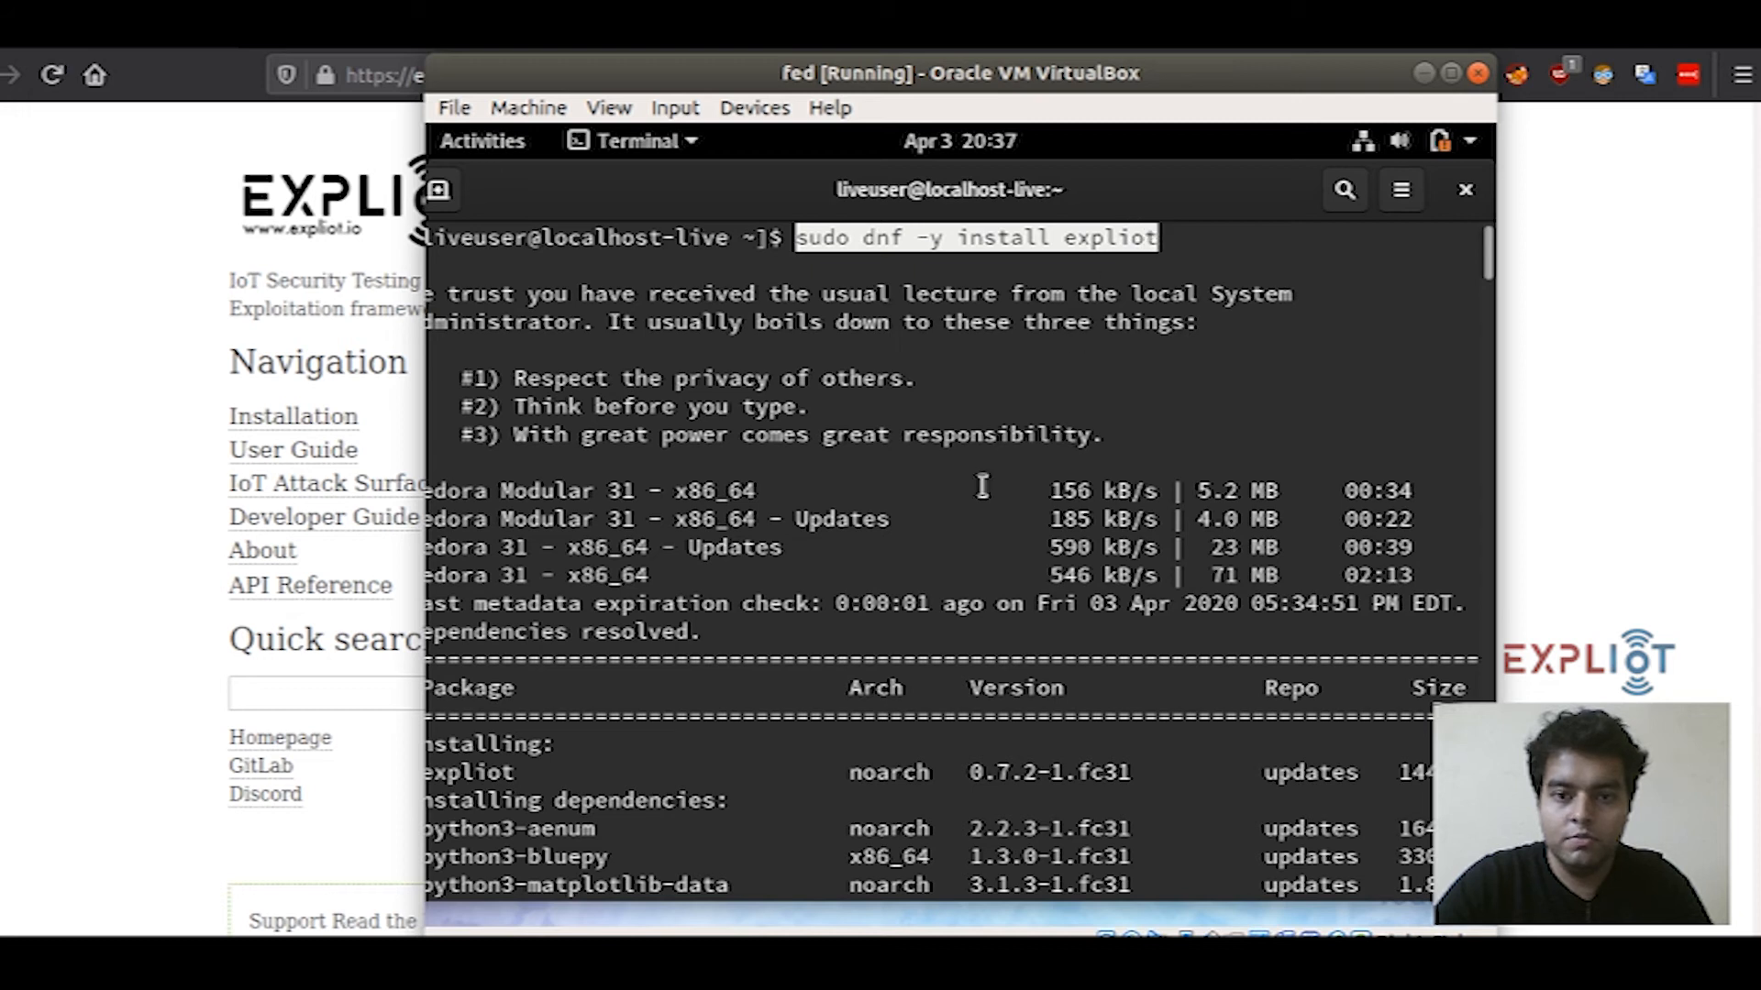
scroll("down", 3)
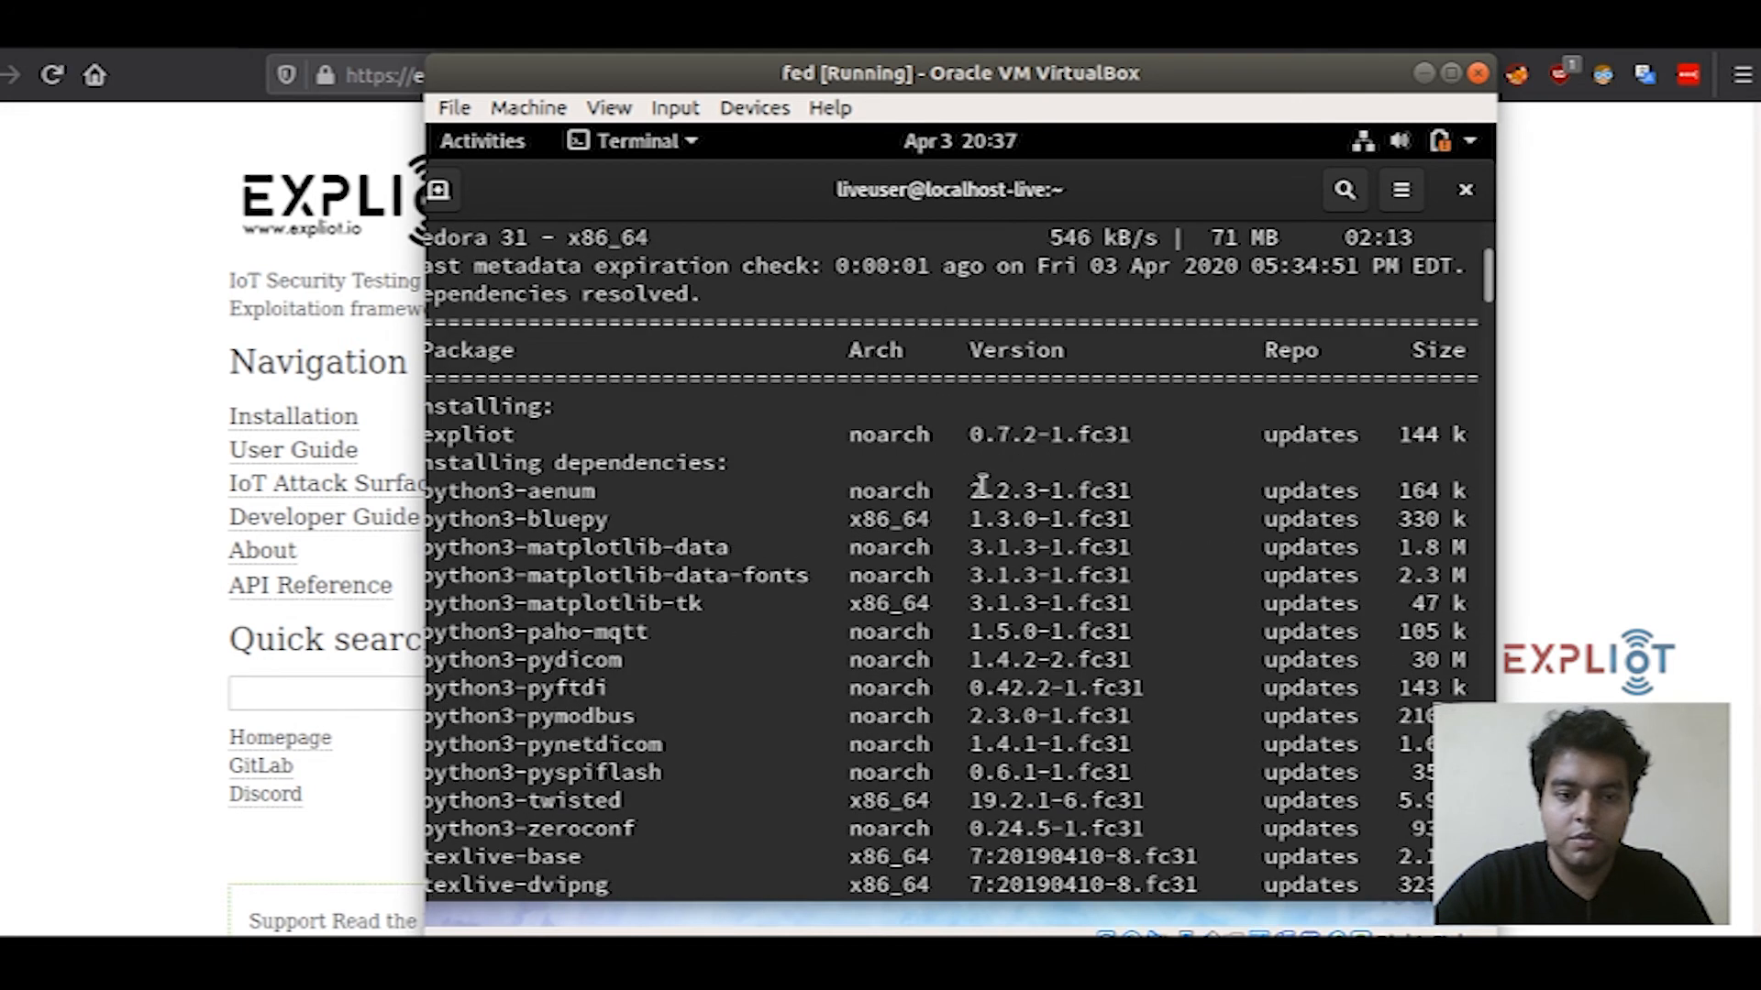
scroll("down", 3)
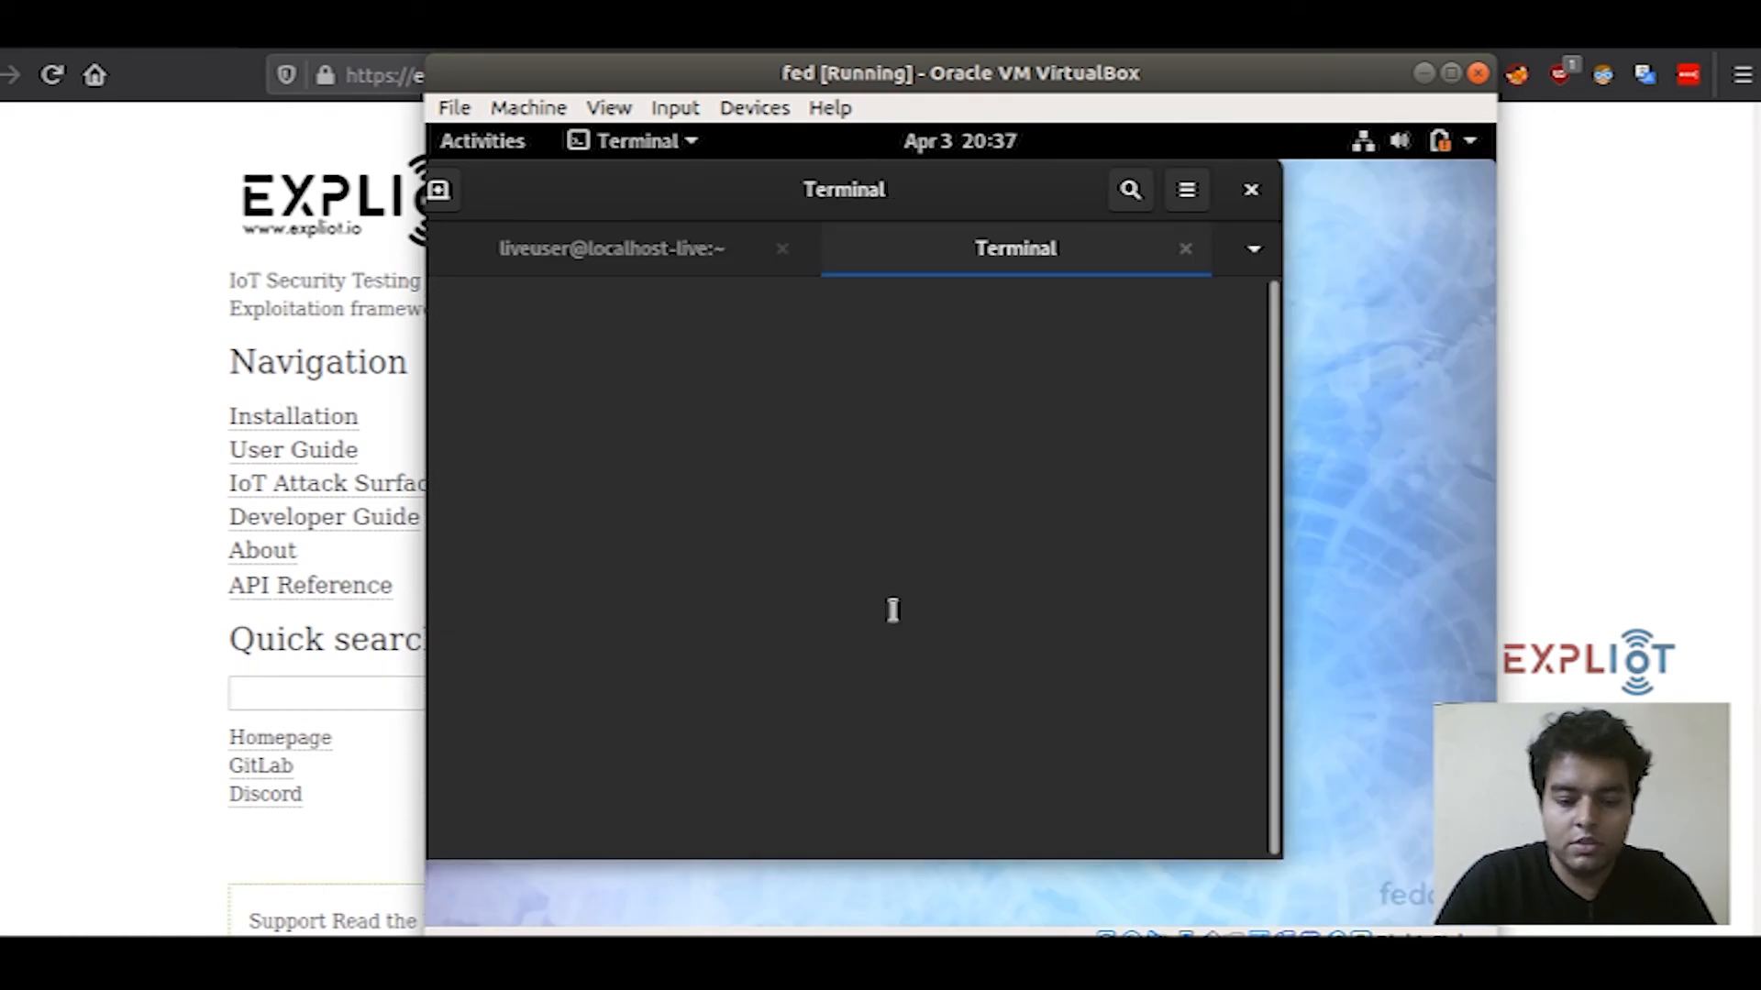
- Launch expliot, list its plugins, and begin exiting
type("euser@localhost-live ~]$ e")
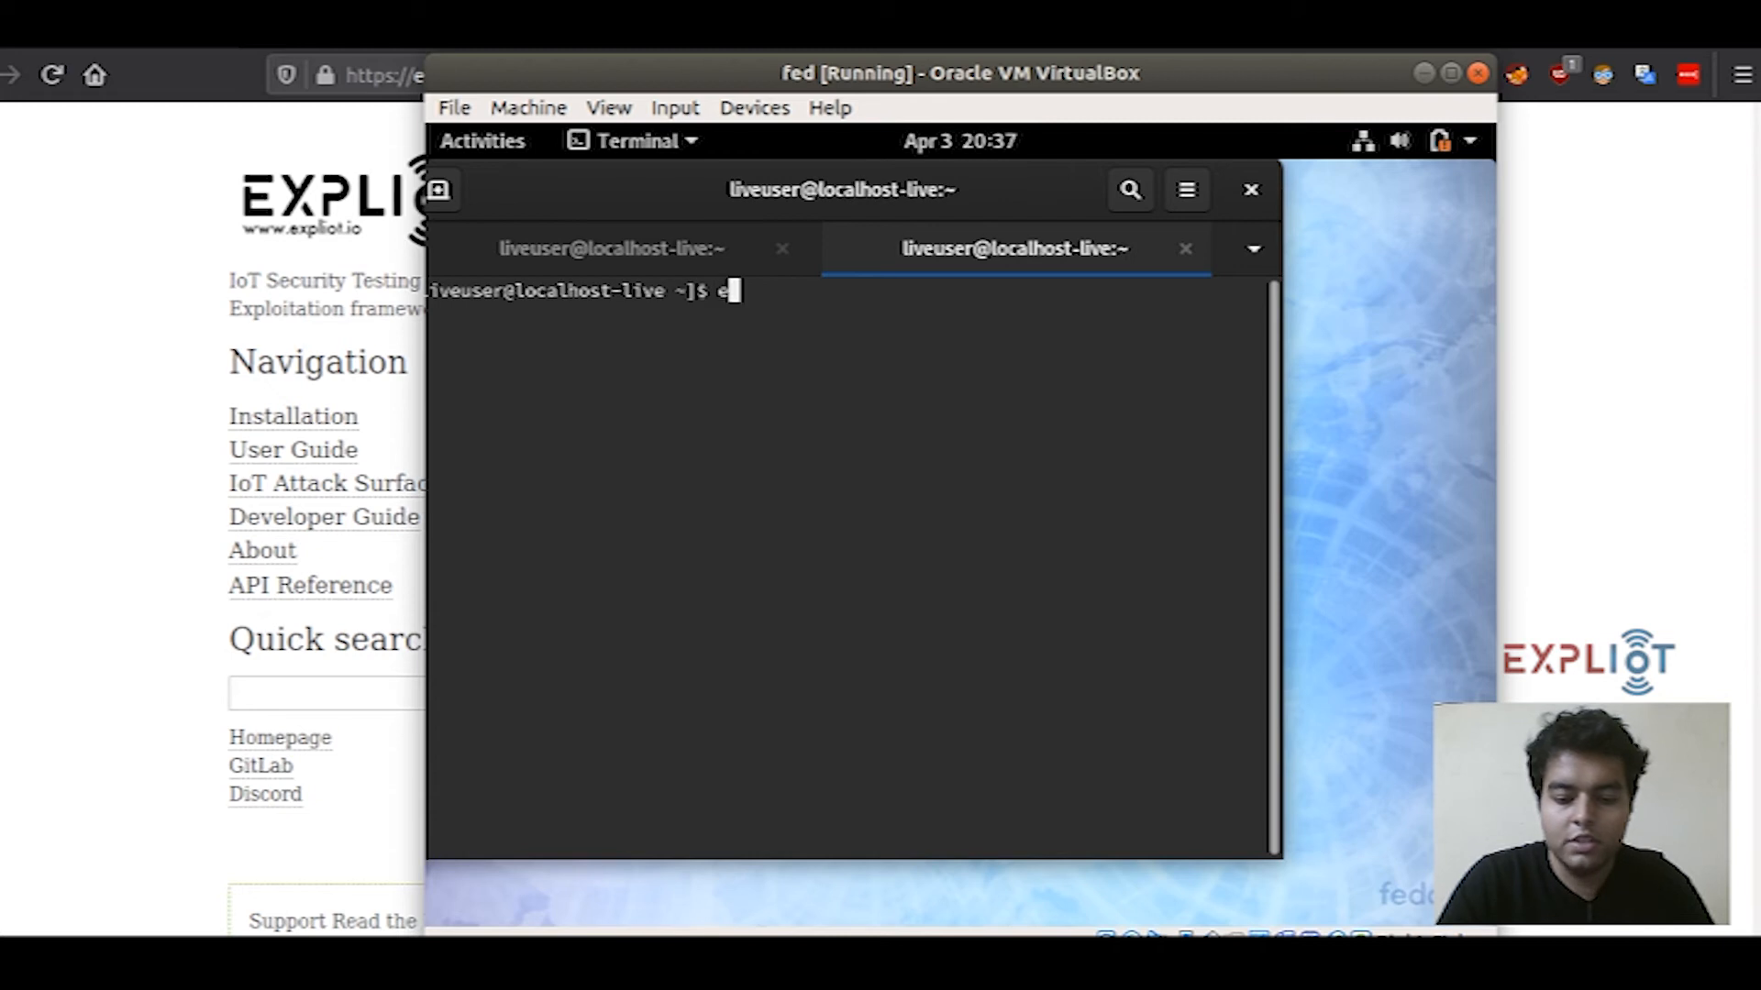
type("xpliot")
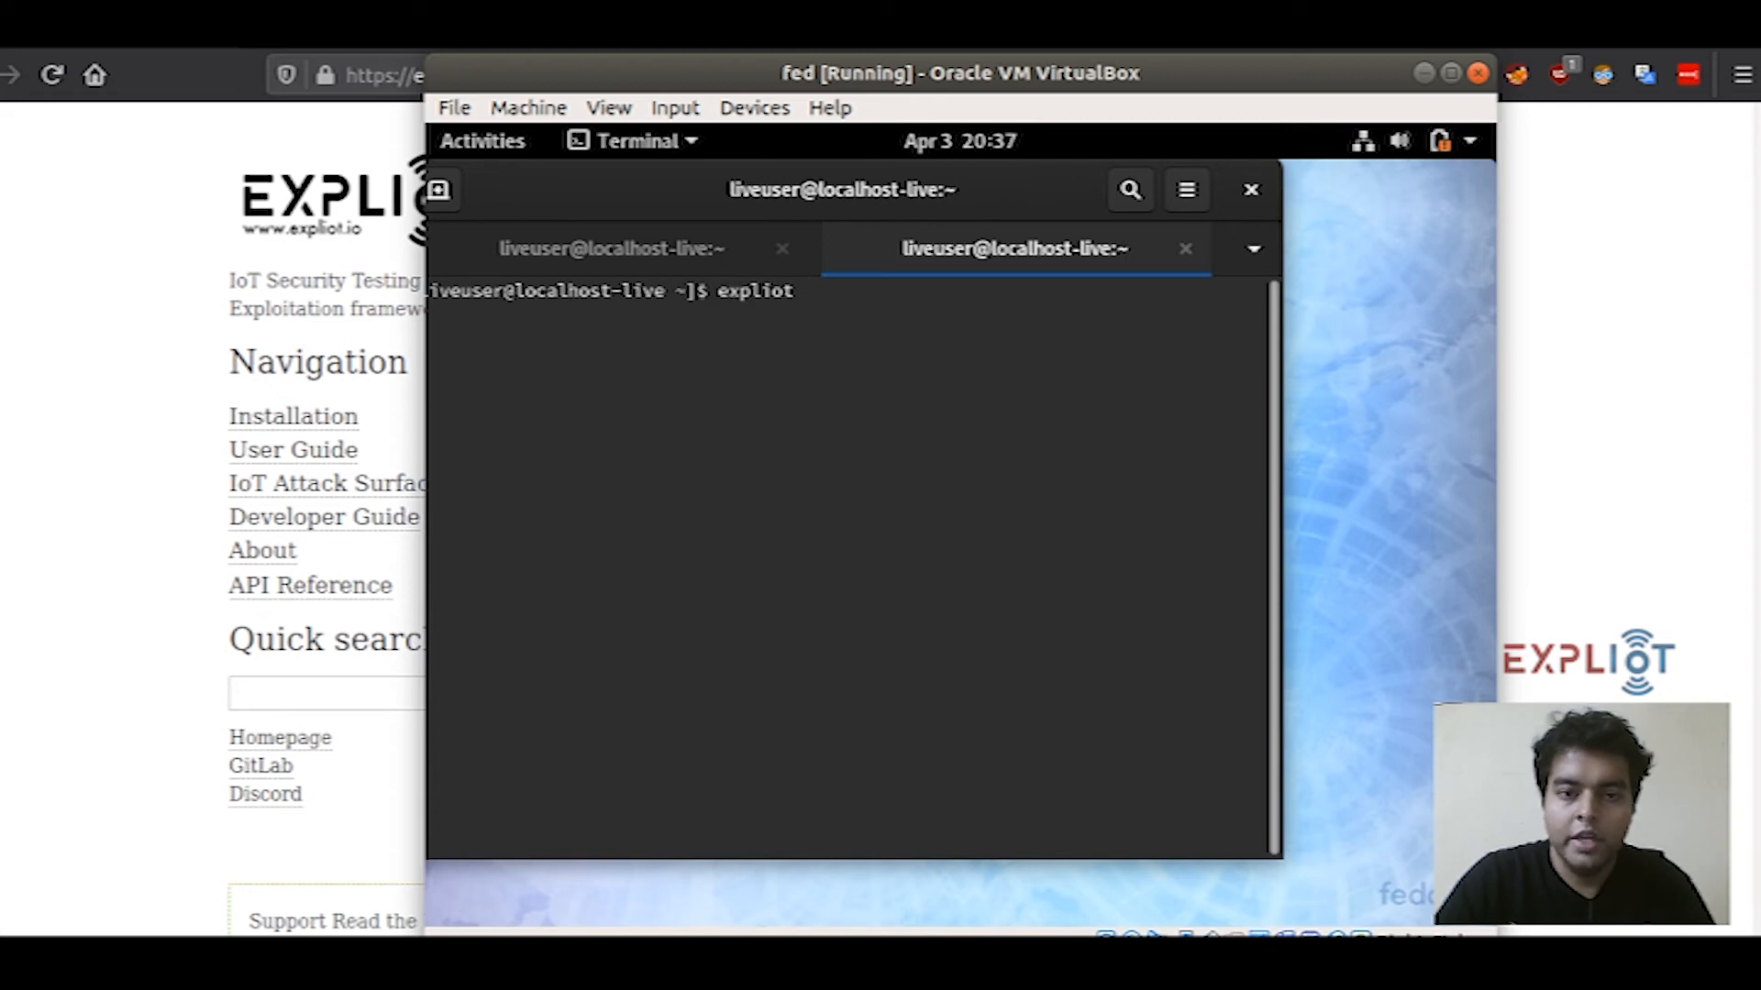
key("Return")
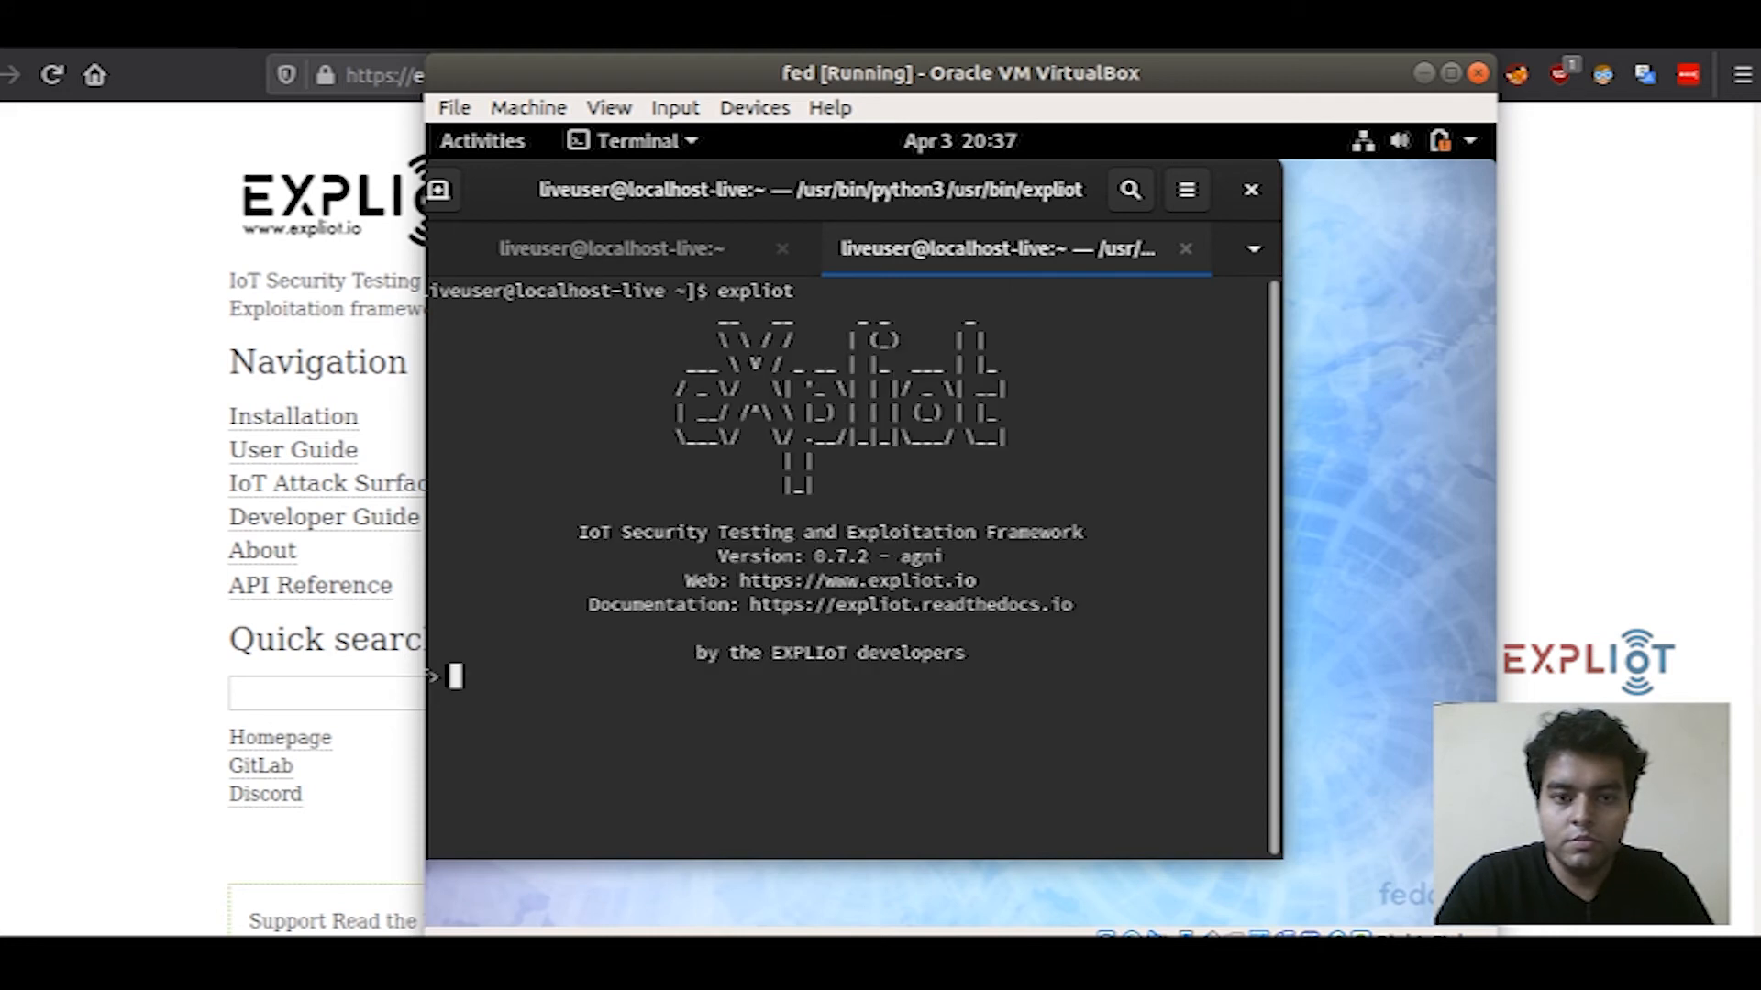
key("Return")
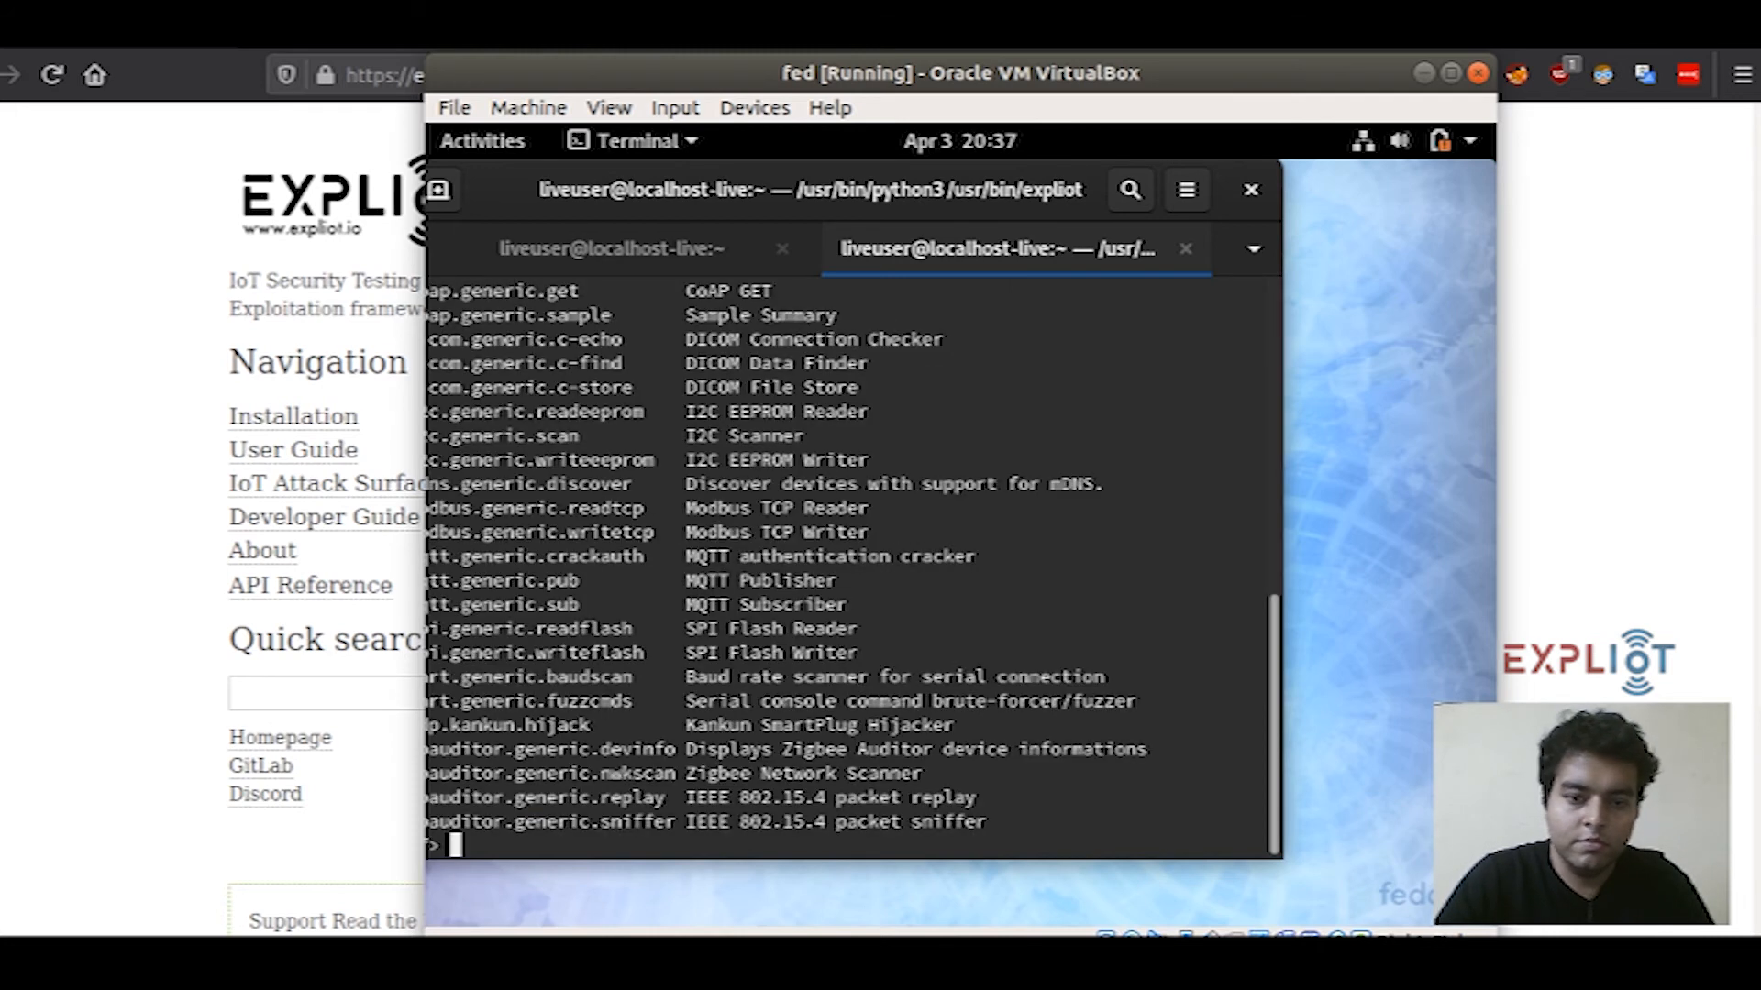
type("exi")
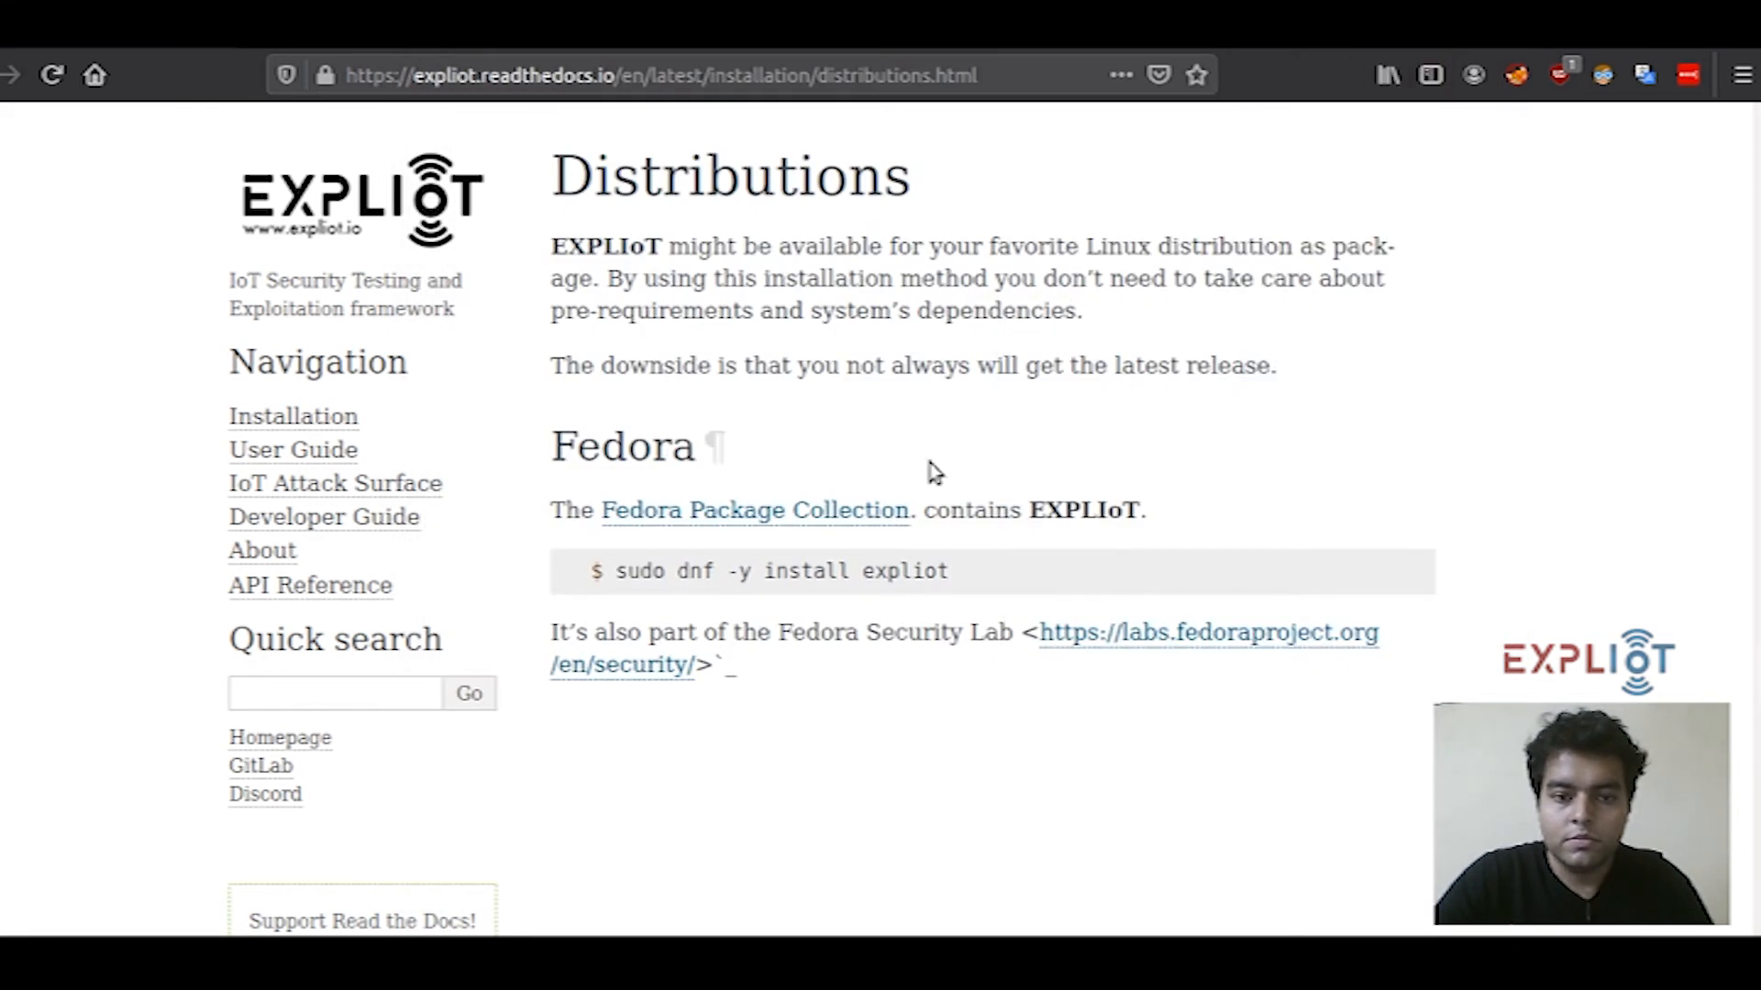
- Open the Container installation page and scroll down to its requirement and build commands
left_click(294, 416)
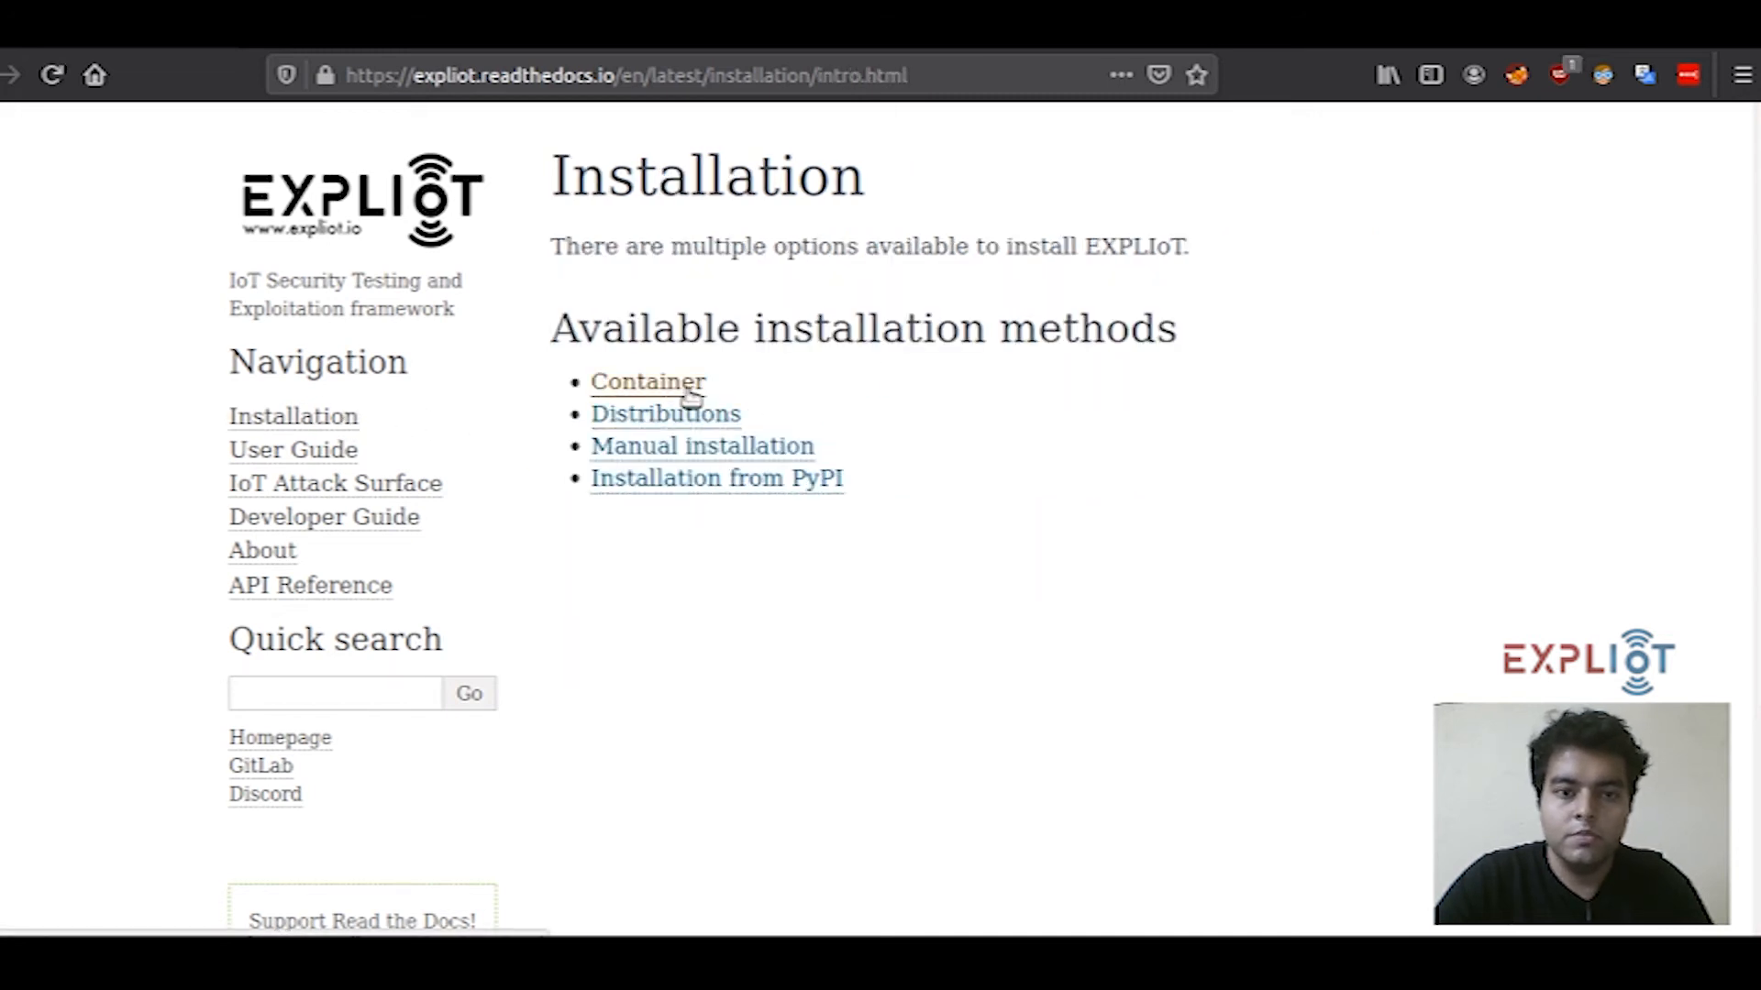
left_click(647, 381)
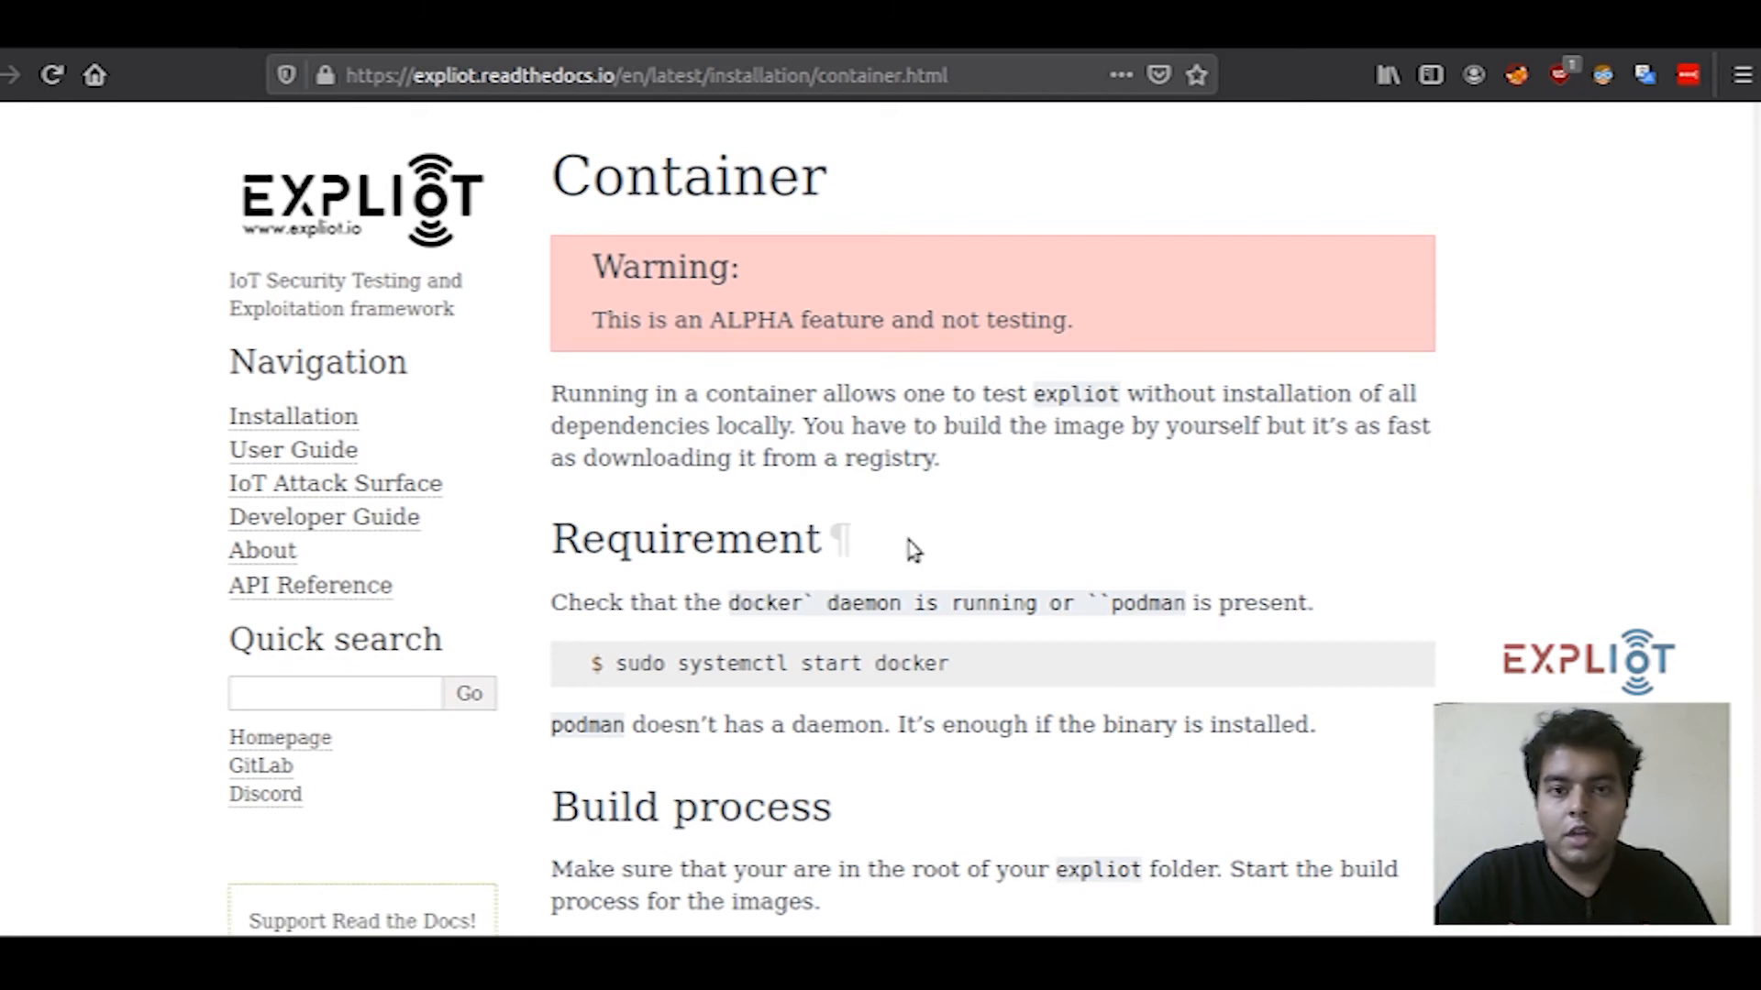
mouse_move(1054, 592)
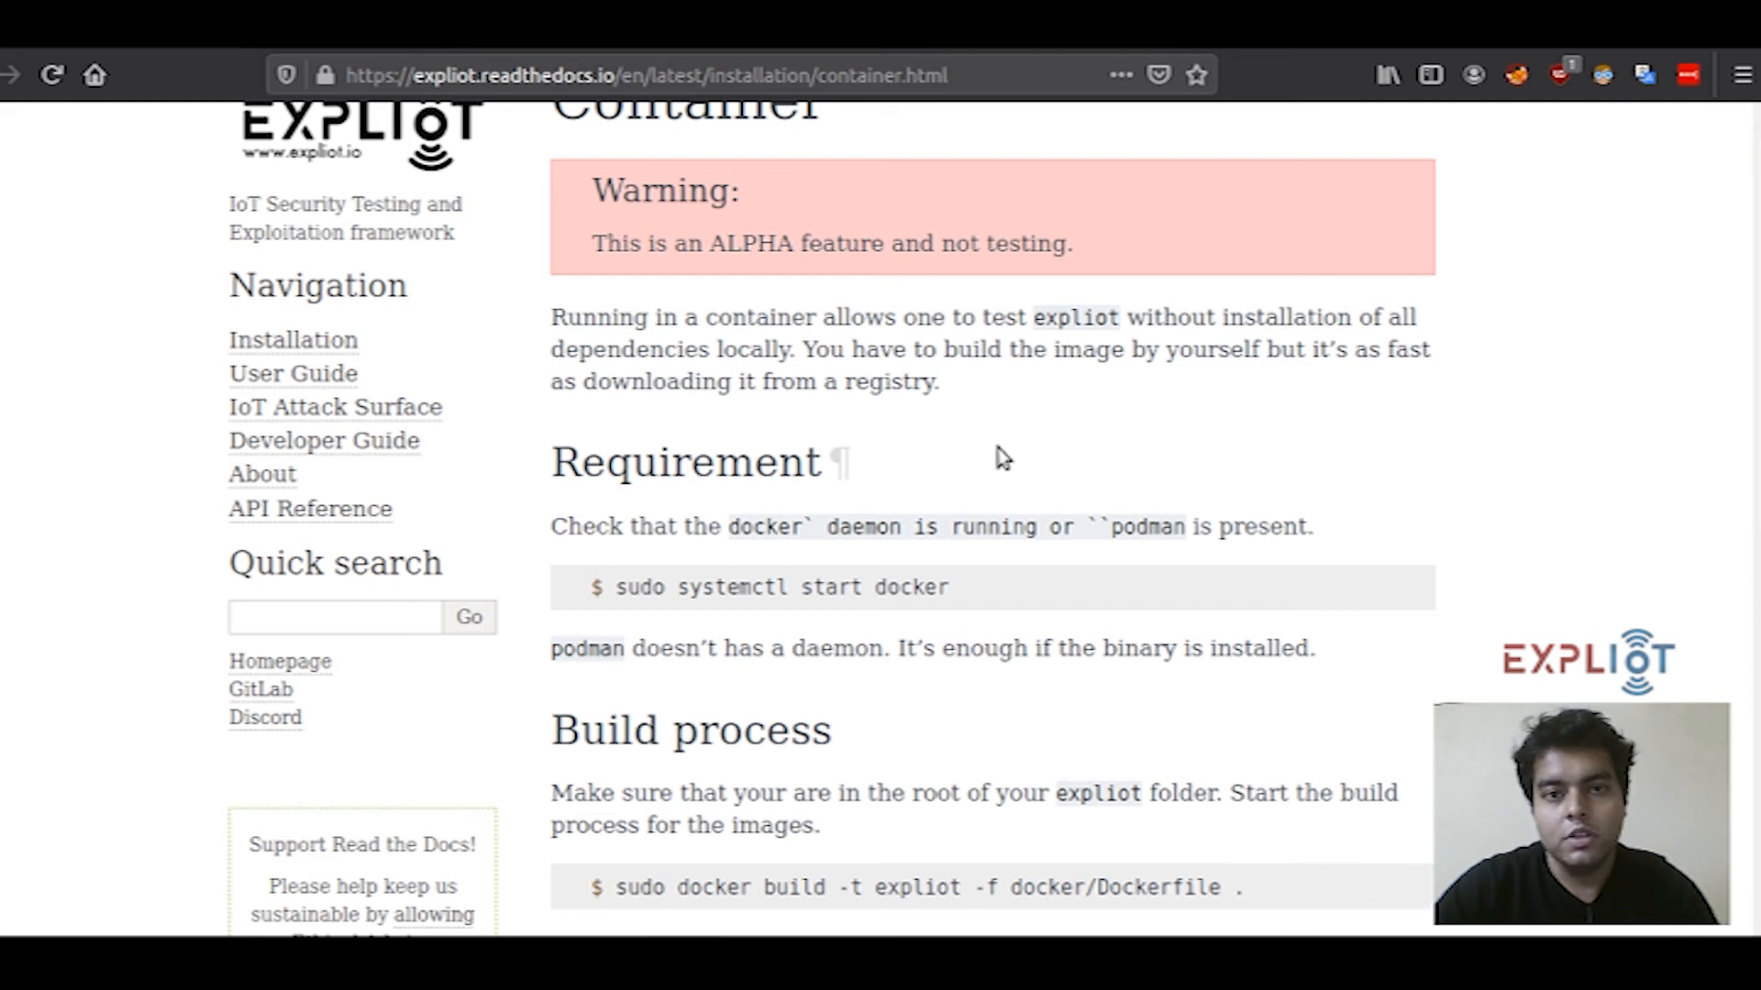
scroll("down", 3)
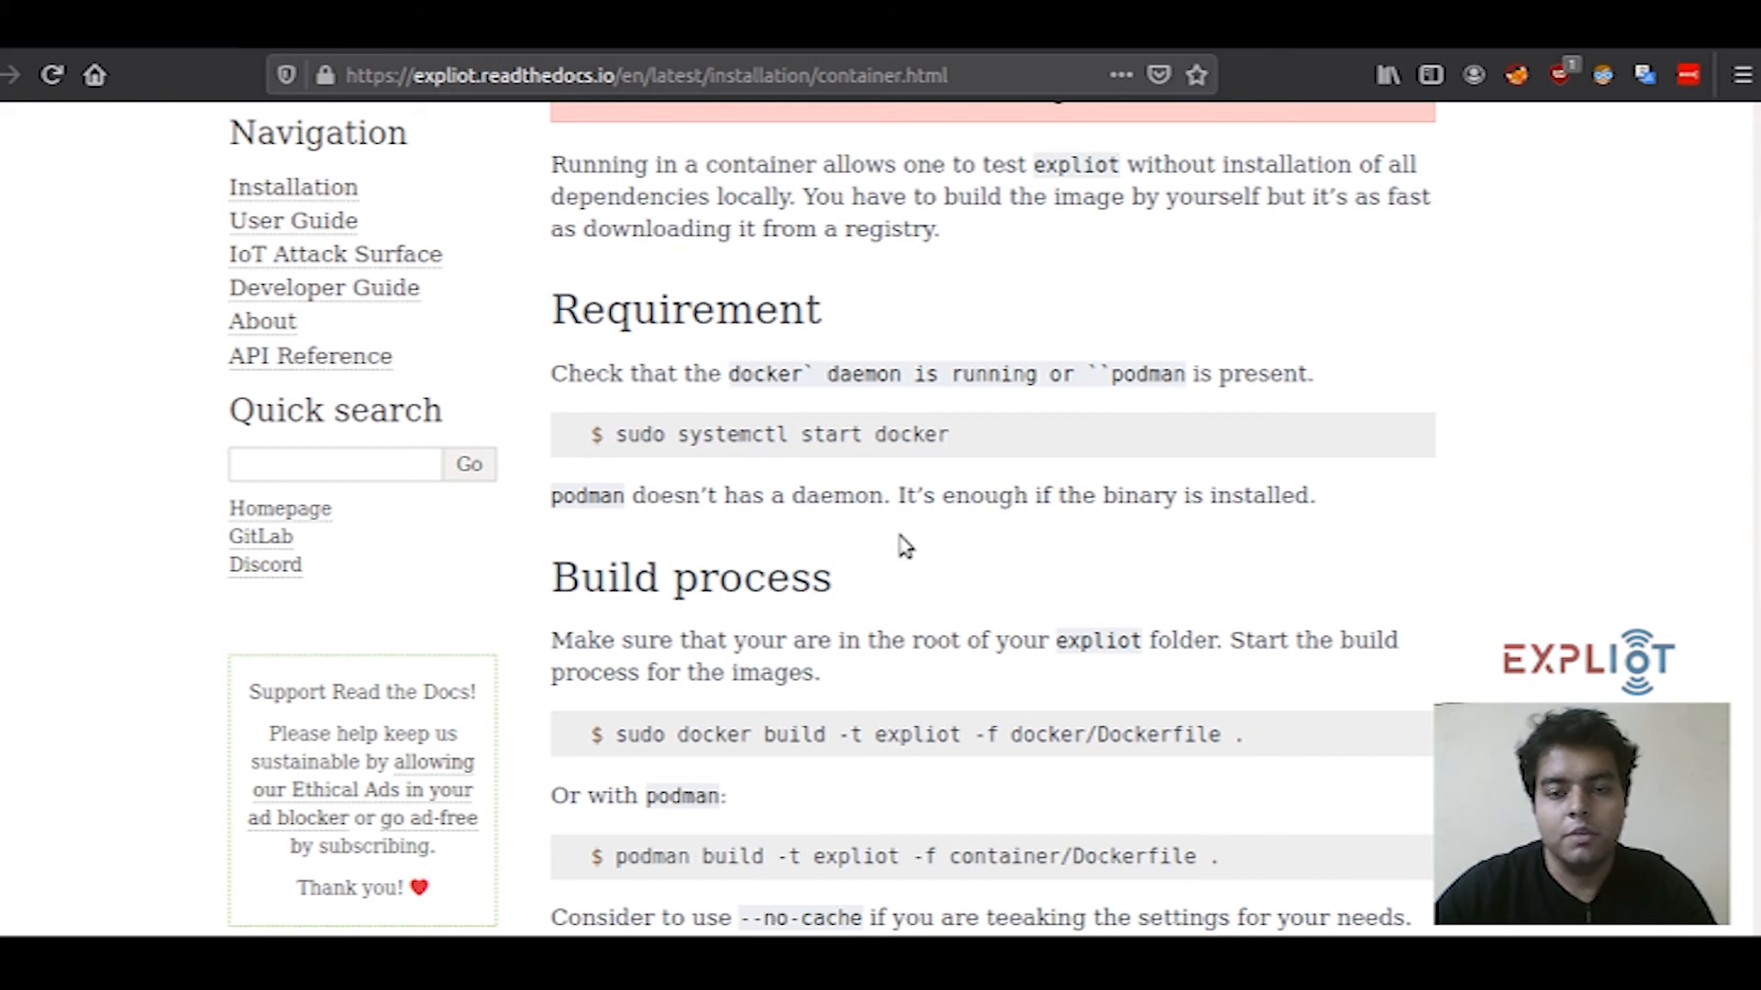
scroll("down", 3)
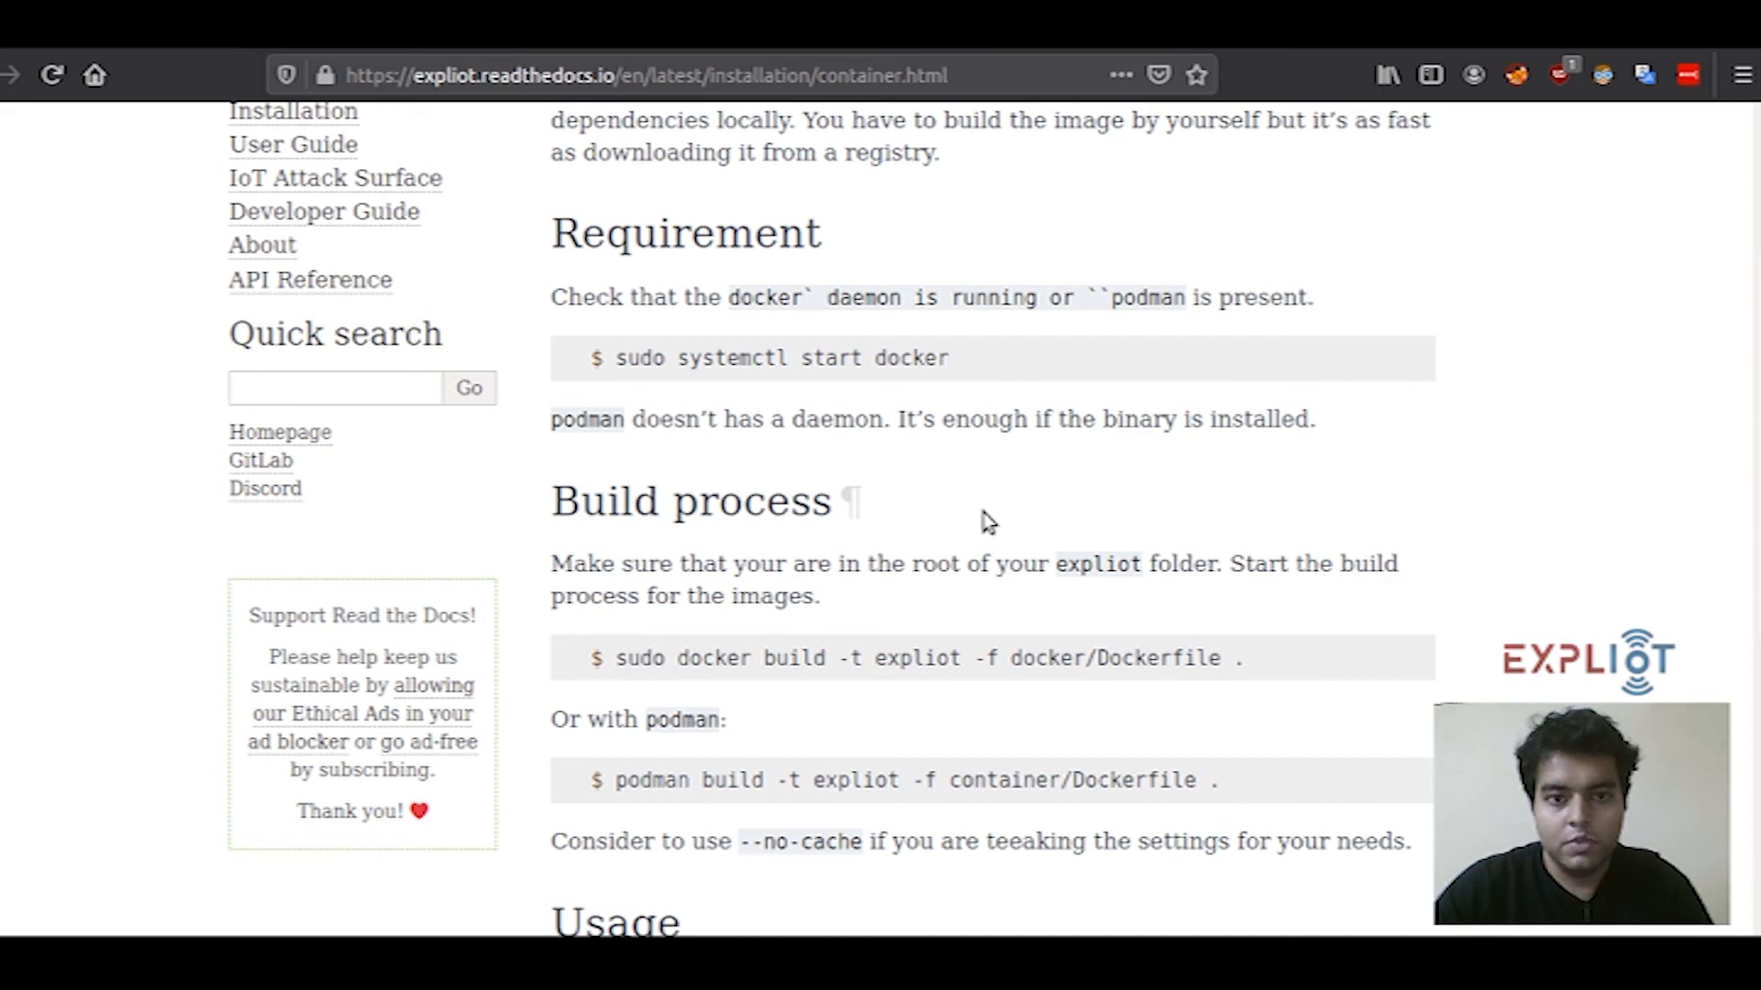
mouse_move(847, 471)
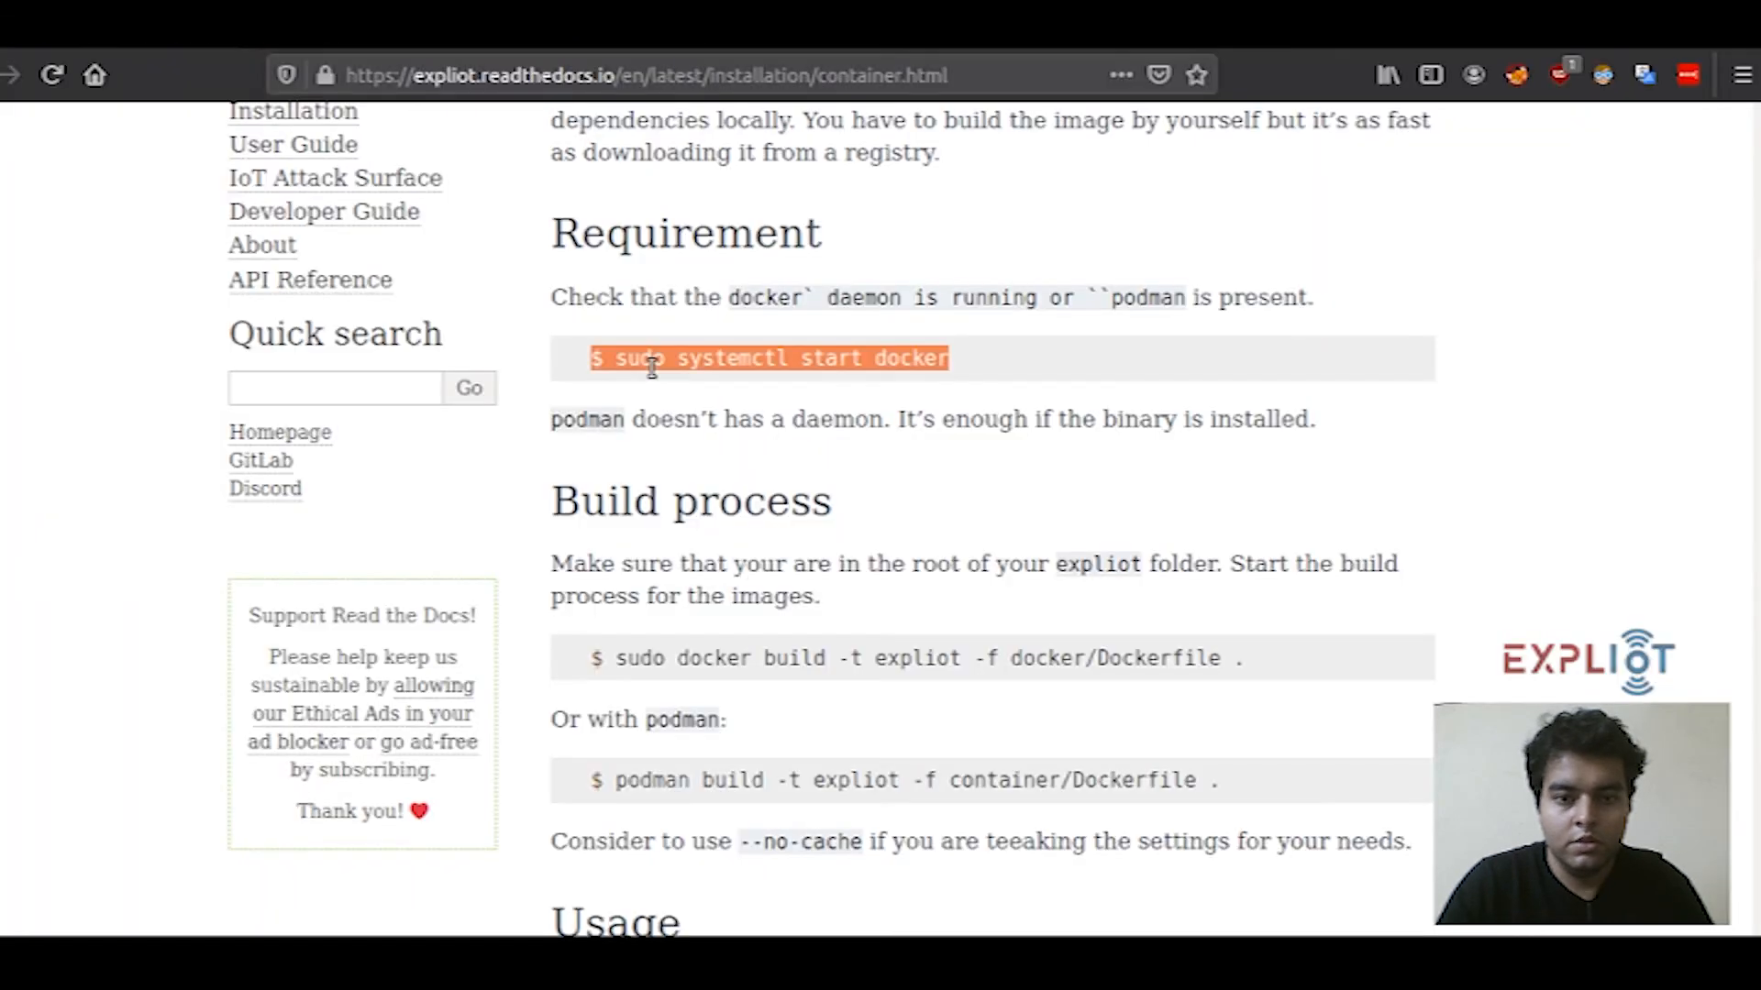
scroll("down", 3)
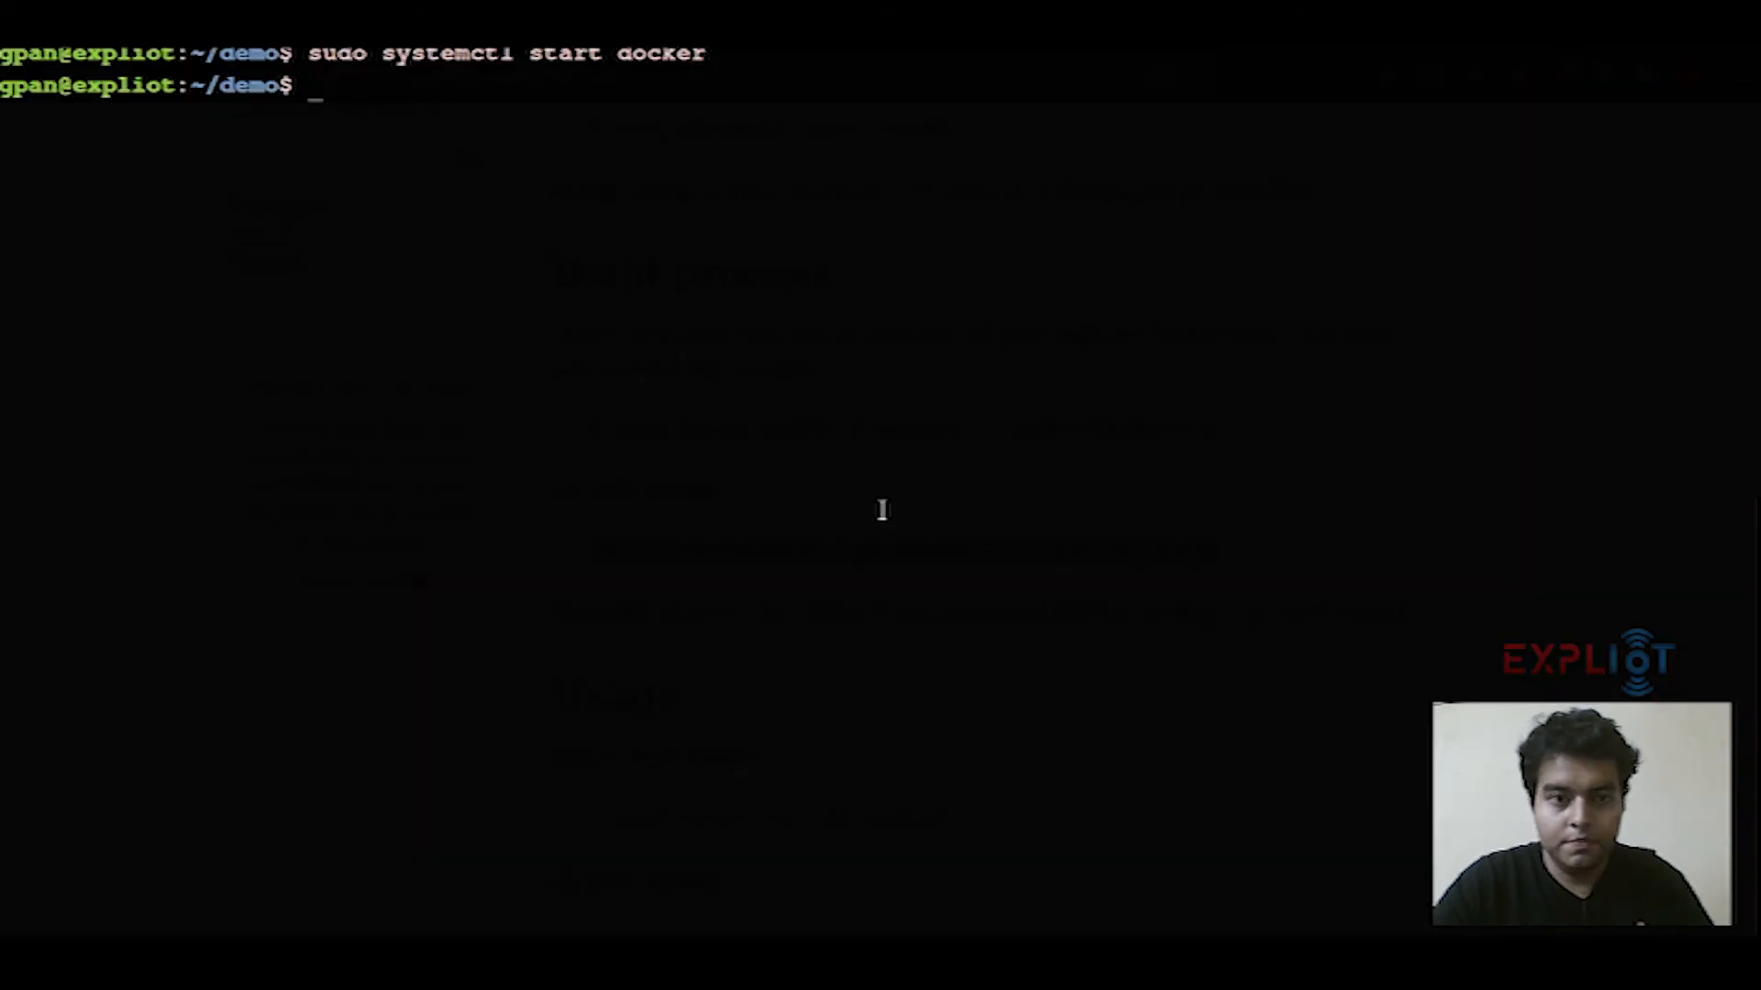
- Move into expliot-master and build the image with 'docker build -t expliot -f container/Dockerfile .'
type("cd expliot-master/")
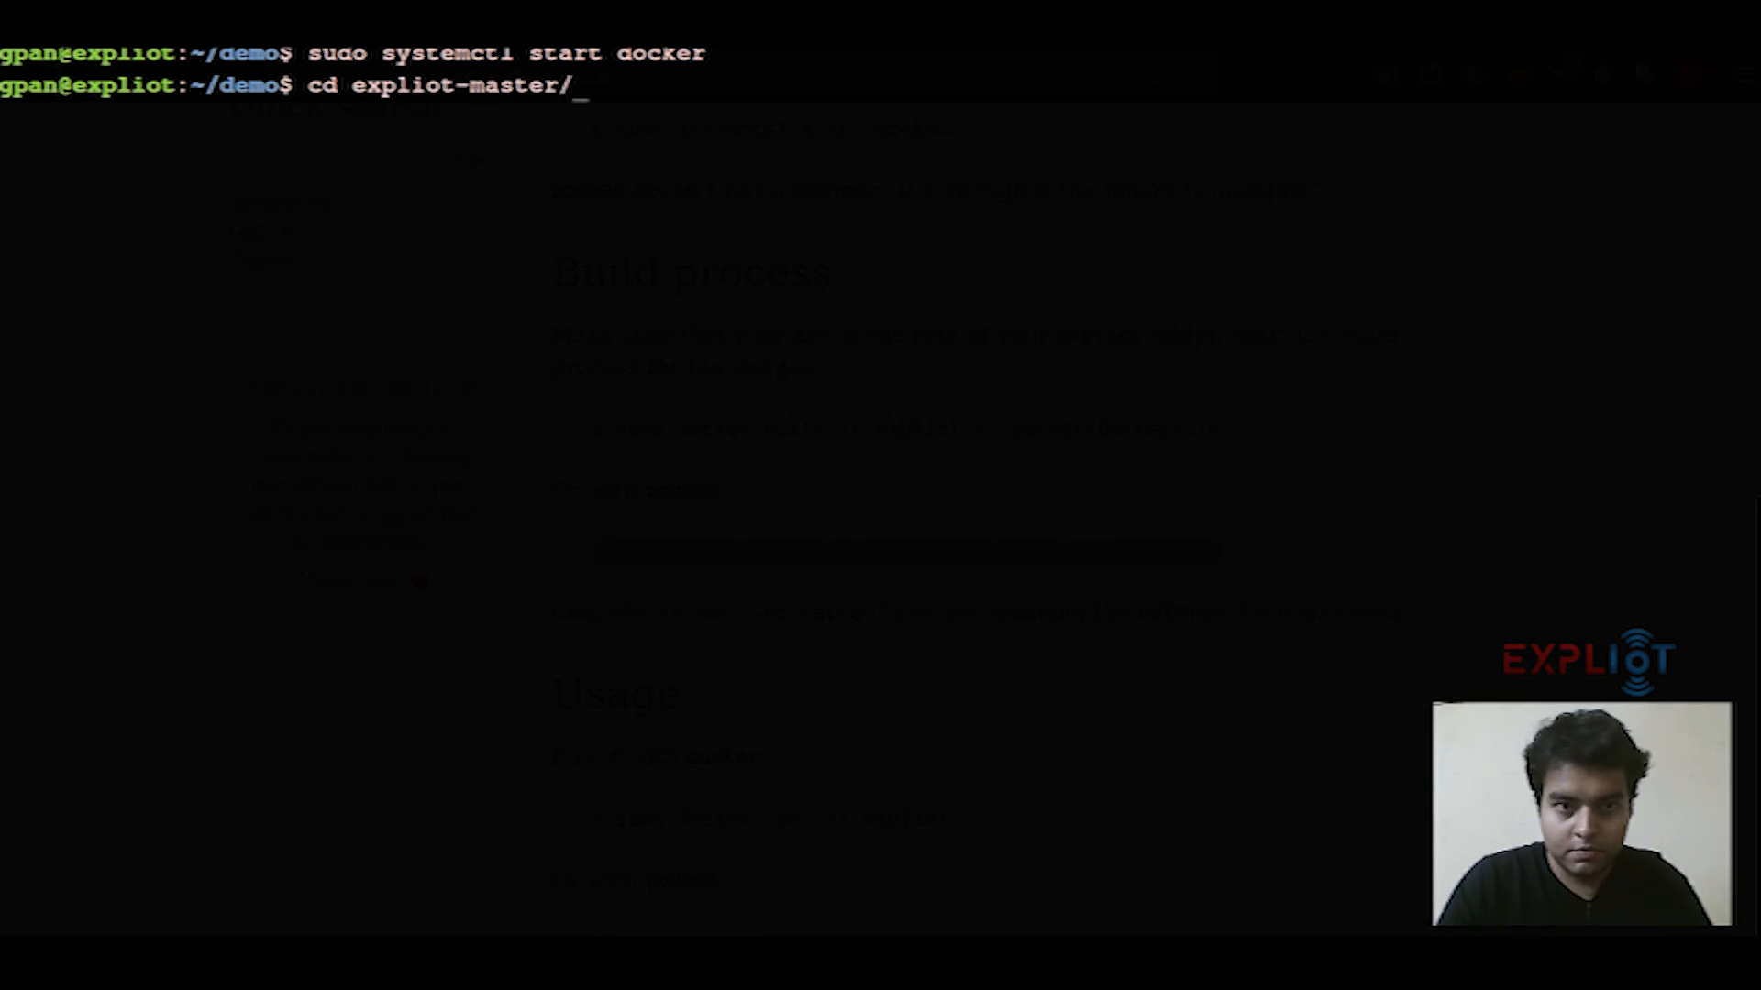
key("BackSpace")
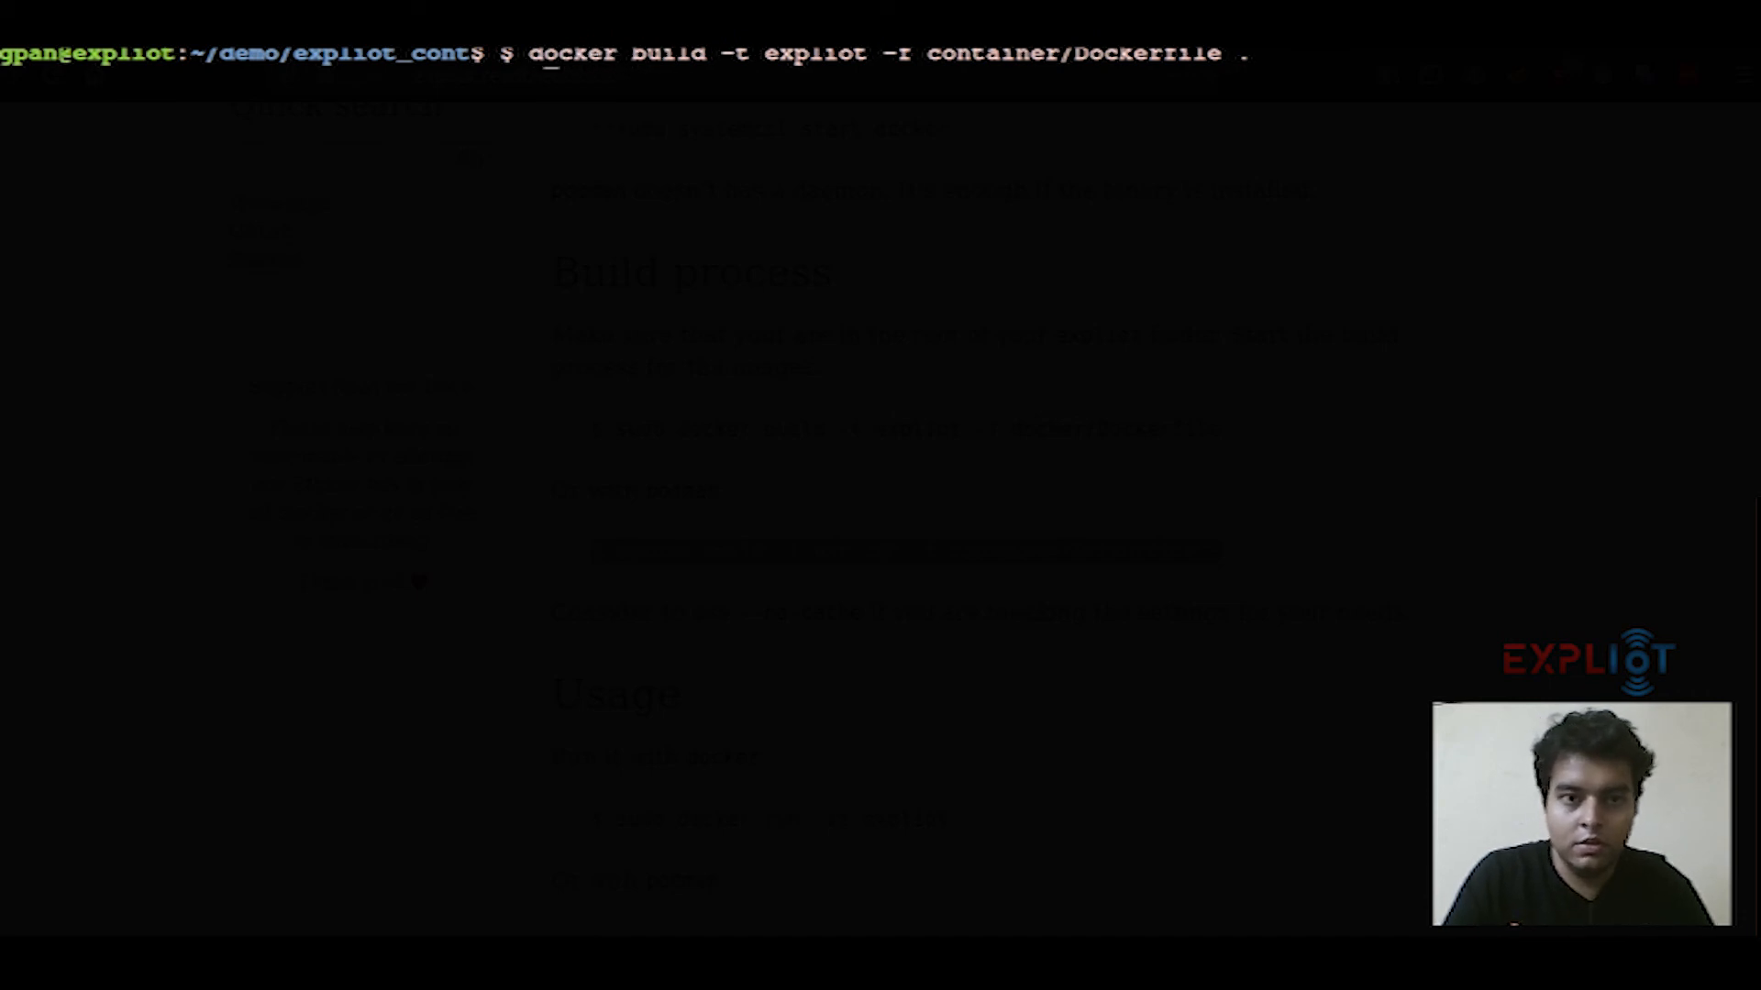
type("sudo")
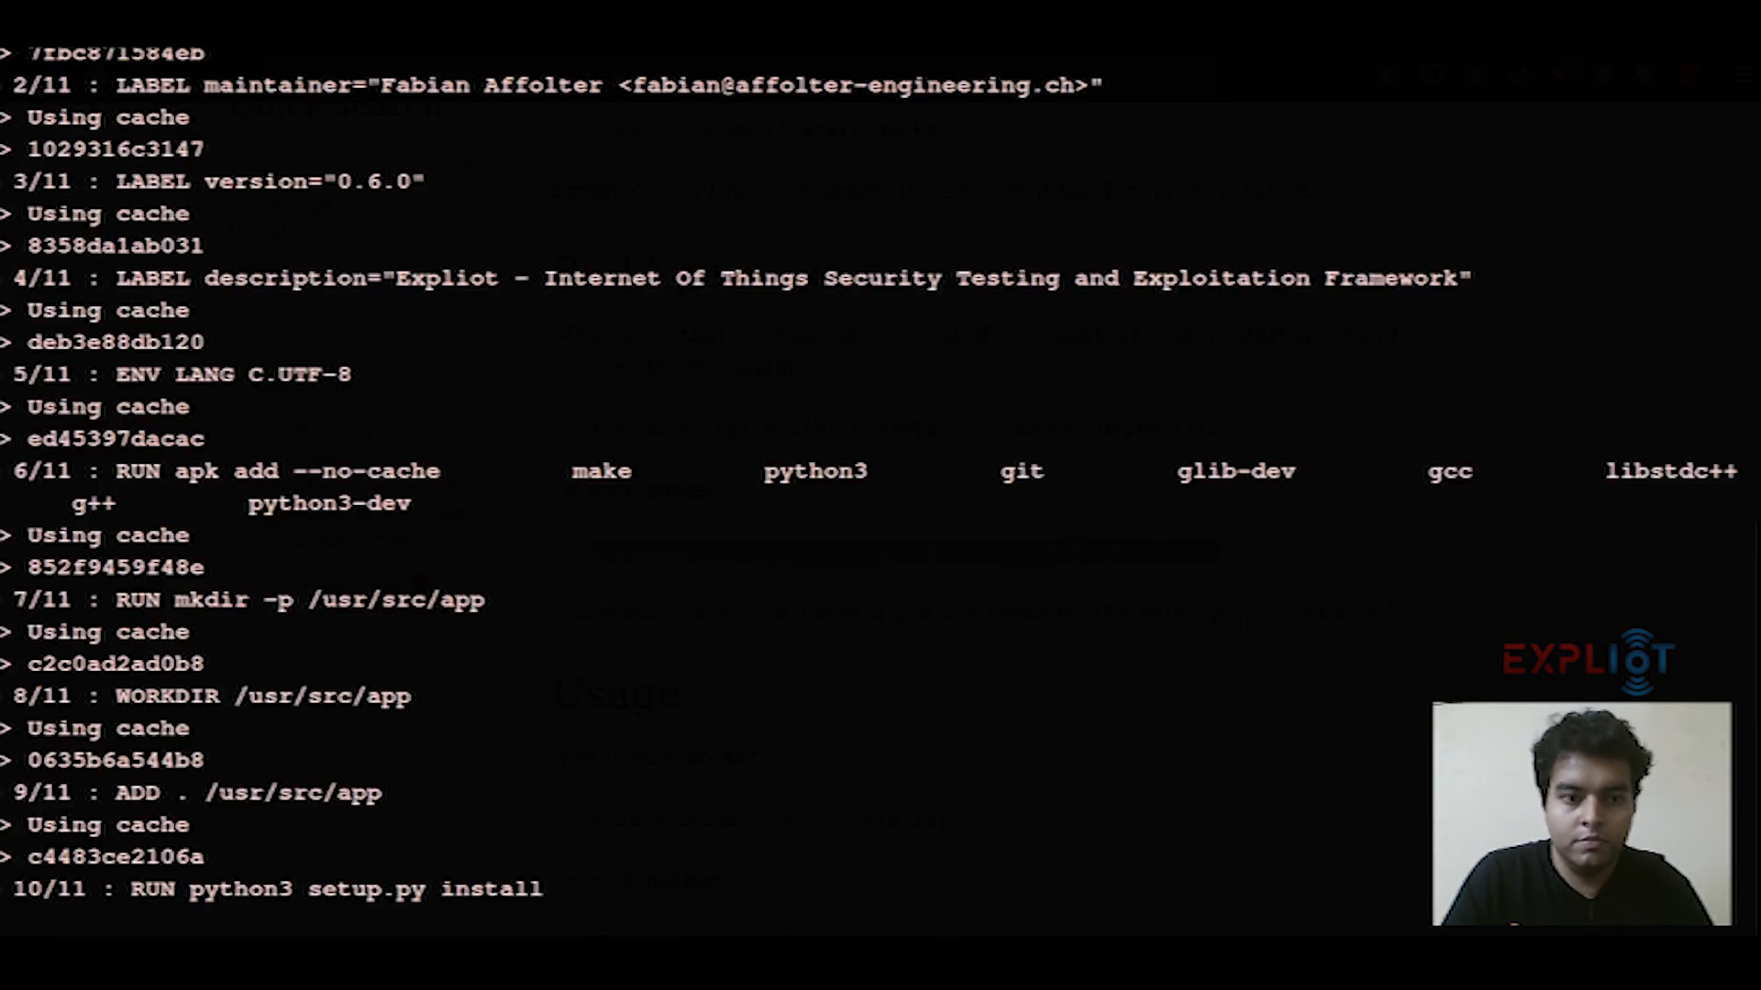
scroll("down", 3)
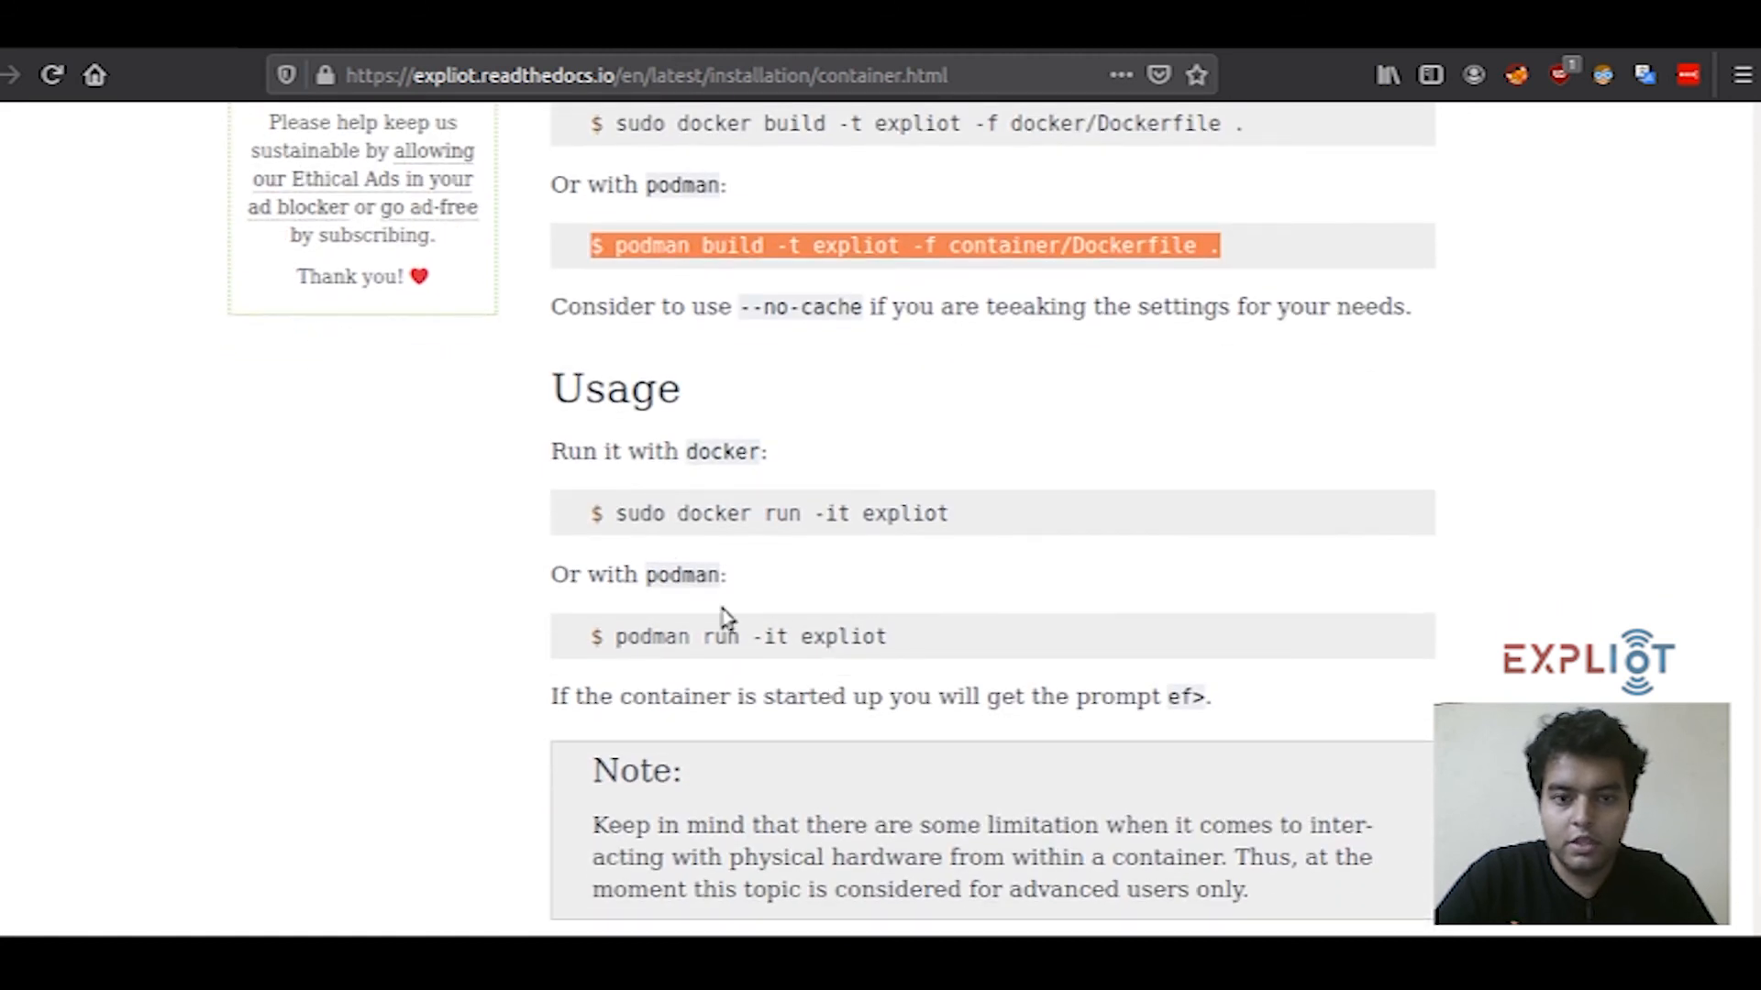
mouse_move(593, 525)
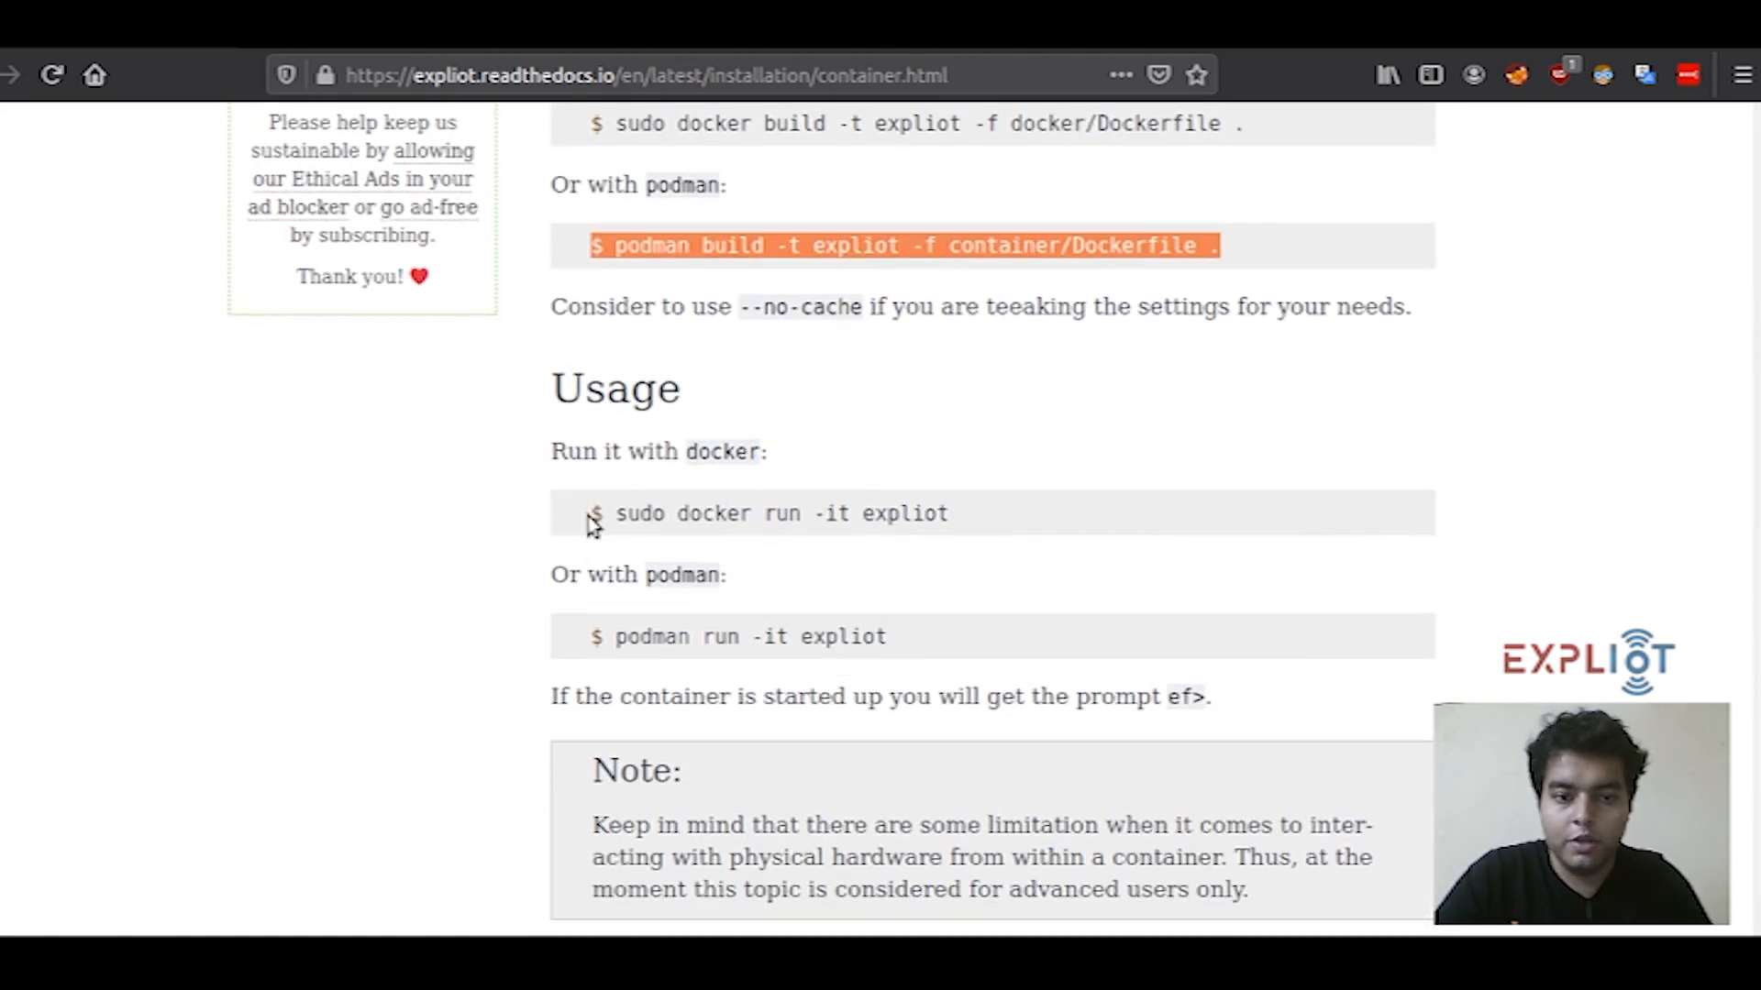
- Select the 'sudo docker run -it expliot' command in the Usage section
left_click_drag(616, 514, 882, 514)
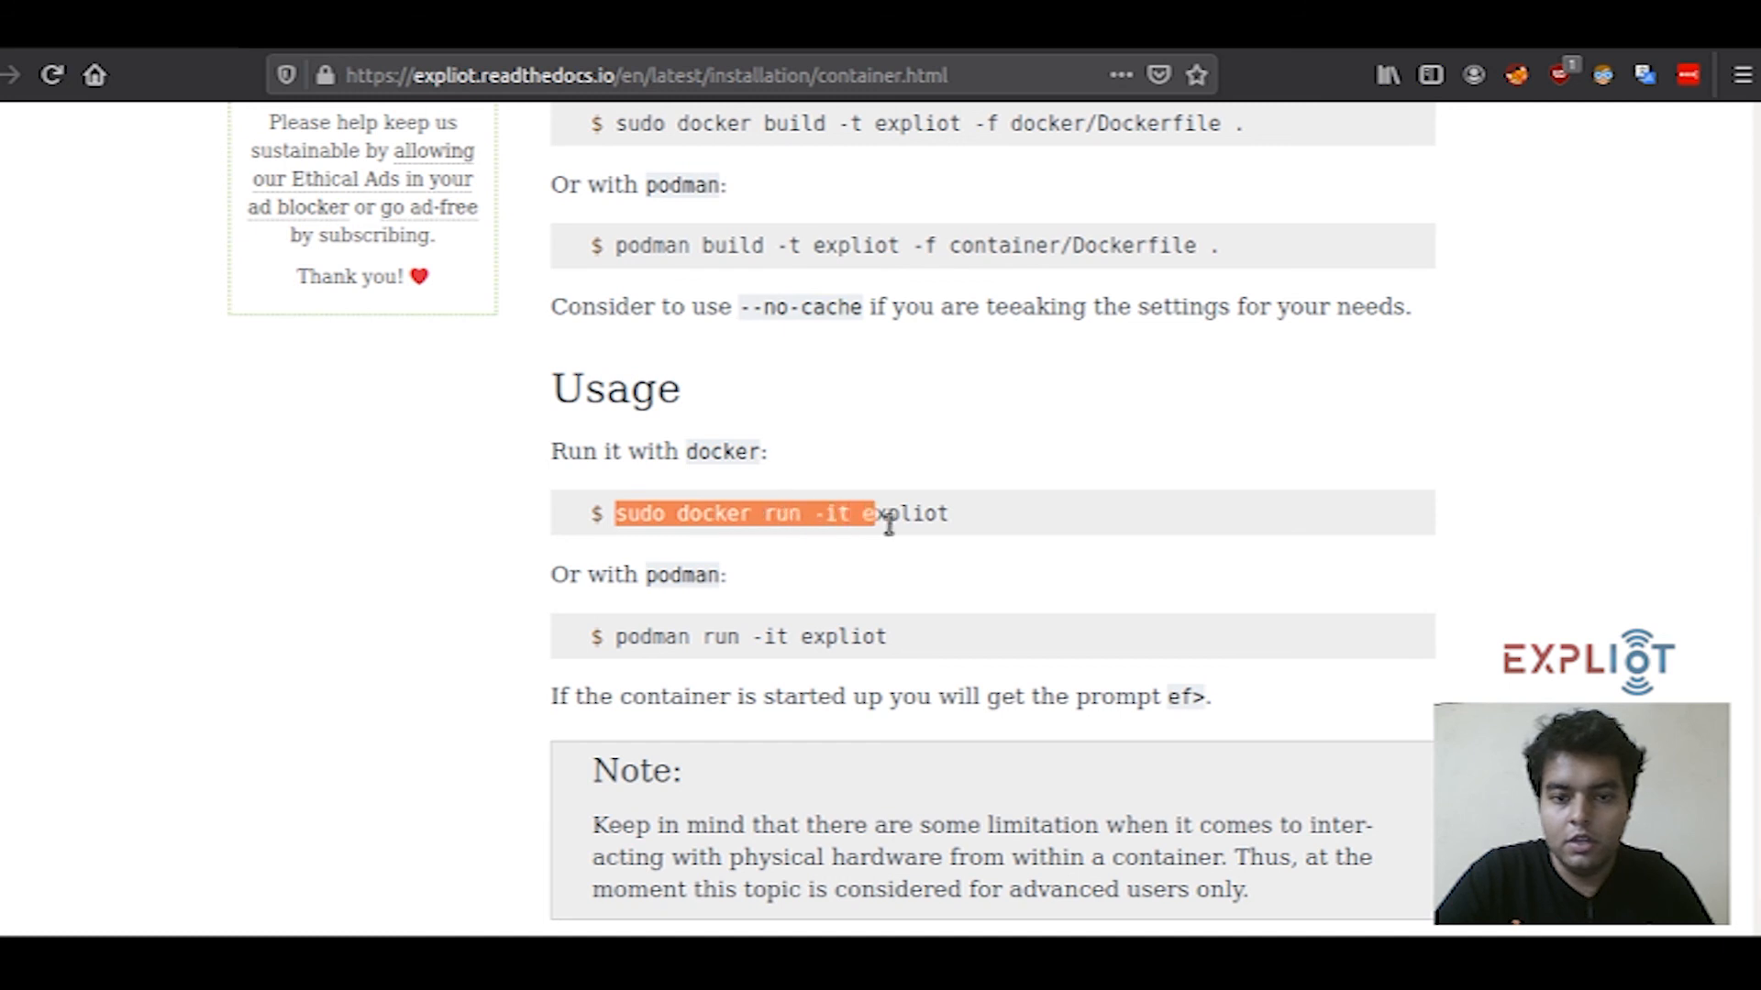
left_click_drag(876, 514, 949, 514)
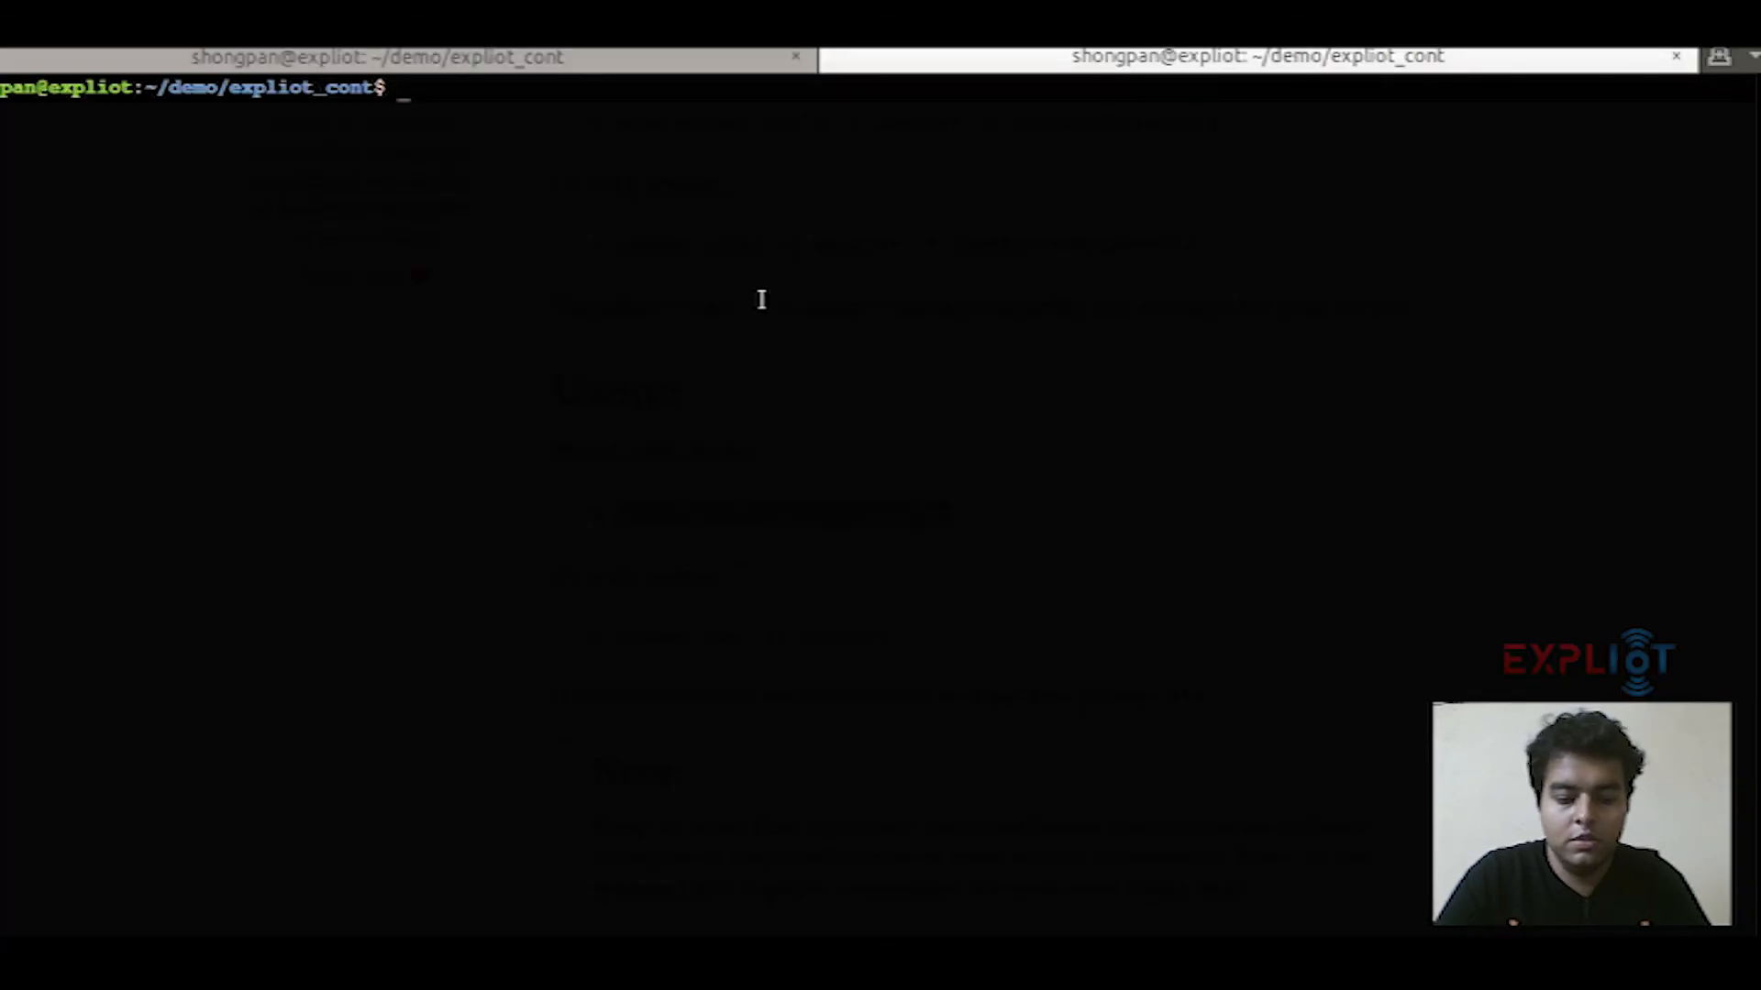
- Run 'sudo docker run -it expliot', list the plugins, and type exit
type("sudo docker run -it expliot")
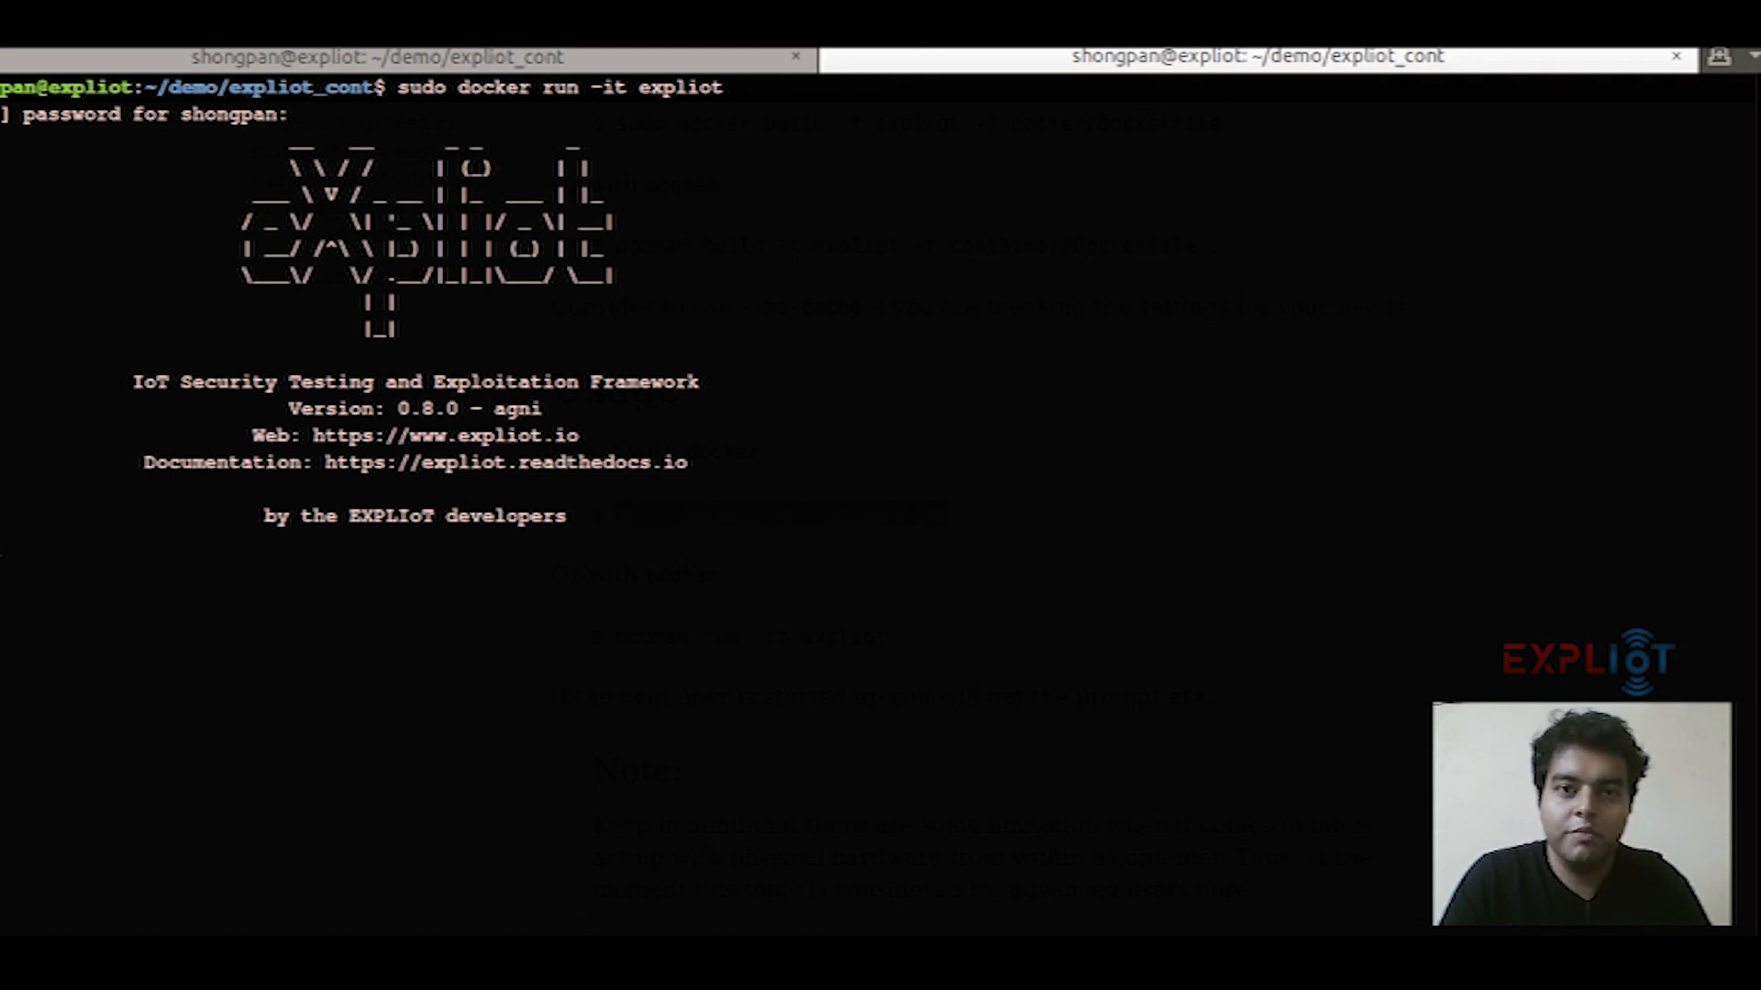
type("ist")
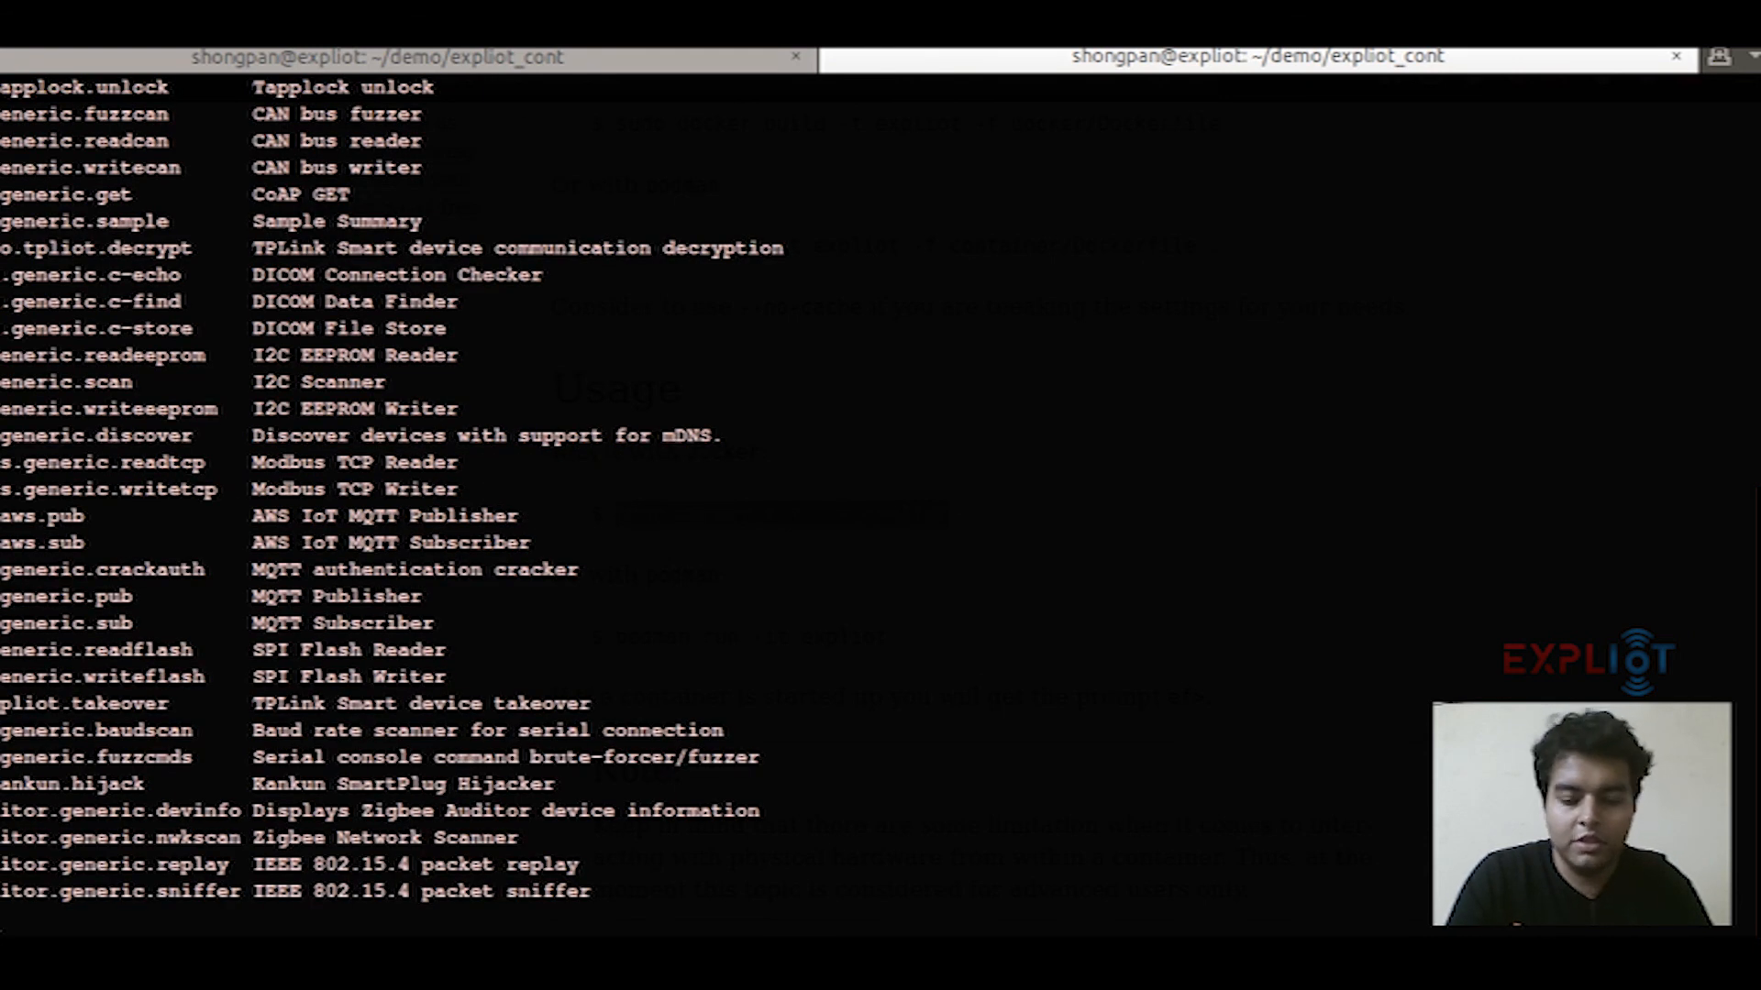
scroll("down", 3)
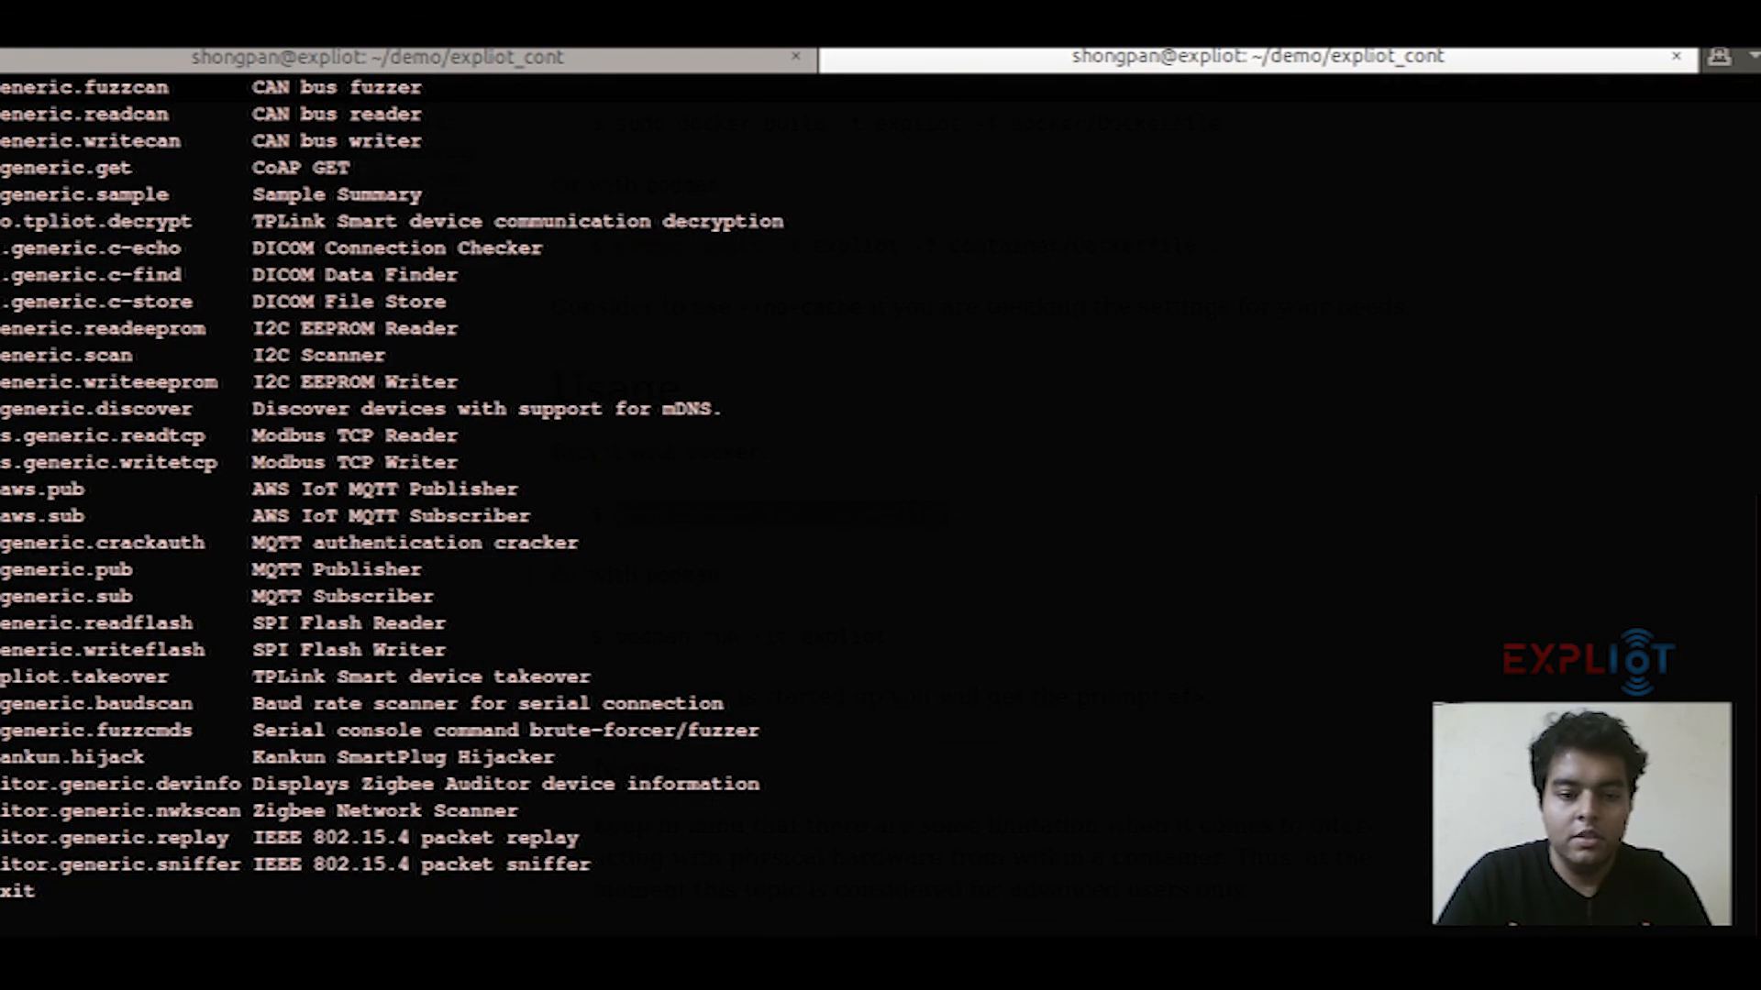